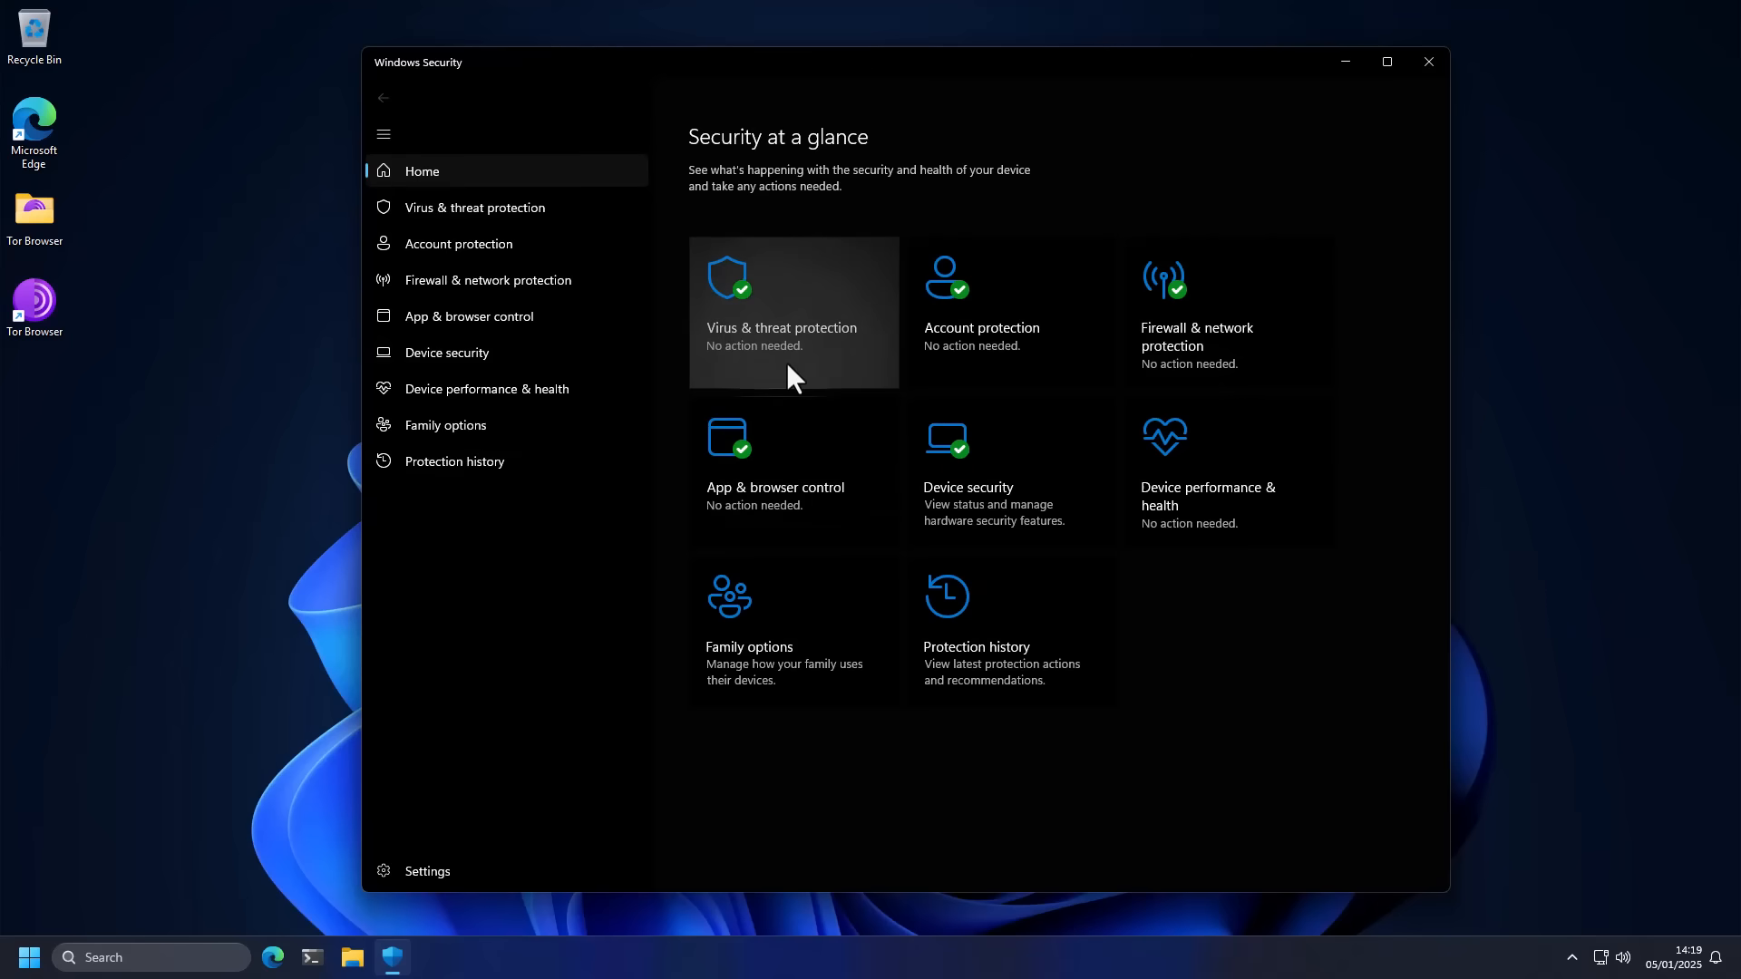
pyautogui.moveTo(791, 346)
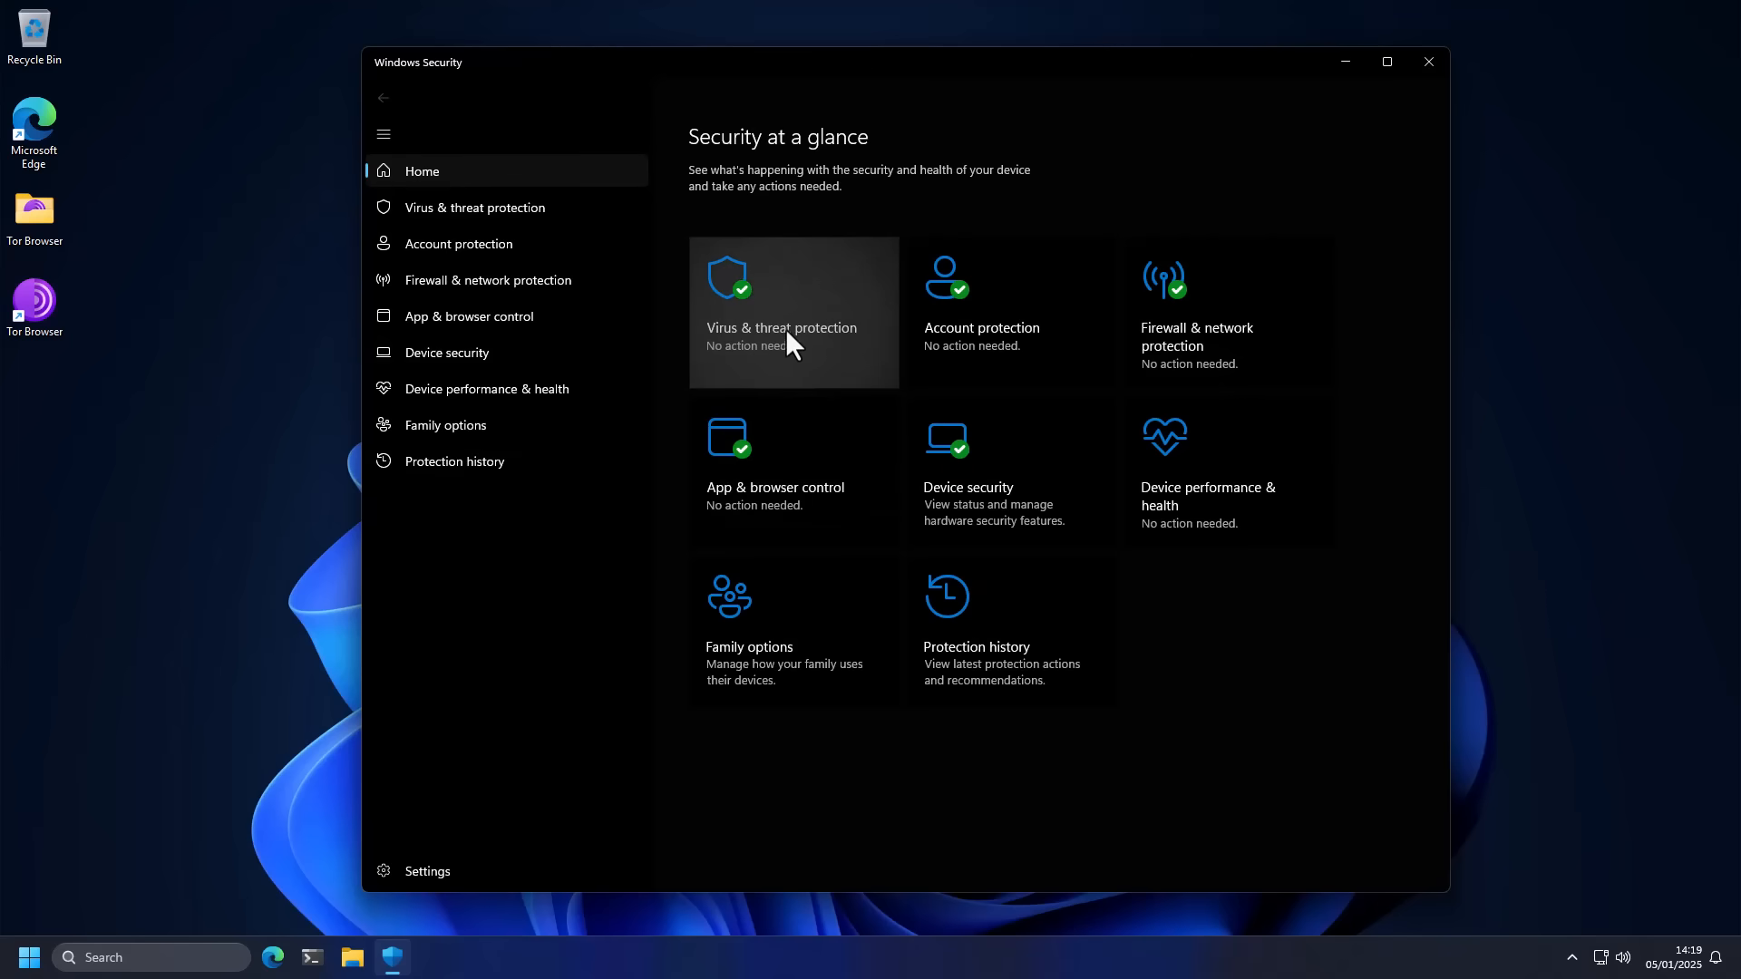
pyautogui.moveTo(759, 343)
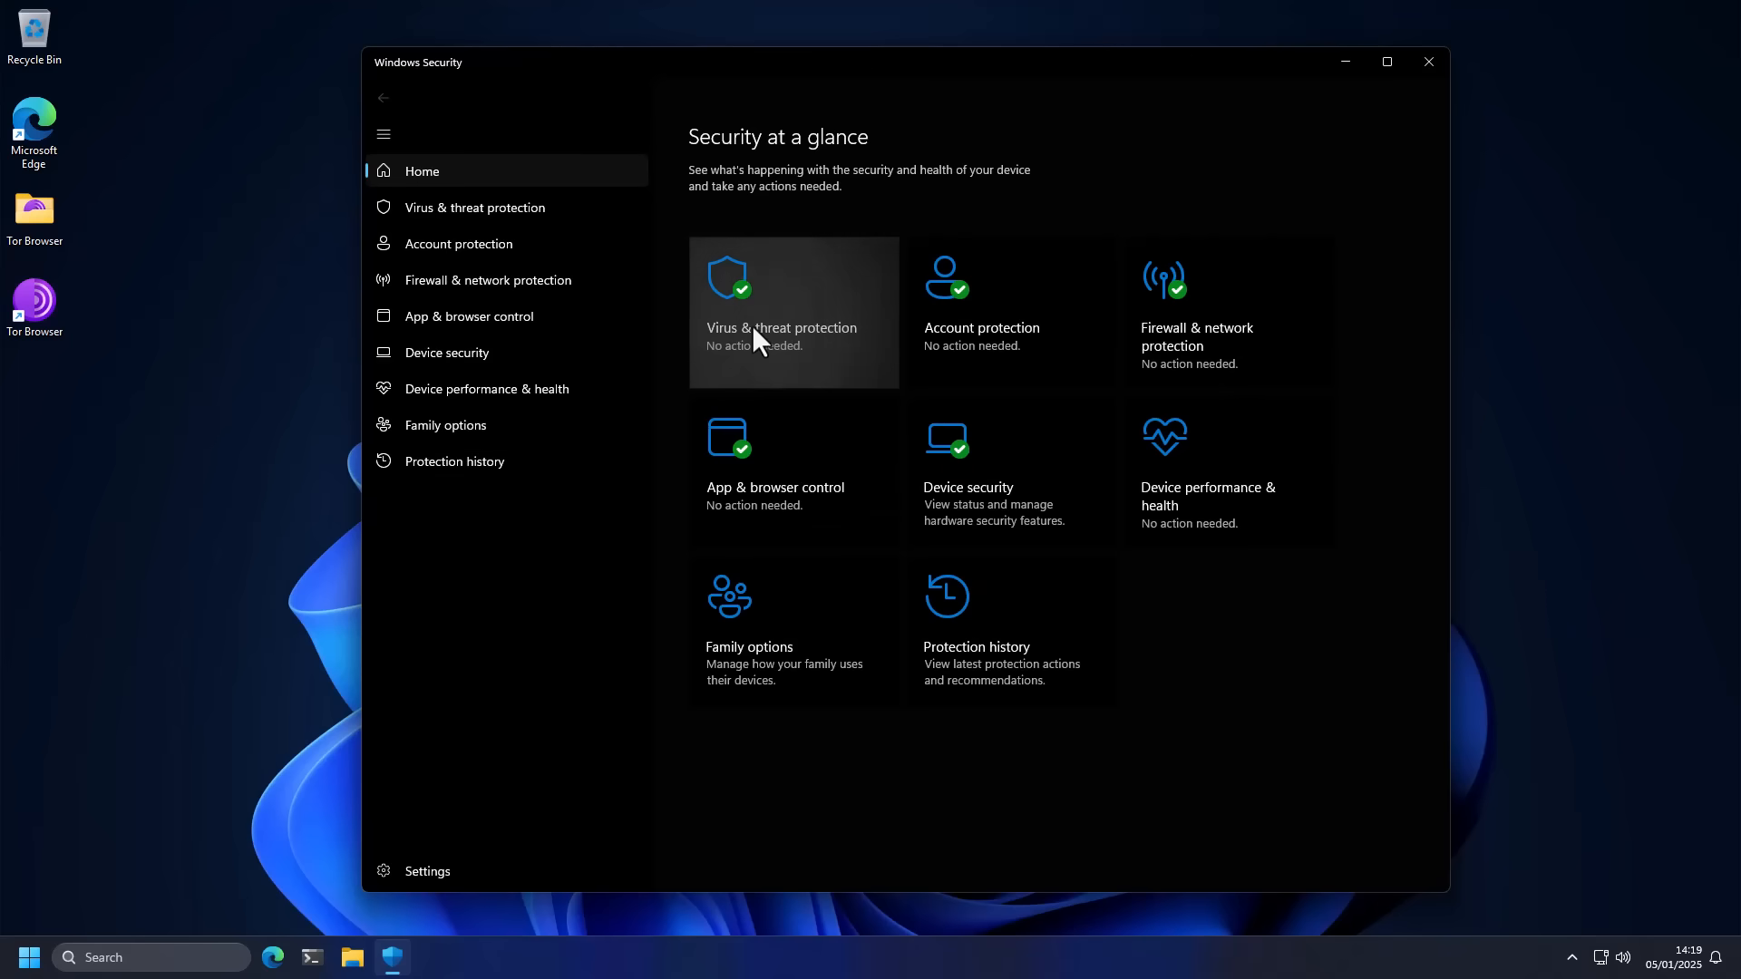
# Step: Review the Virus & threat protection details, then return to the Security at a glance overview
pyautogui.click(780, 326)
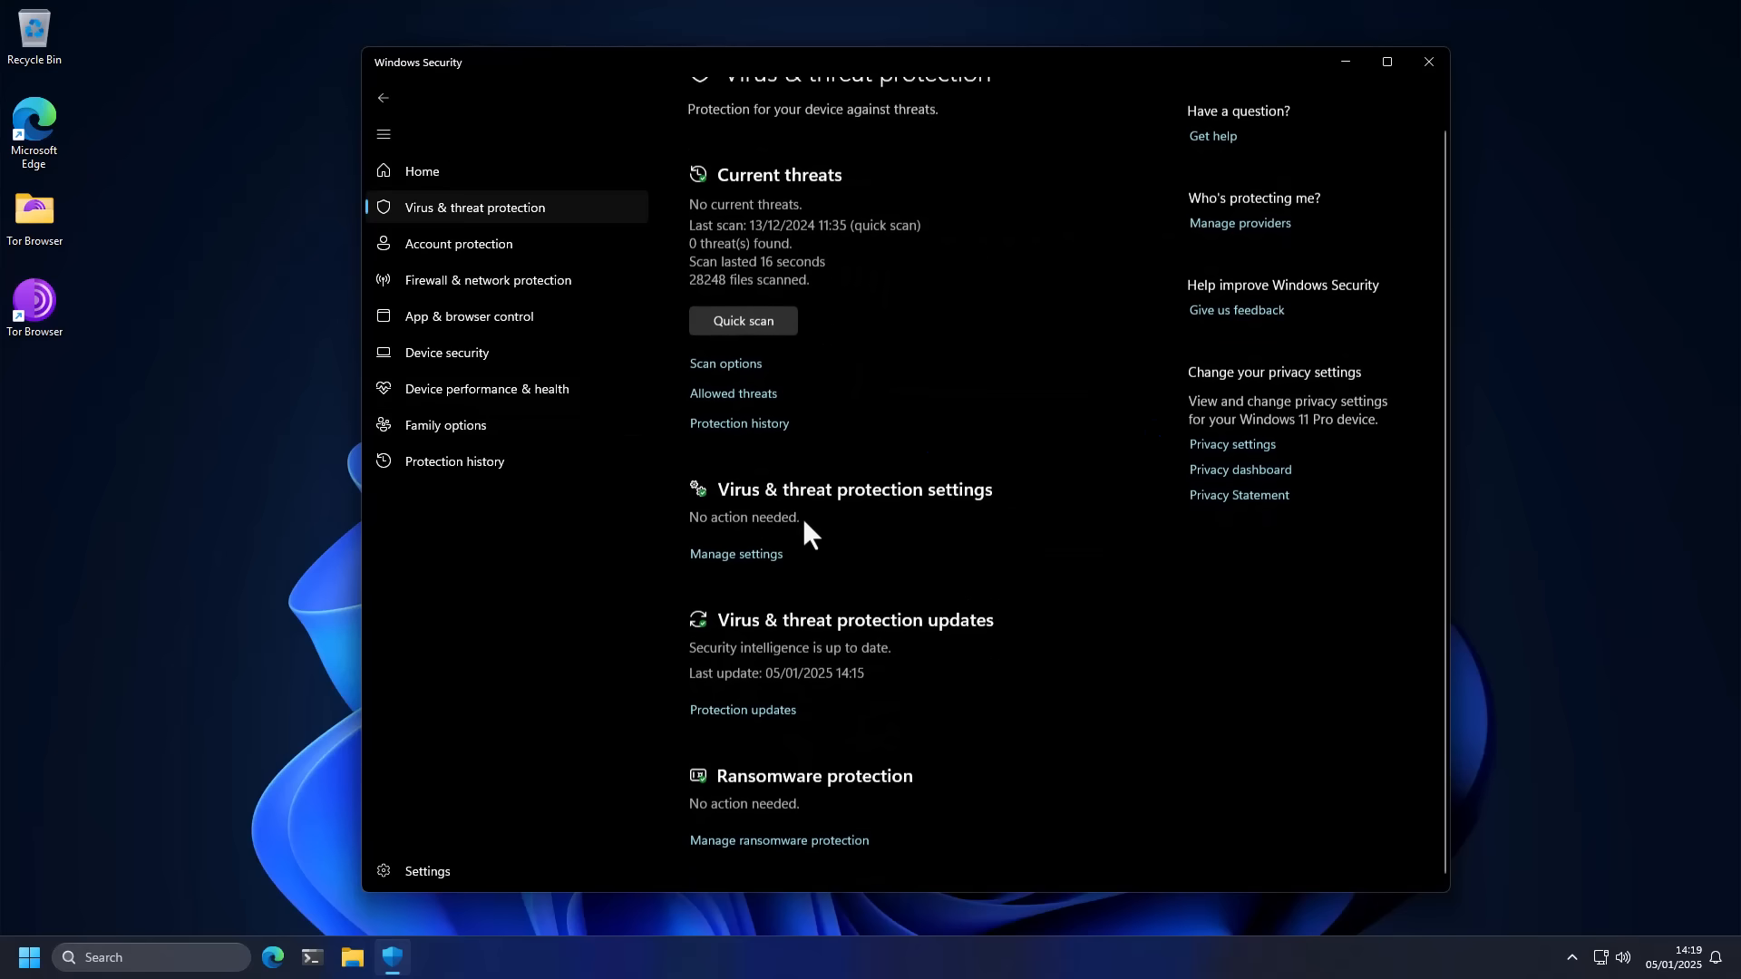
pyautogui.scroll(3)
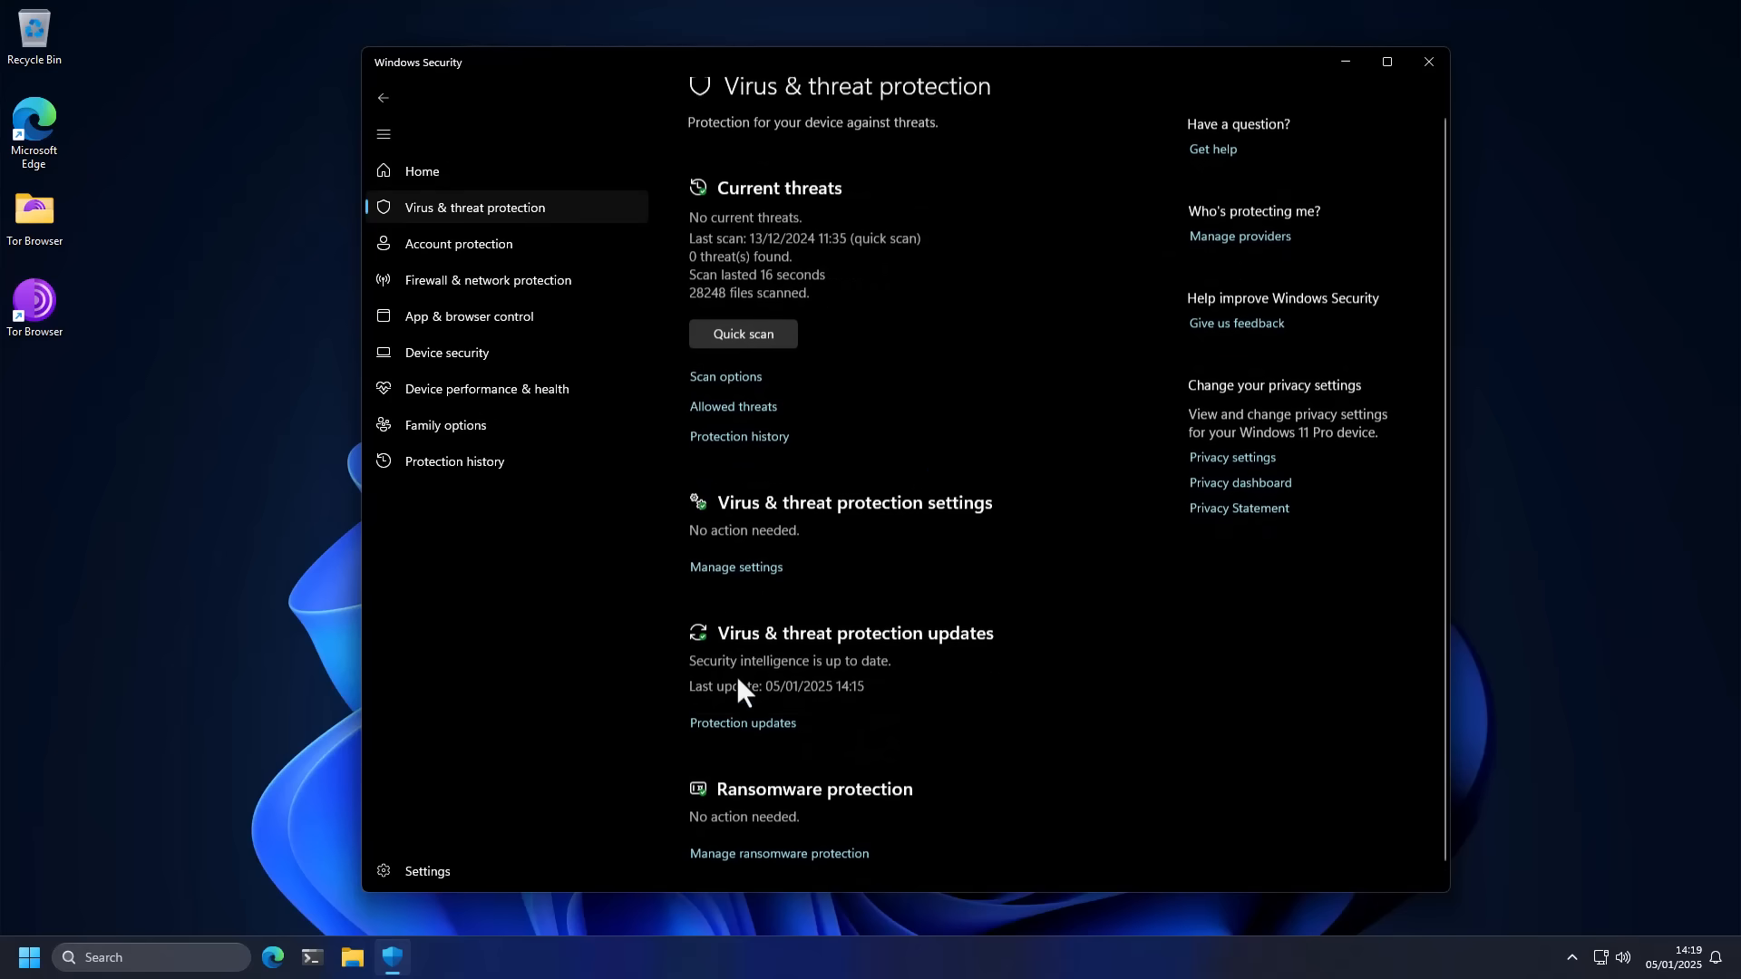
pyautogui.scroll(3)
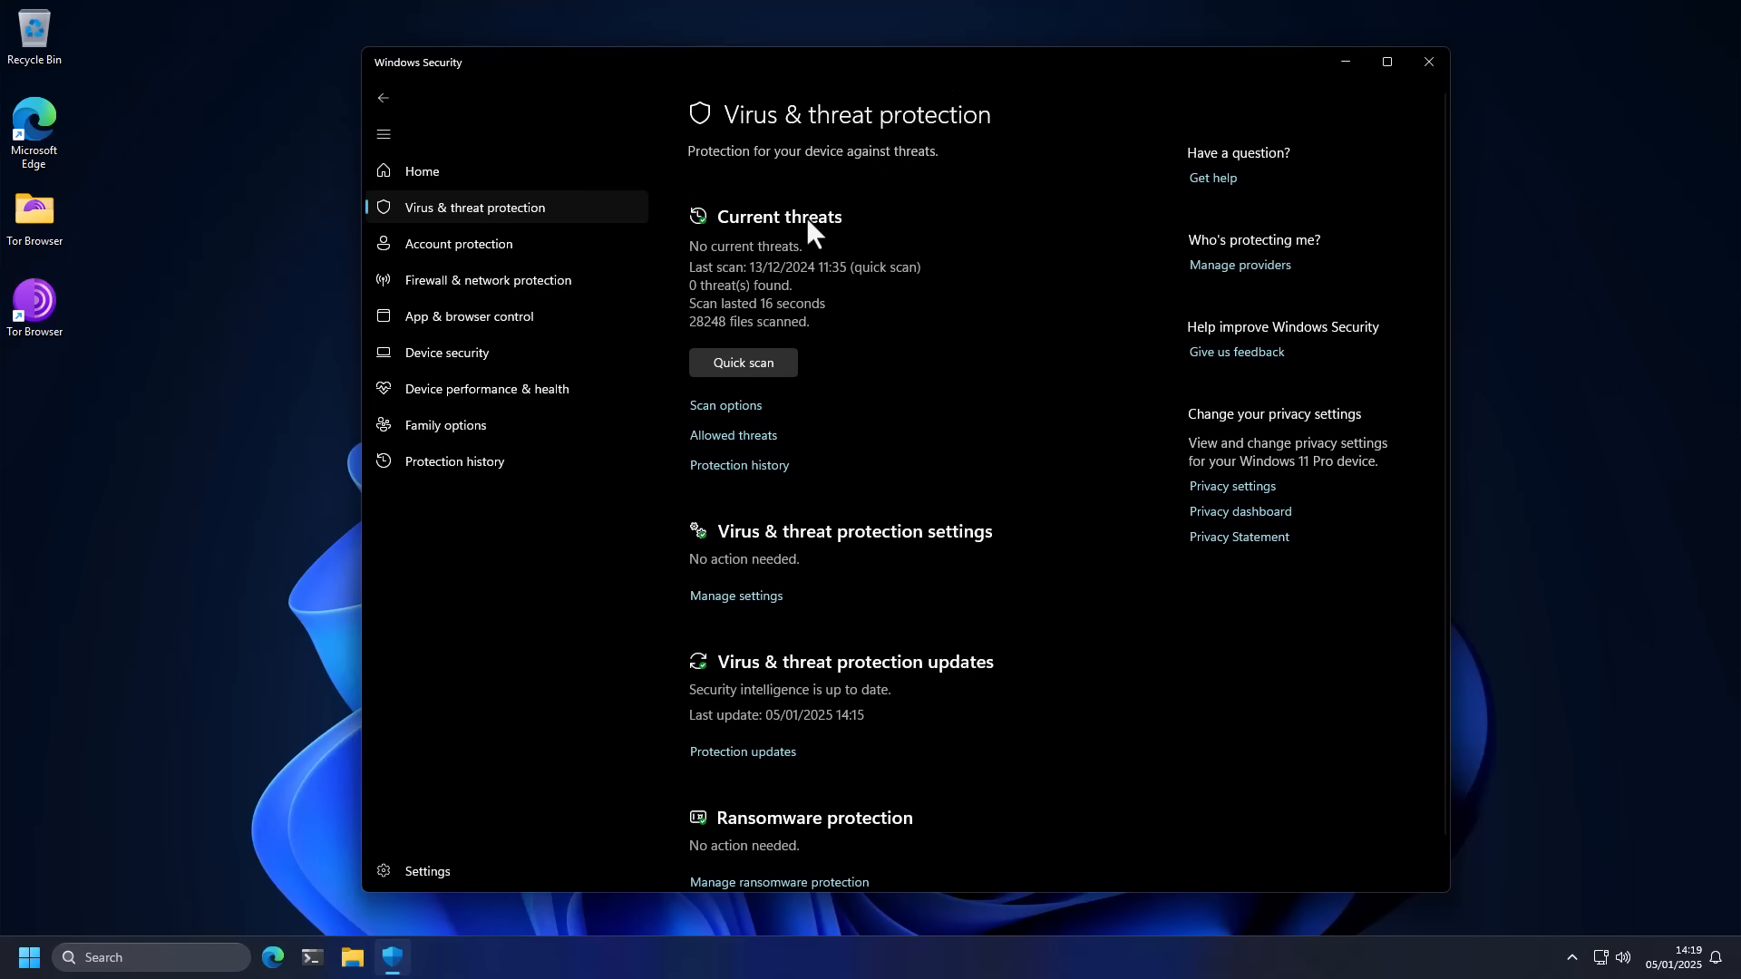
pyautogui.moveTo(441, 168)
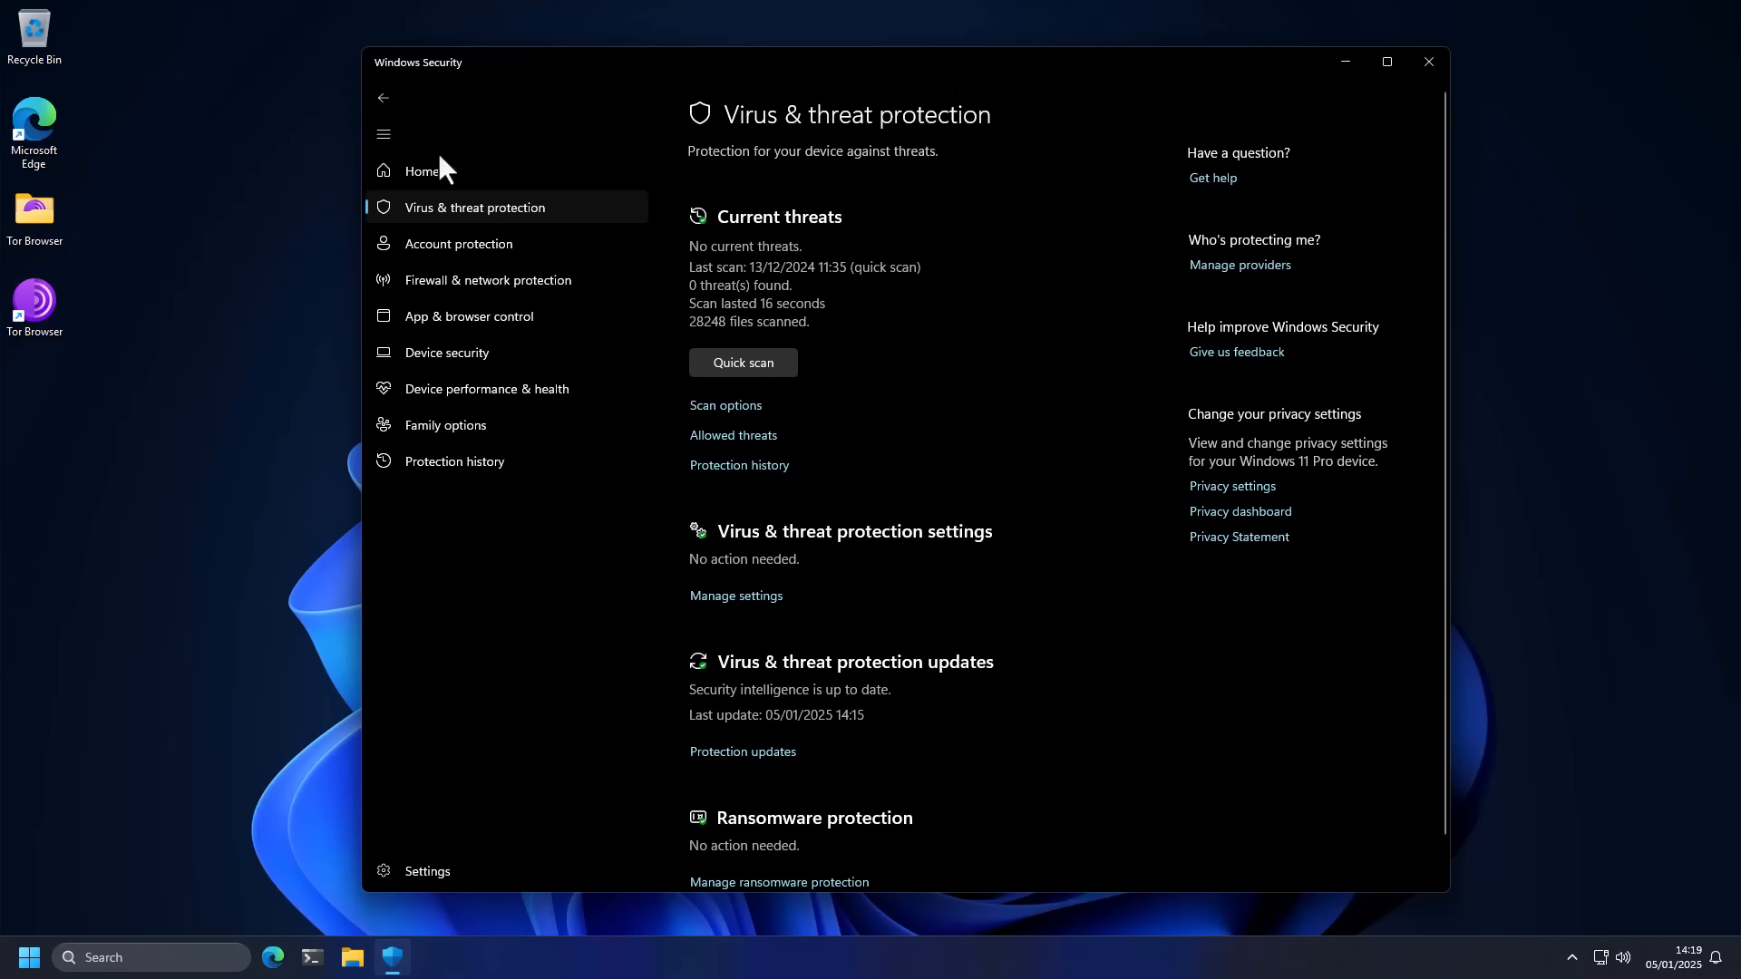
pyautogui.click(420, 170)
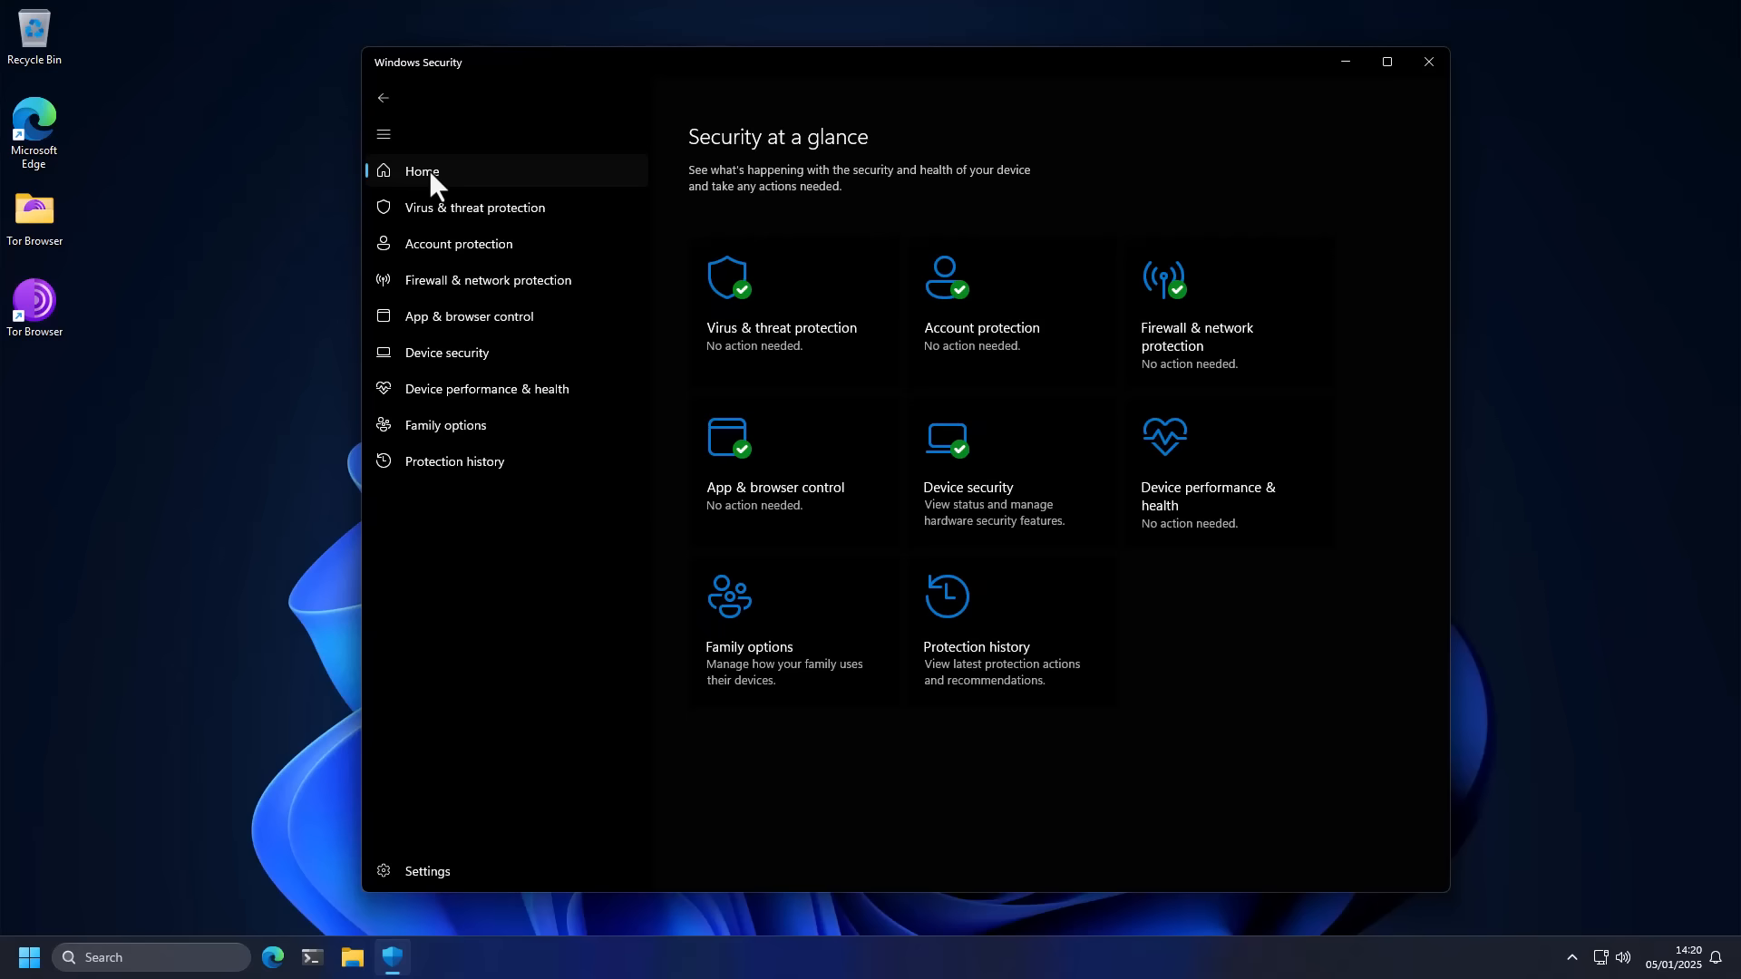
pyautogui.moveTo(770, 366)
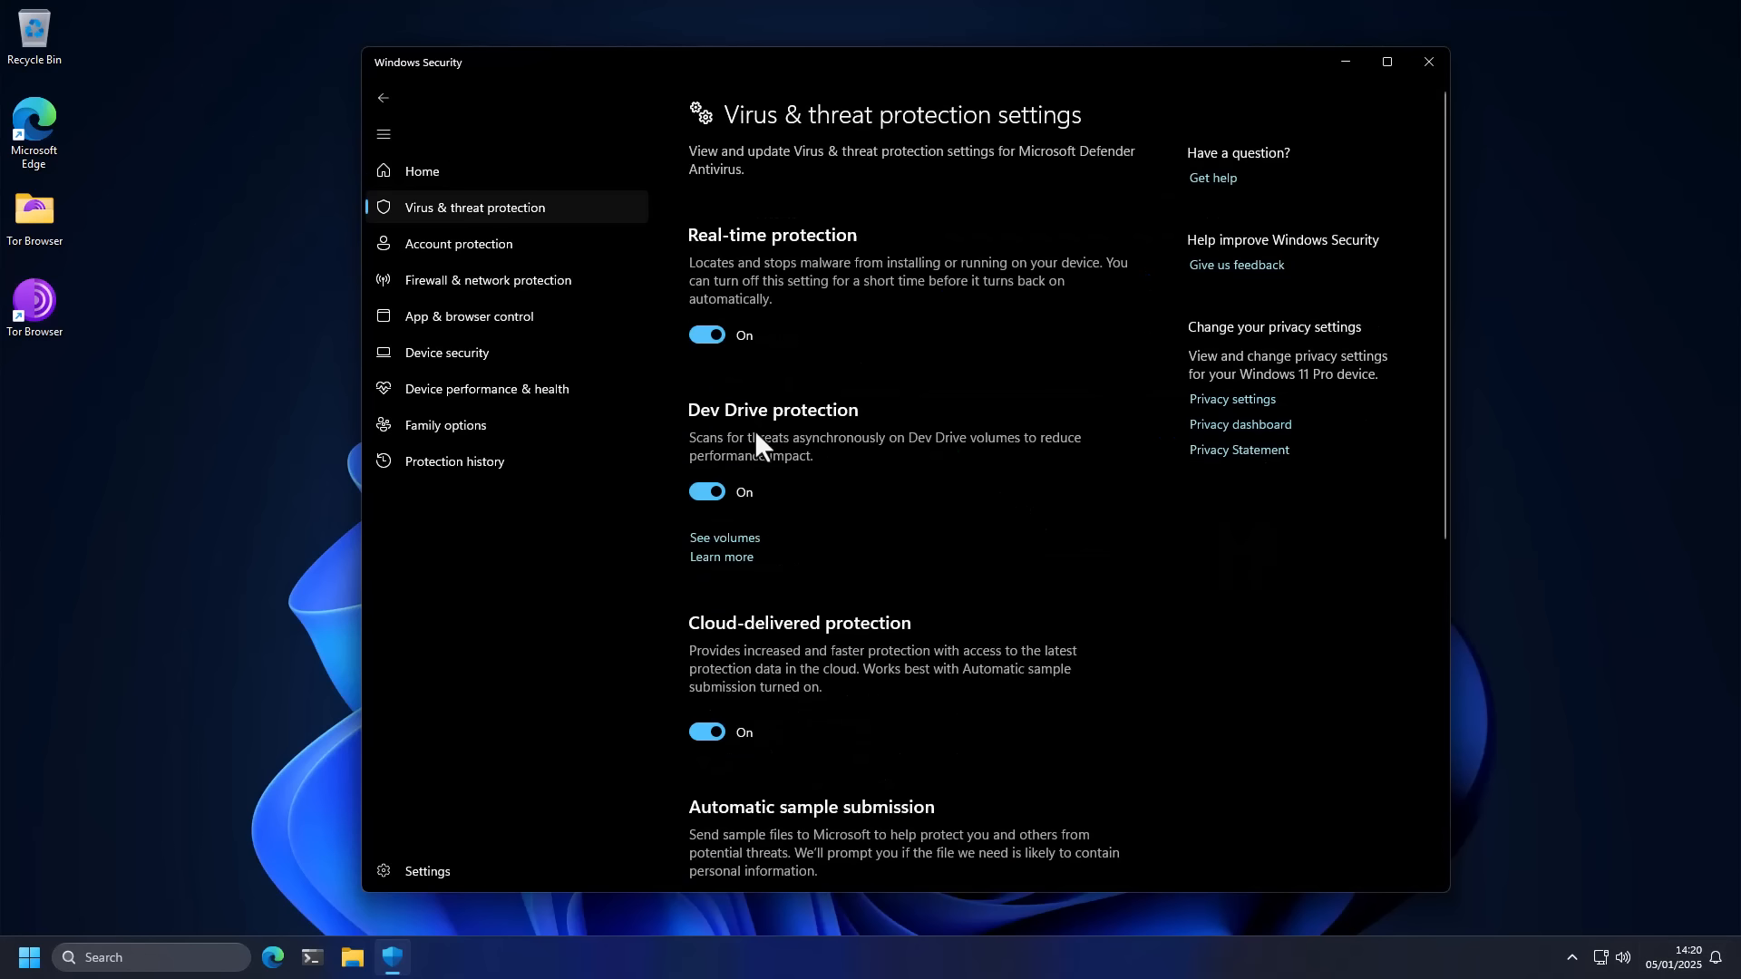
pyautogui.moveTo(711, 379)
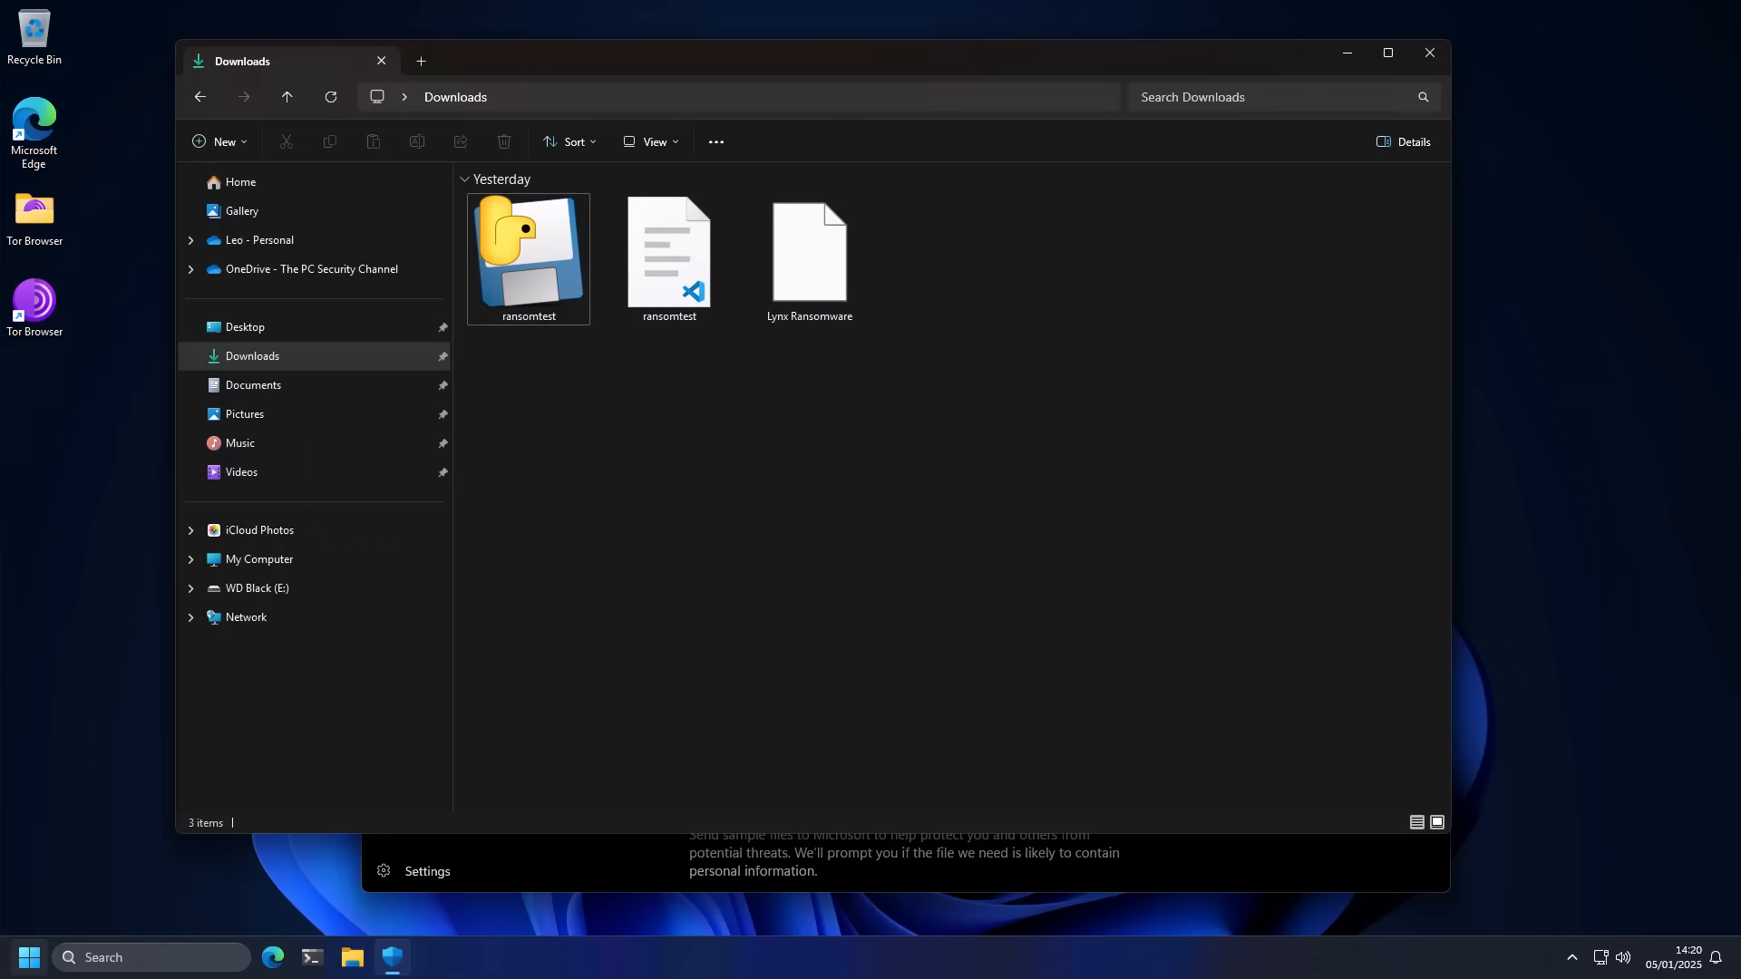
# Step: Select the ransomtest program in the Downloads folder
pyautogui.click(528, 256)
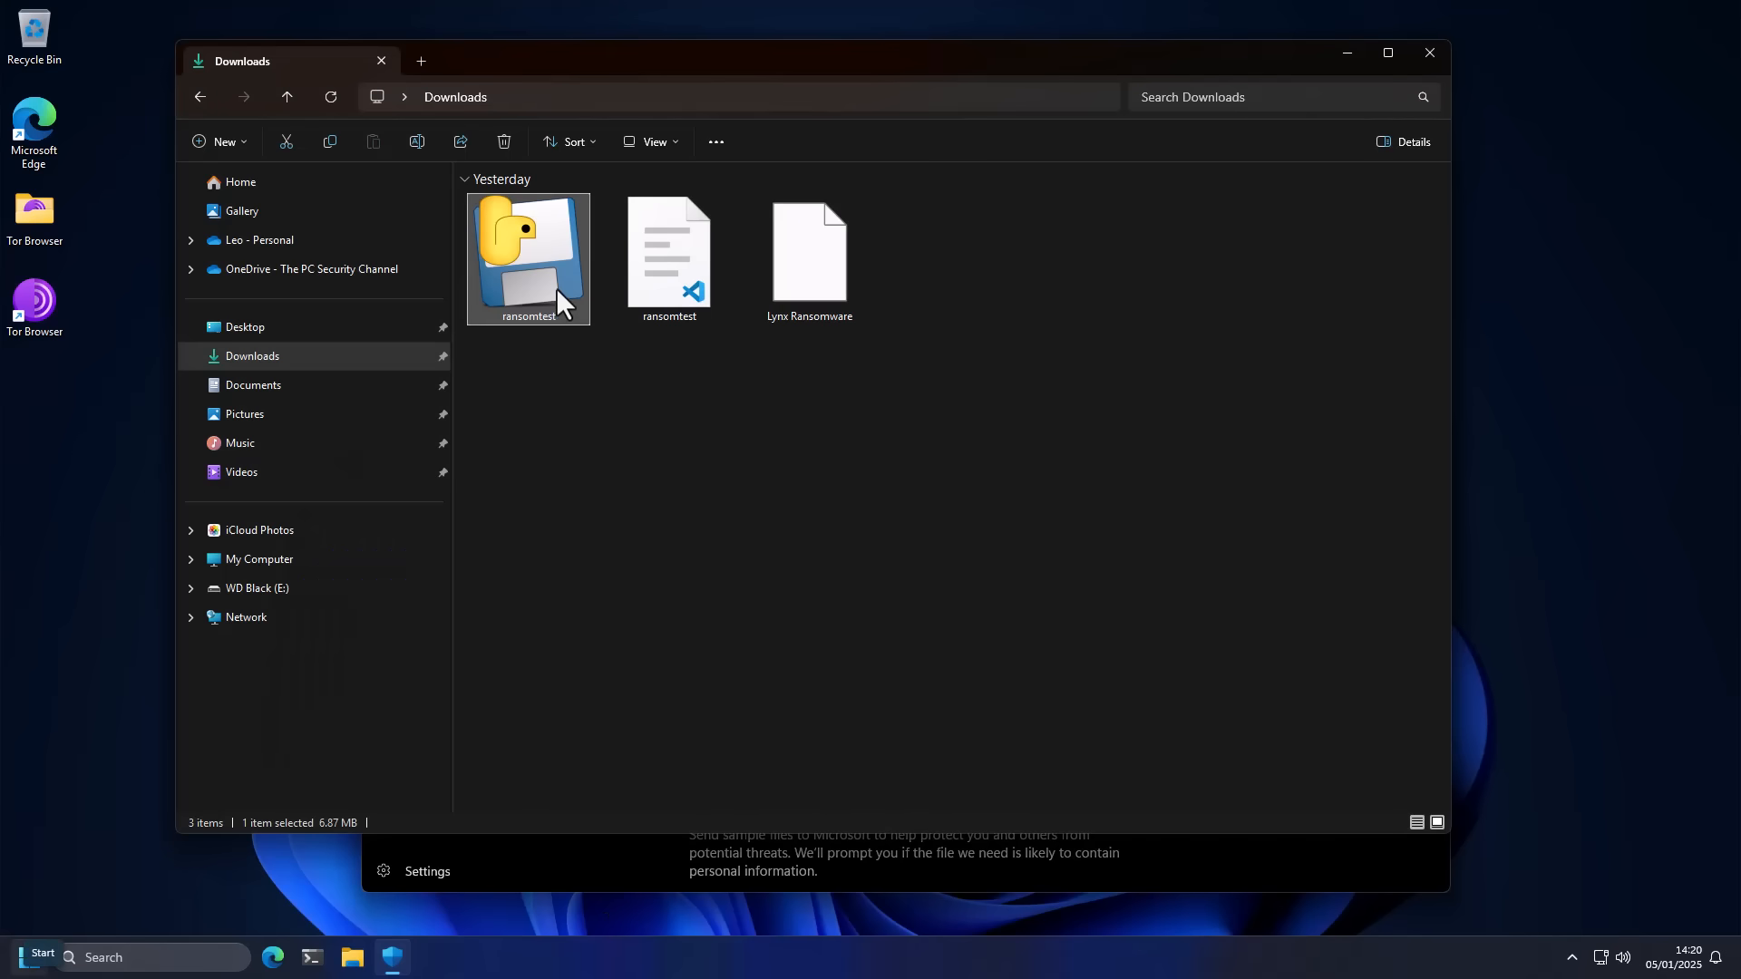
pyautogui.moveTo(515, 360)
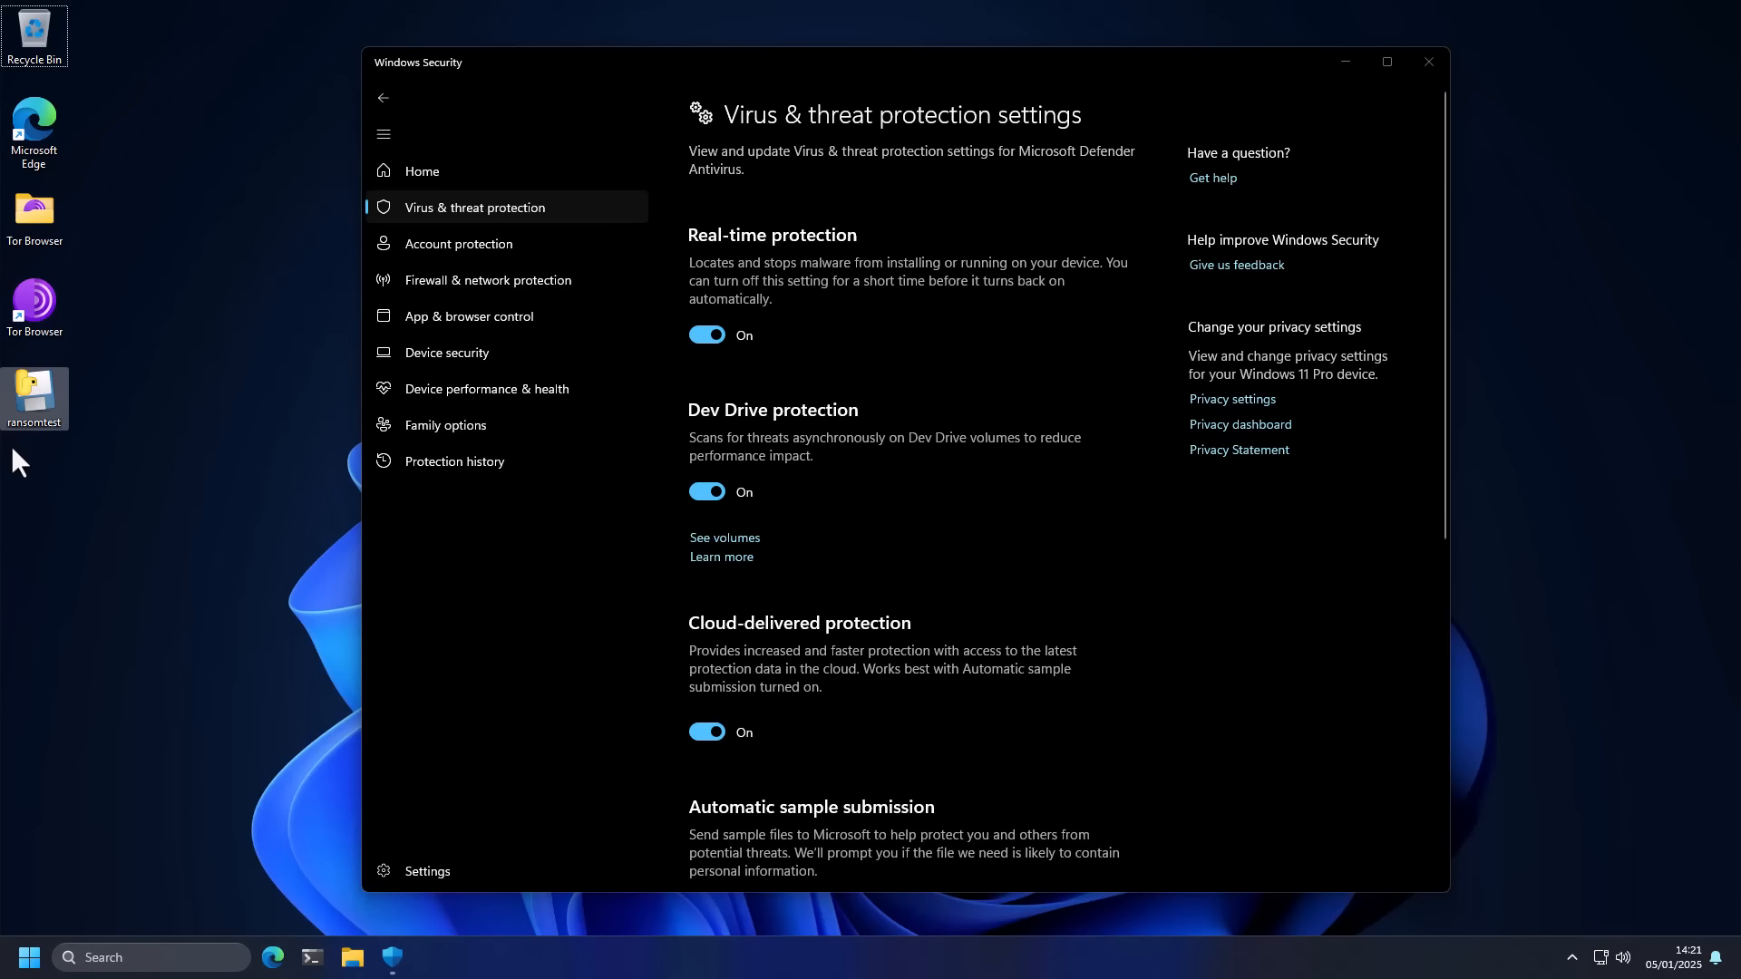
pyautogui.moveTo(71, 492)
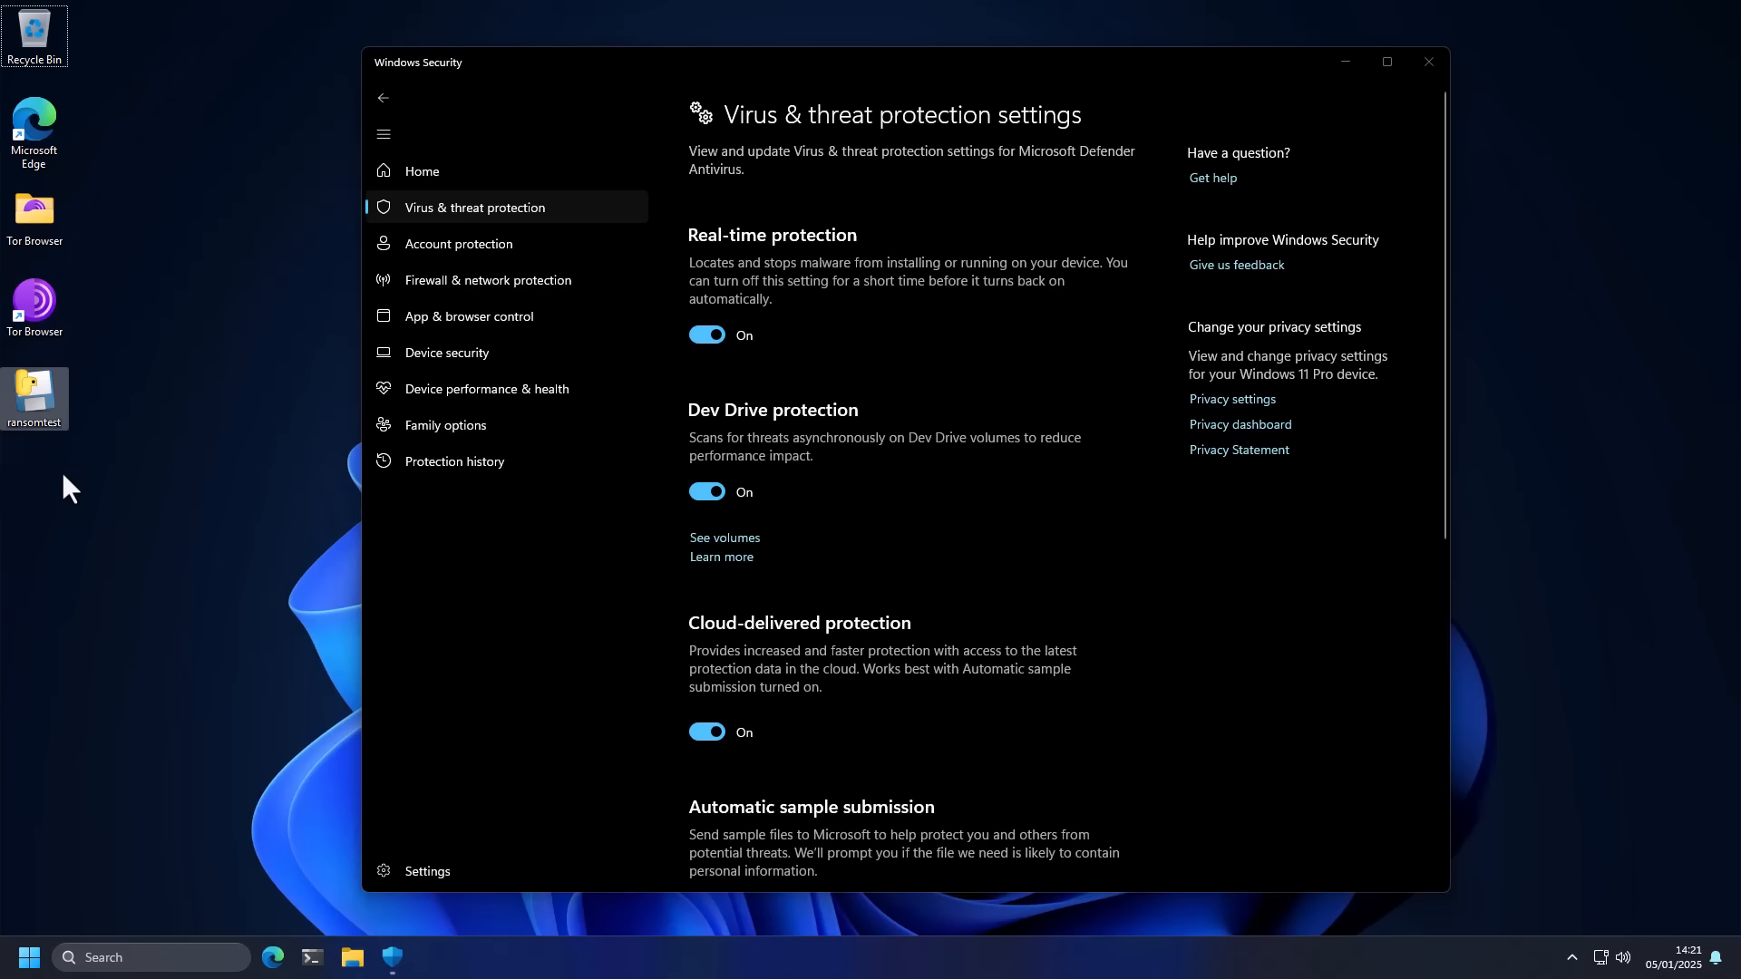
pyautogui.moveTo(53, 433)
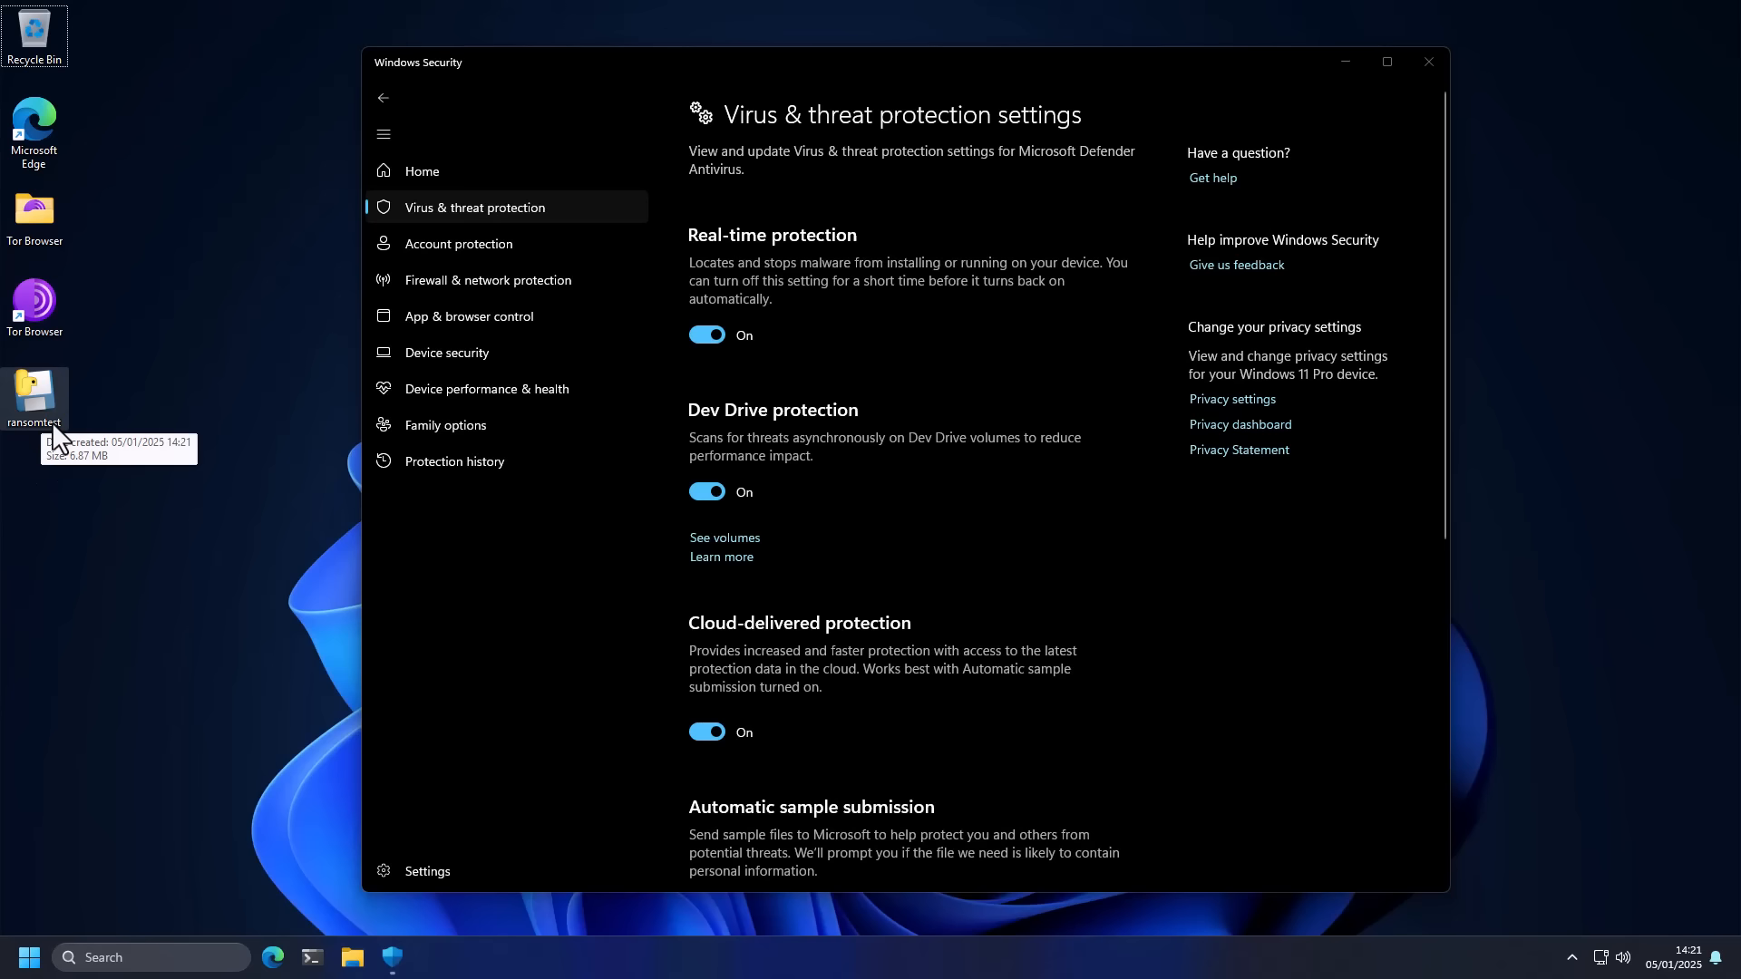
pyautogui.moveTo(62, 439)
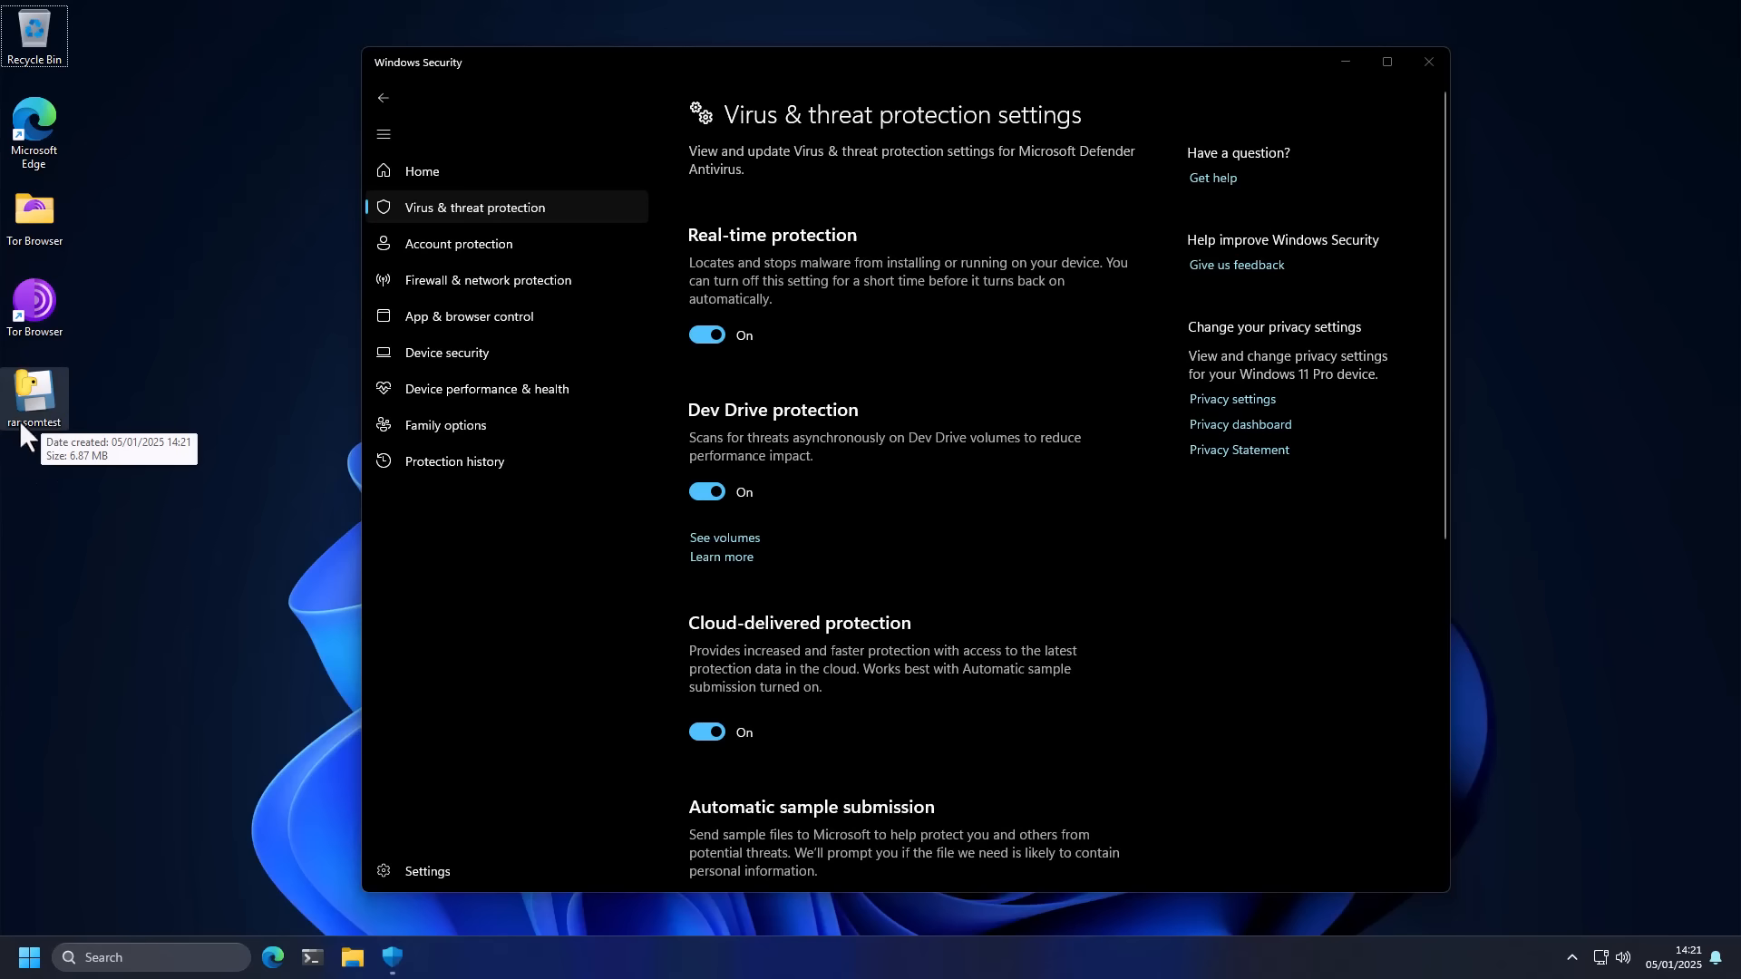
pyautogui.moveTo(37, 428)
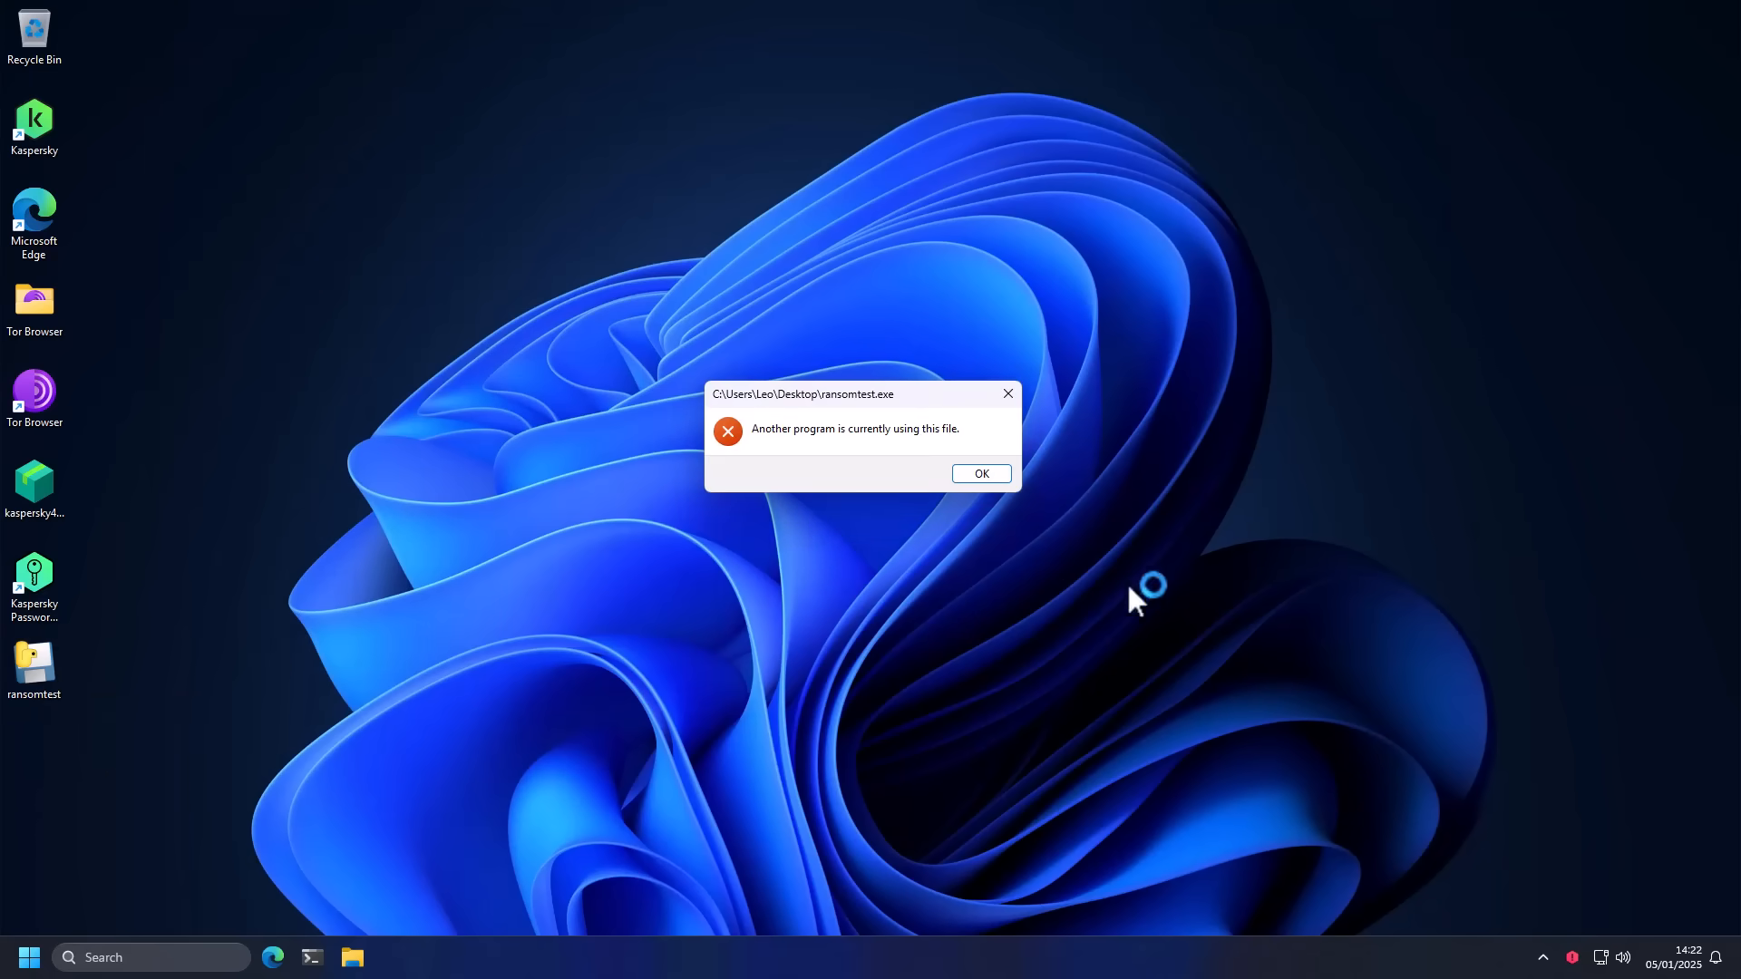
# Step: Bring up the Kaspersky protection status from the tray and view details of the reported issue
pyautogui.click(977, 473)
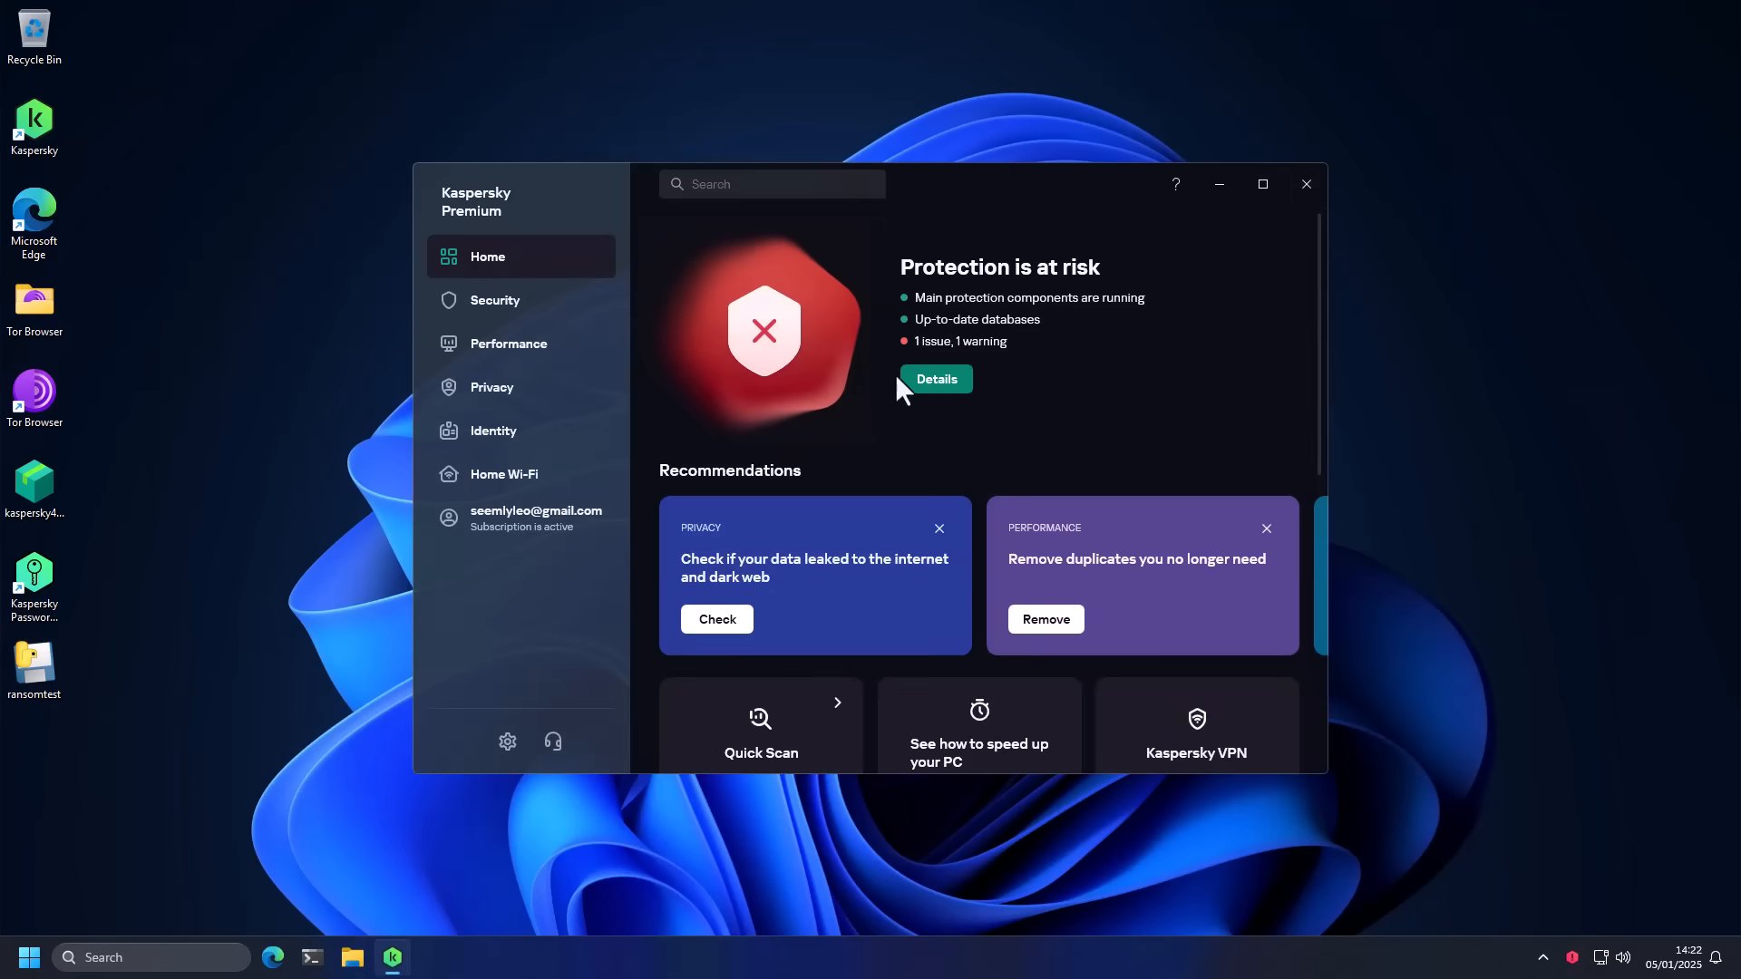
pyautogui.click(936, 379)
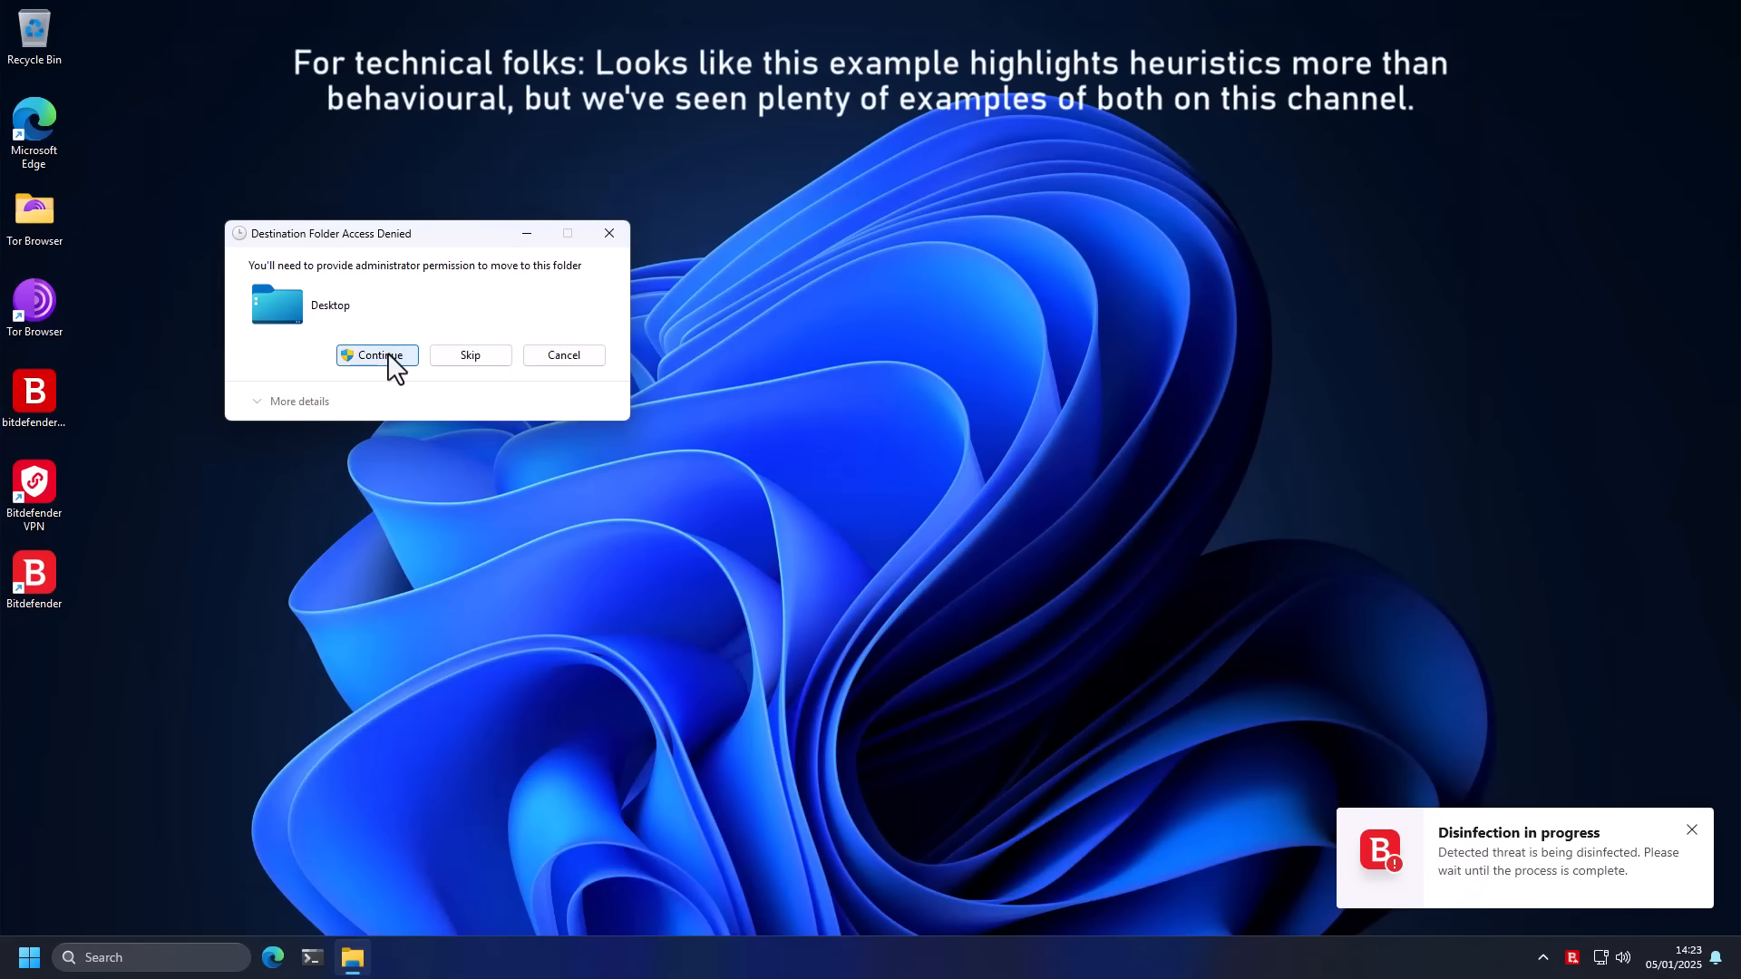
# Step: Continue the denied move with administrator permission, leaving the desktop without the ransomtest file
pyautogui.click(377, 356)
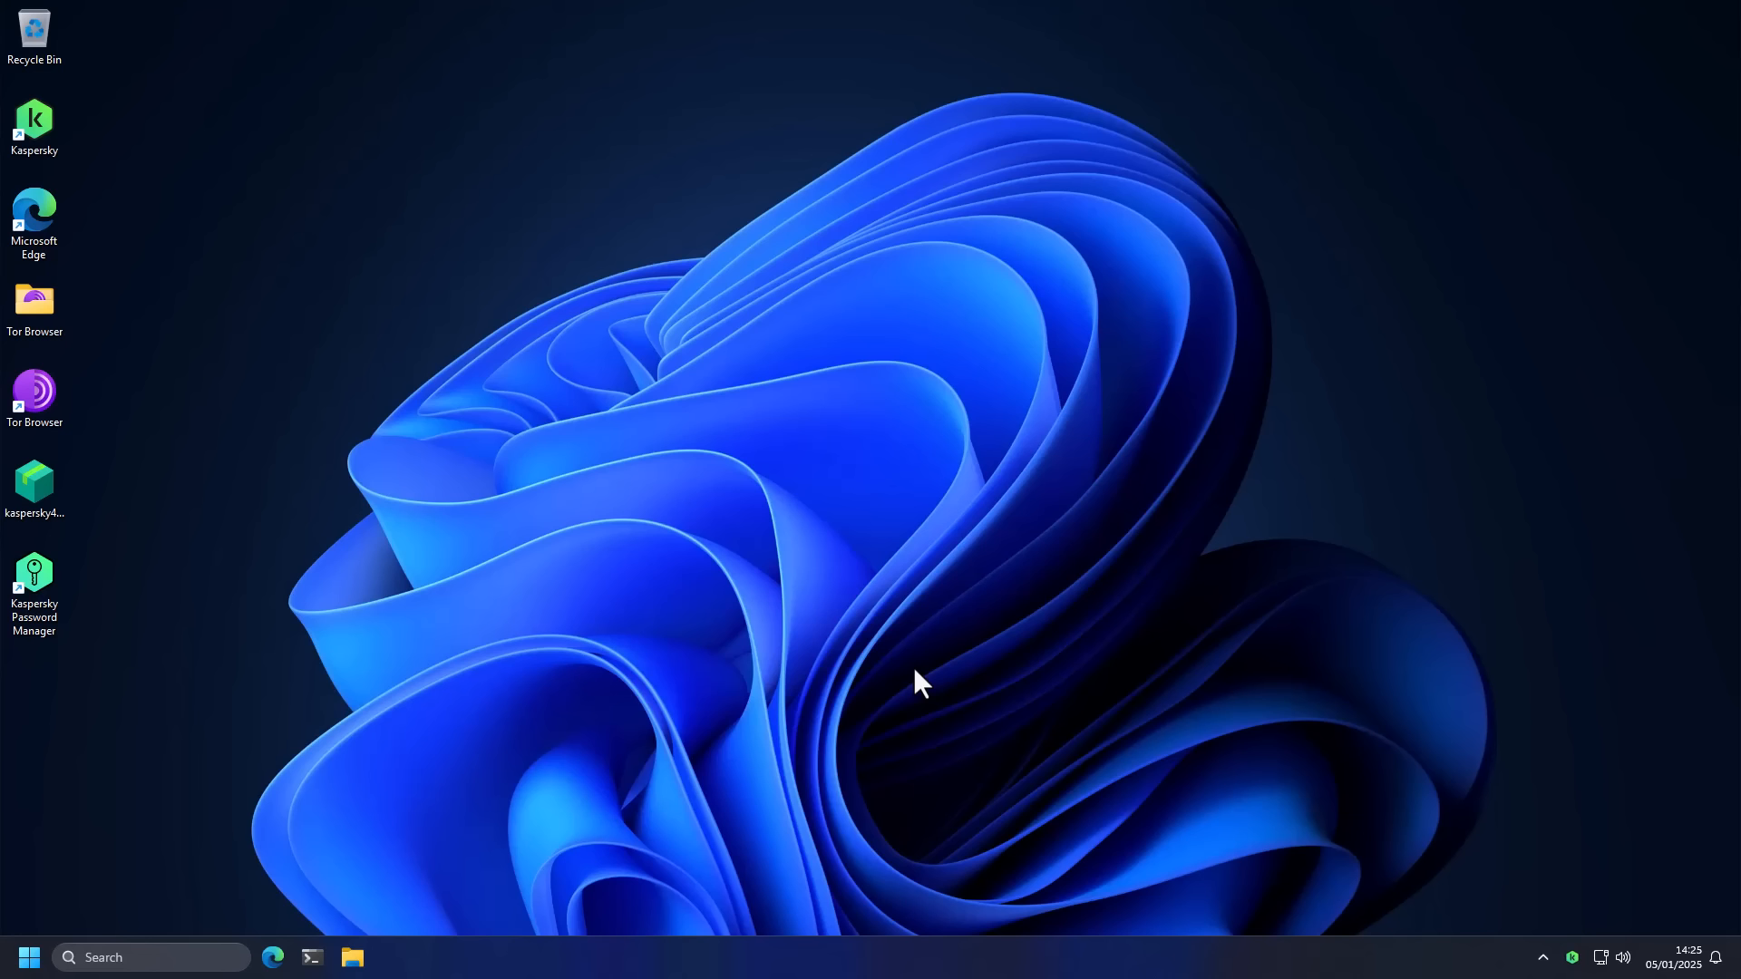
pyautogui.doubleClick(34, 120)
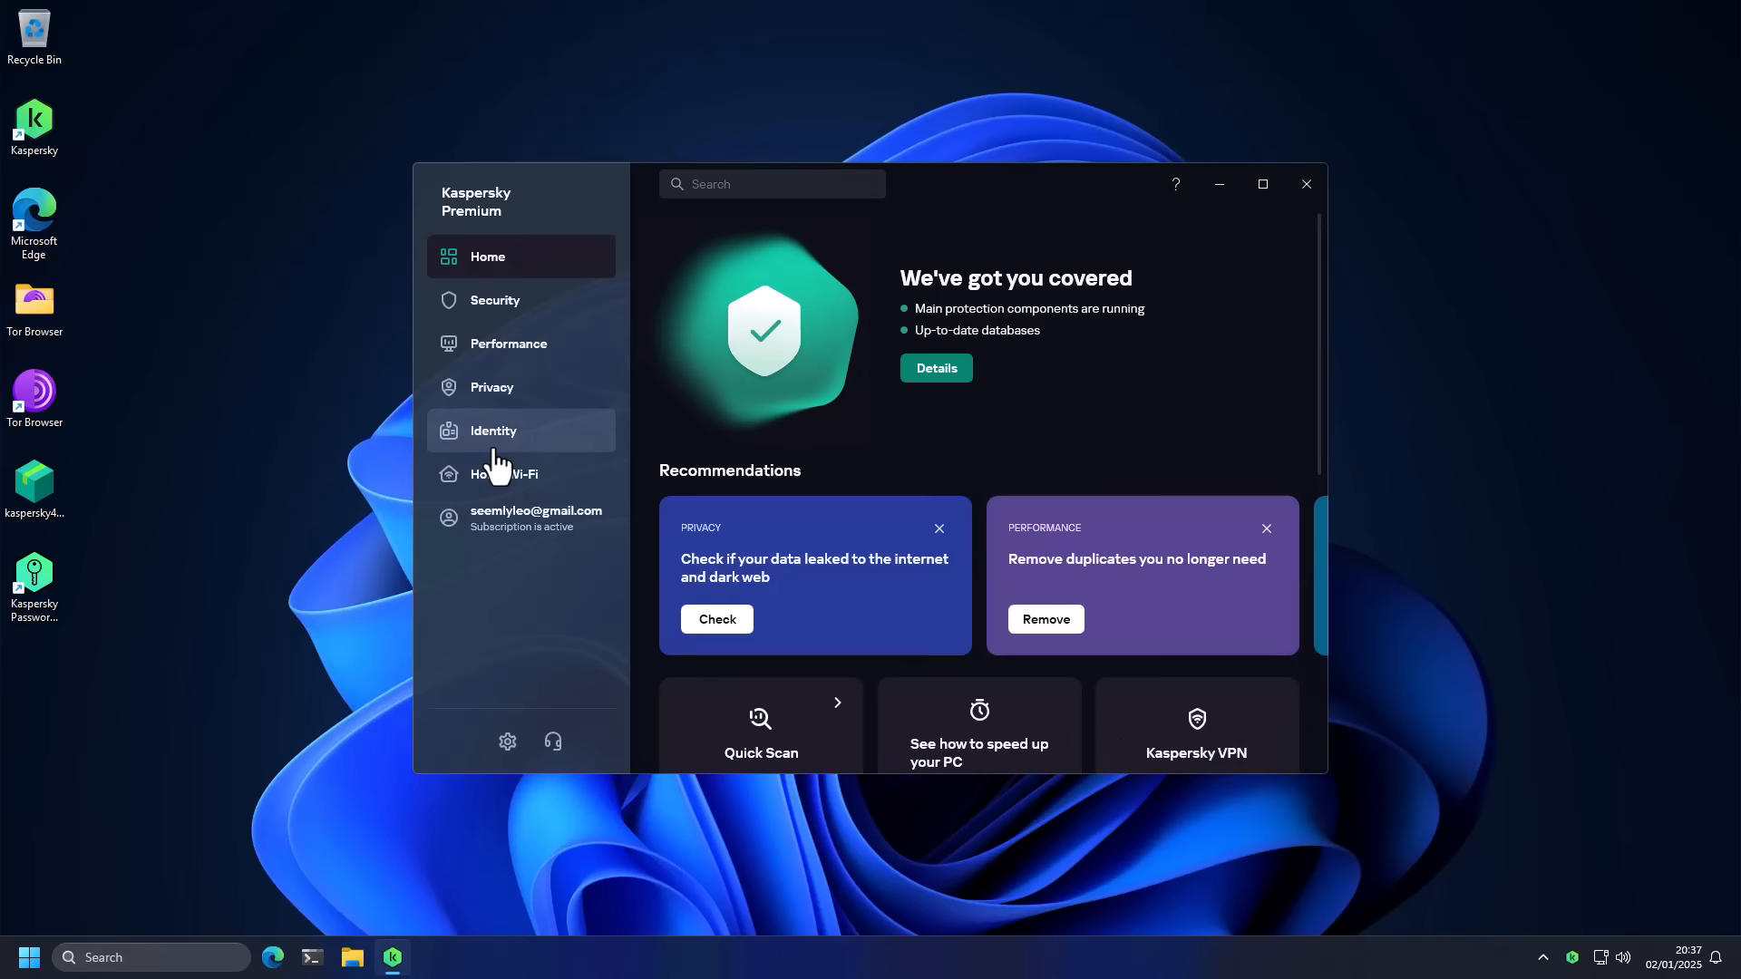
# Step: Look through the Identity protection cards, then show the Home Wi-Fi section with Smart Home Monitor
pyautogui.click(494, 431)
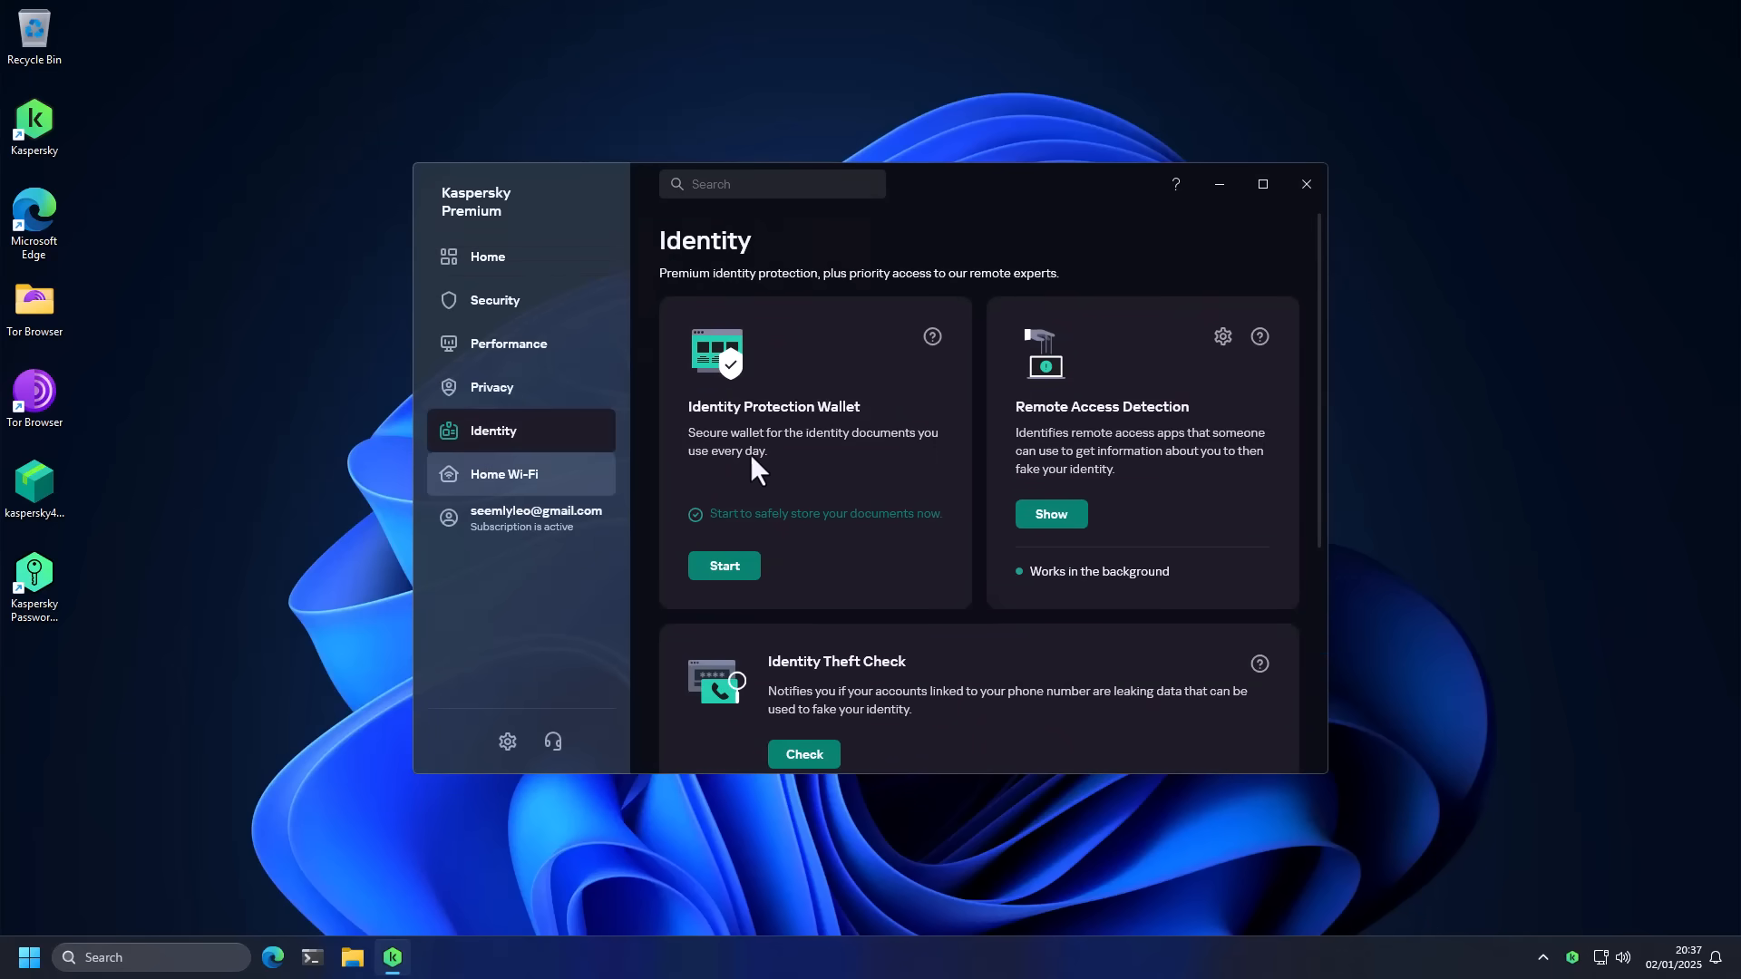
pyautogui.moveTo(774, 479)
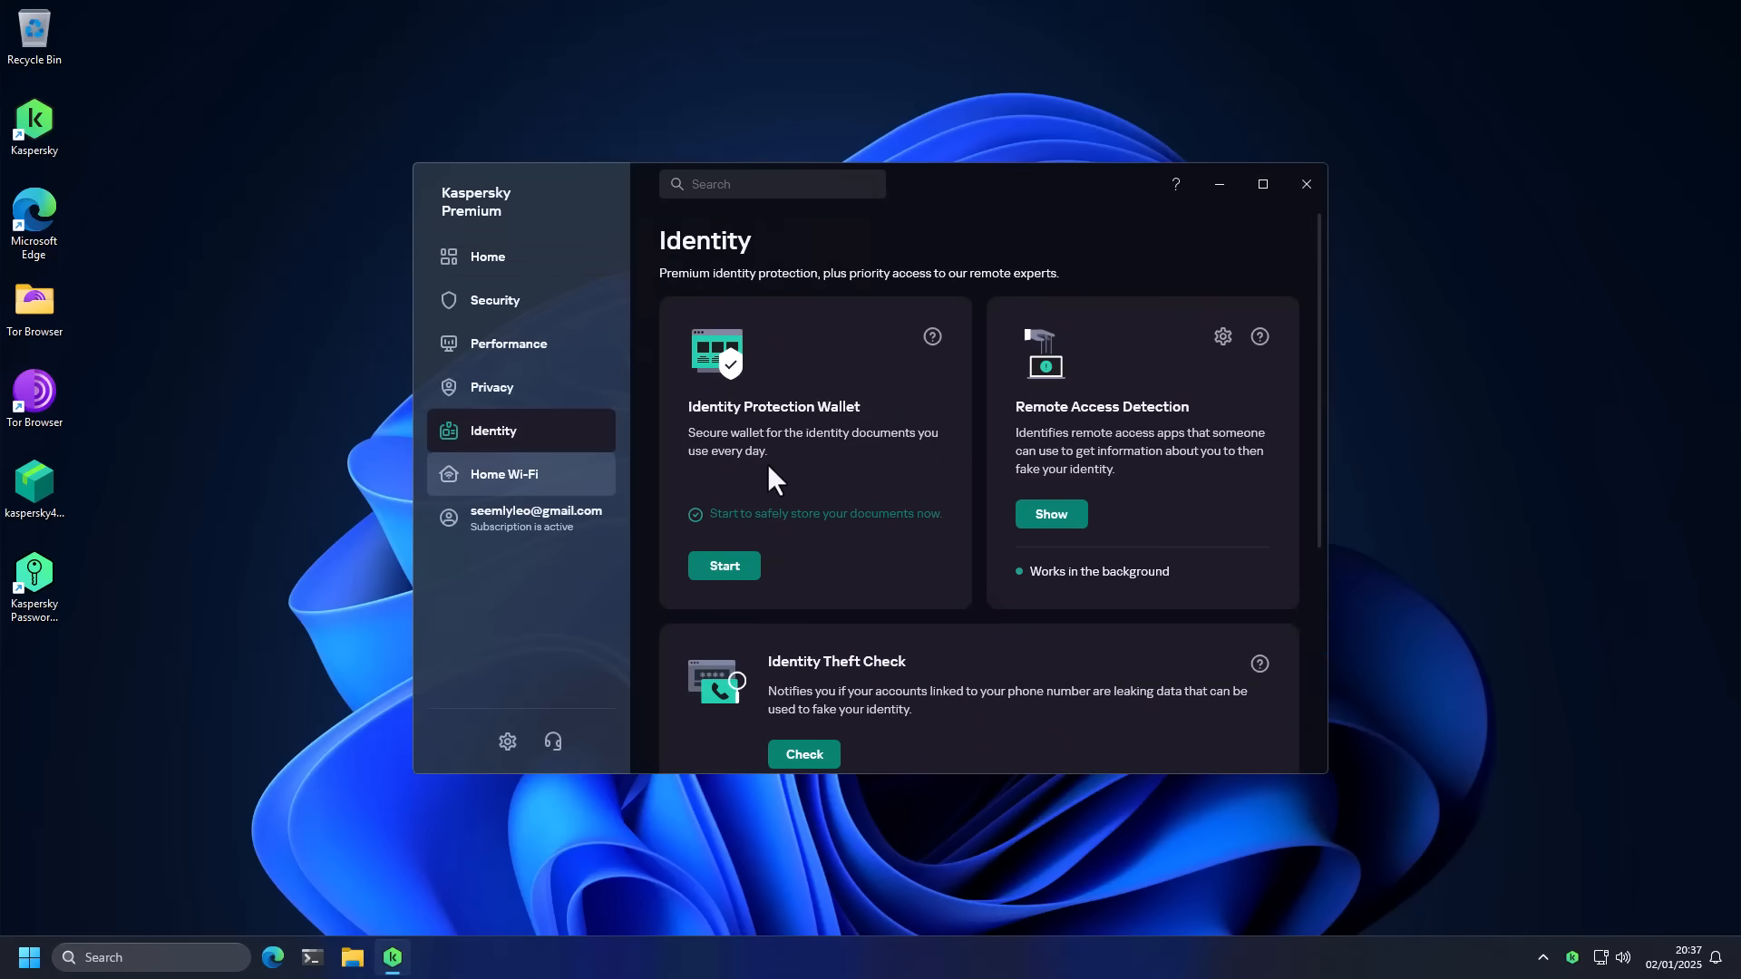
pyautogui.moveTo(819, 520)
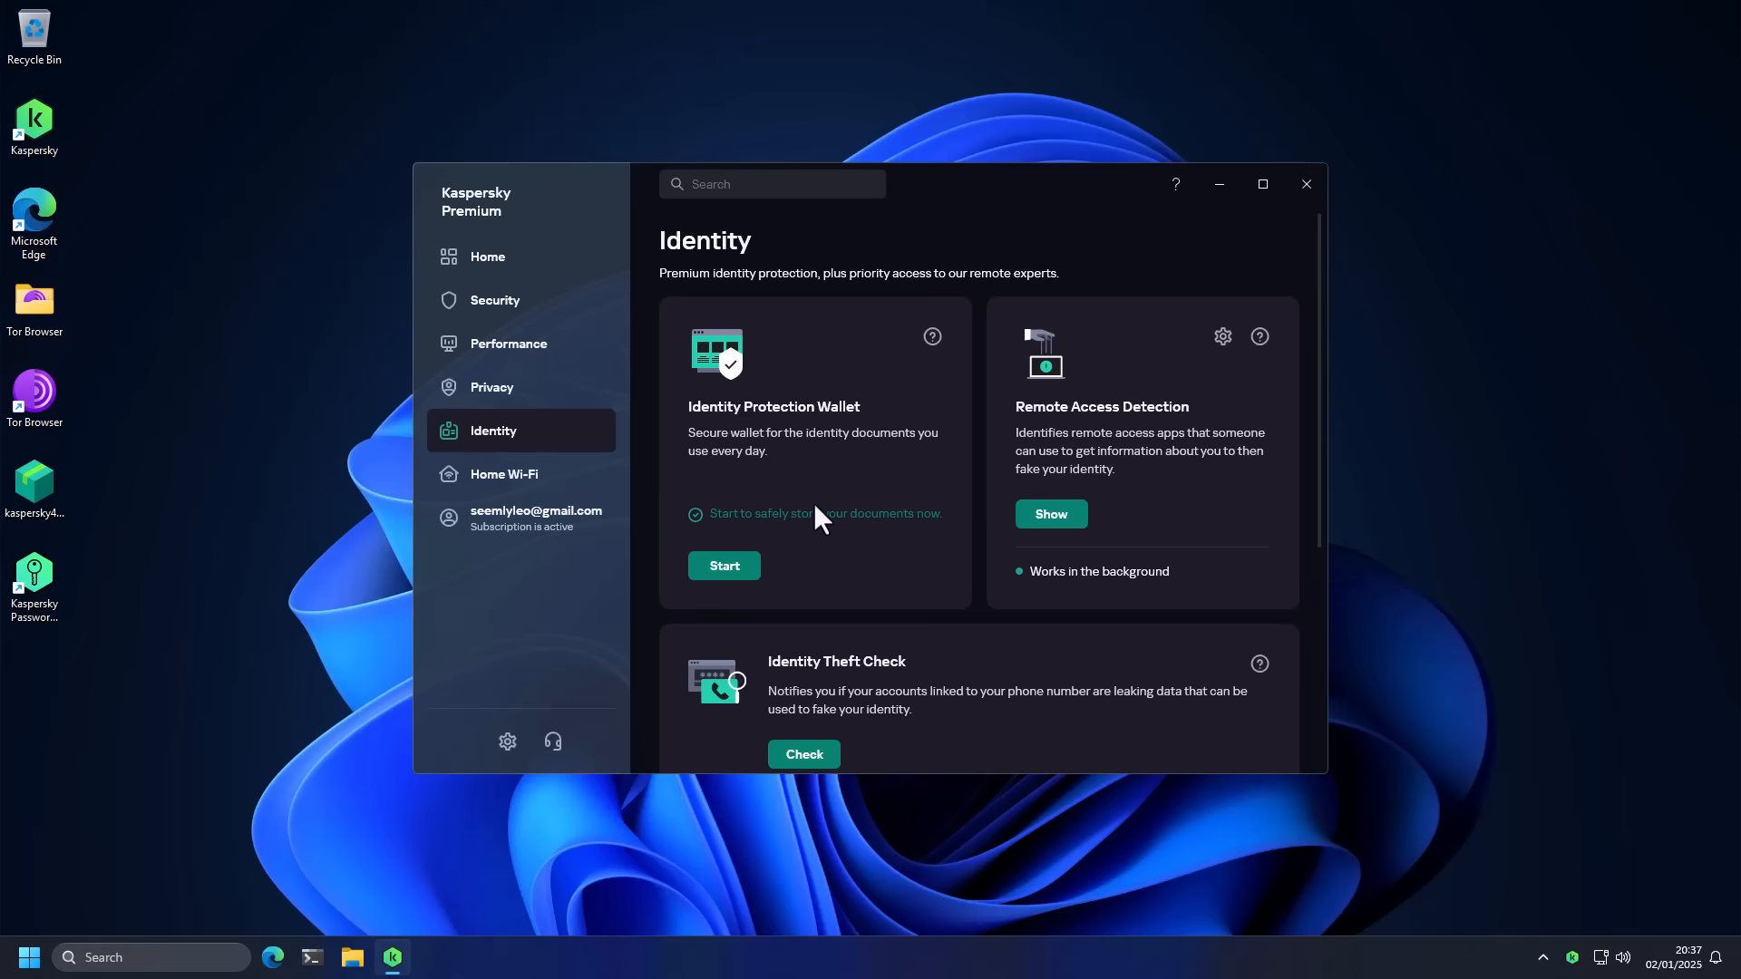
pyautogui.scroll(-3)
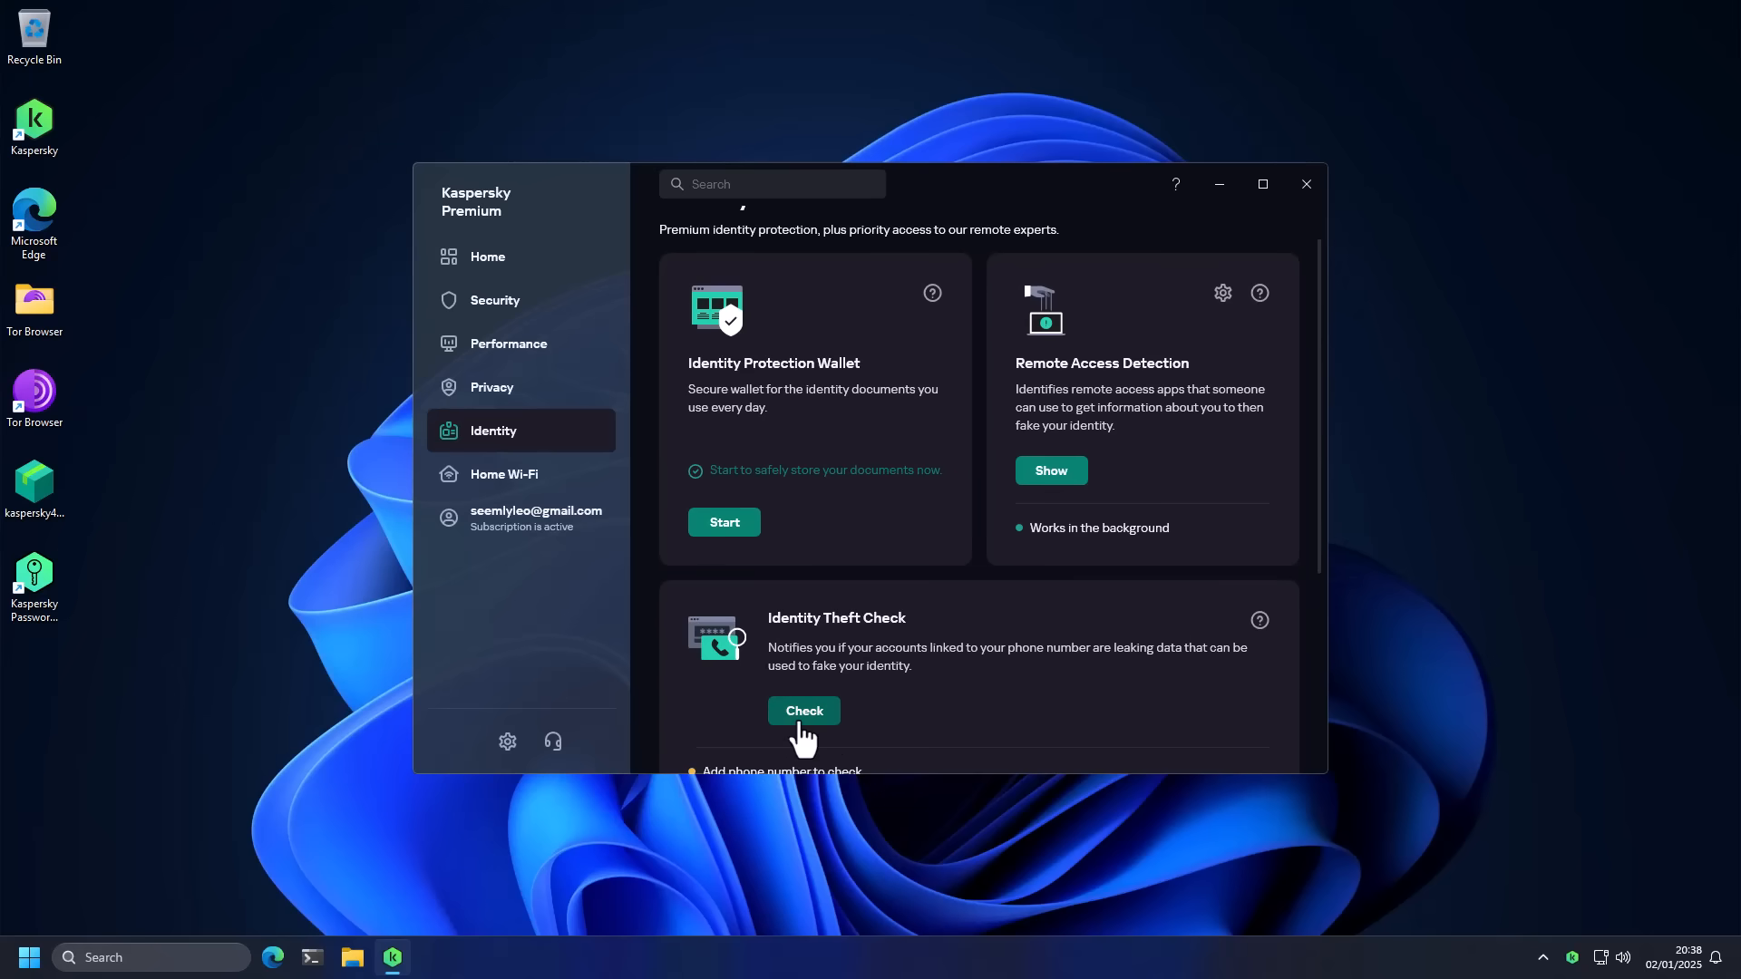
pyautogui.click(502, 473)
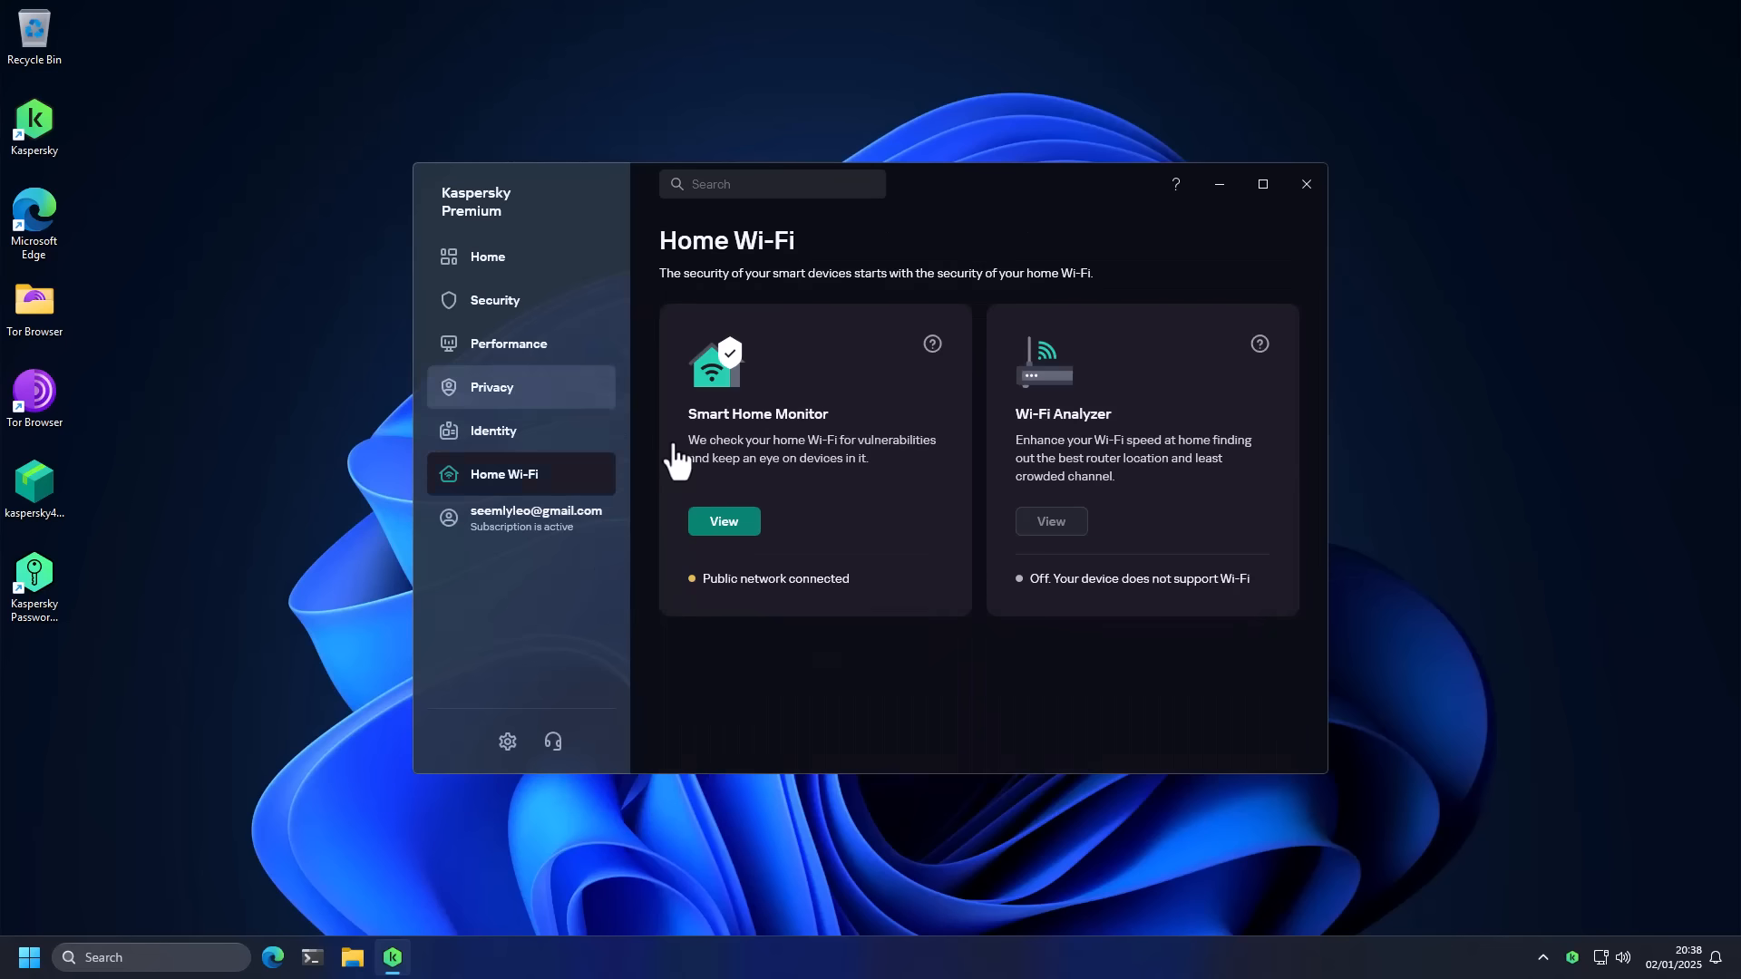
# Step: From Privacy, switch Kaspersky VPN on with a United Kingdom location and return to the privacy overview
pyautogui.click(491, 387)
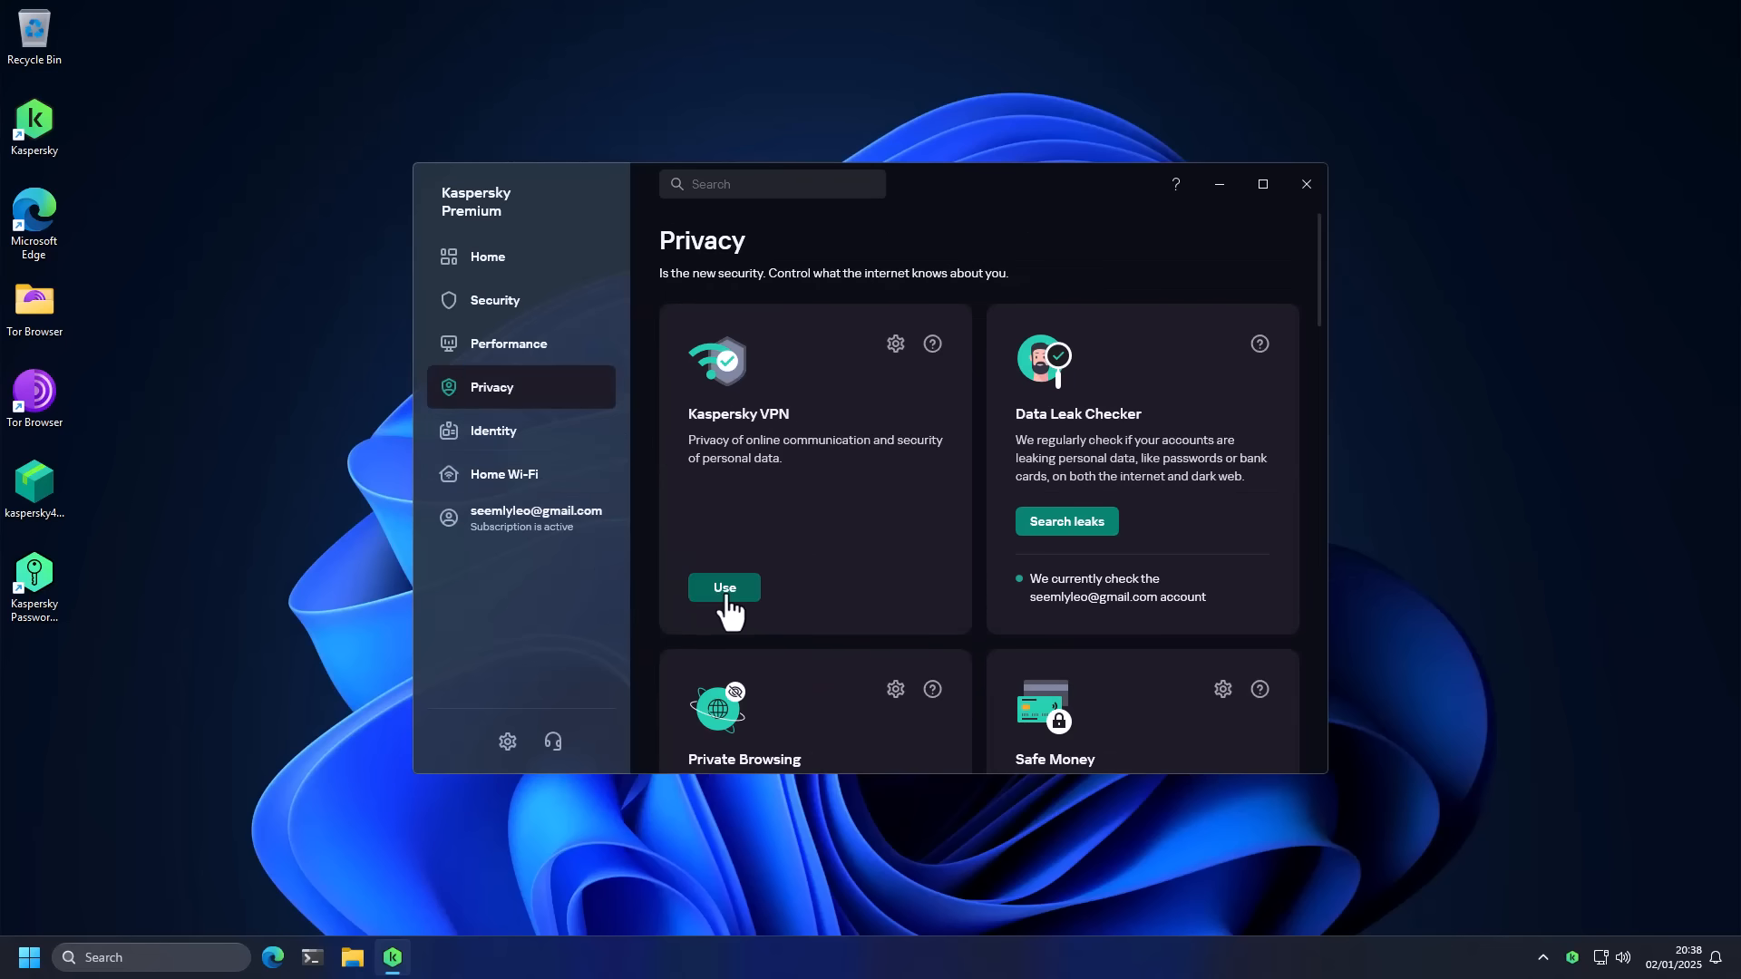
pyautogui.click(724, 587)
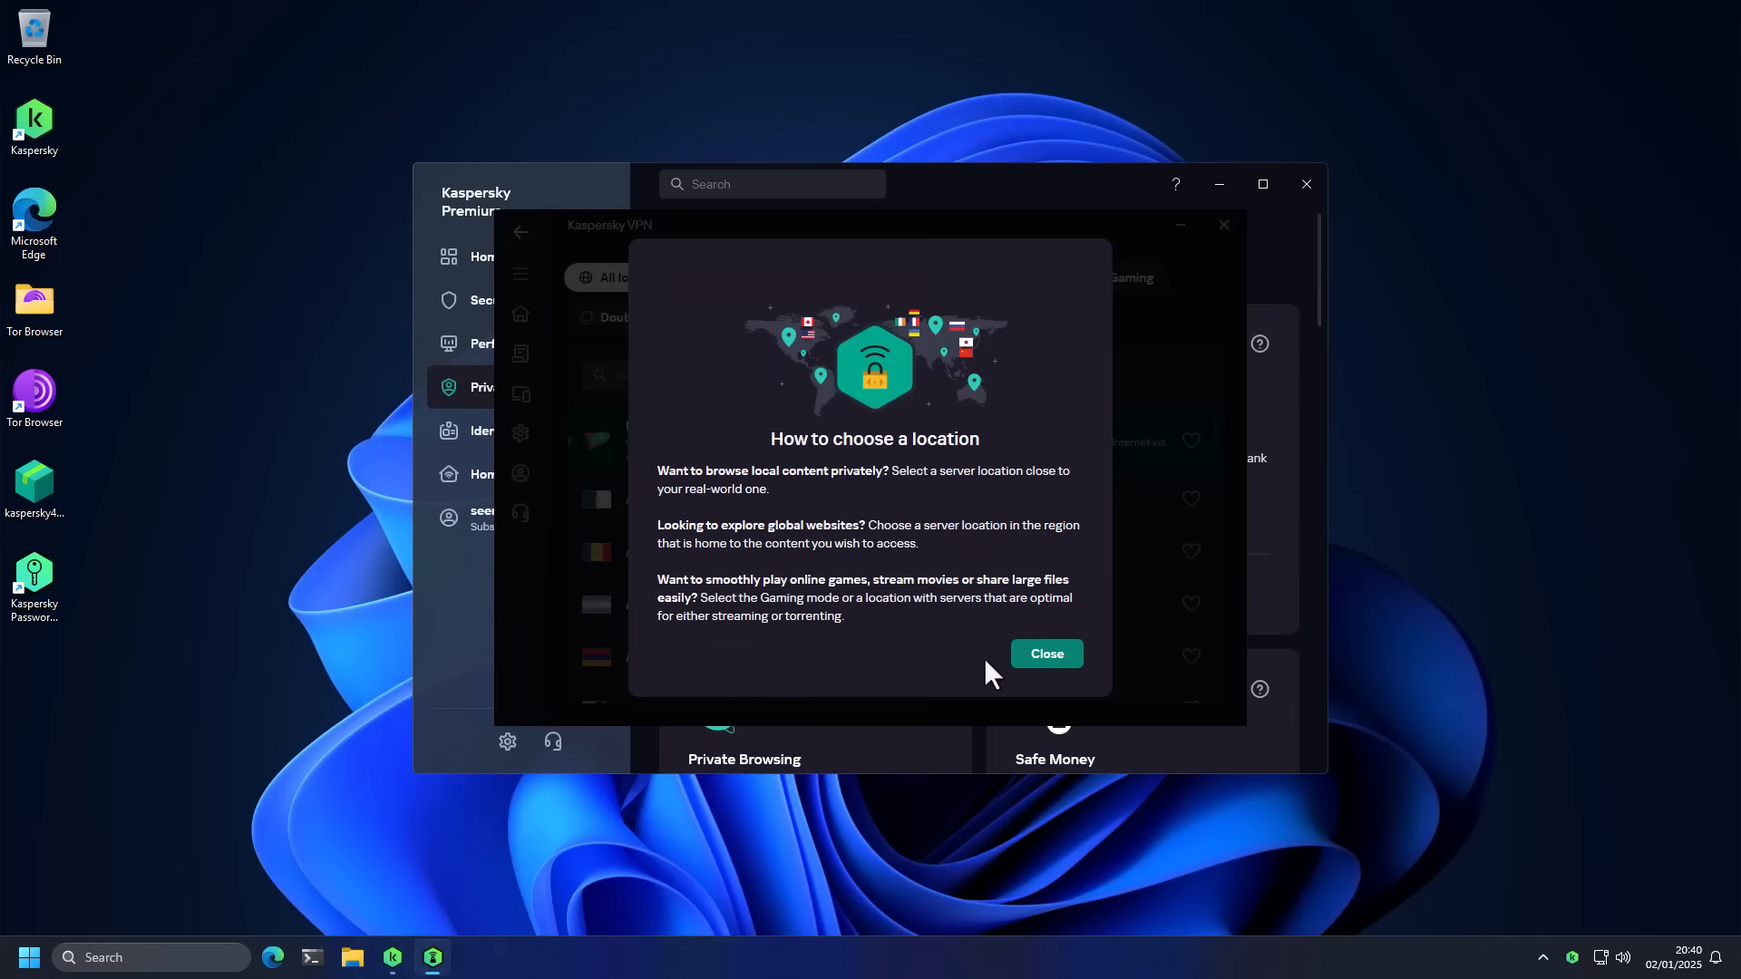
pyautogui.click(1045, 653)
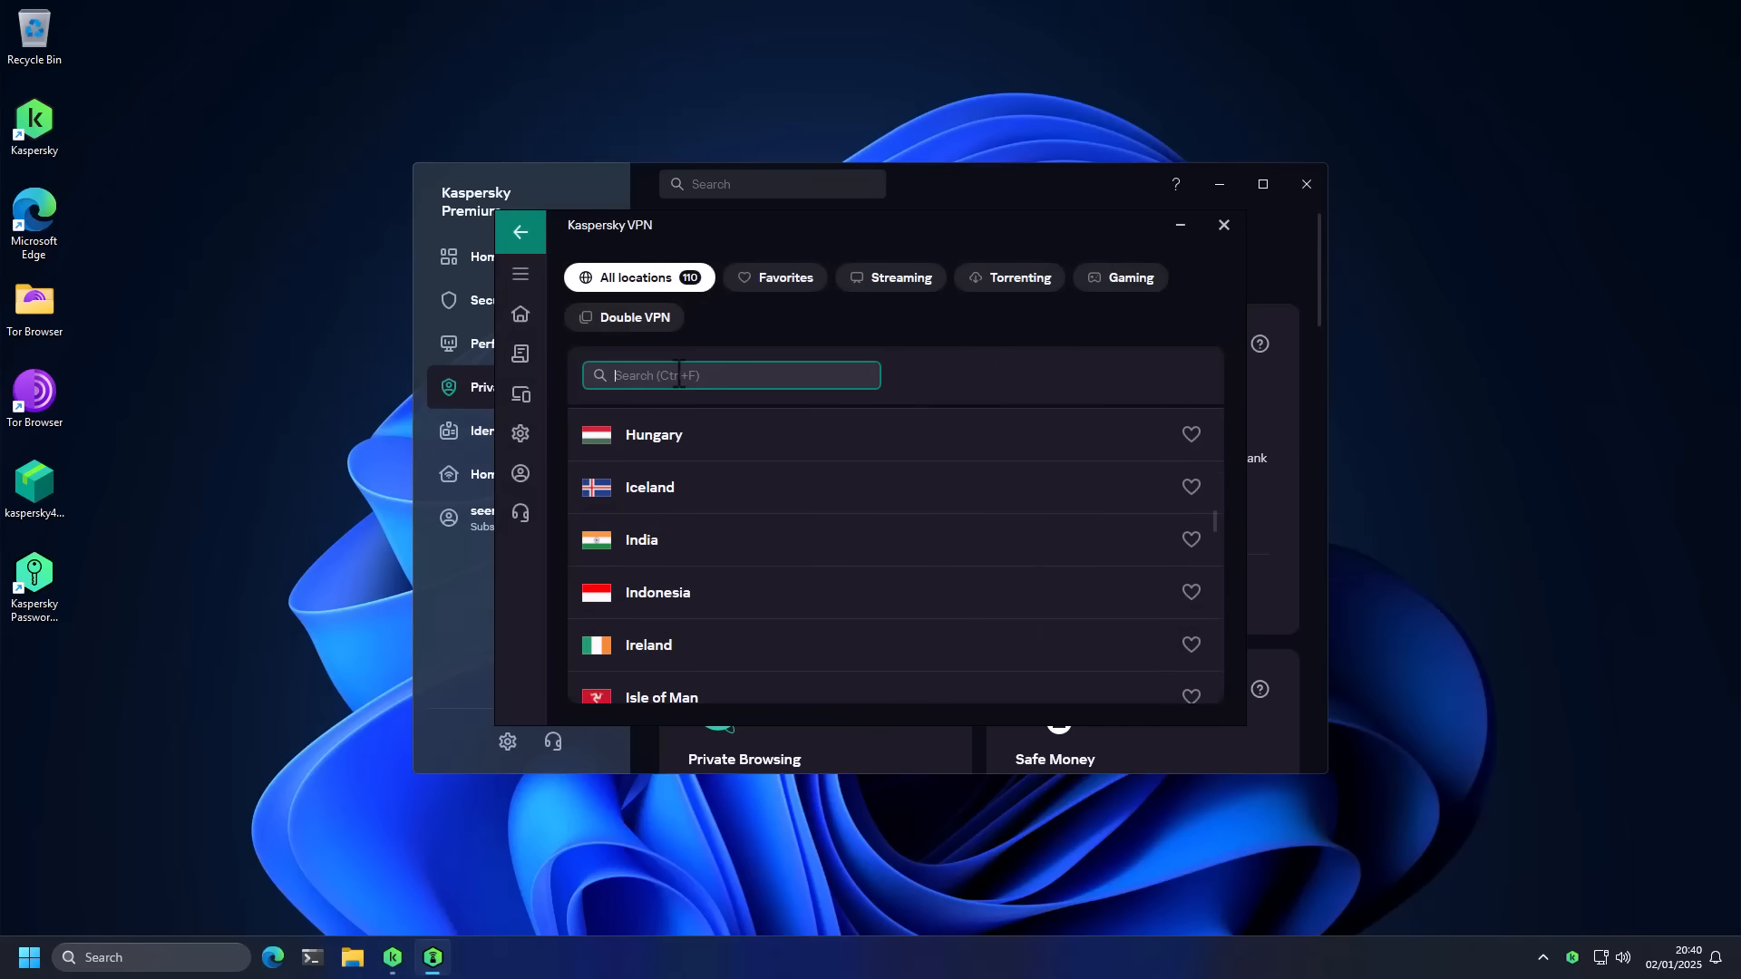
pyautogui.click(520, 232)
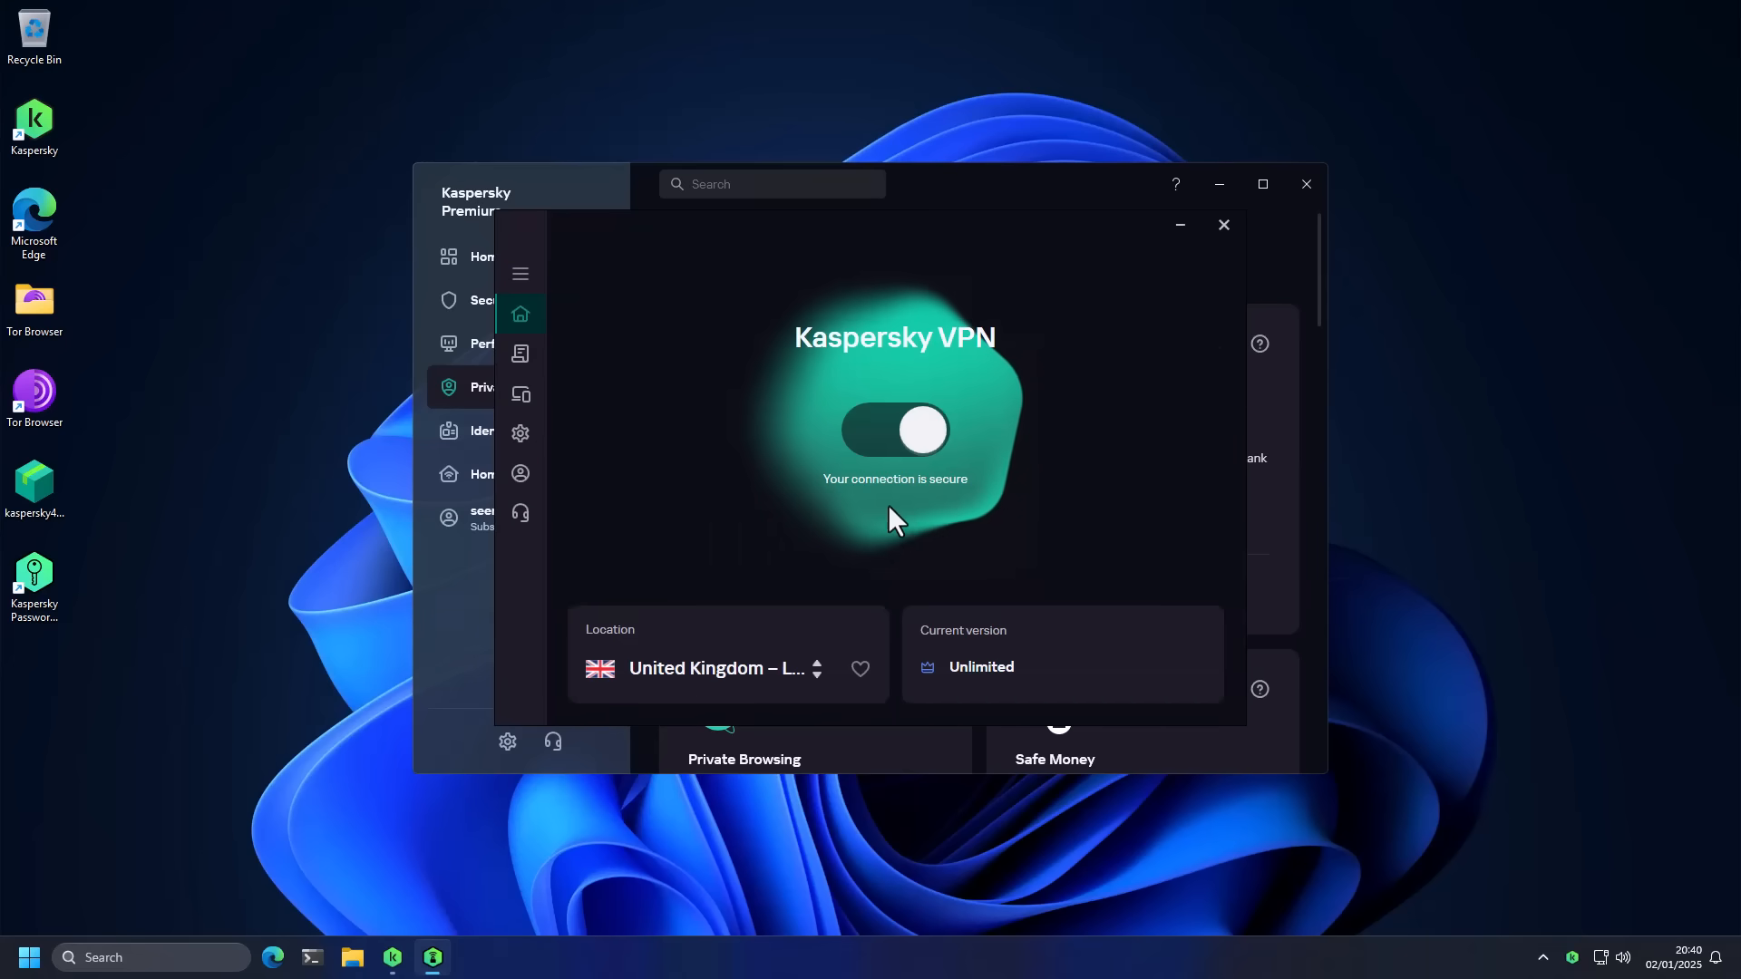
pyautogui.moveTo(961, 531)
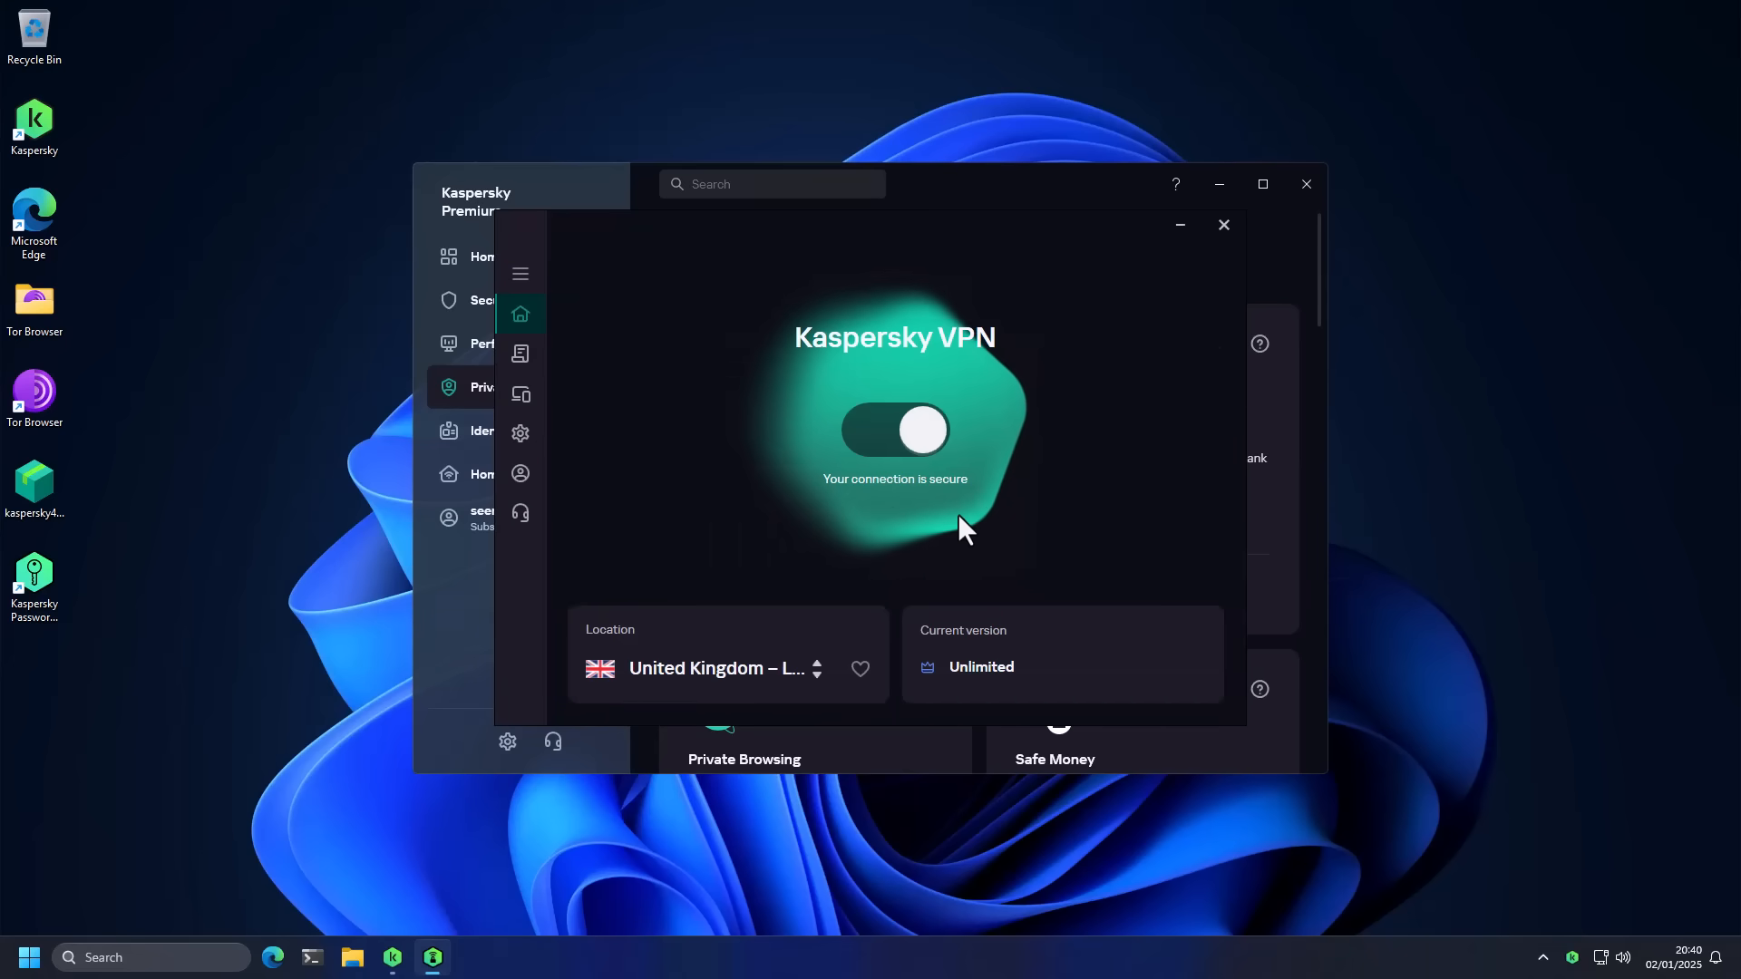
pyautogui.moveTo(1224, 225)
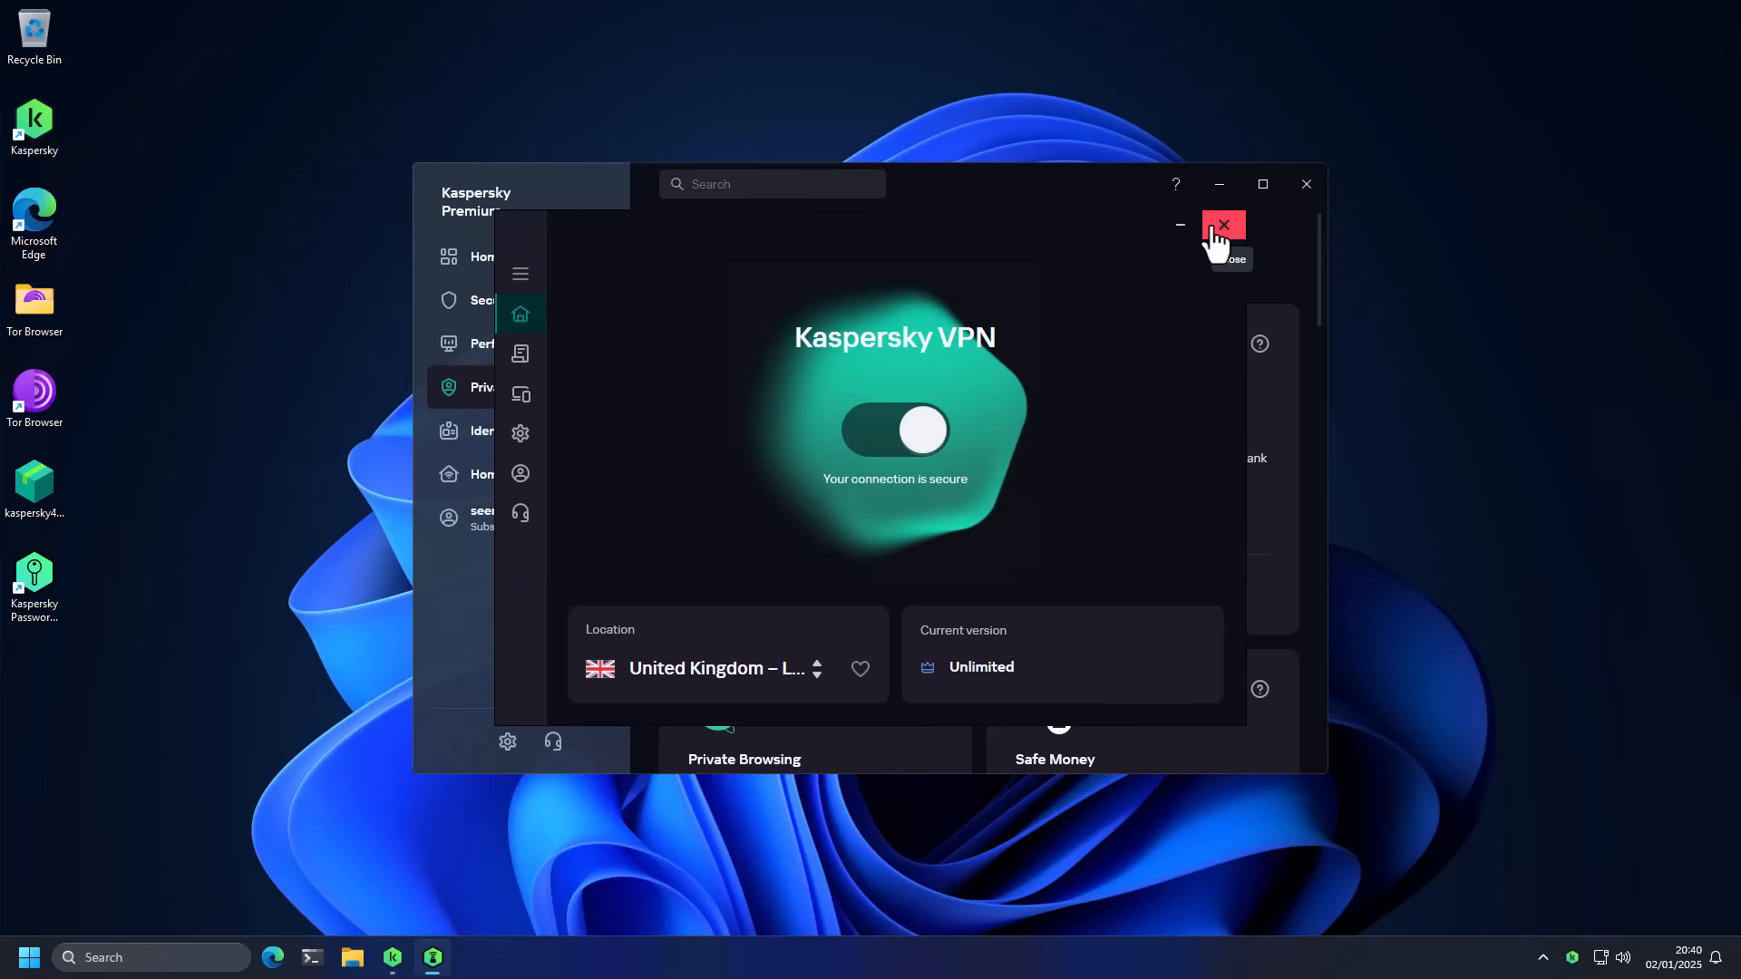
pyautogui.click(1222, 224)
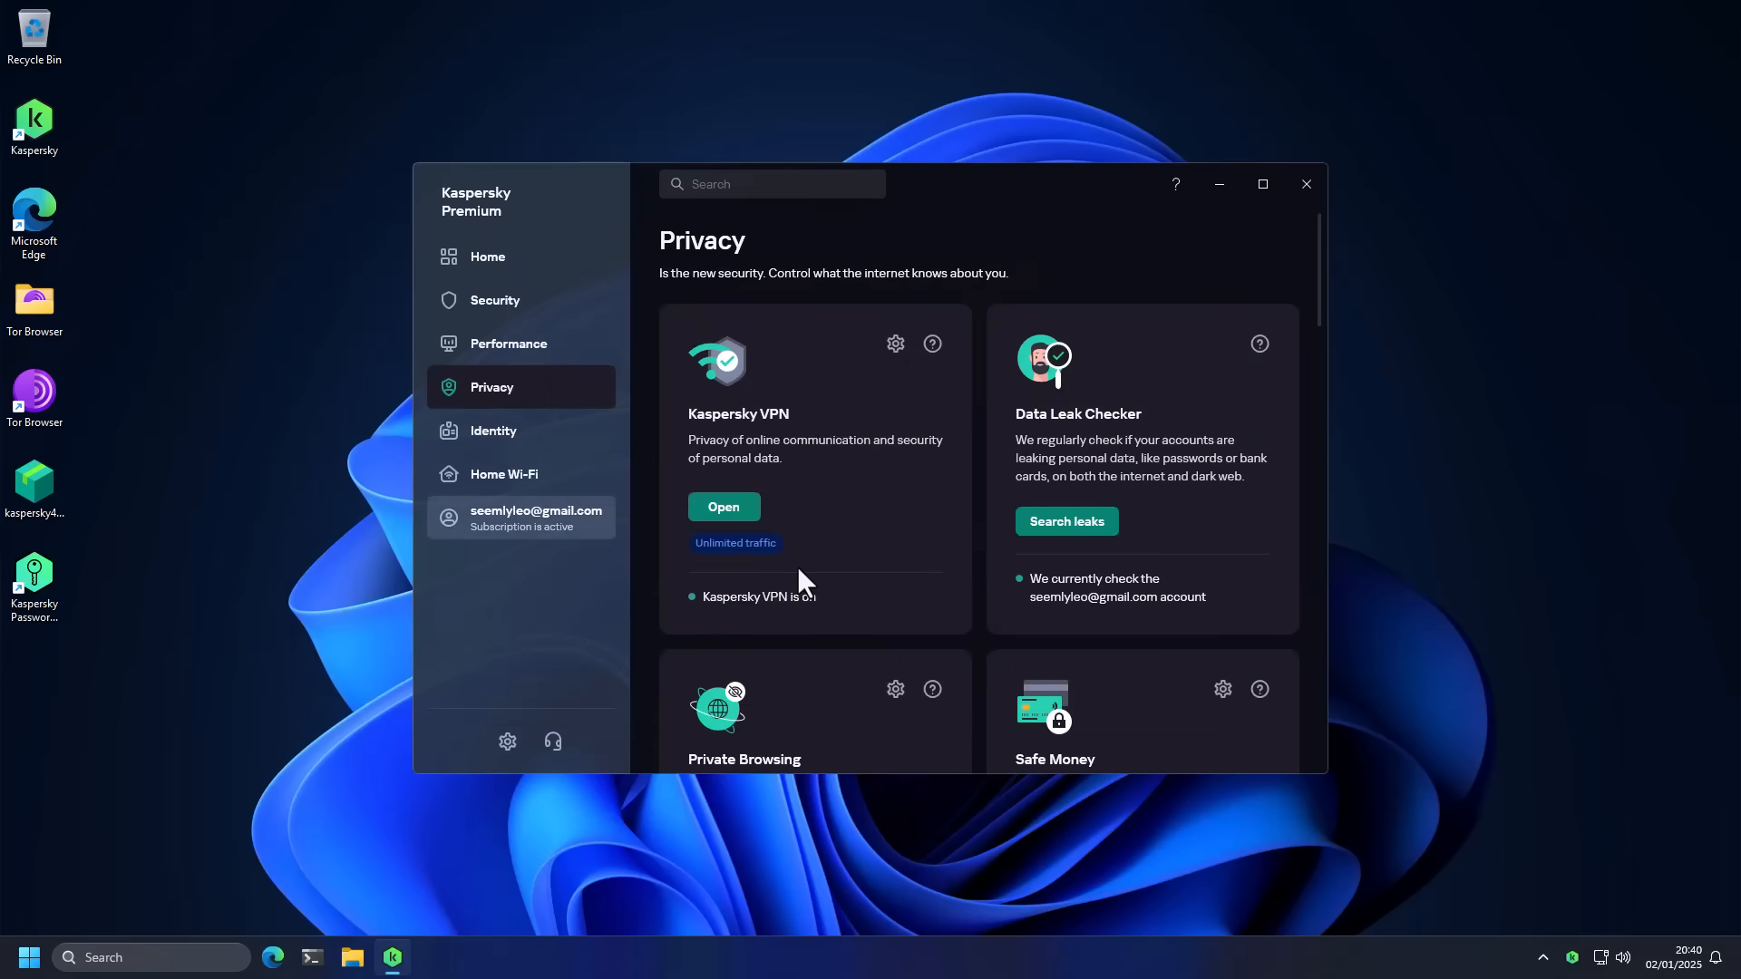
# Step: Look through the rest of the Privacy cards, then the Identity and Performance feature pages
pyautogui.scroll(-3)
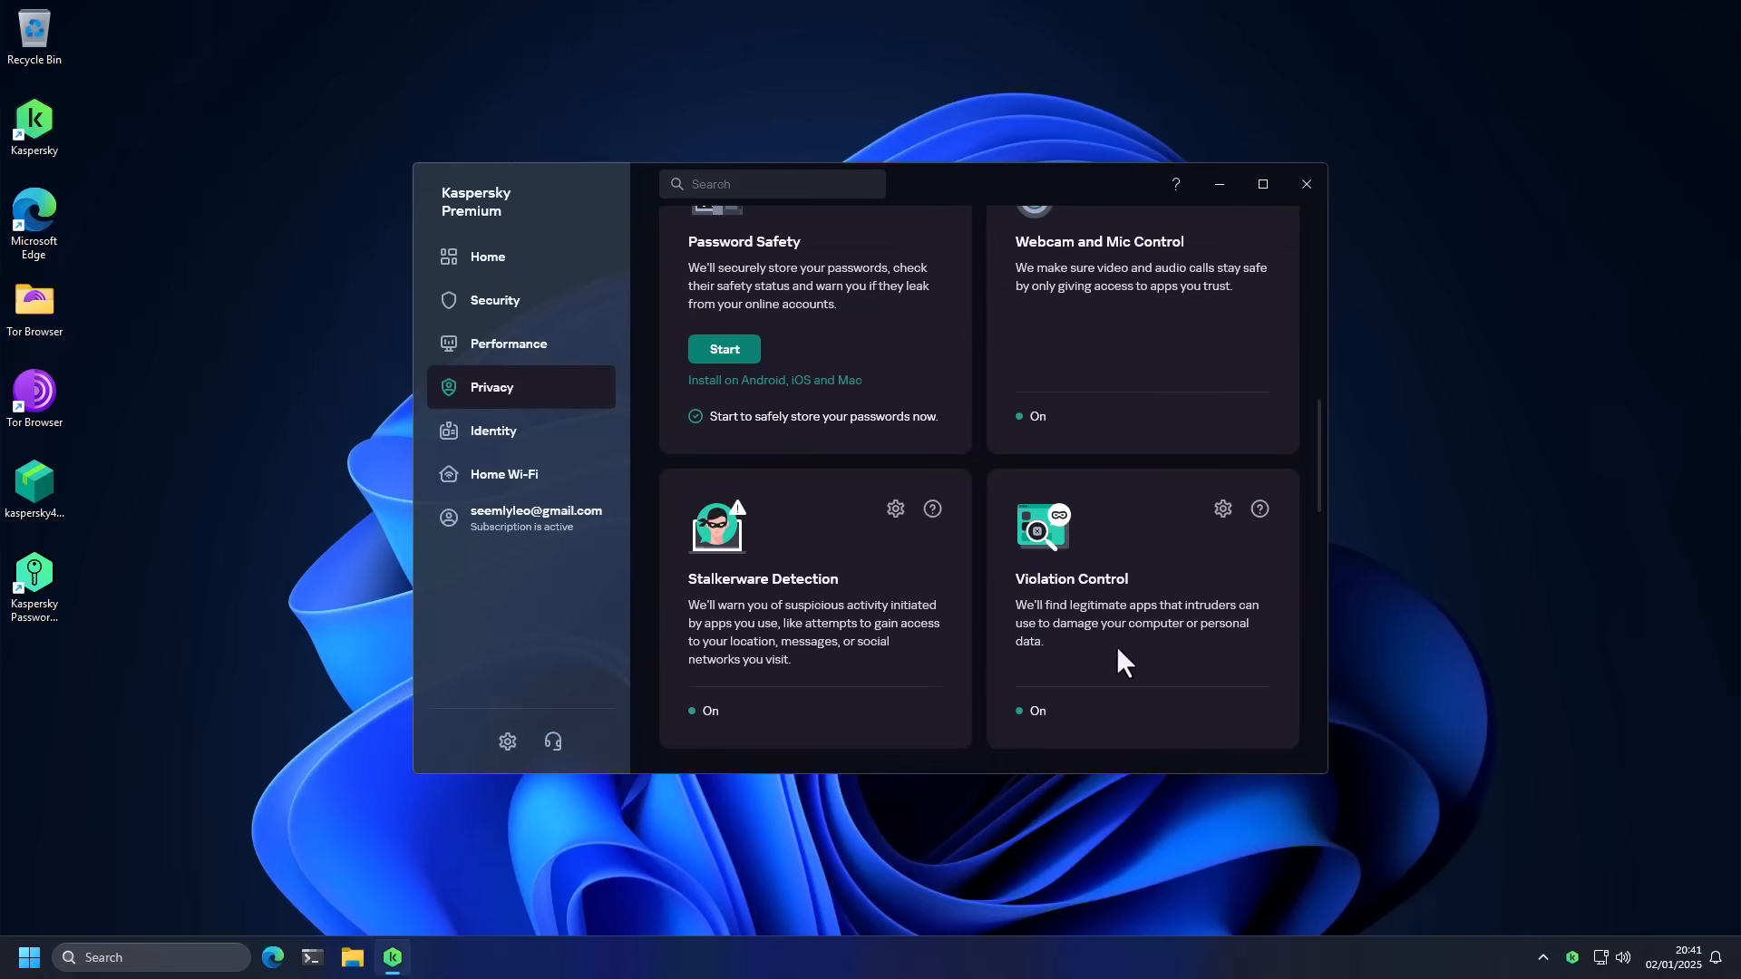
pyautogui.moveTo(1055, 616)
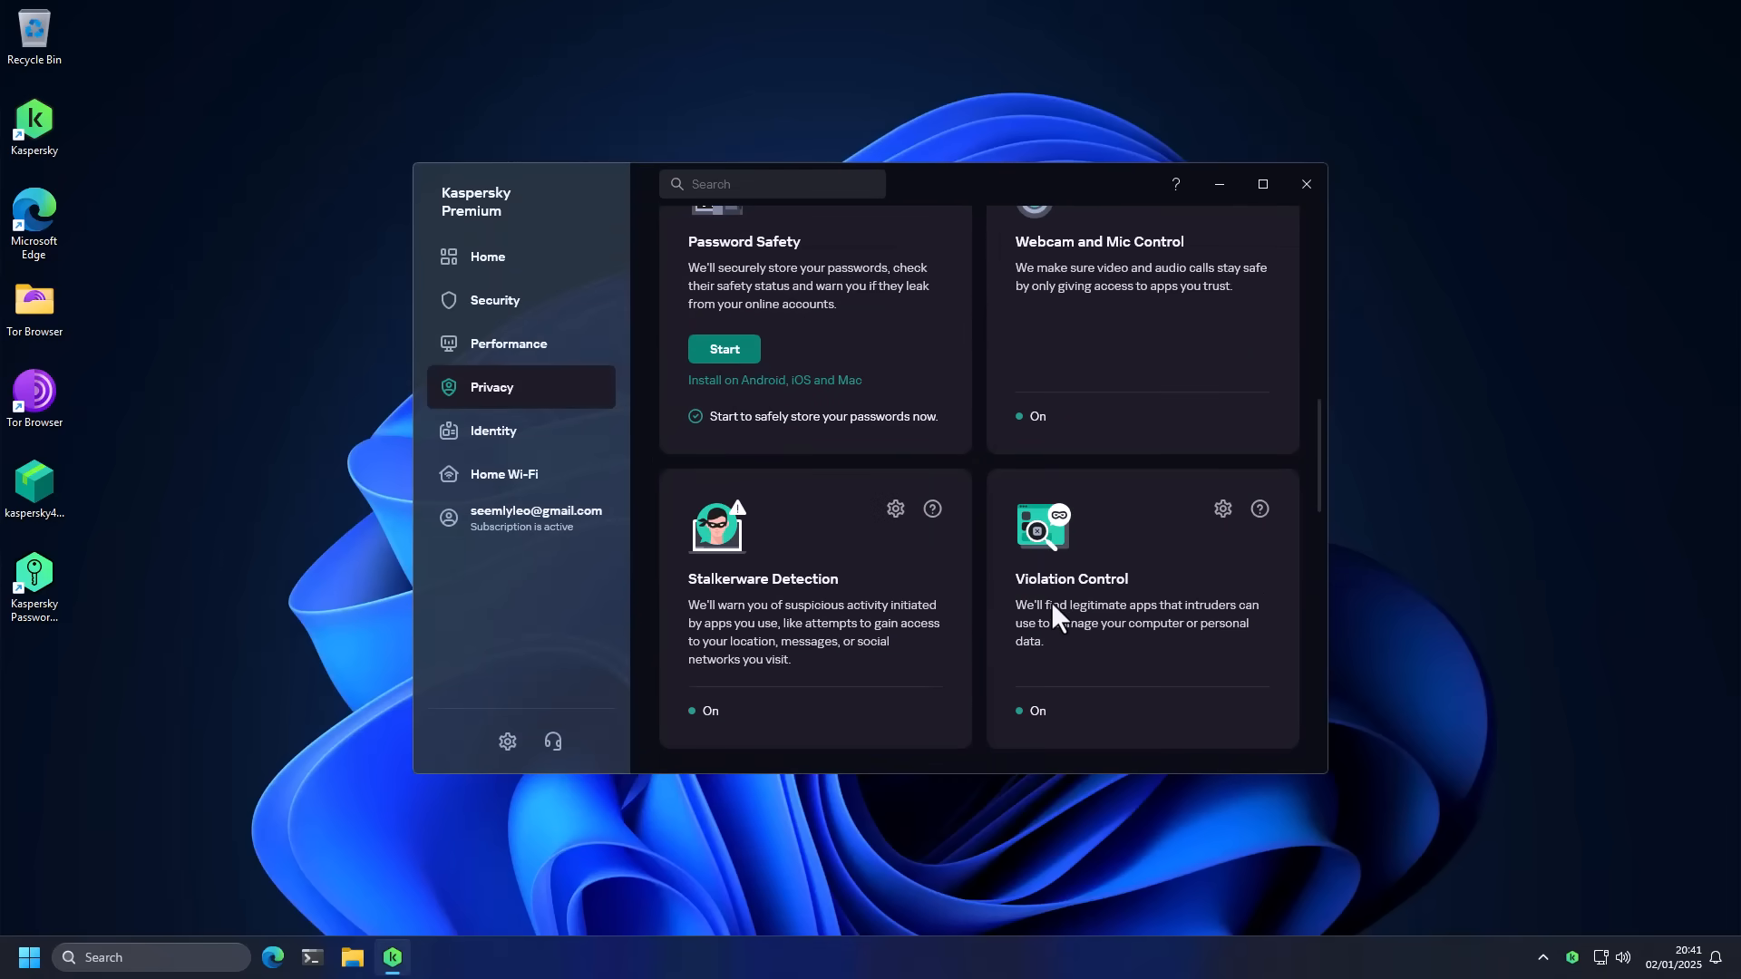
pyautogui.moveTo(1071, 643)
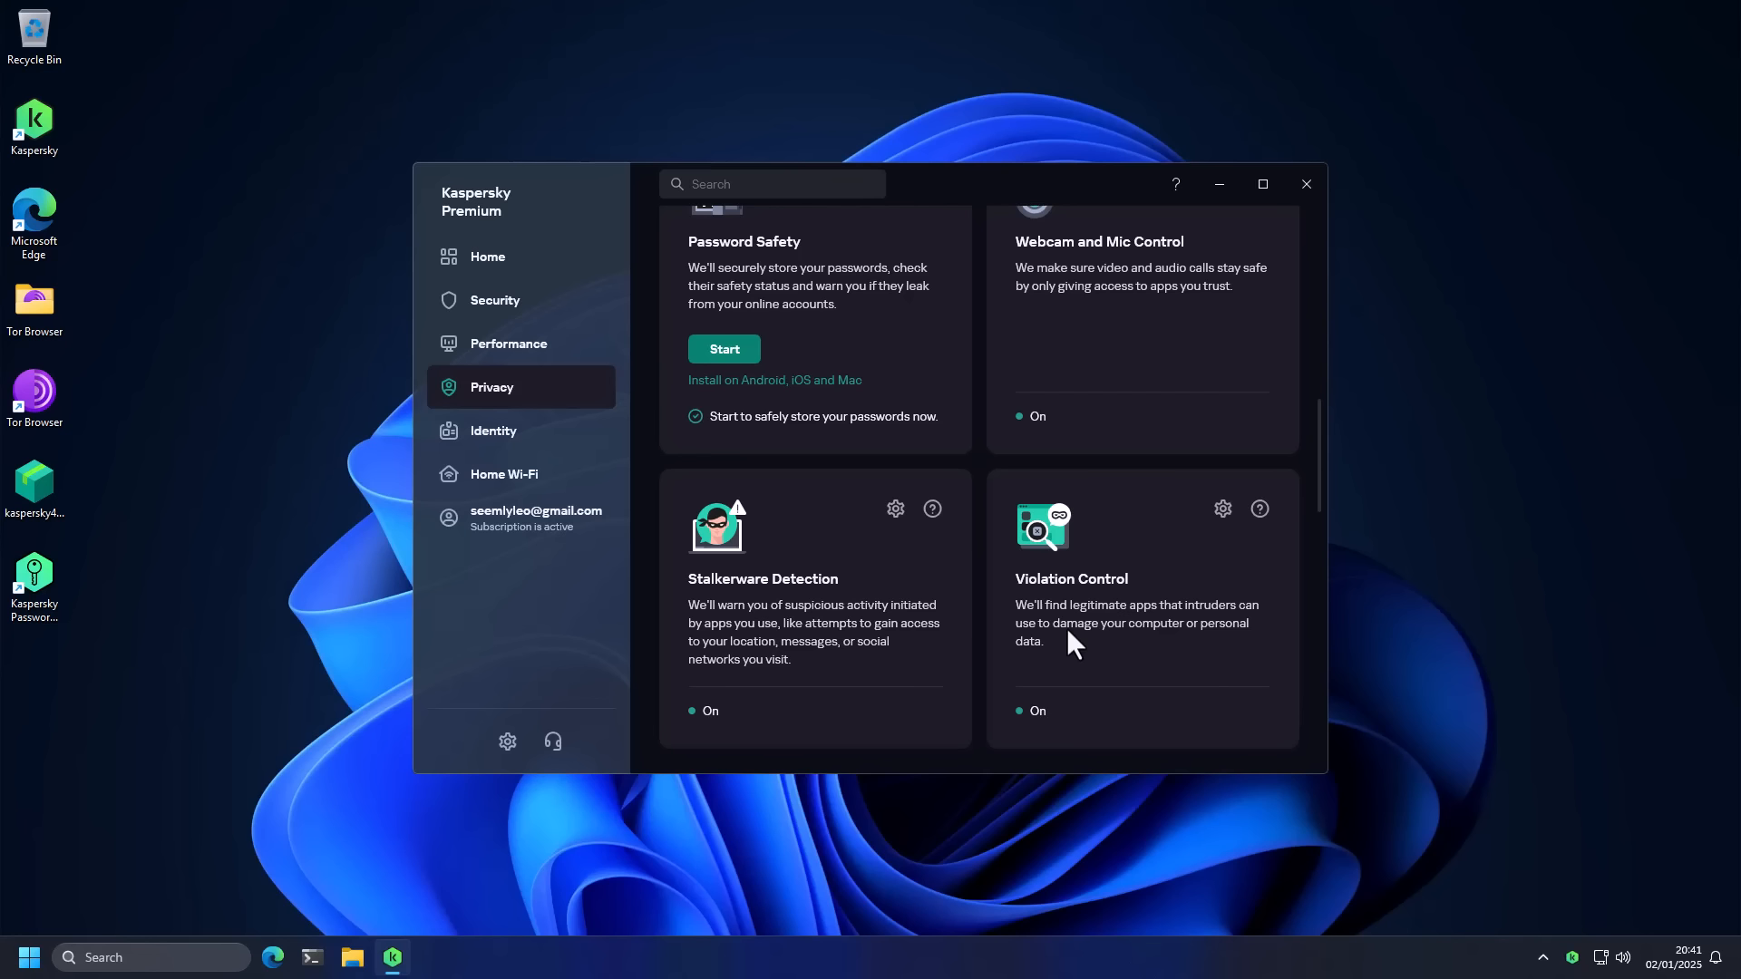
pyautogui.moveTo(1112, 653)
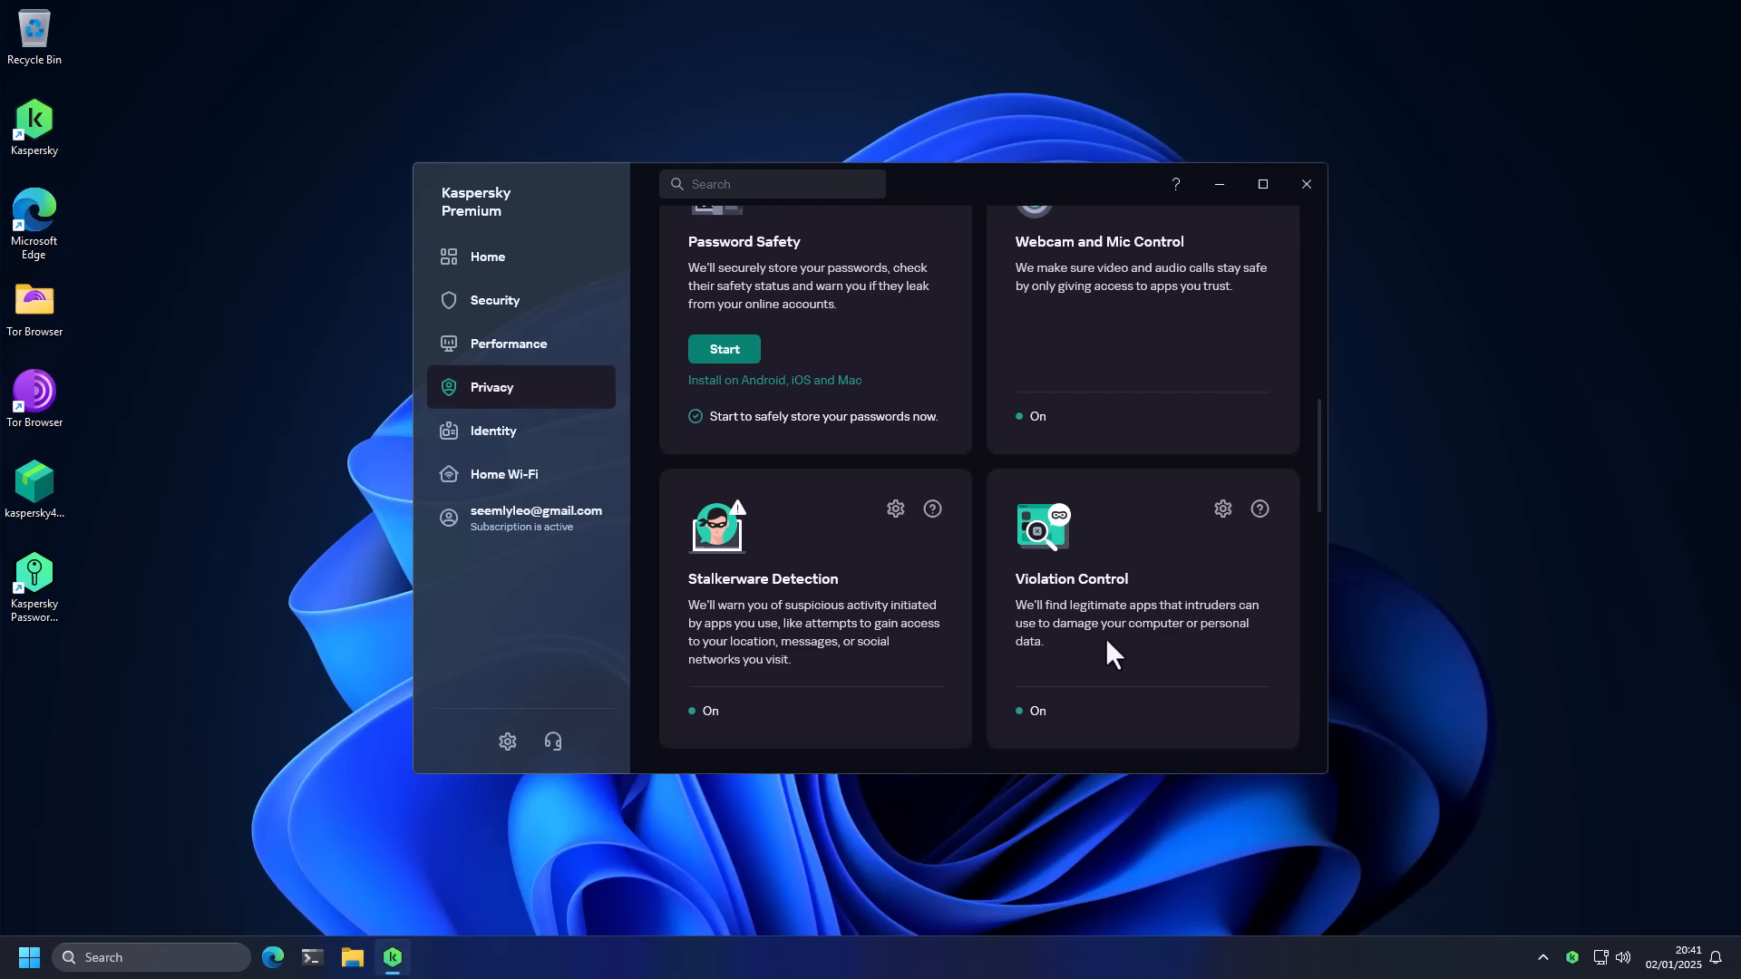
pyautogui.moveTo(1066, 620)
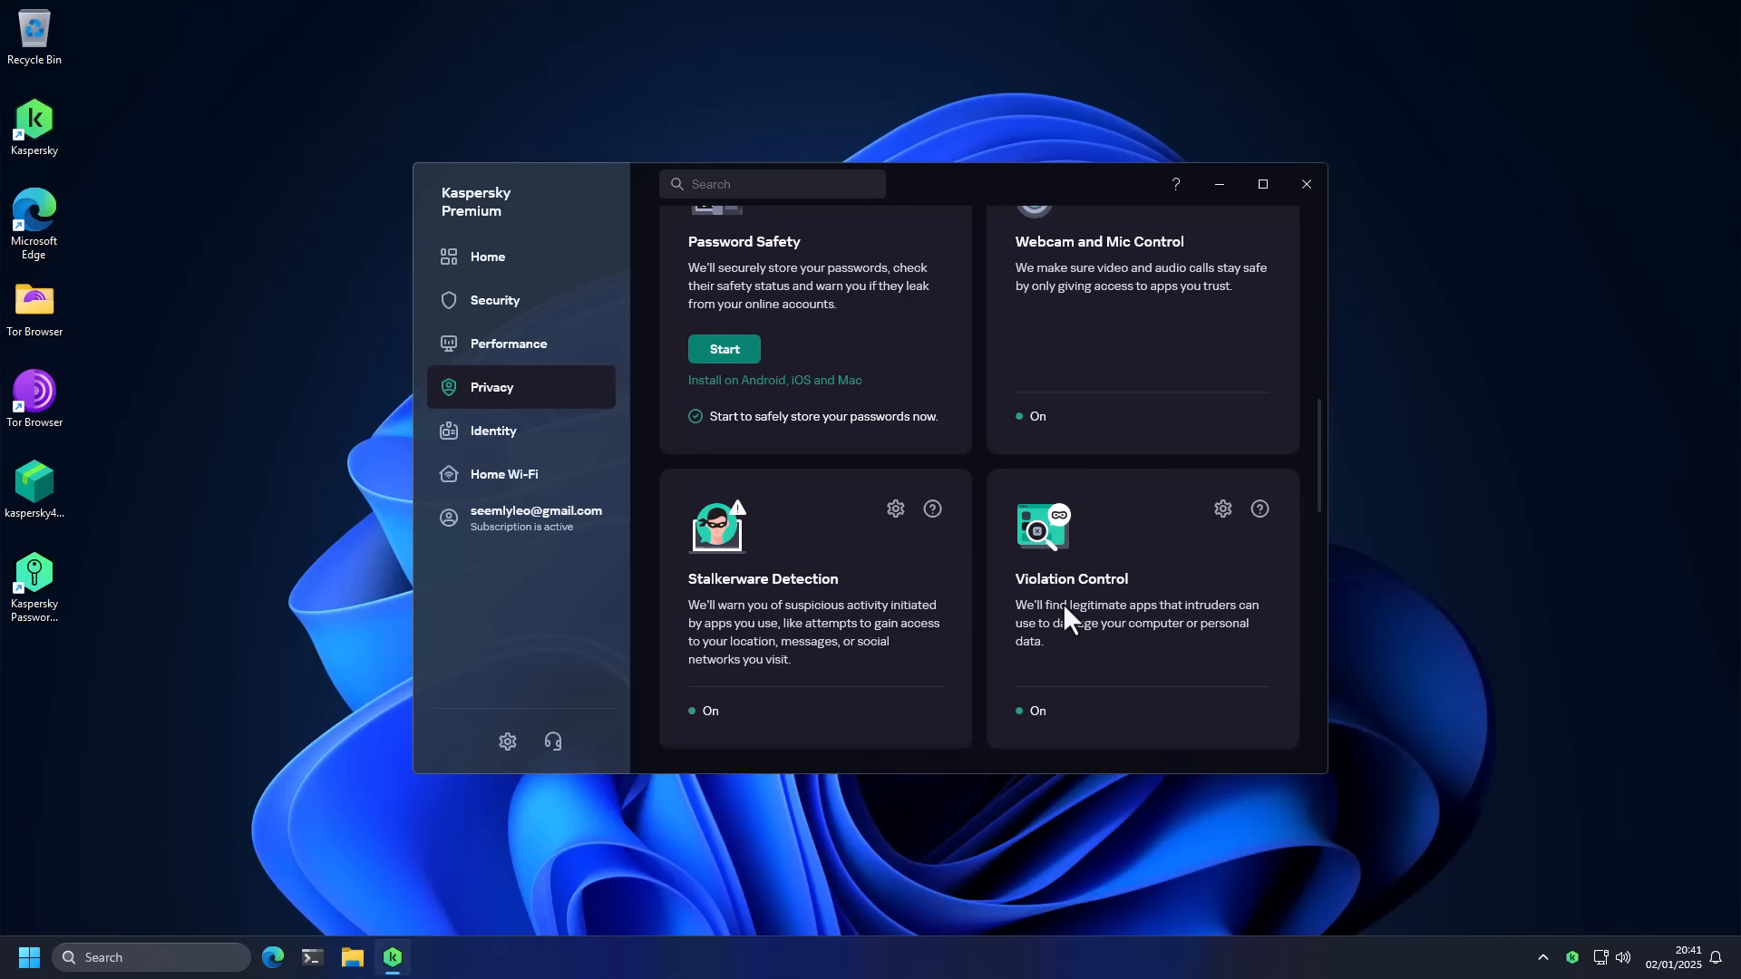
pyautogui.moveTo(1099, 658)
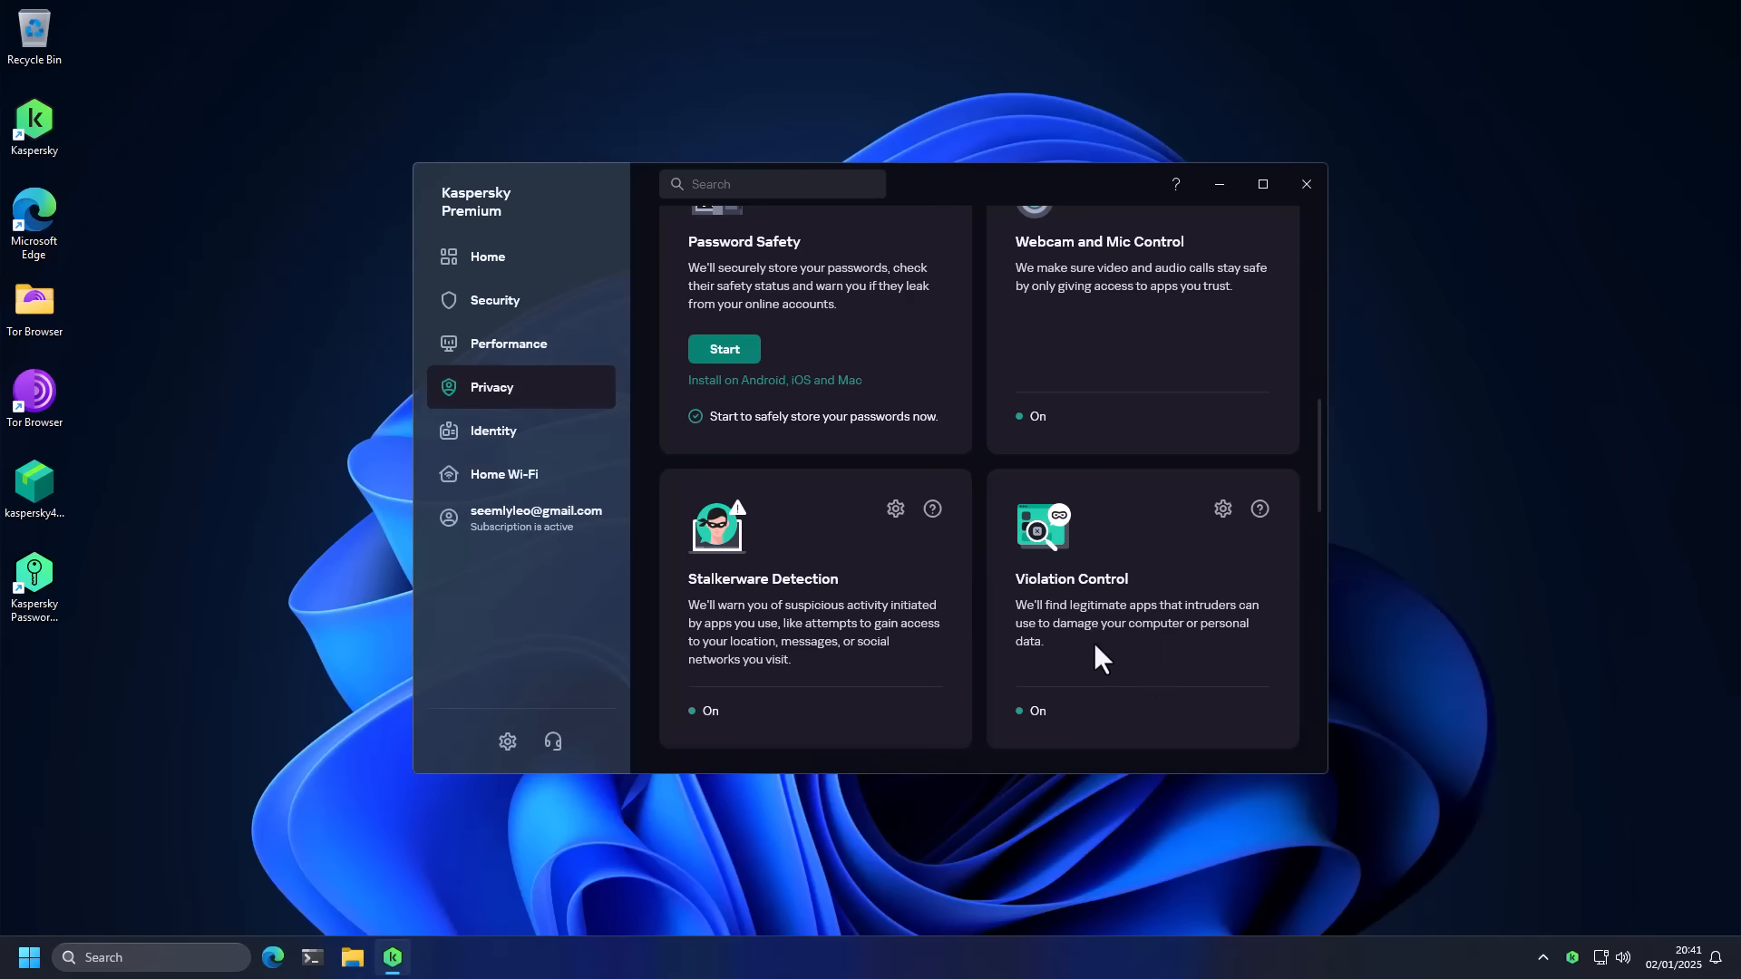
pyautogui.moveTo(791, 663)
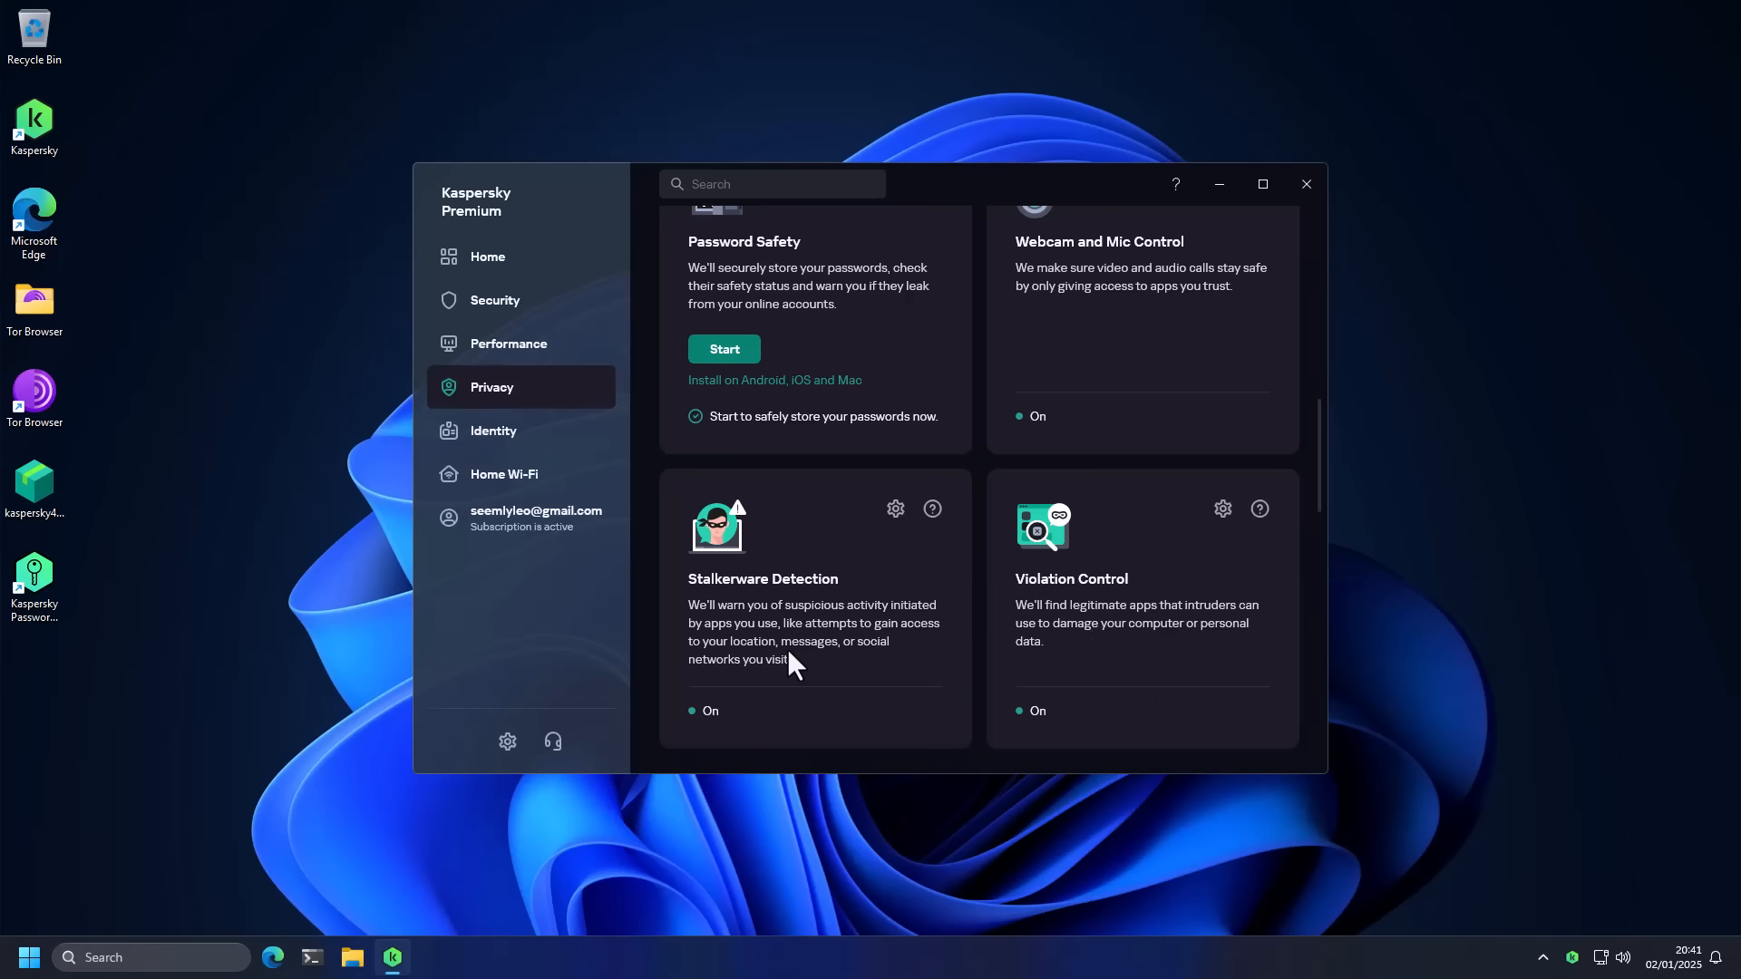
pyautogui.scroll(-3)
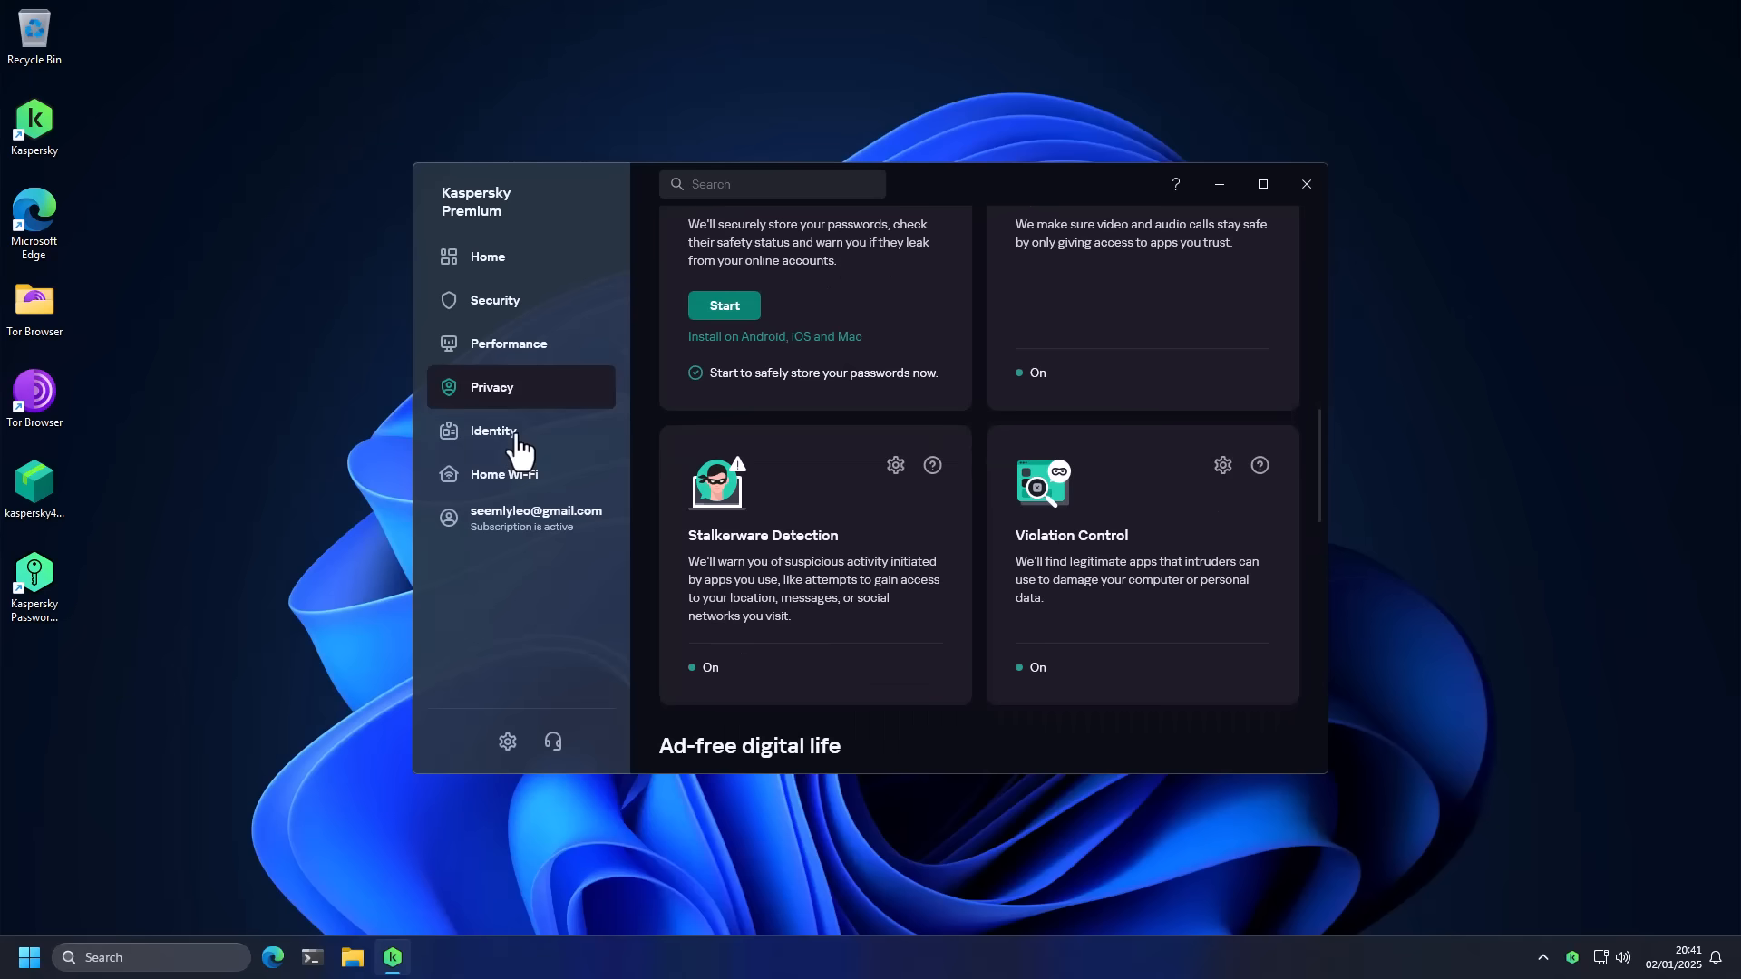
pyautogui.click(493, 432)
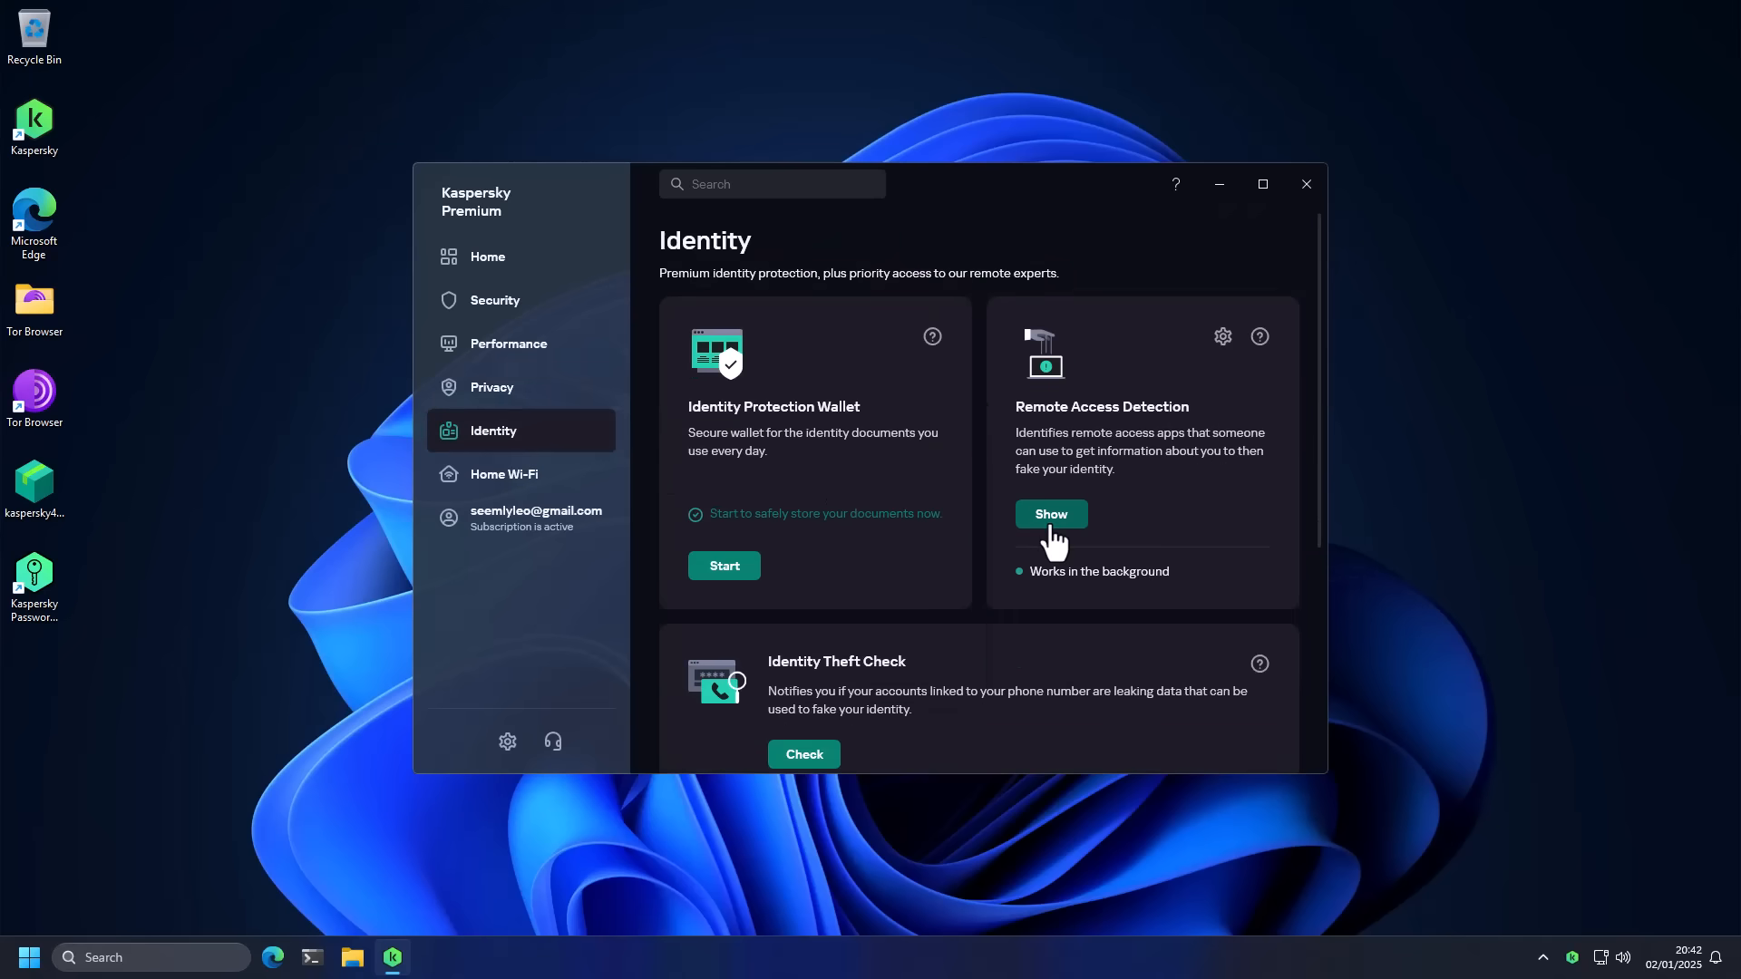
pyautogui.moveTo(1041, 492)
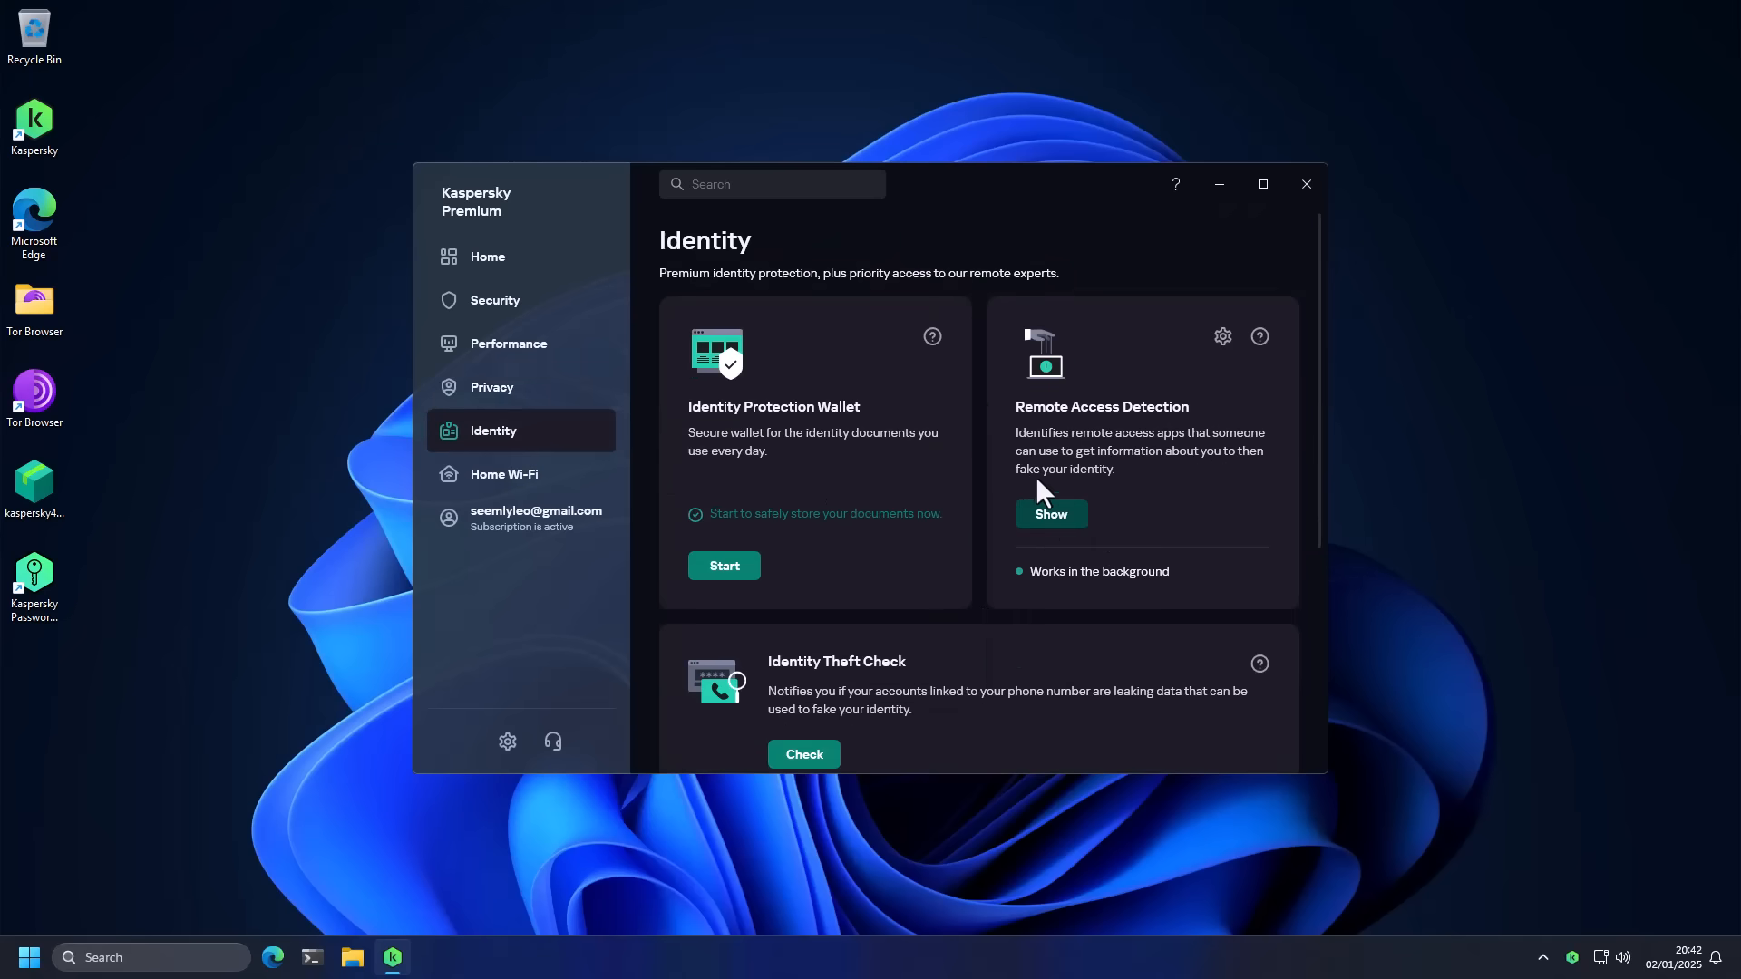
pyautogui.moveTo(1033, 431)
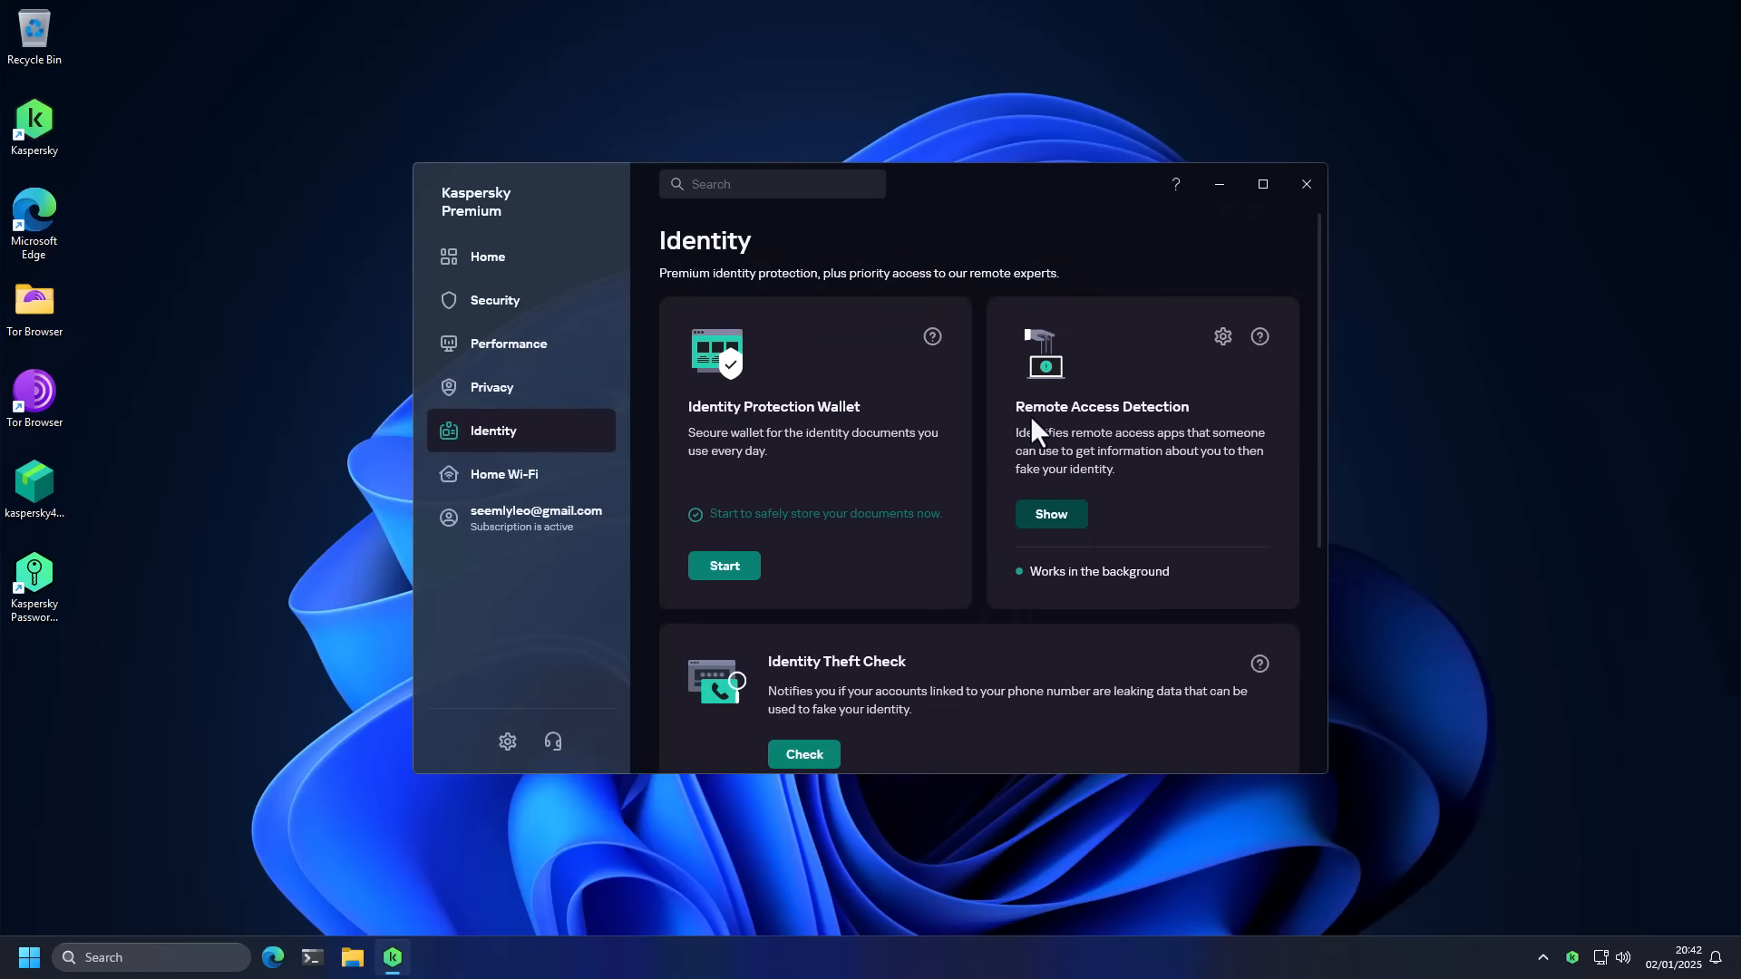
pyautogui.click(508, 342)
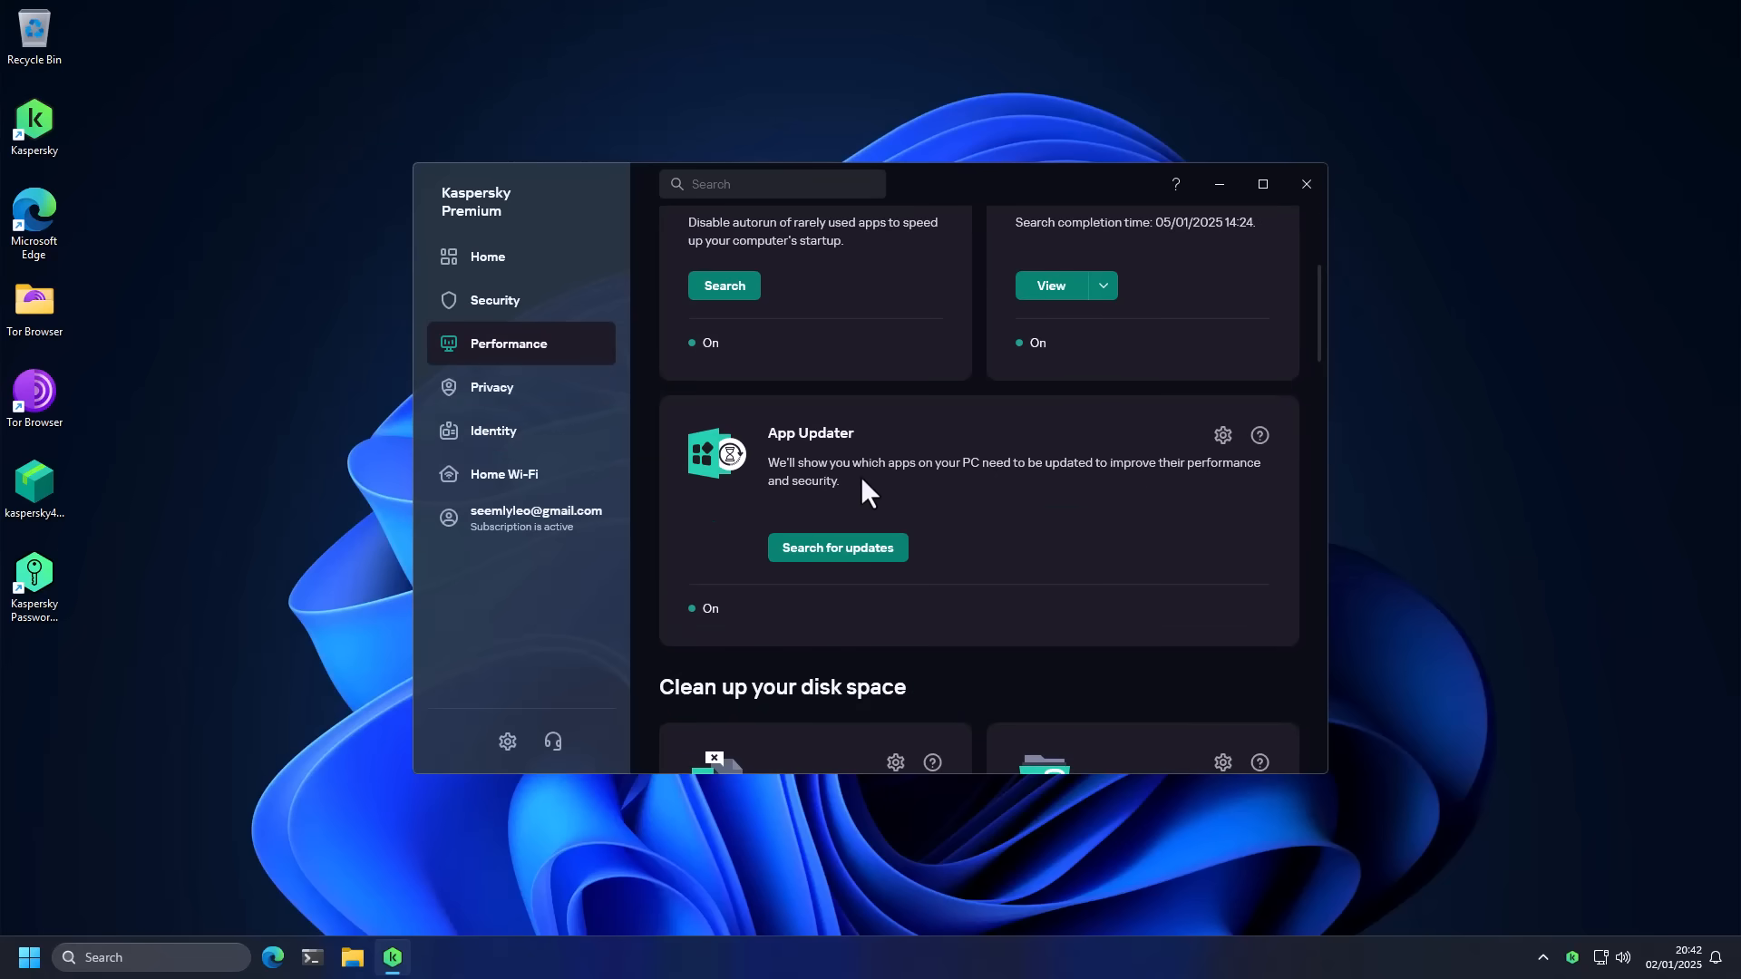
pyautogui.moveTo(810, 479)
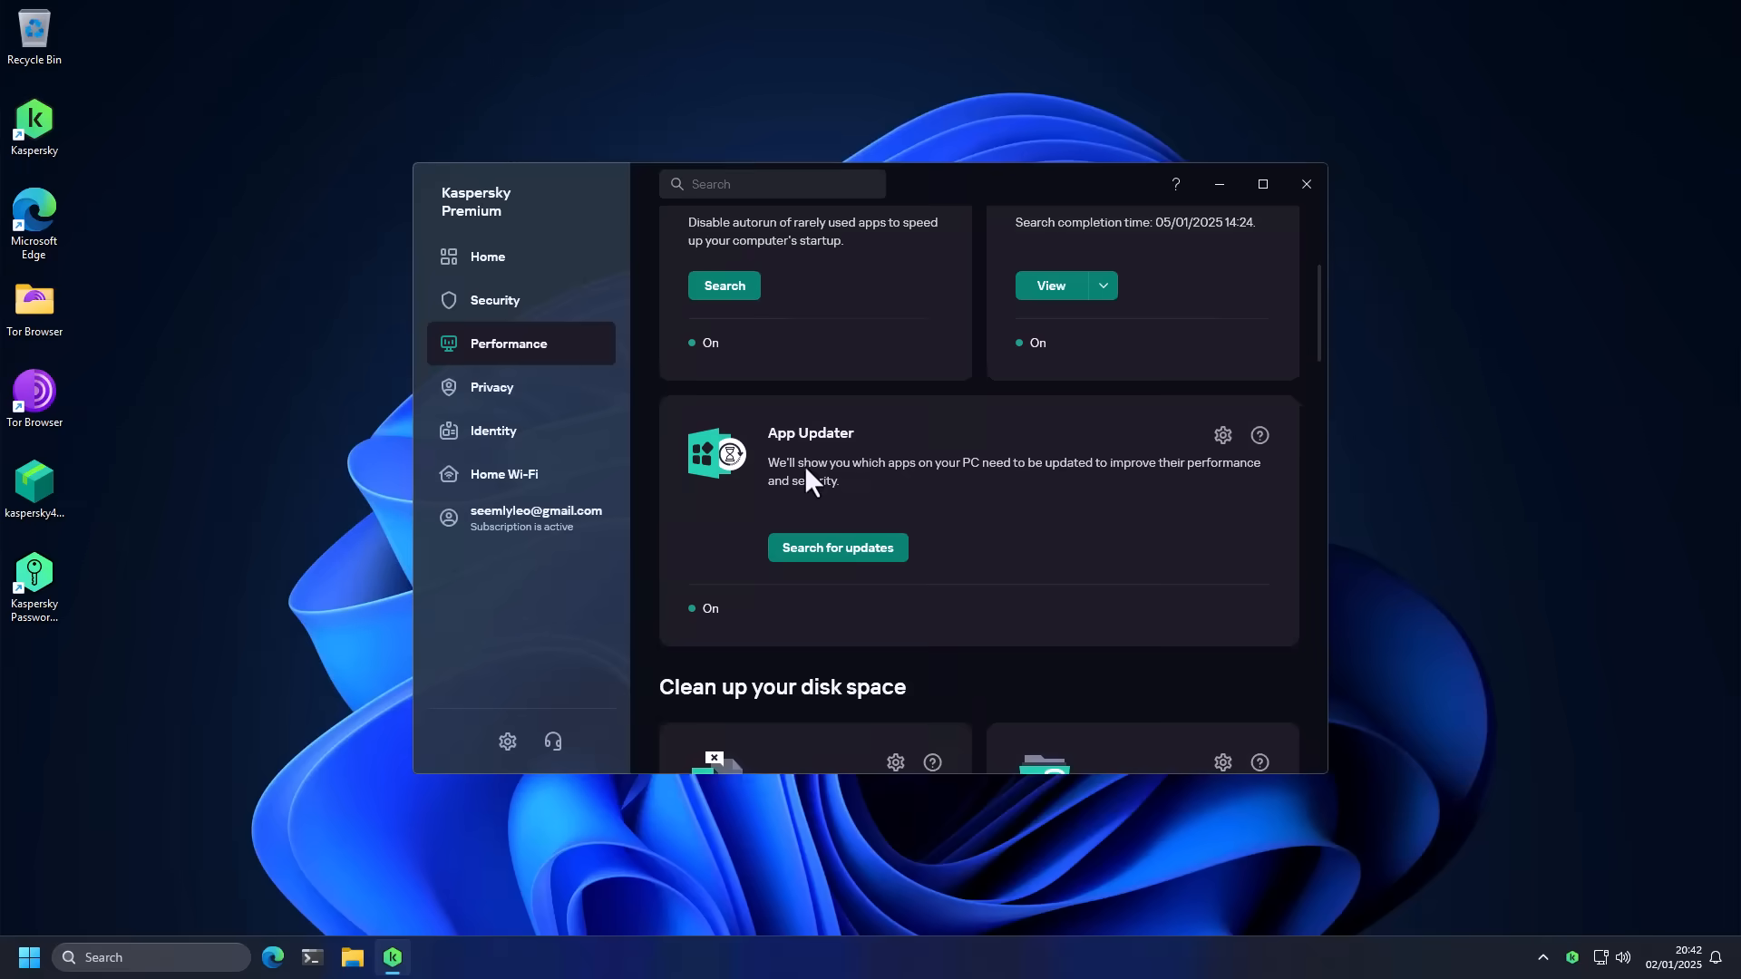
# Step: Show the Security features and the Intrusion Prevention list of applications grouped by trust level
pyautogui.click(493, 299)
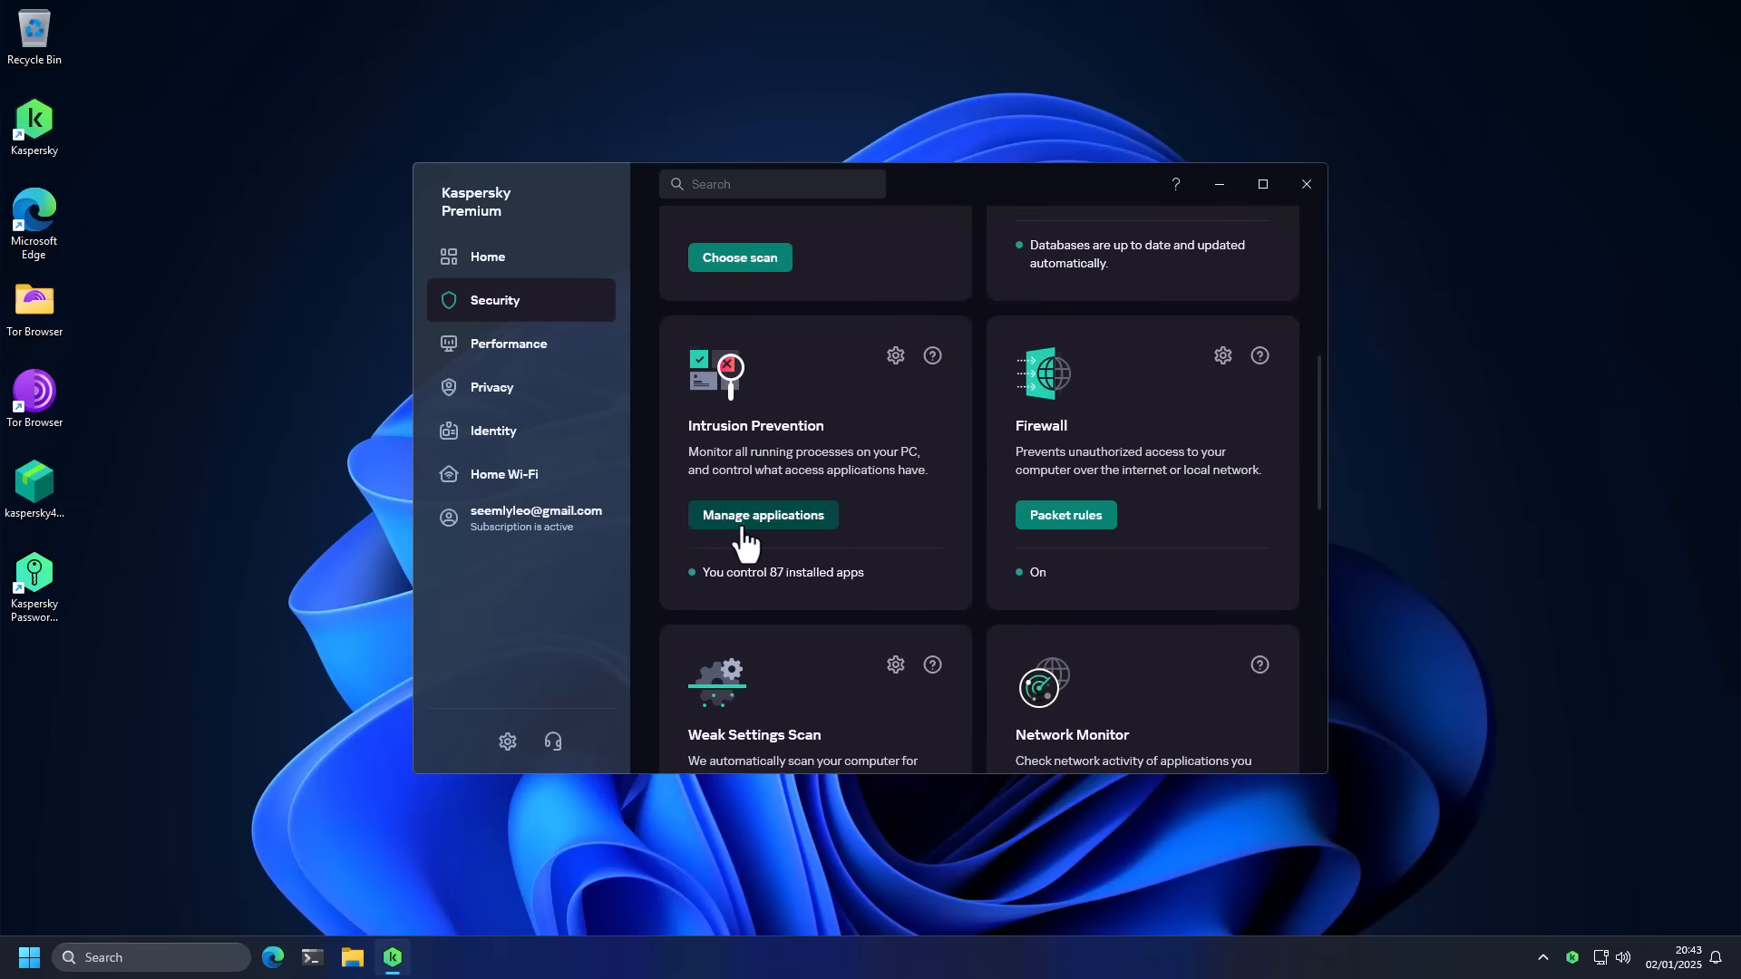
pyautogui.click(762, 513)
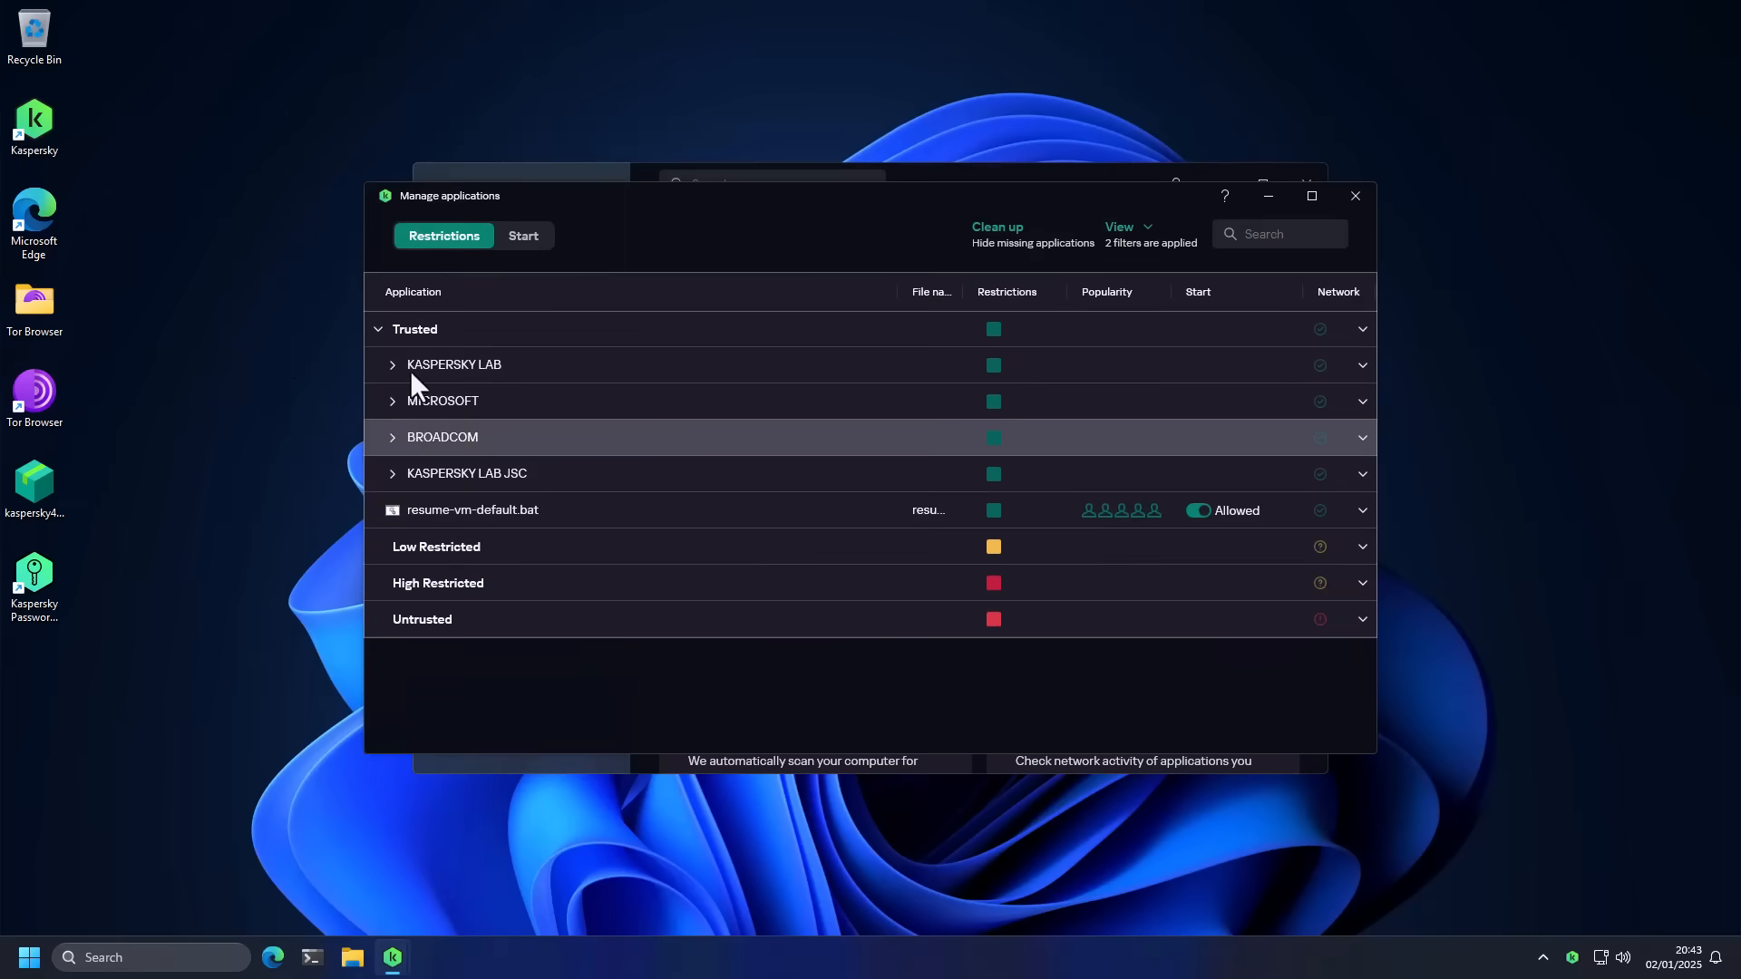
pyautogui.moveTo(428, 582)
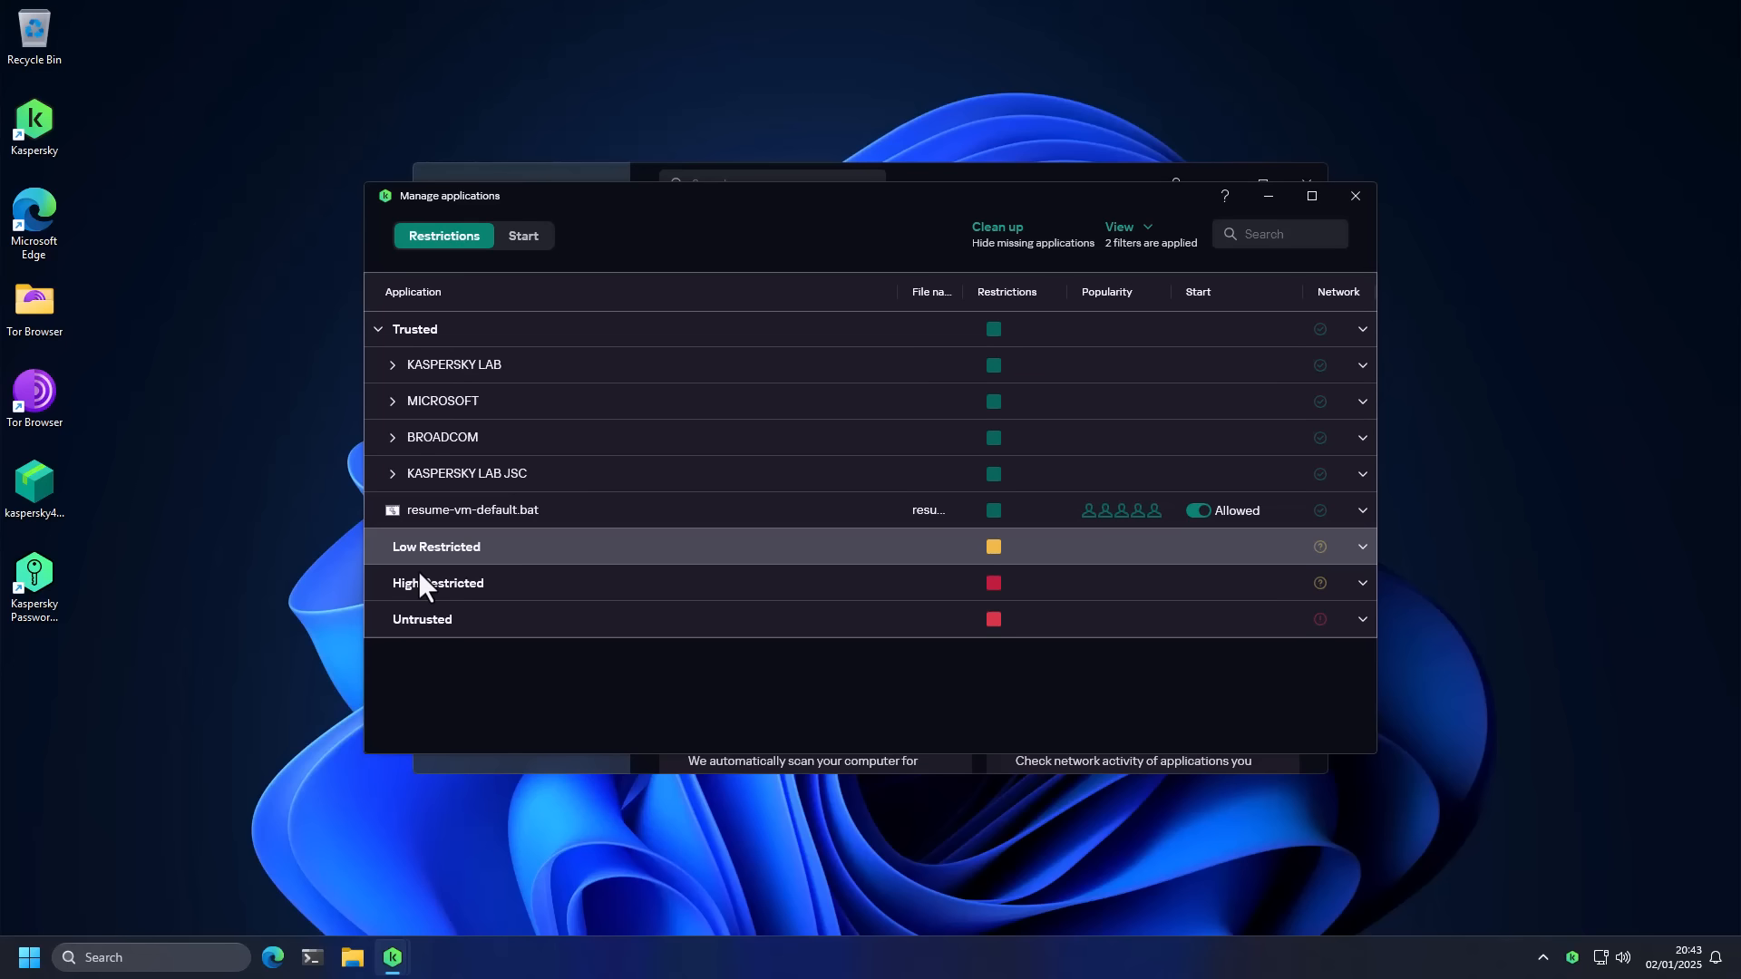
pyautogui.moveTo(417, 642)
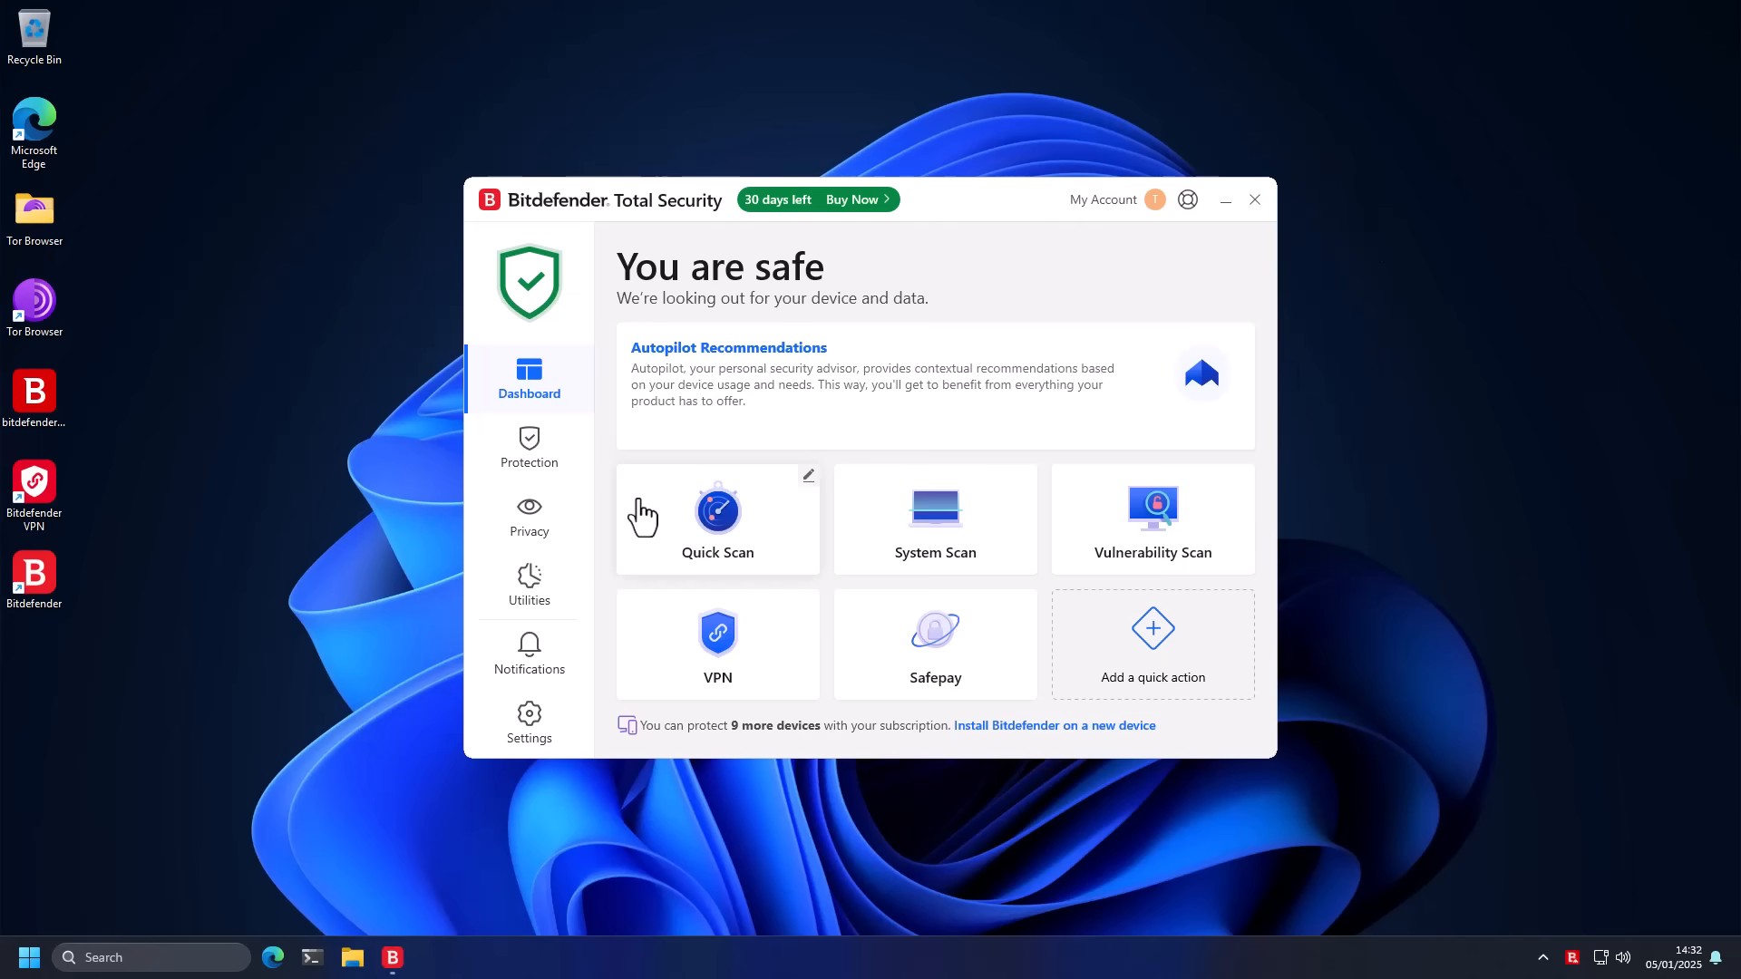
# Step: Review Bitdefender's Protection features, then show the Privacy features with Safepay, VPN and Anti-tracker
pyautogui.click(528, 448)
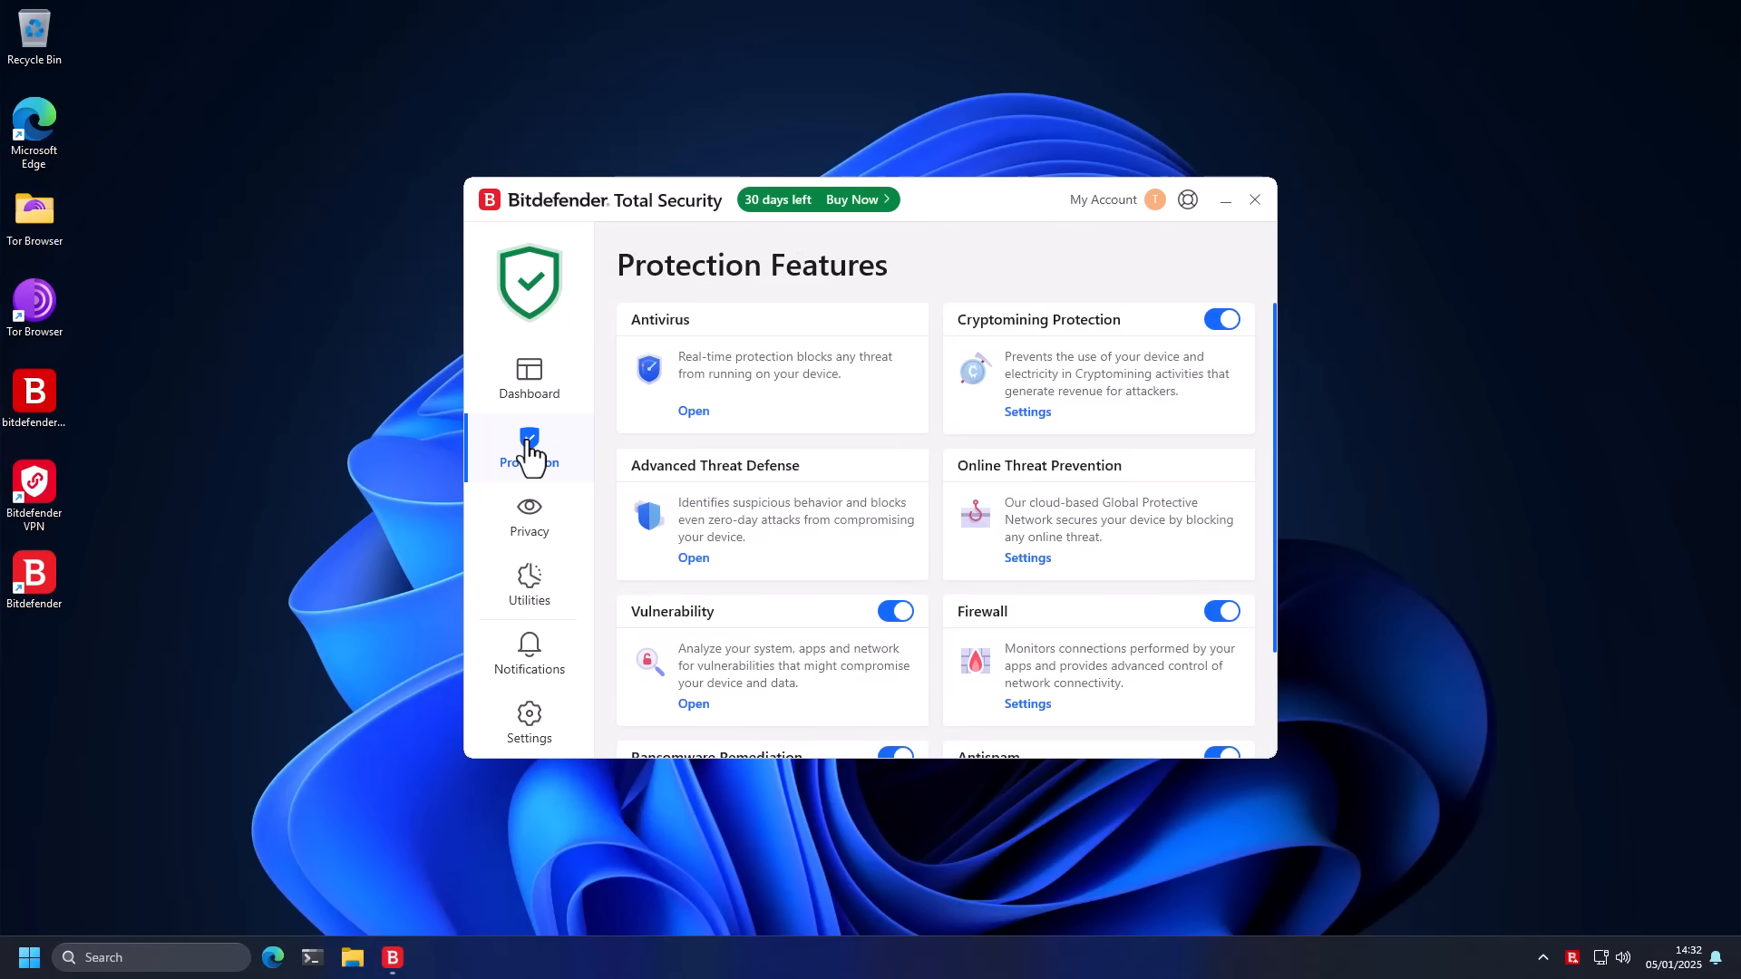
pyautogui.moveTo(700, 428)
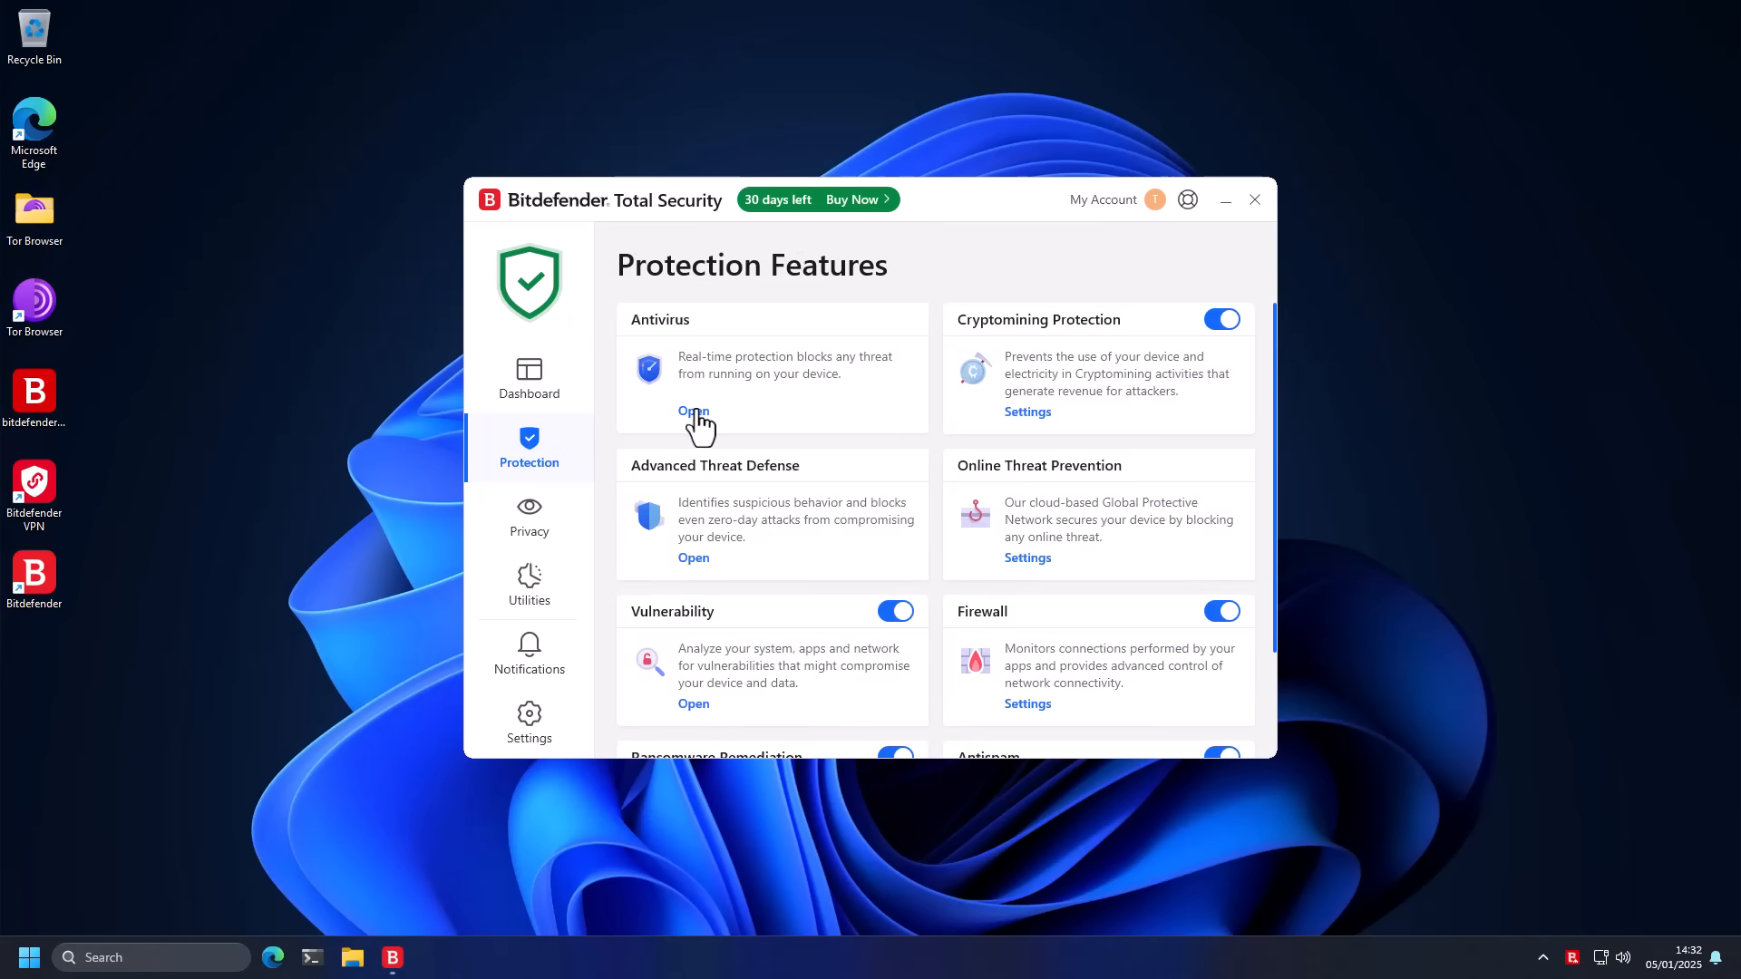
pyautogui.moveTo(1030, 434)
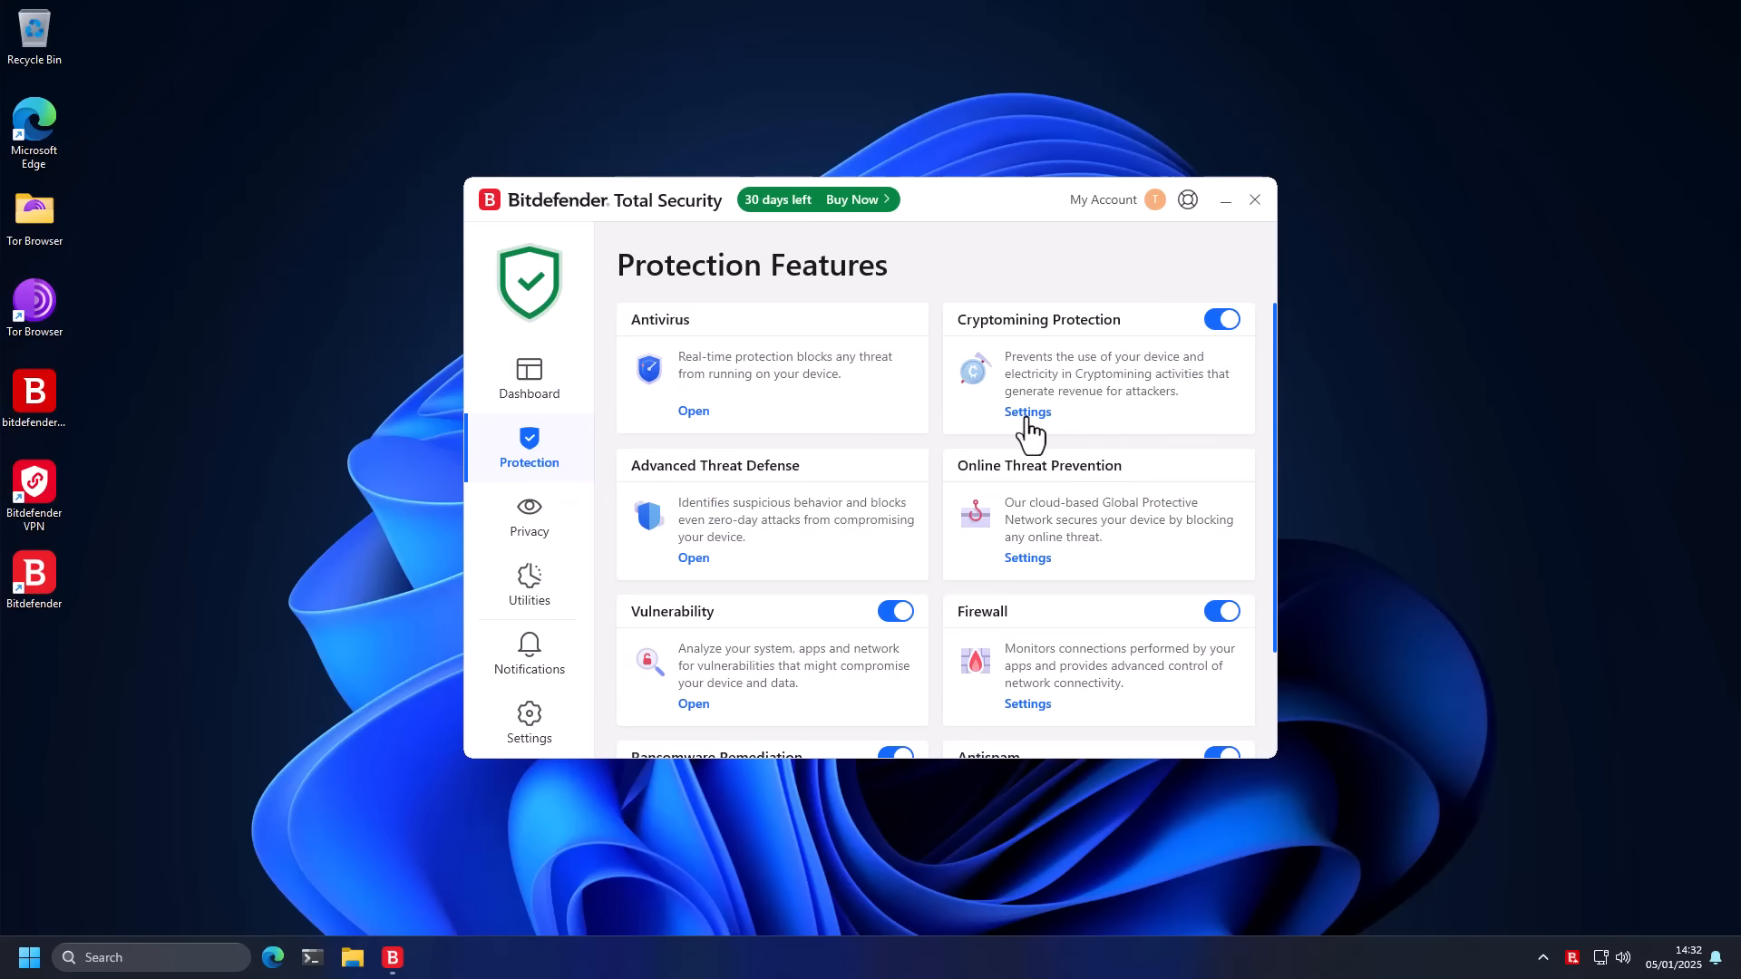
pyautogui.moveTo(1032, 444)
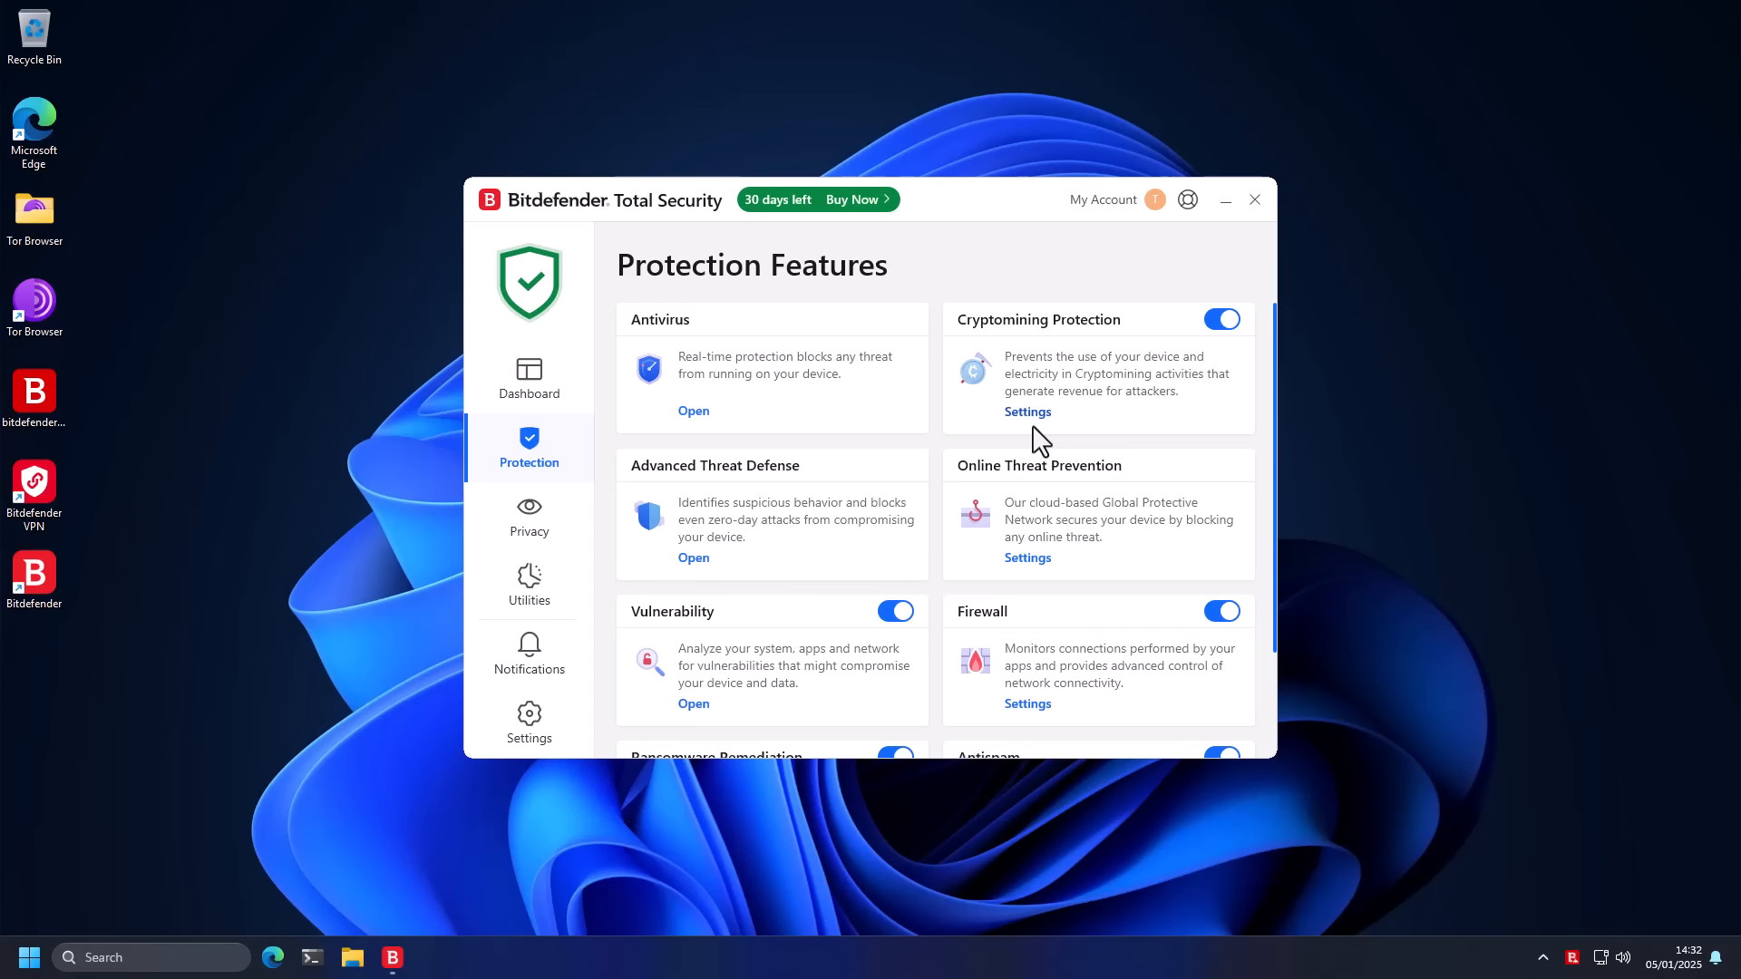
pyautogui.moveTo(952, 352)
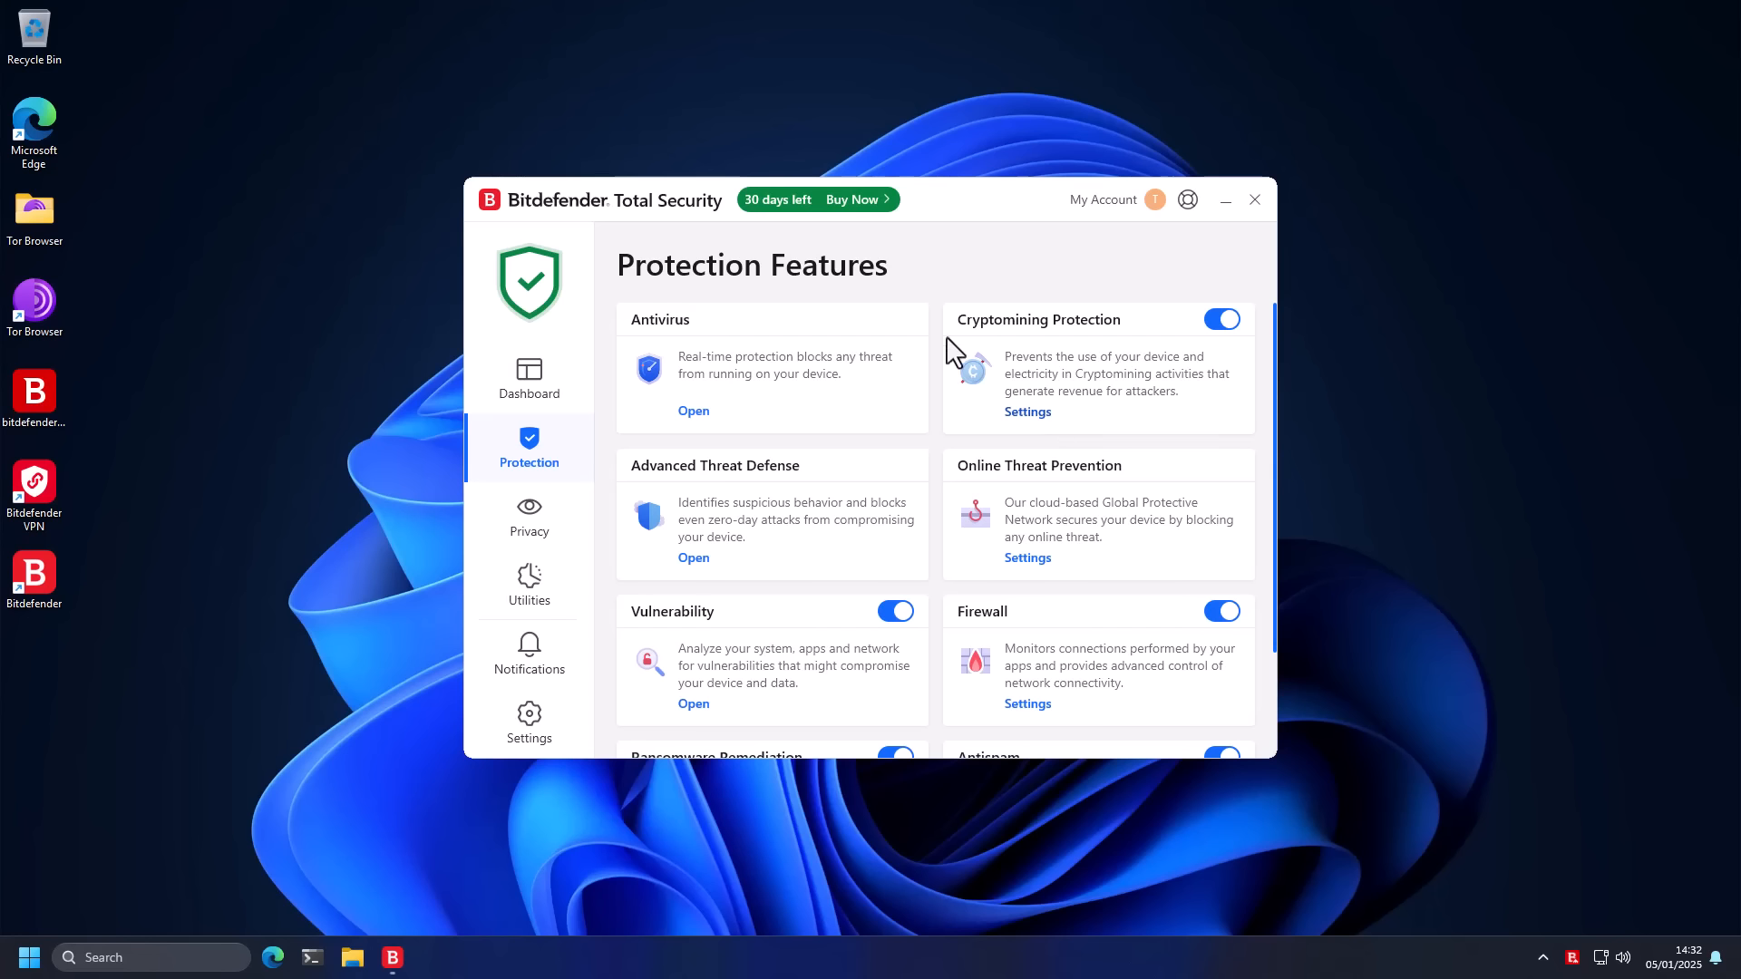
pyautogui.moveTo(1065, 355)
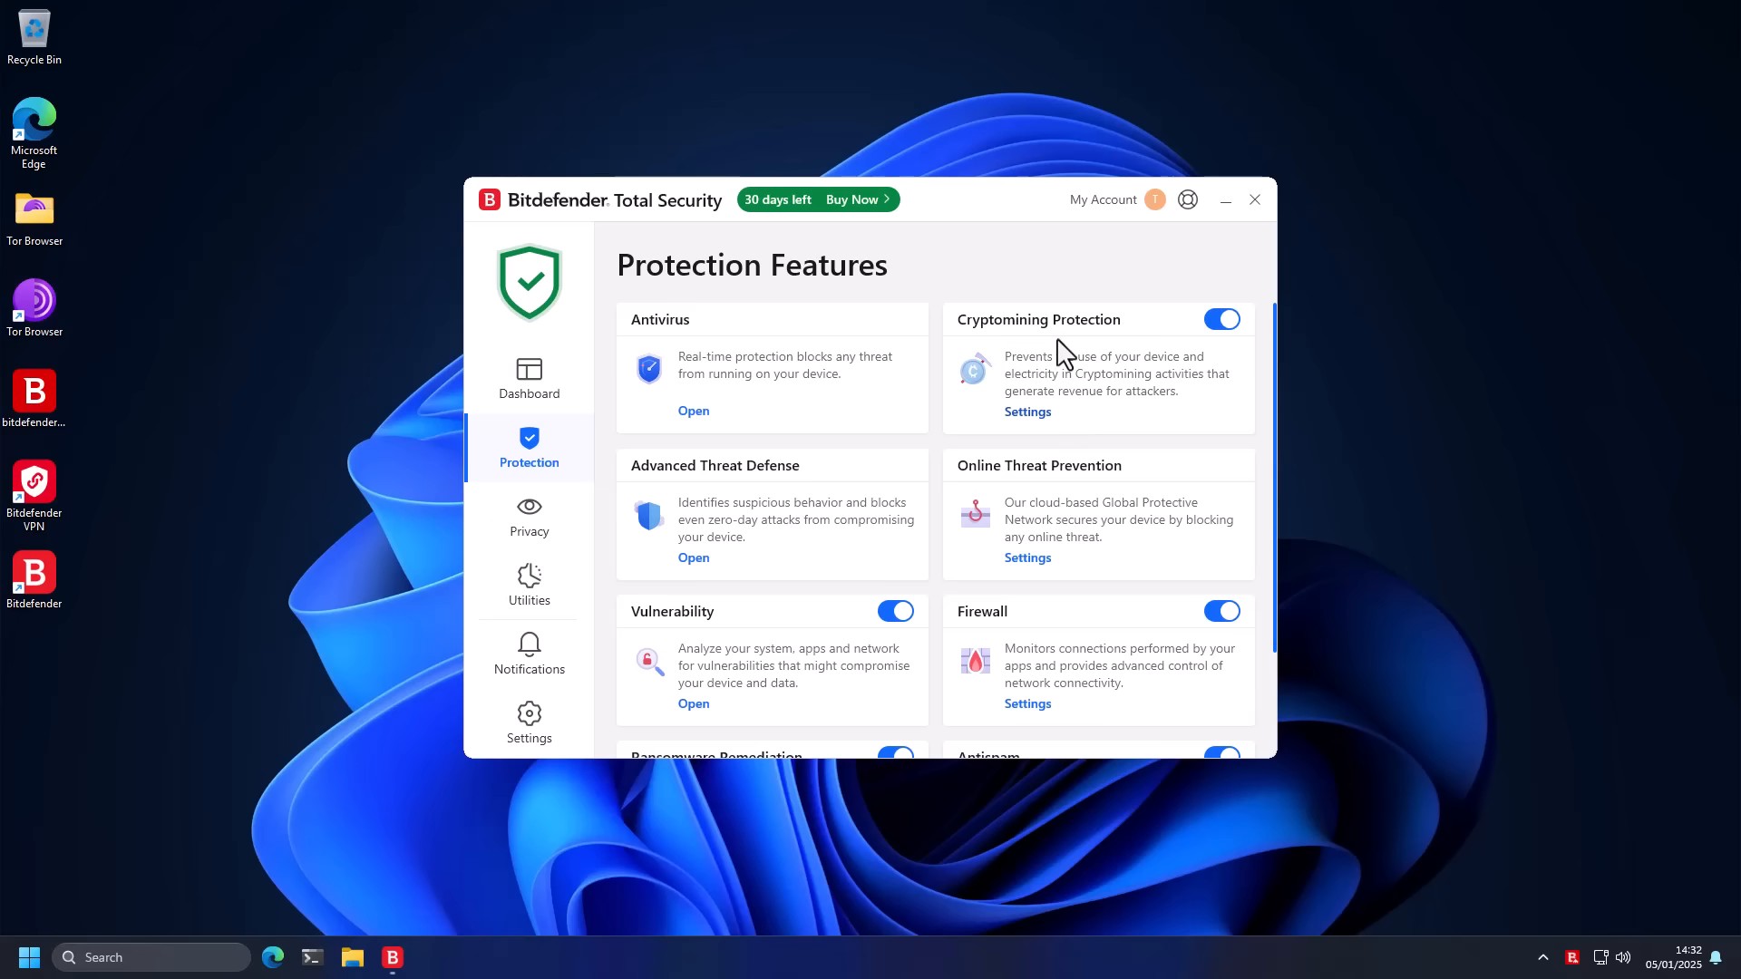
pyautogui.scroll(-3)
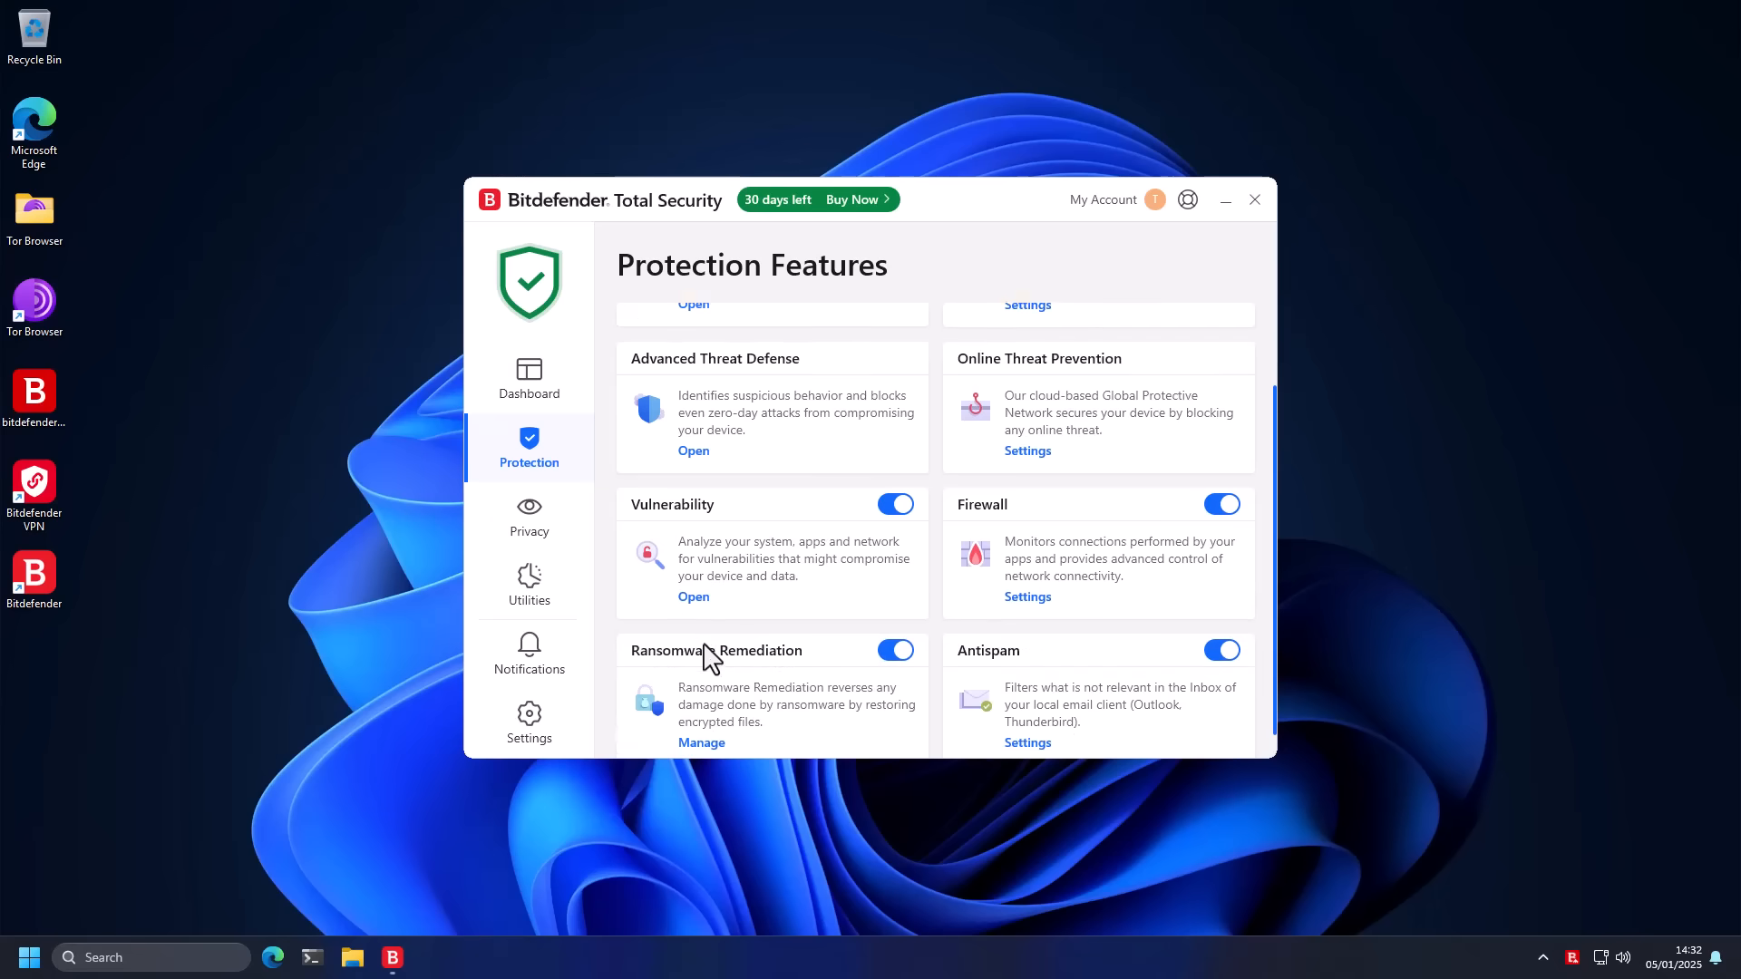
pyautogui.scroll(3)
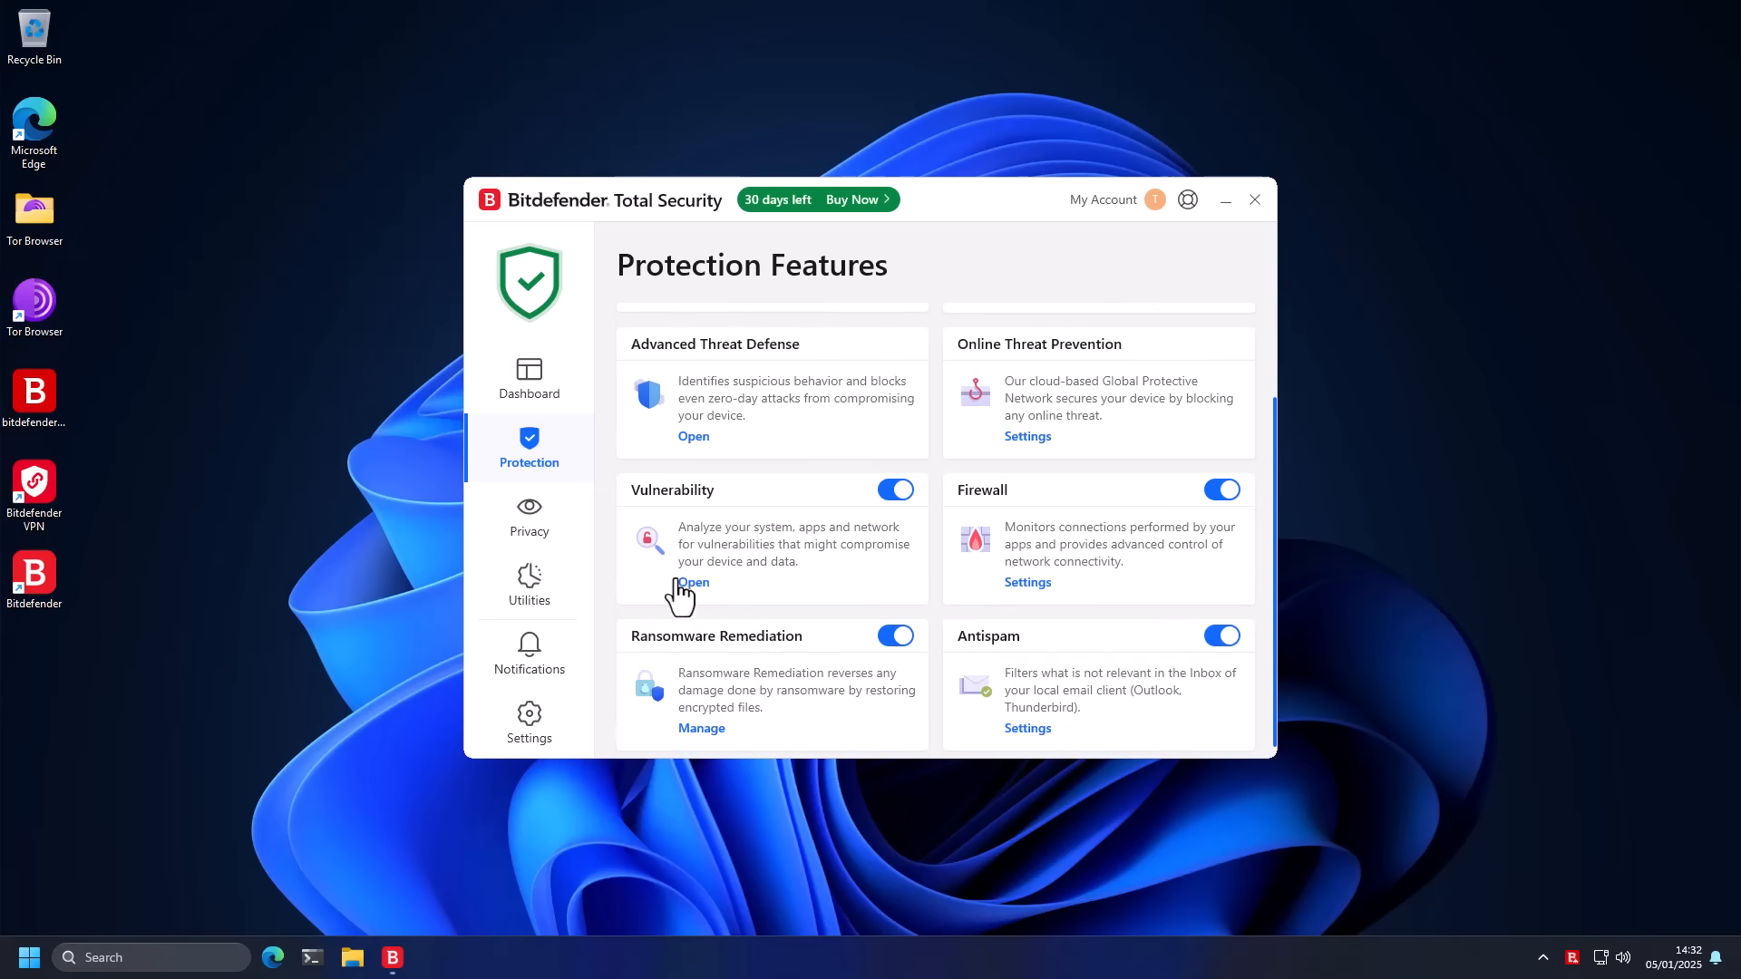
pyautogui.moveTo(754, 671)
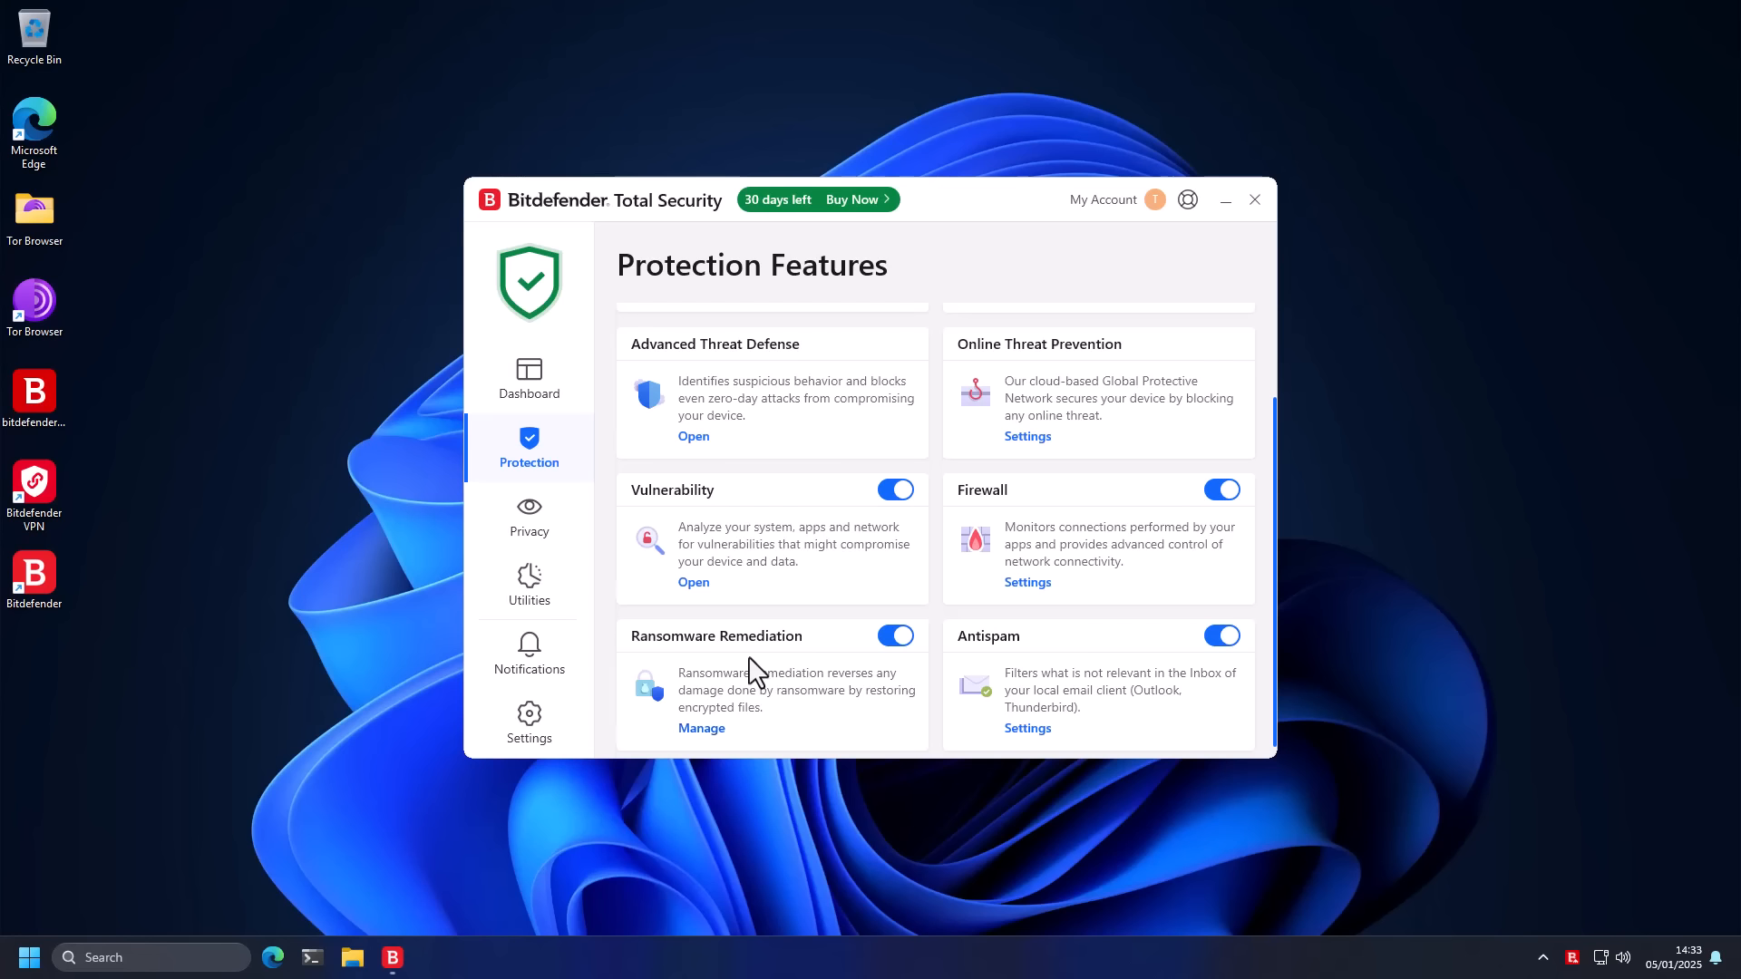
pyautogui.moveTo(900, 675)
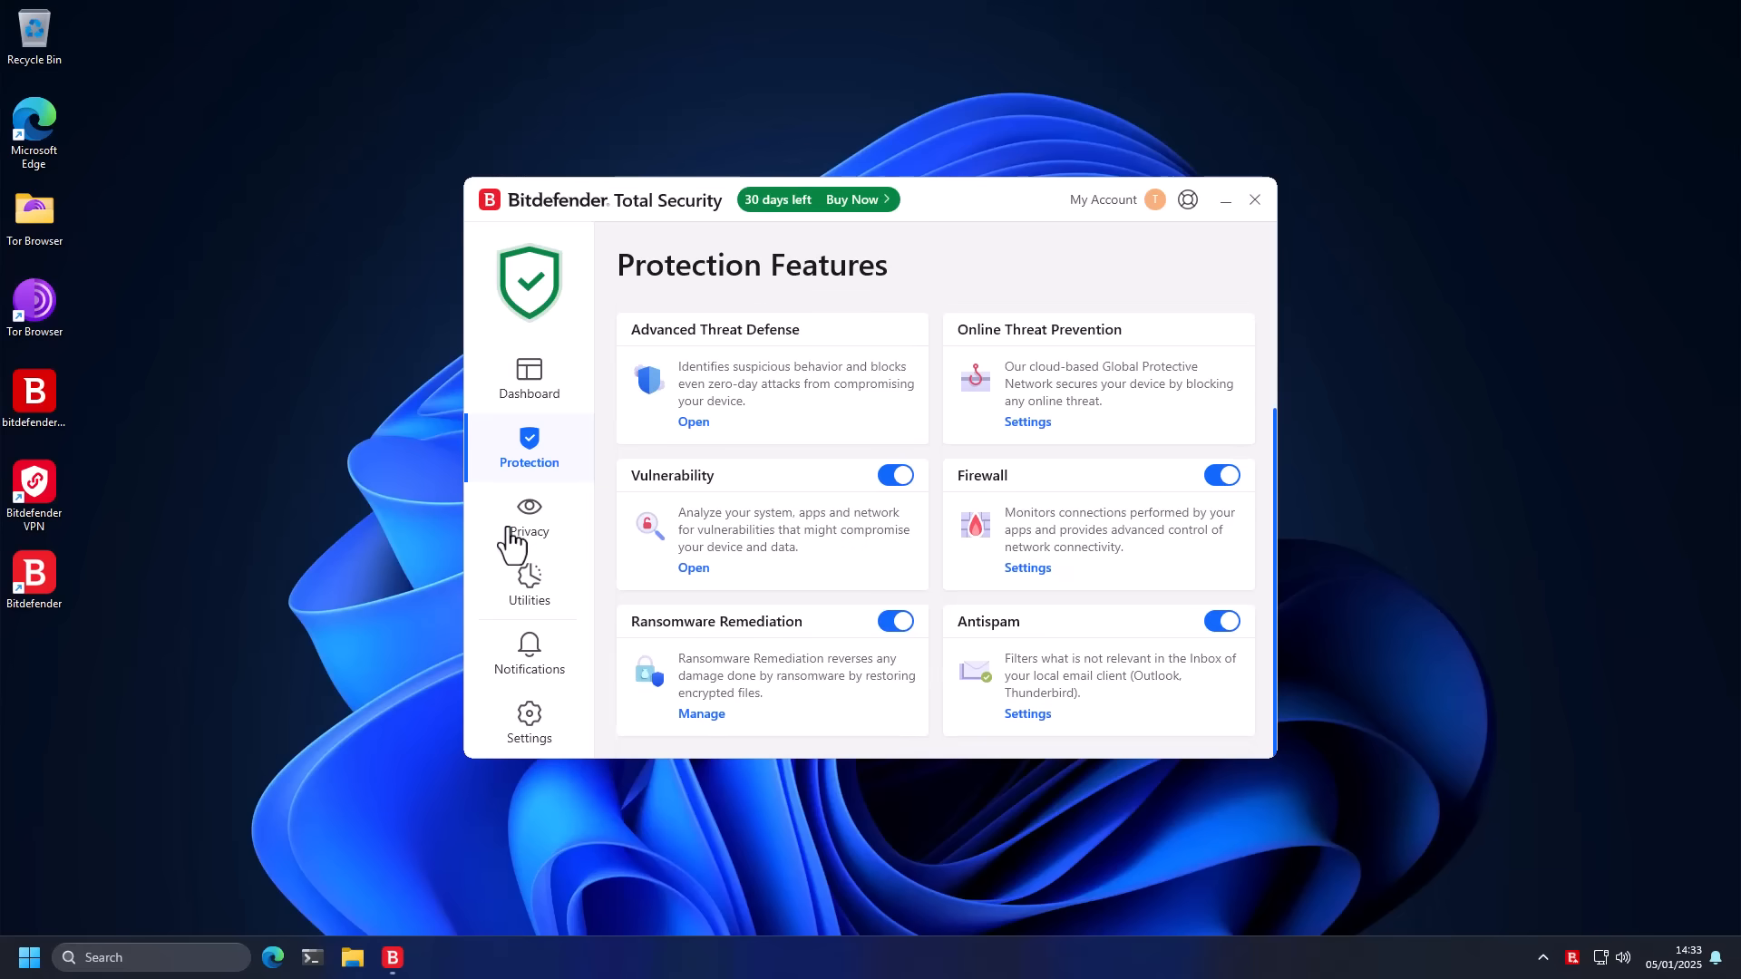
pyautogui.click(528, 521)
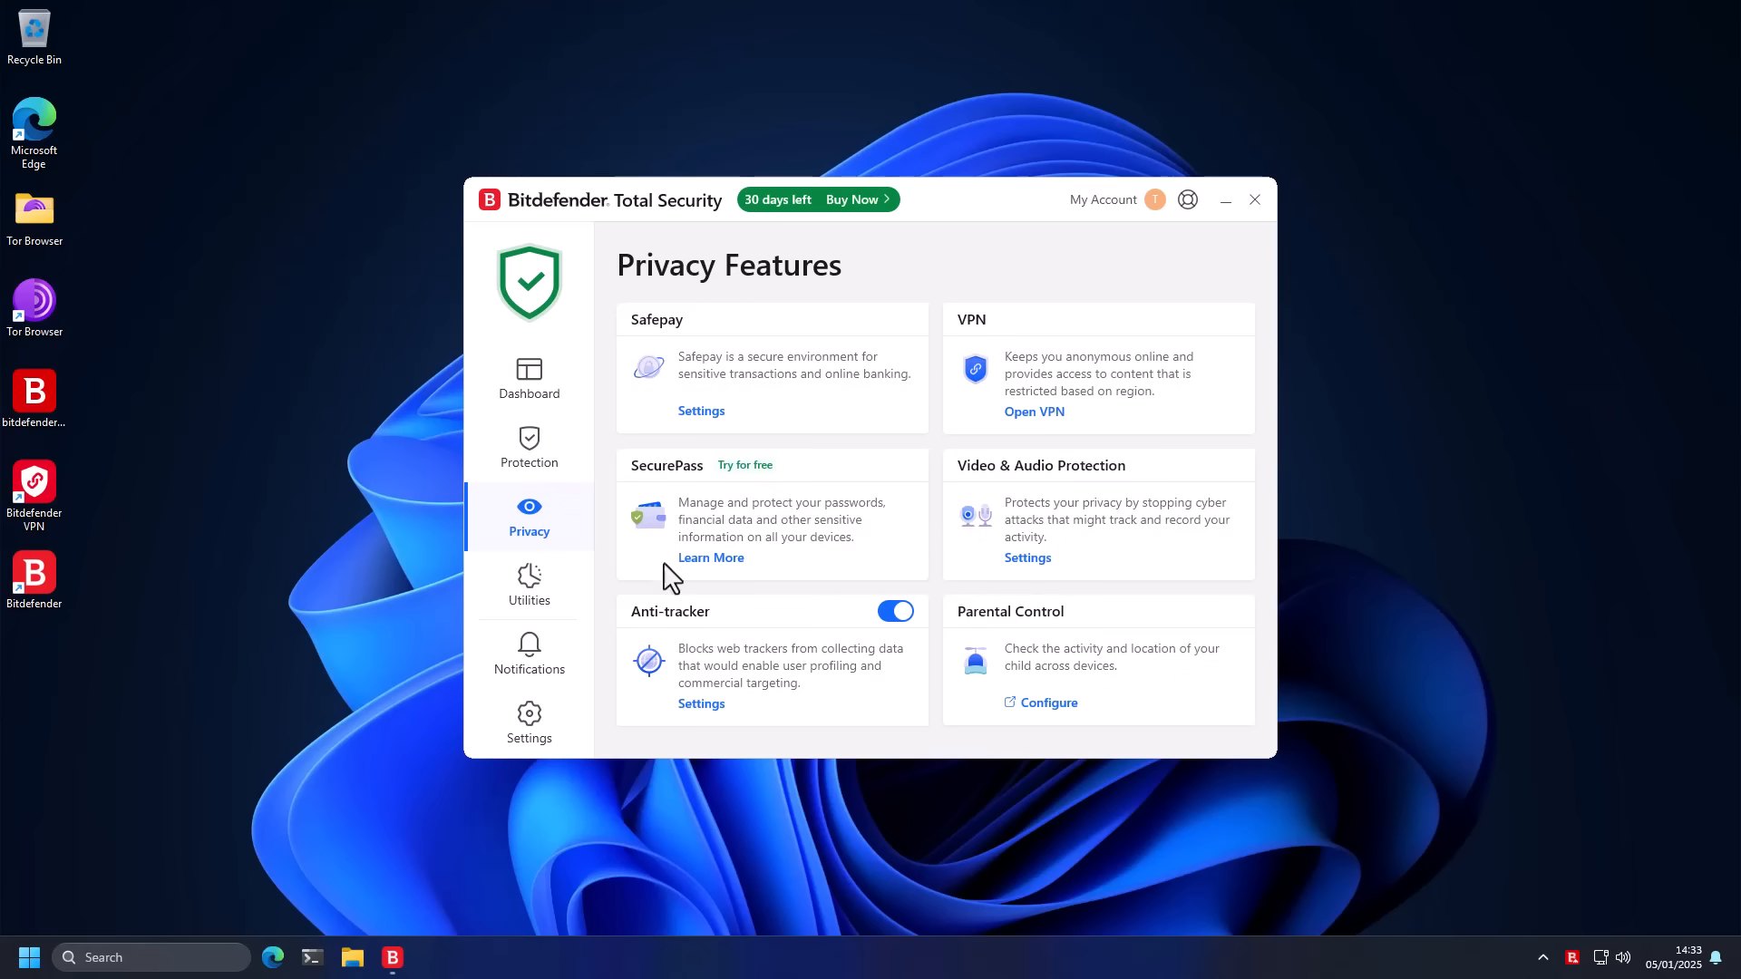
pyautogui.moveTo(711, 655)
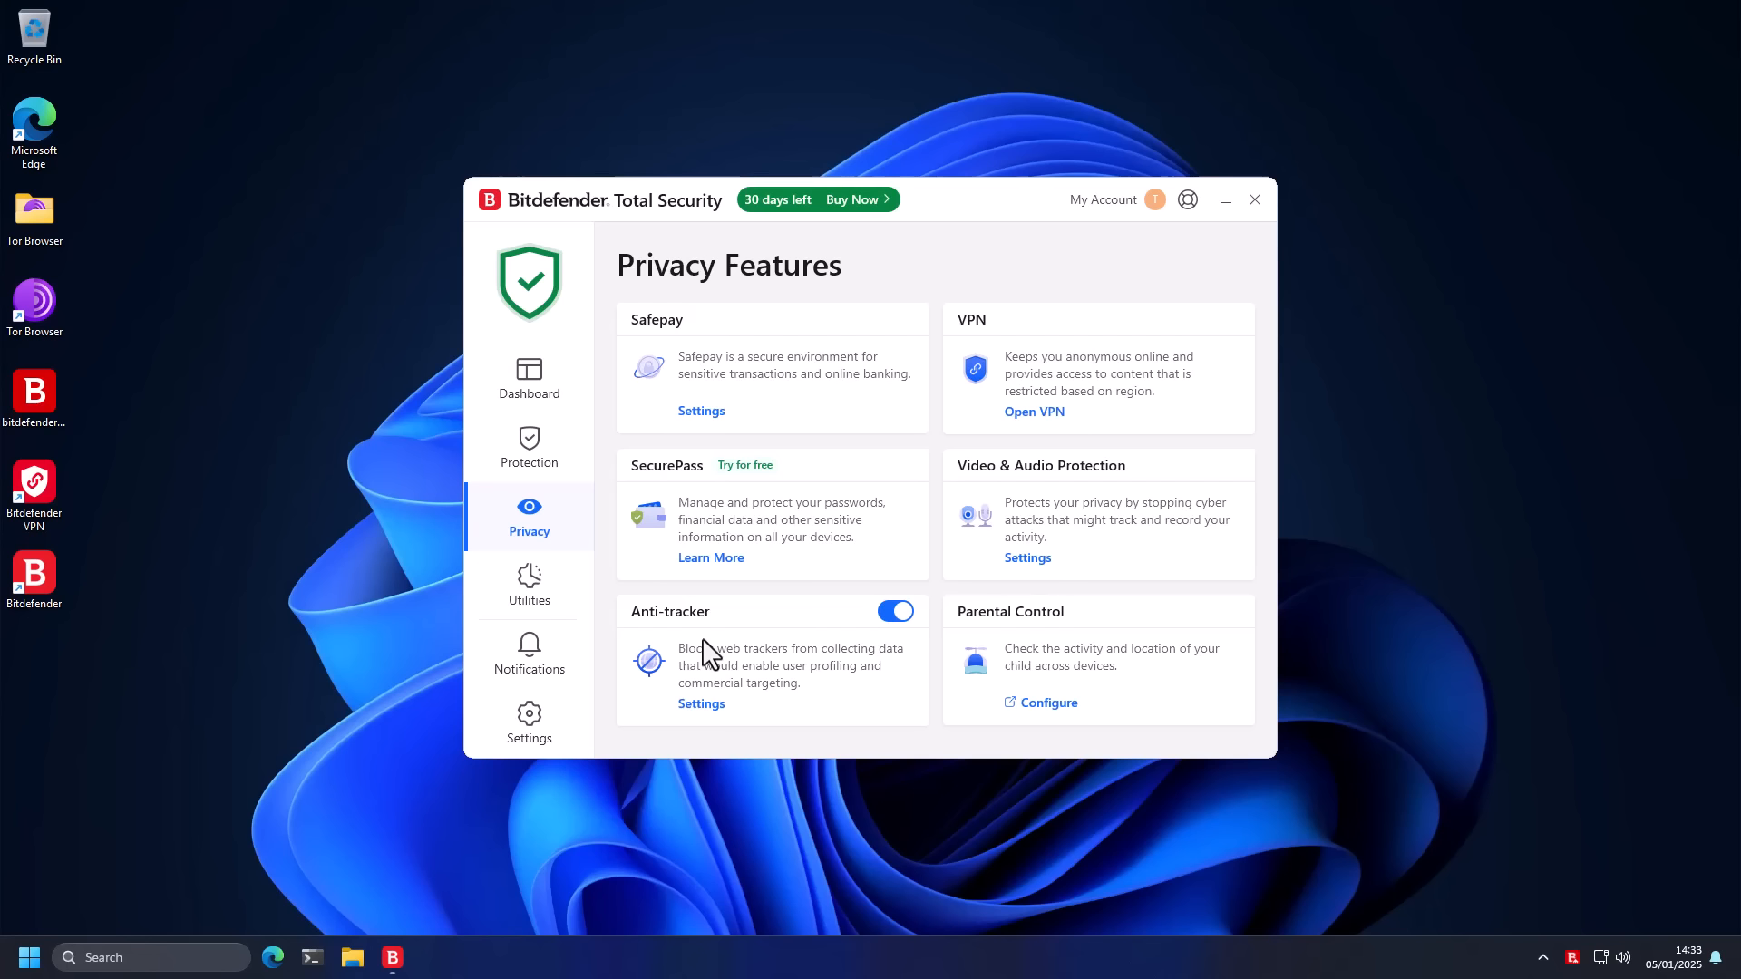
pyautogui.moveTo(689, 645)
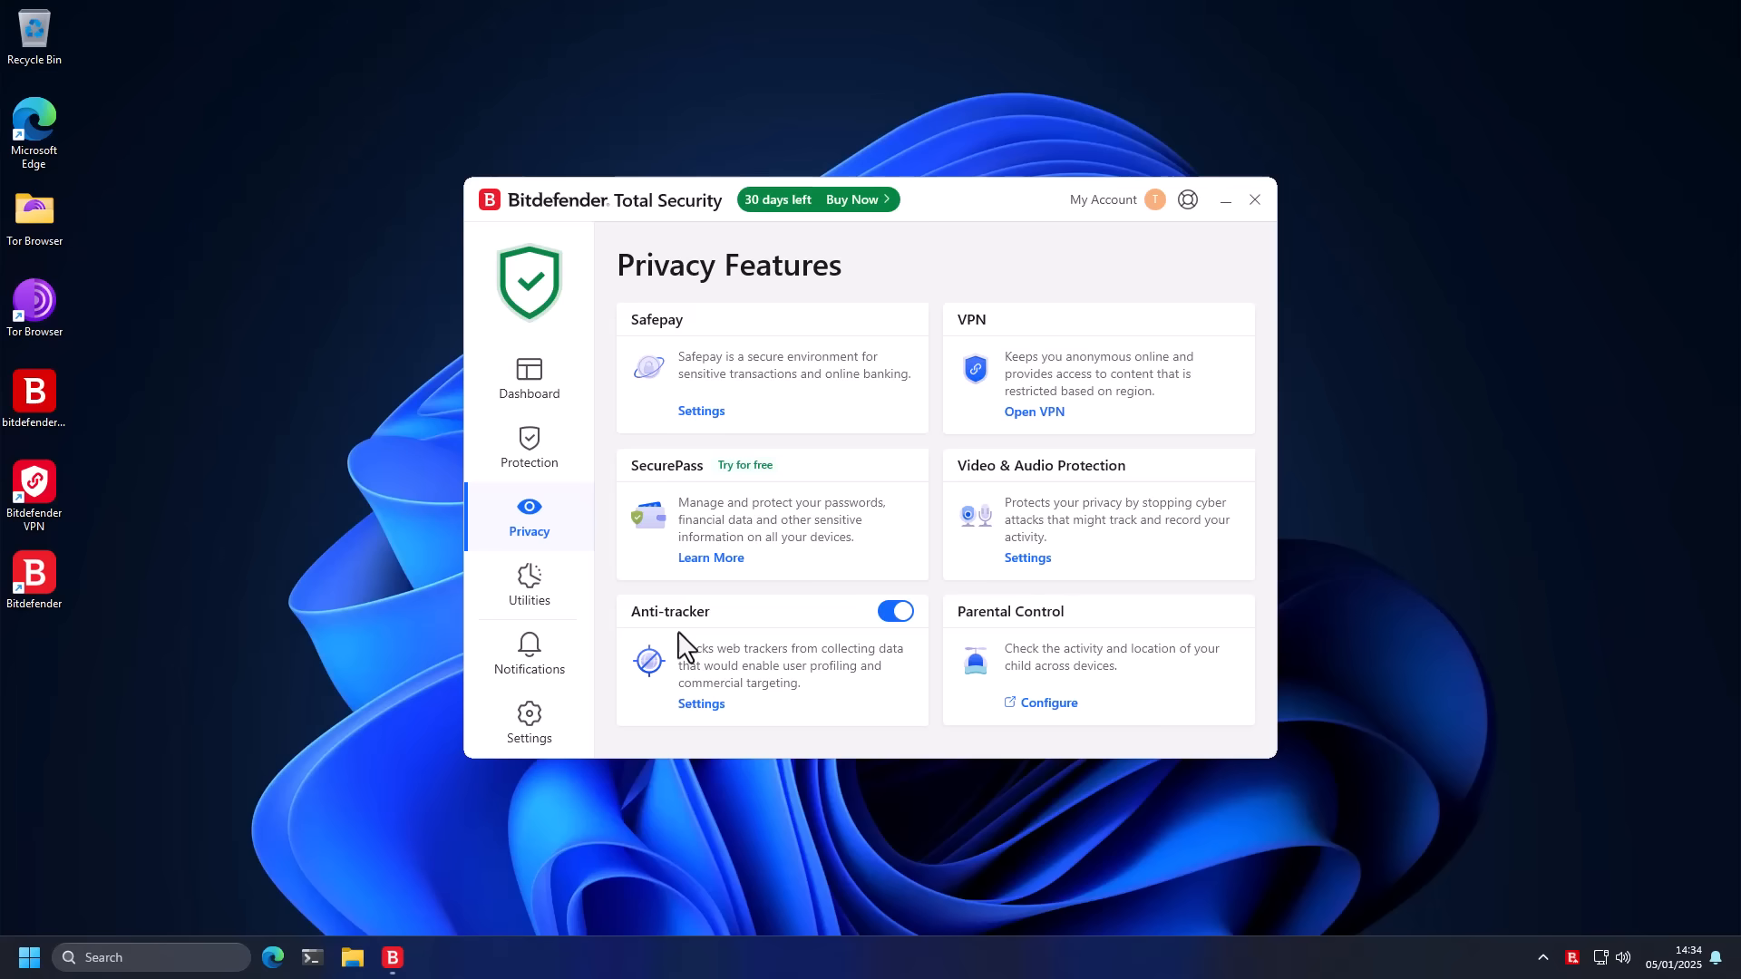
pyautogui.moveTo(544, 600)
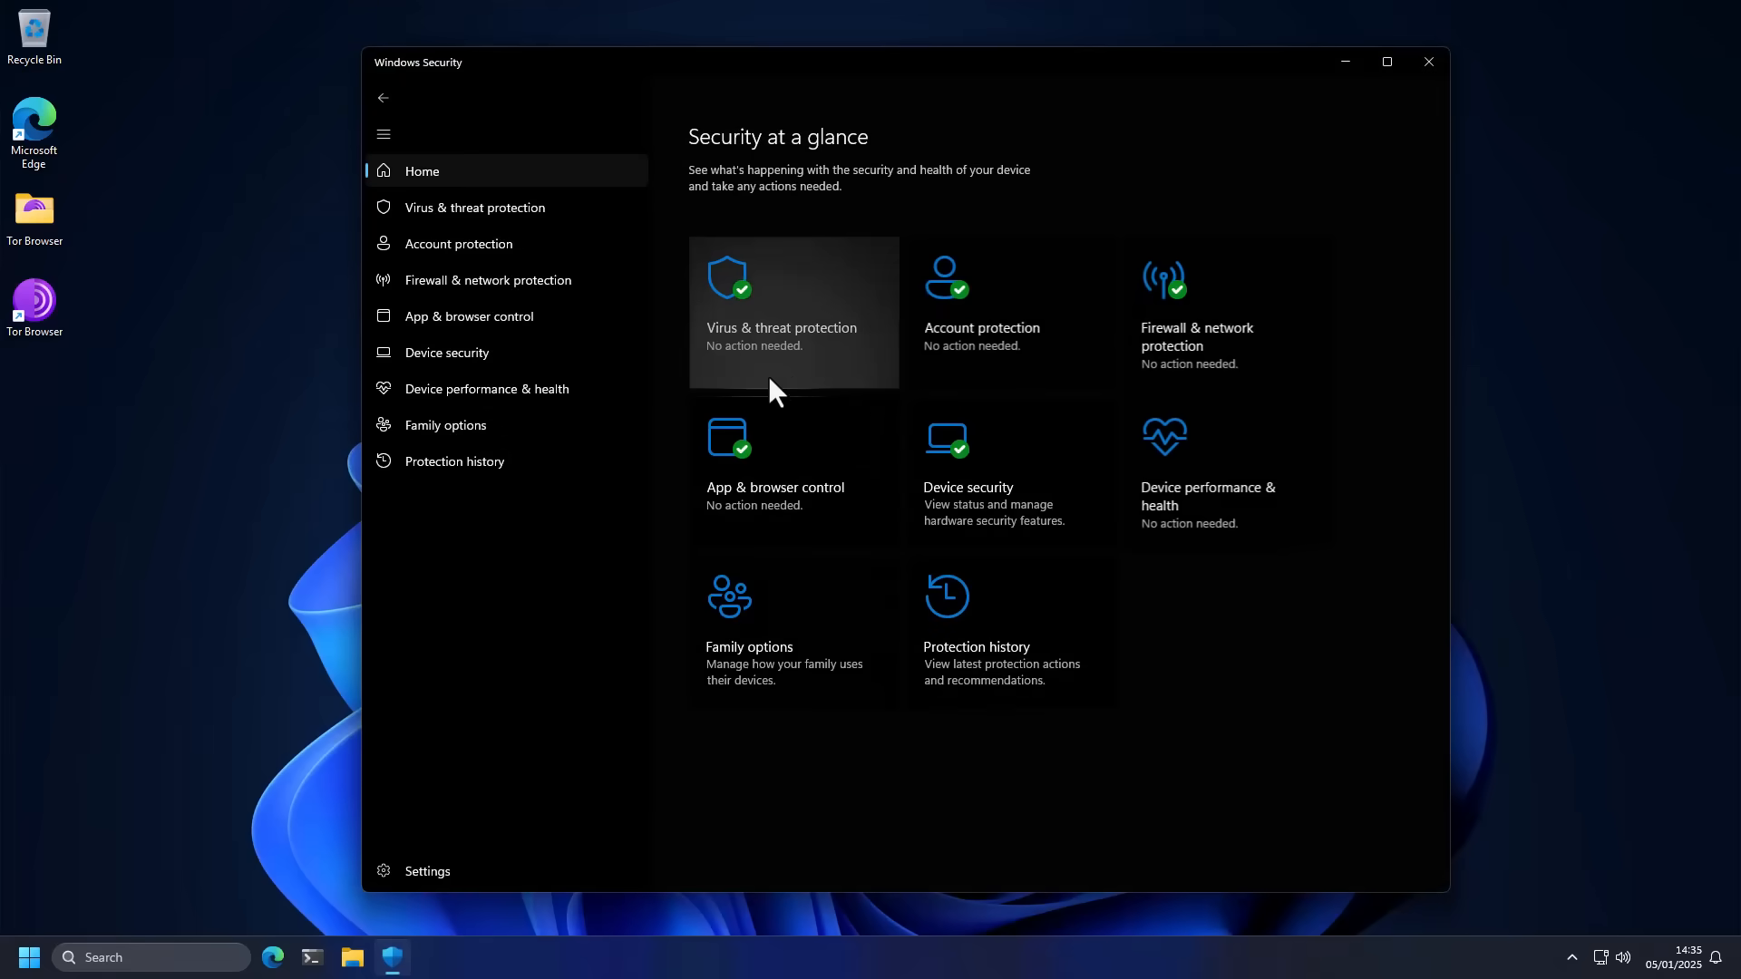
pyautogui.moveTo(809, 391)
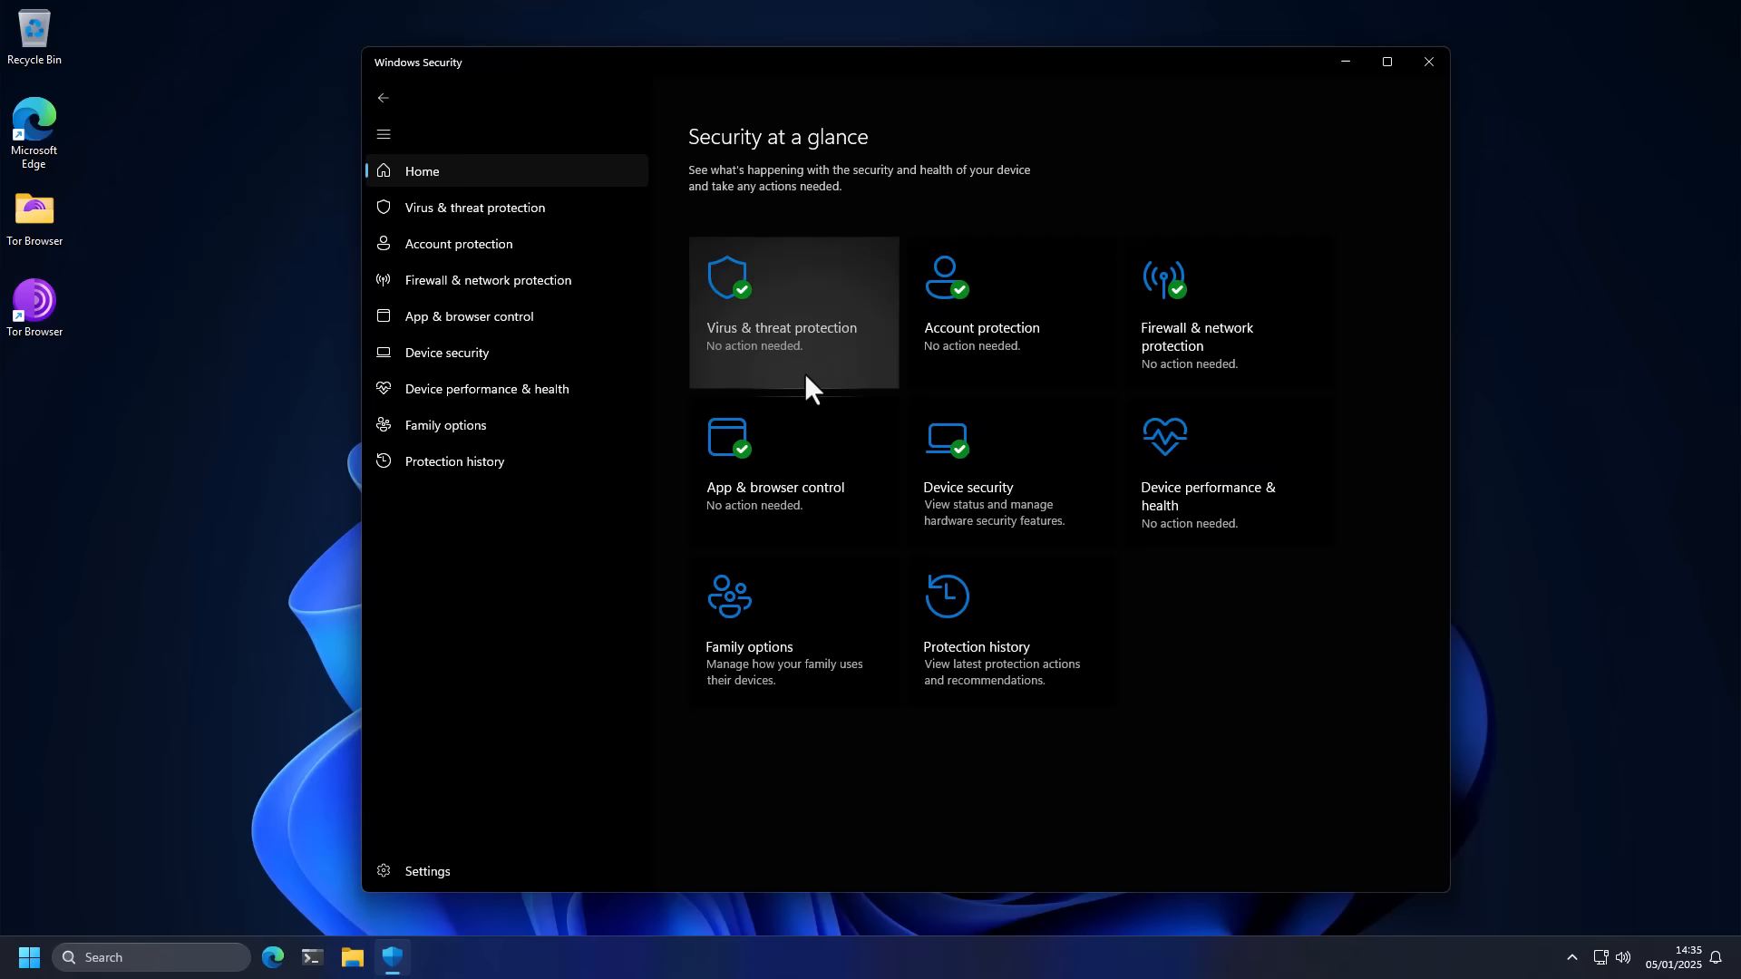
pyautogui.moveTo(778, 362)
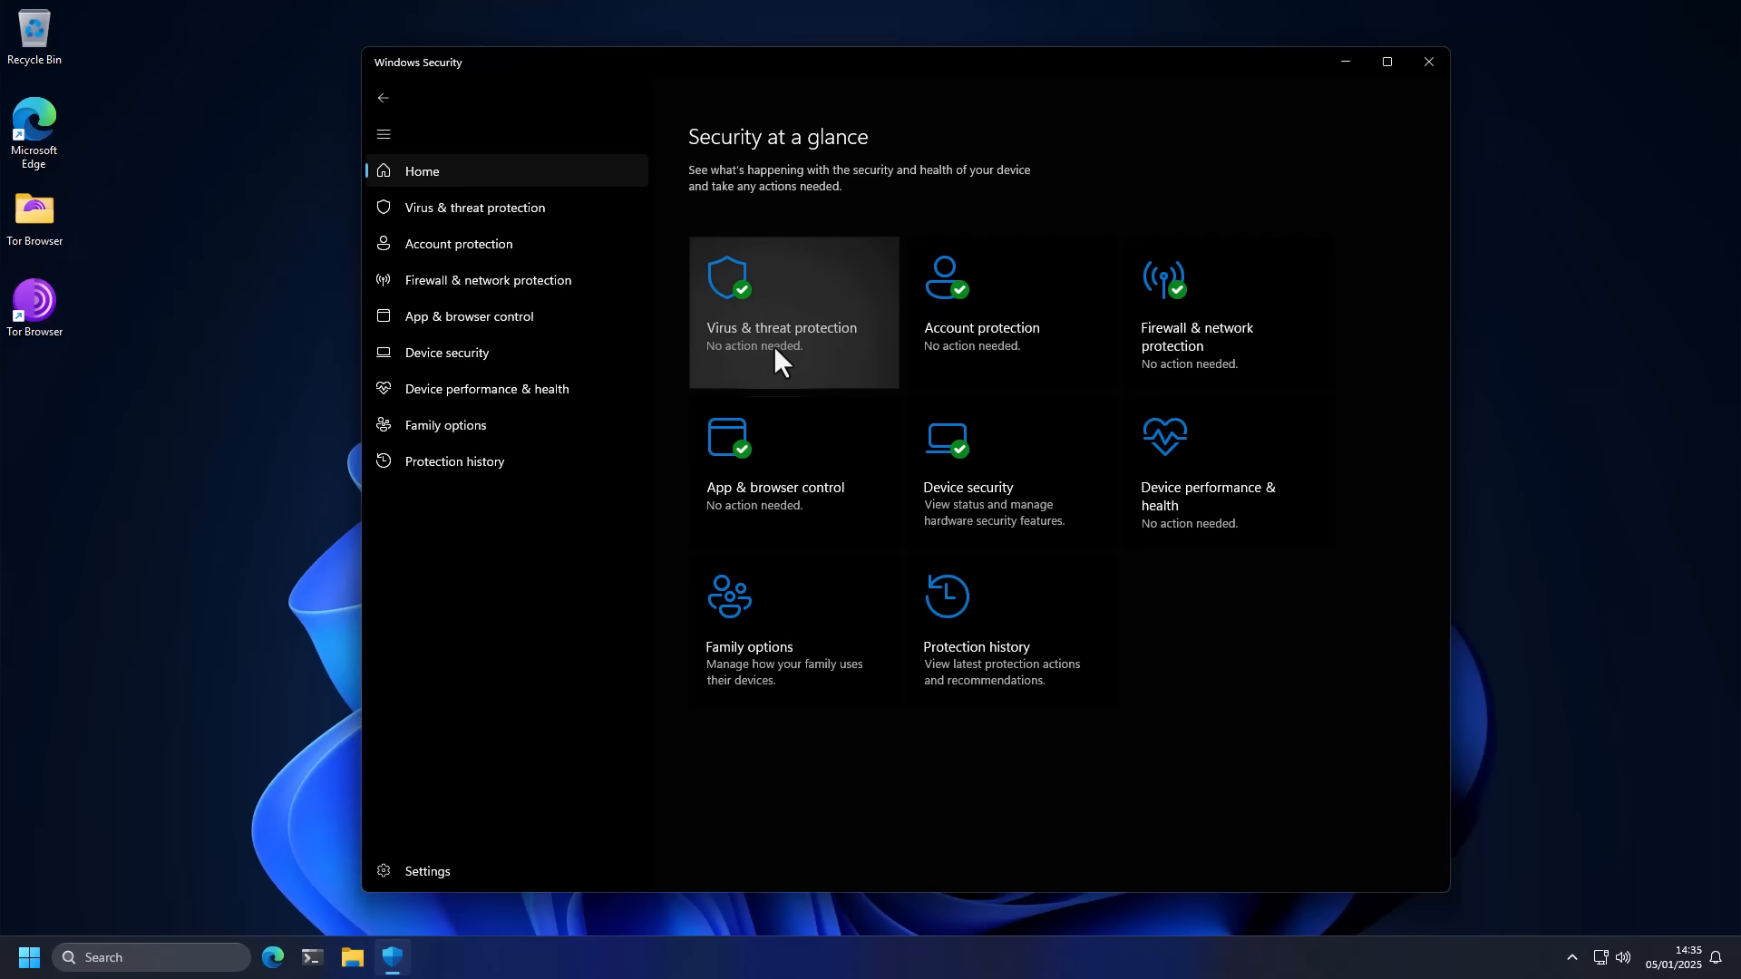
# Step: View Virus & threat protection and its empty Protection history, returning to the protection page
pyautogui.click(779, 310)
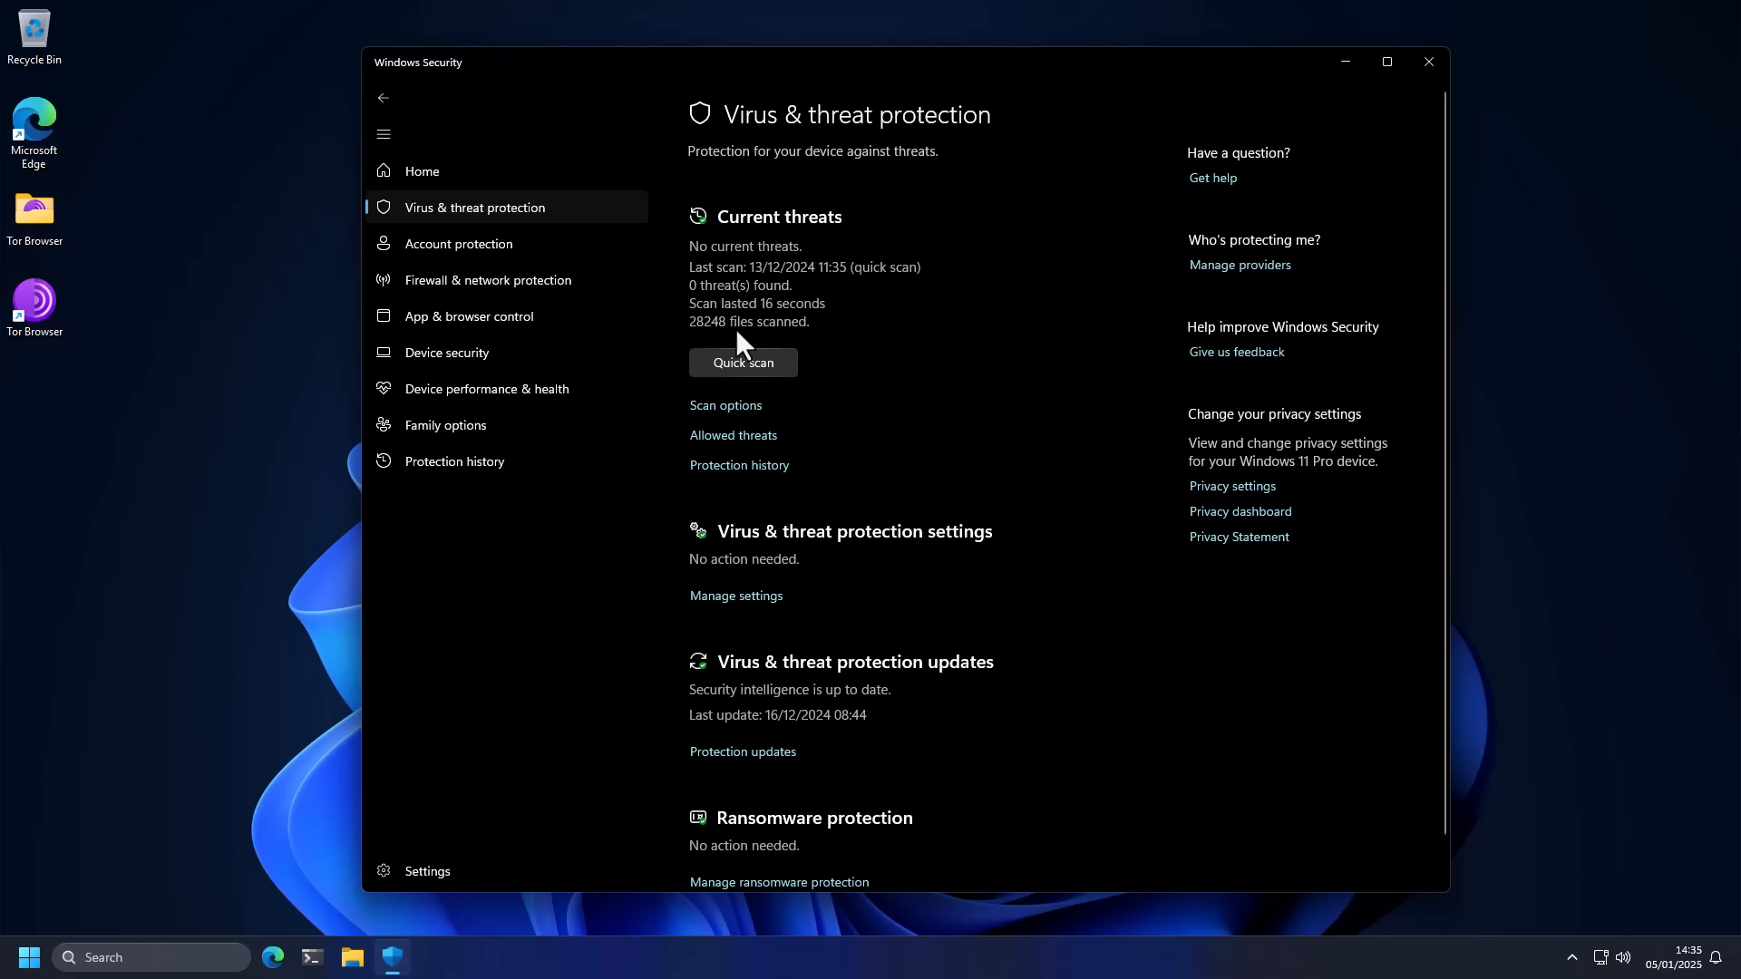
pyautogui.click(453, 460)
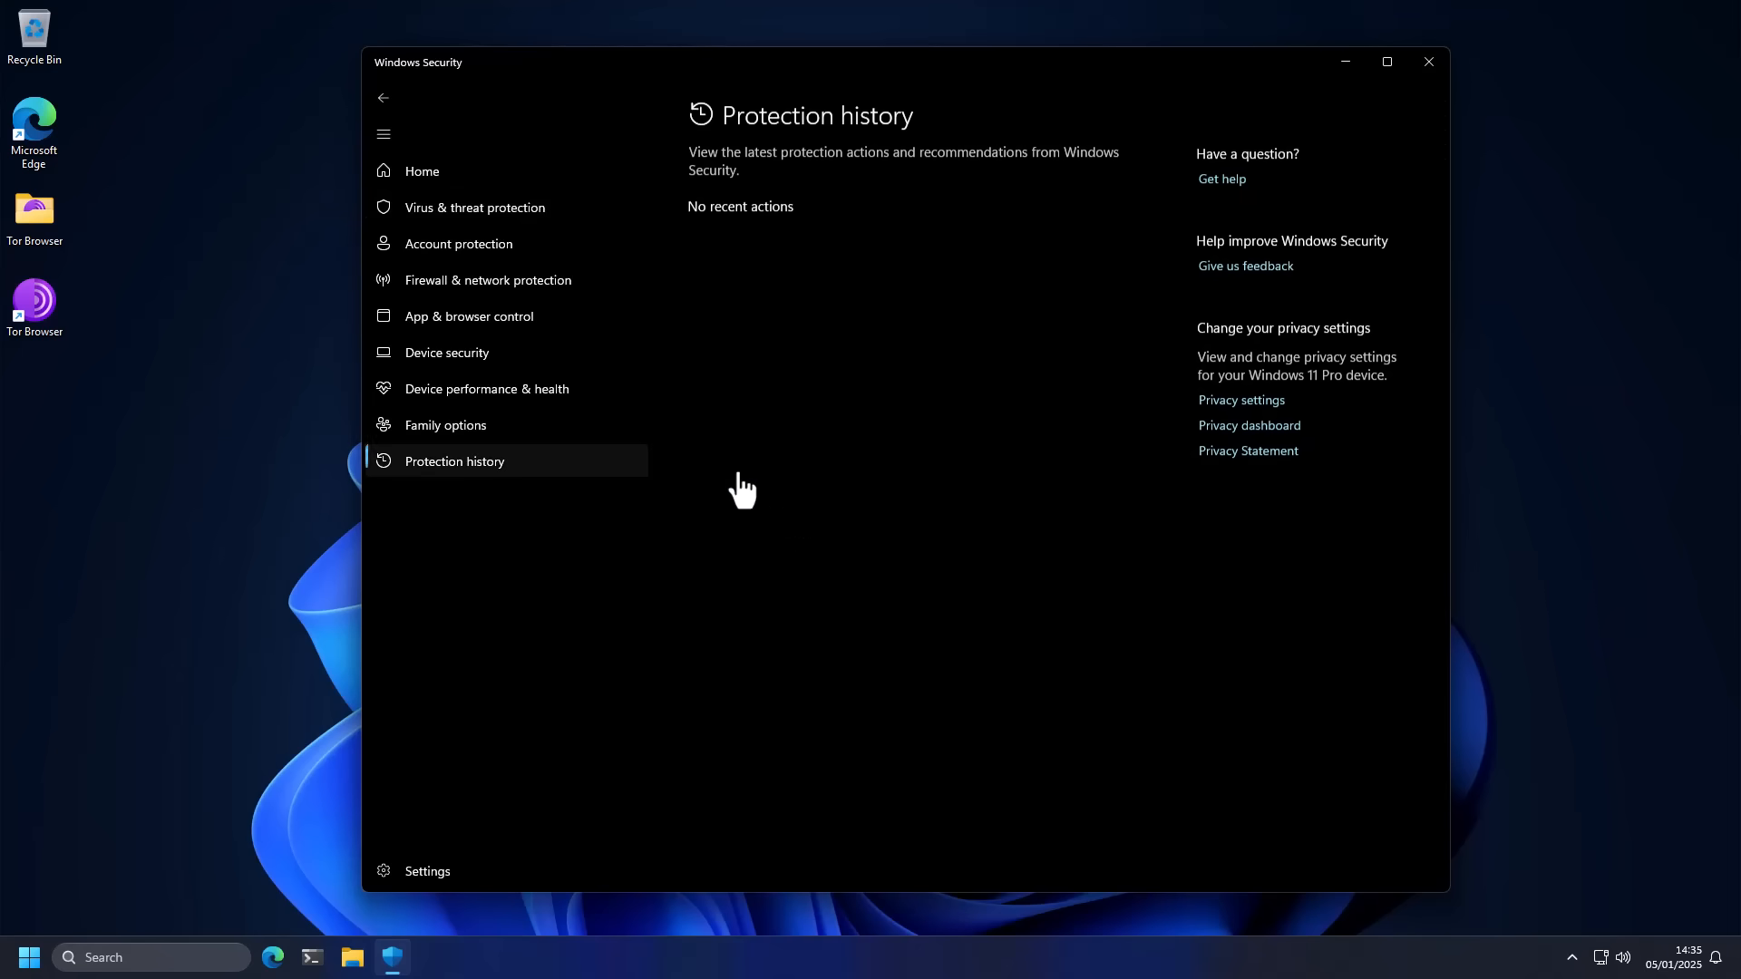
pyautogui.click(421, 170)
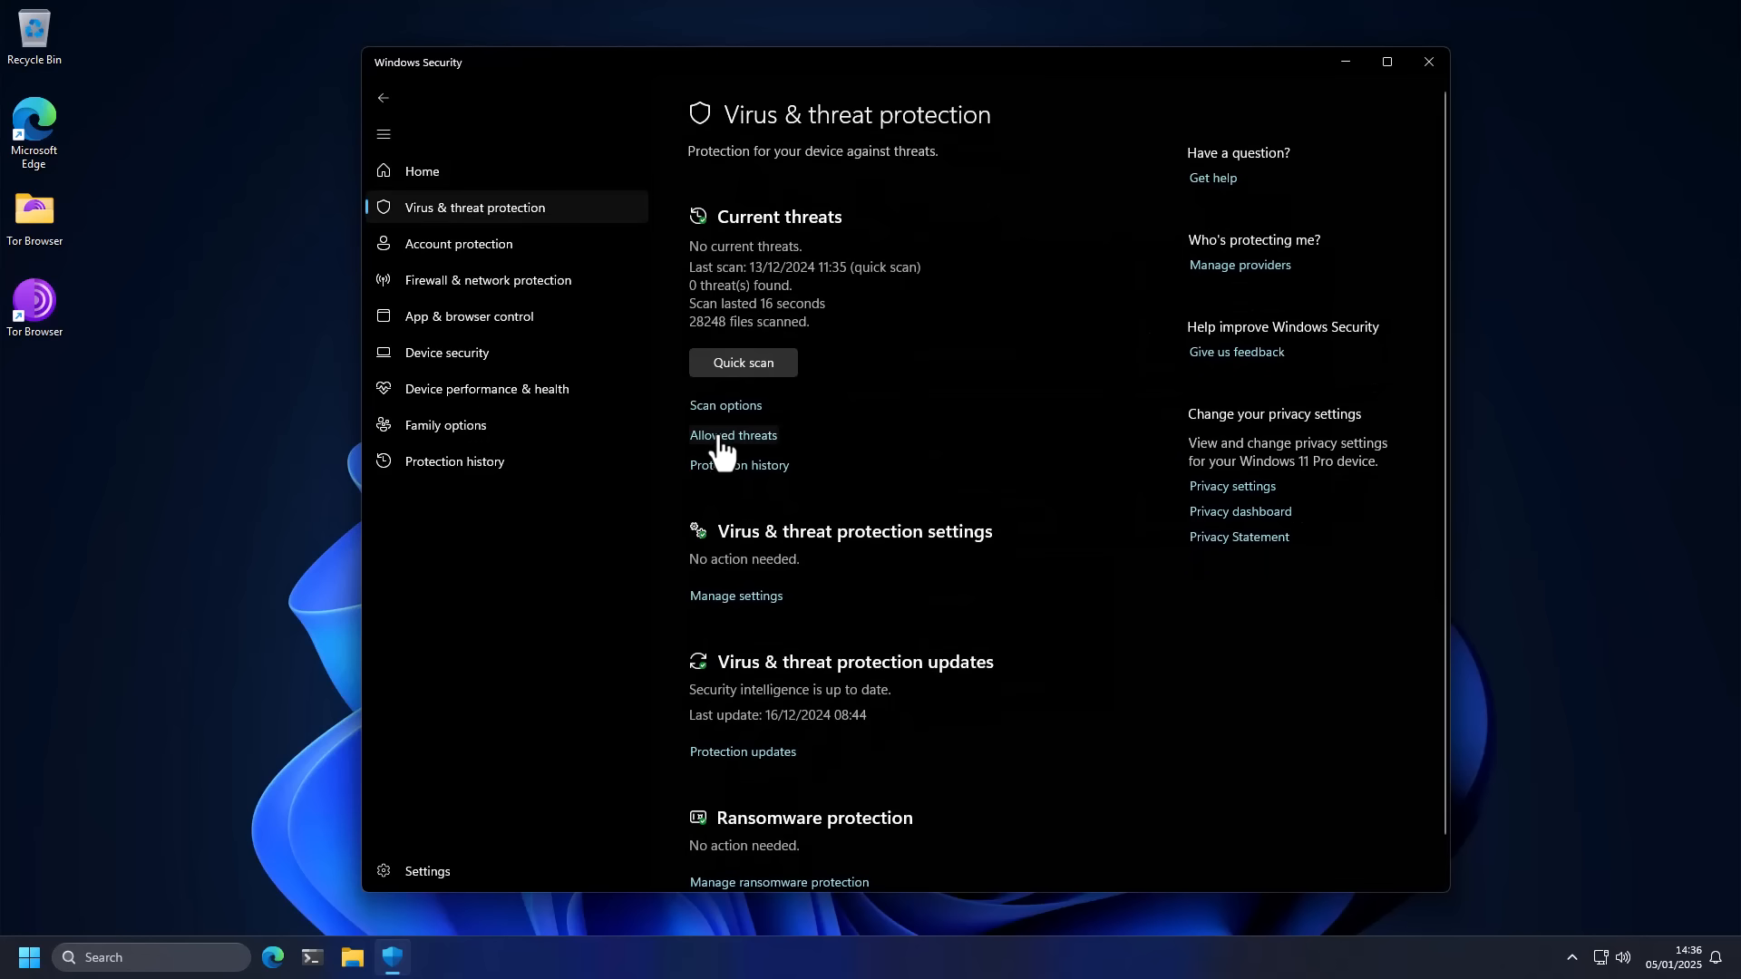
# Step: Show the protection settings with real-time, dev drive and cloud-delivered protection all on
pyautogui.click(734, 595)
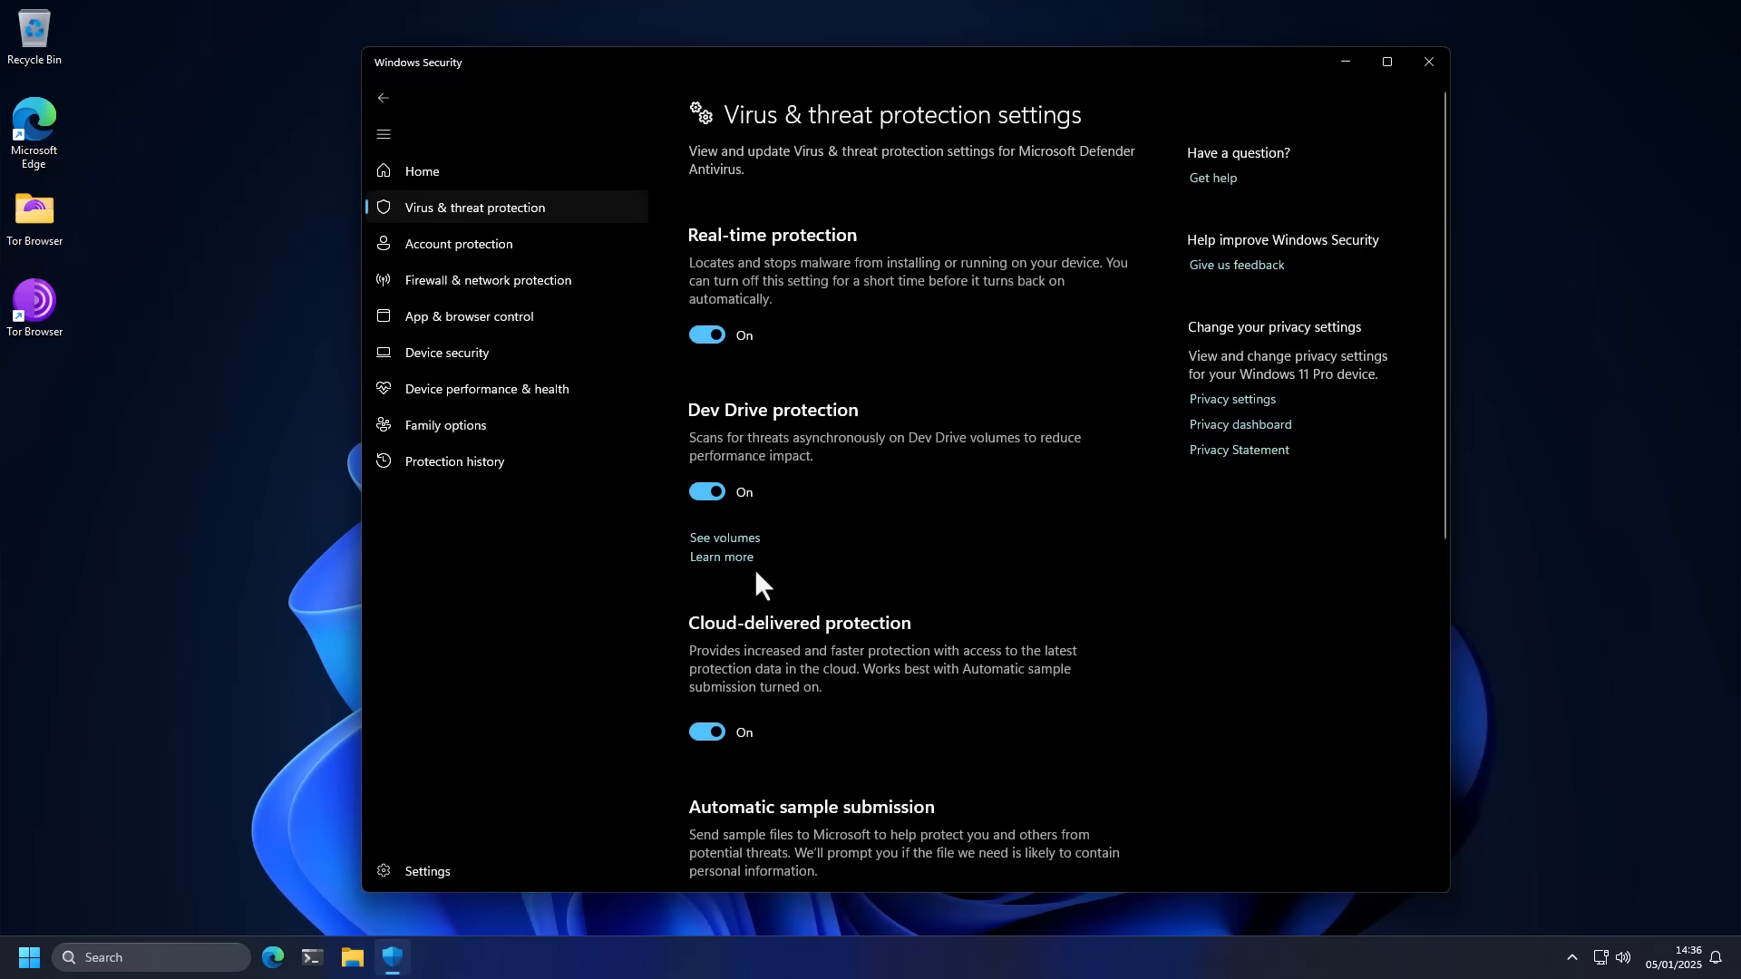
pyautogui.scroll(-3)
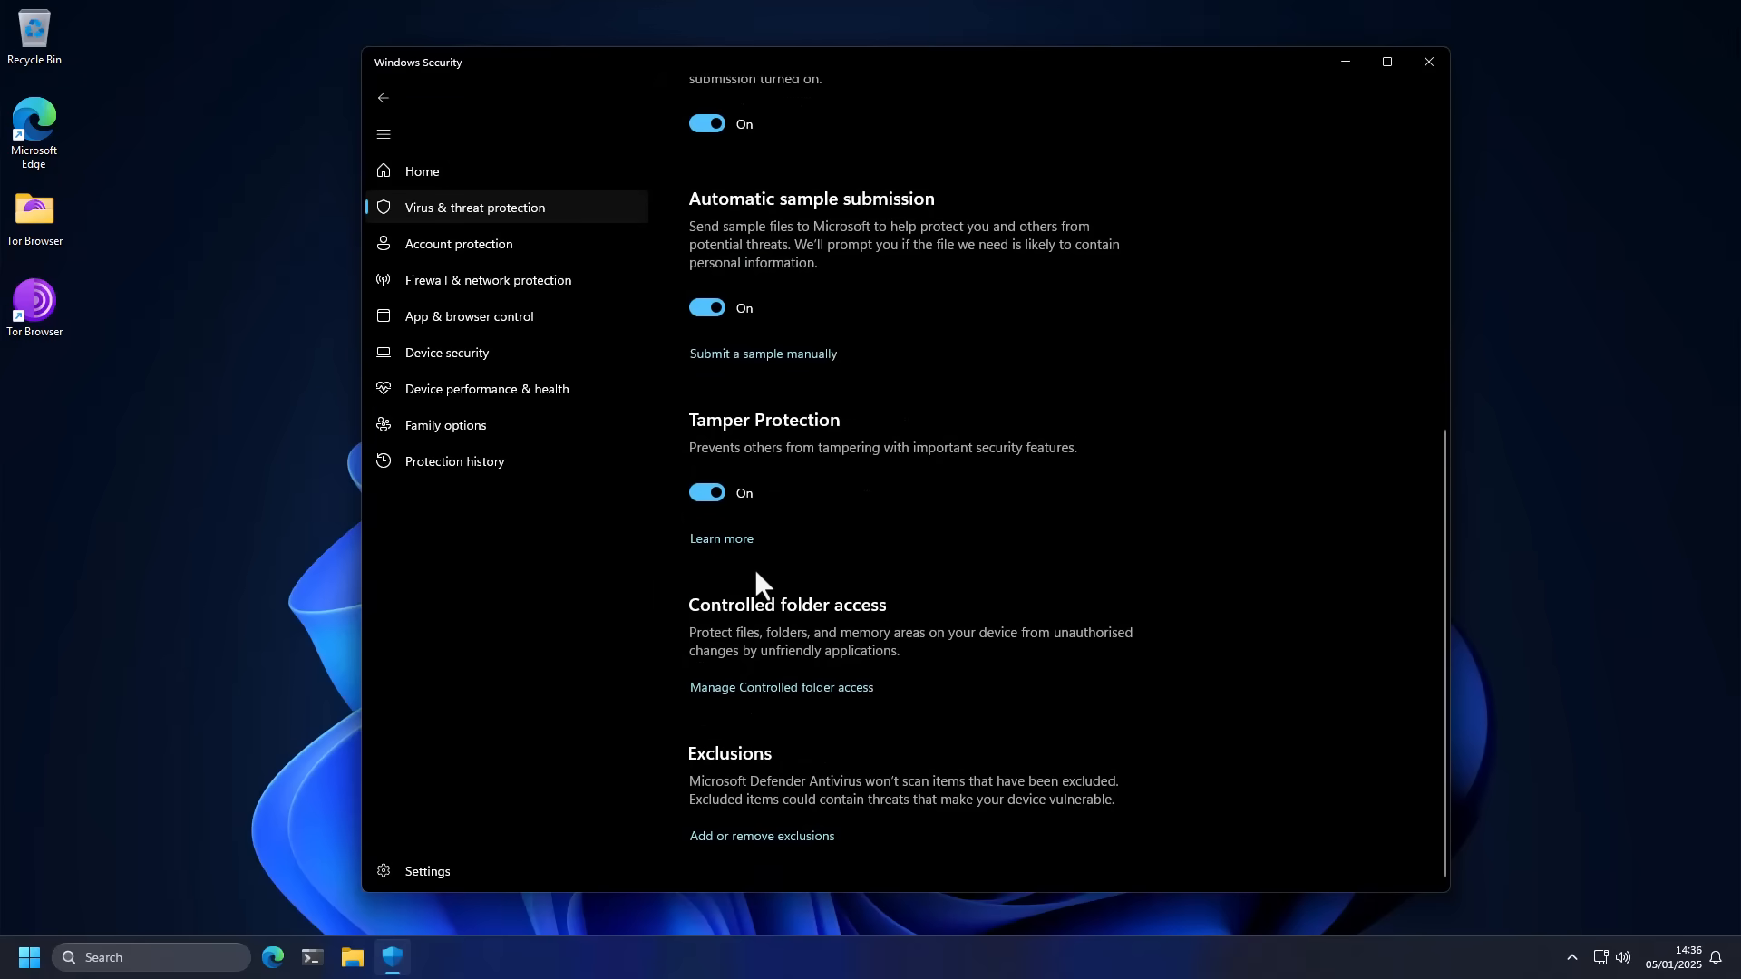
pyautogui.scroll(3)
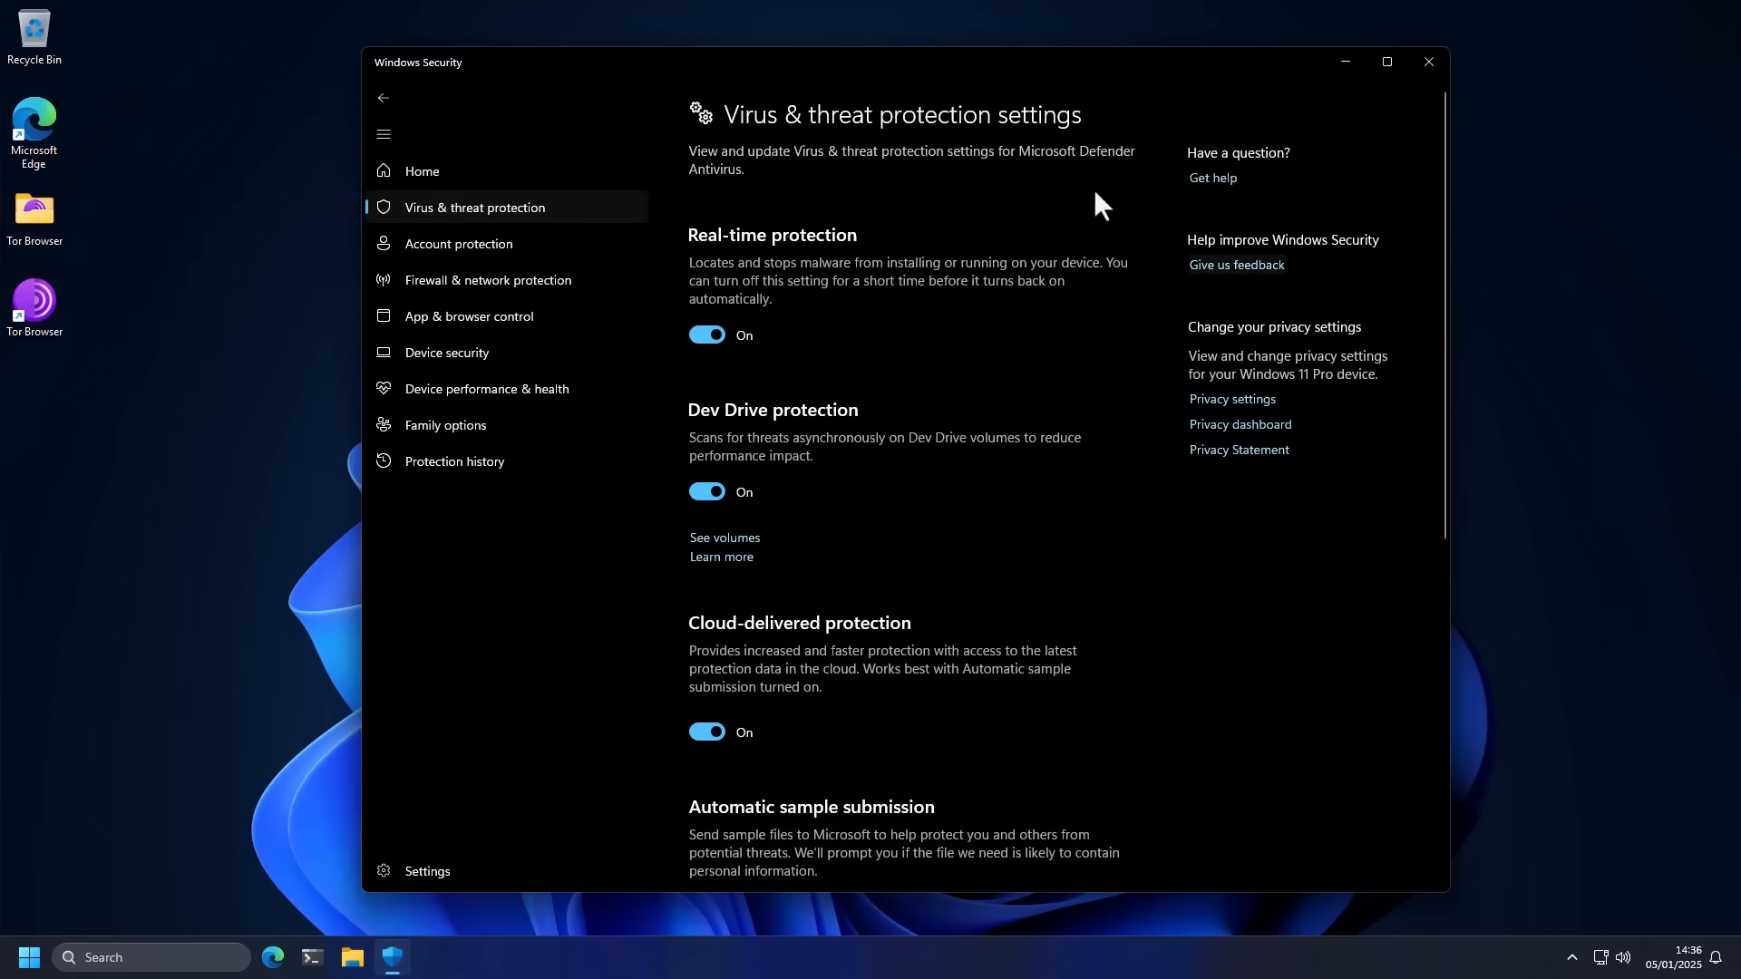
pyautogui.moveTo(1373, 102)
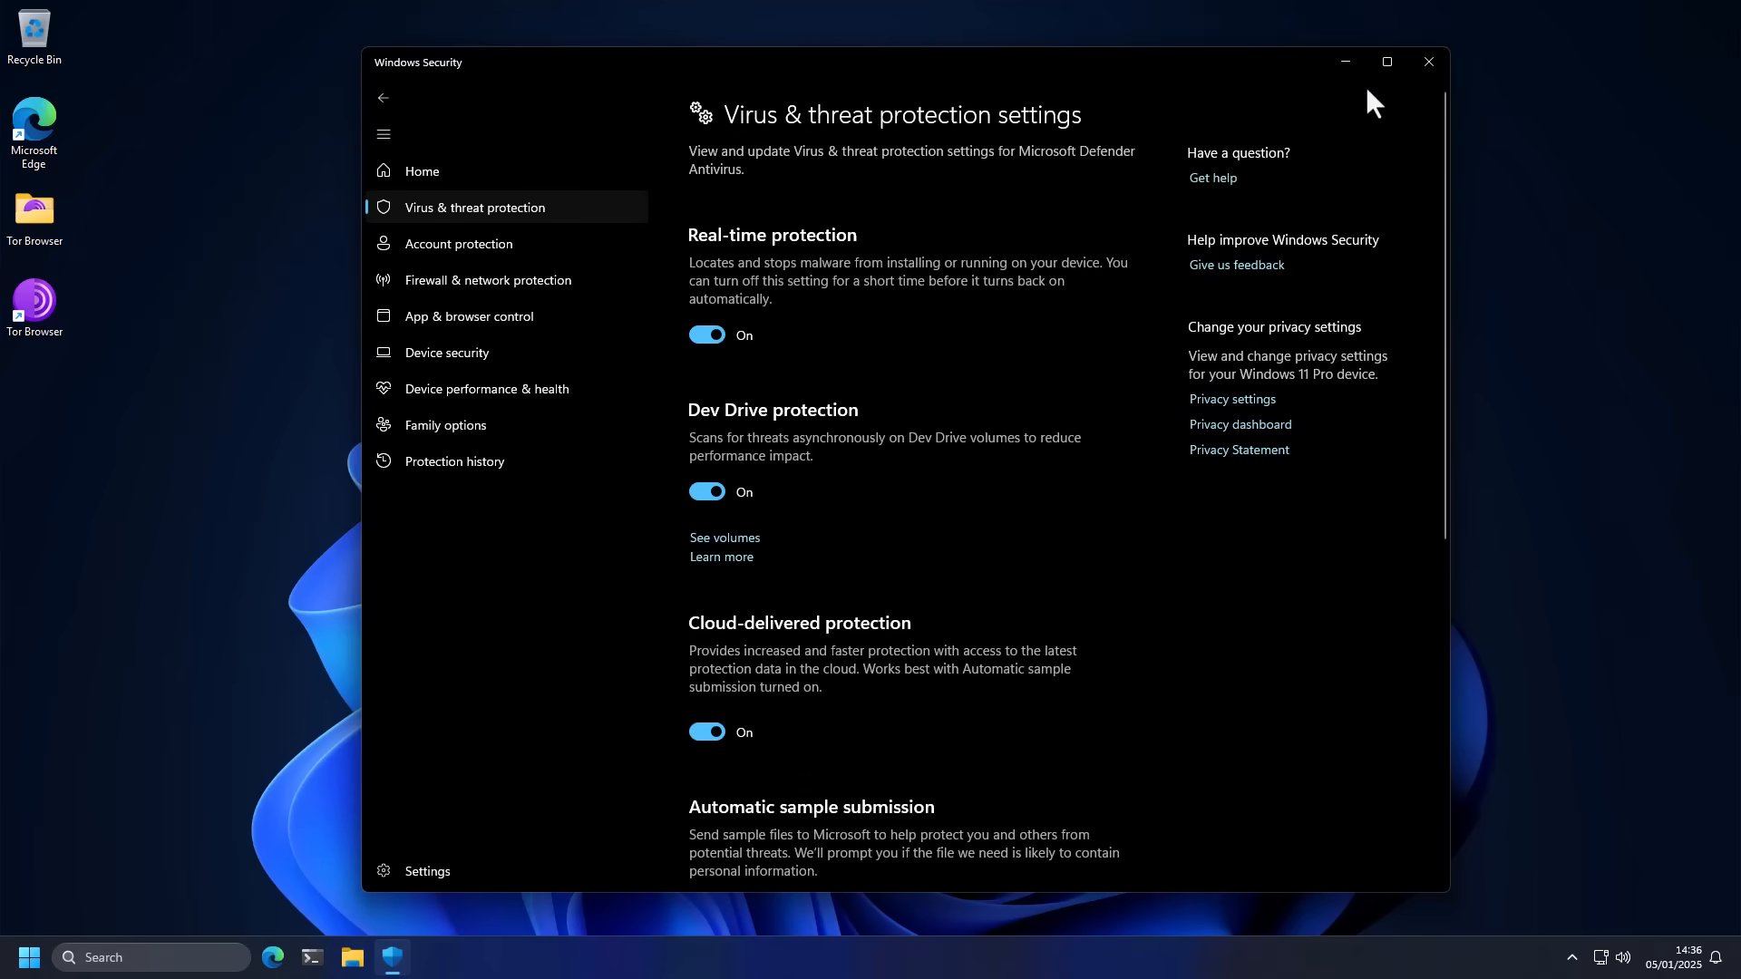
# Step: Close Windows Security, leaving an empty desktop
pyautogui.click(1427, 61)
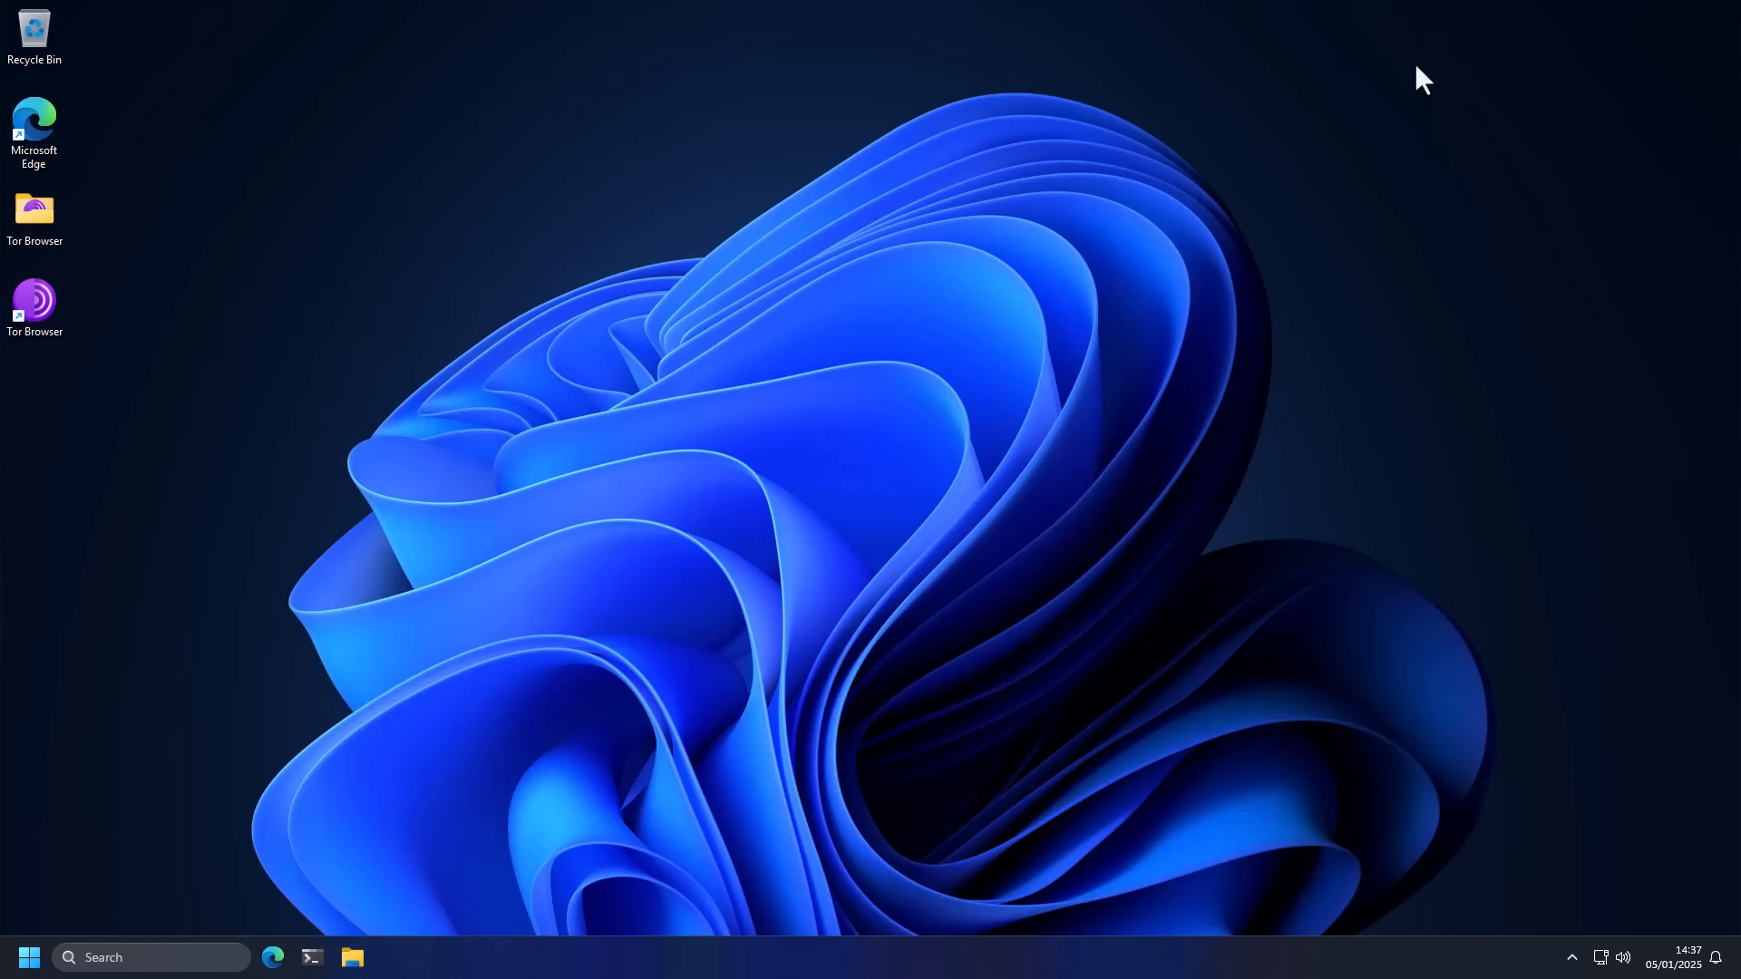
pyautogui.moveTo(1525, 938)
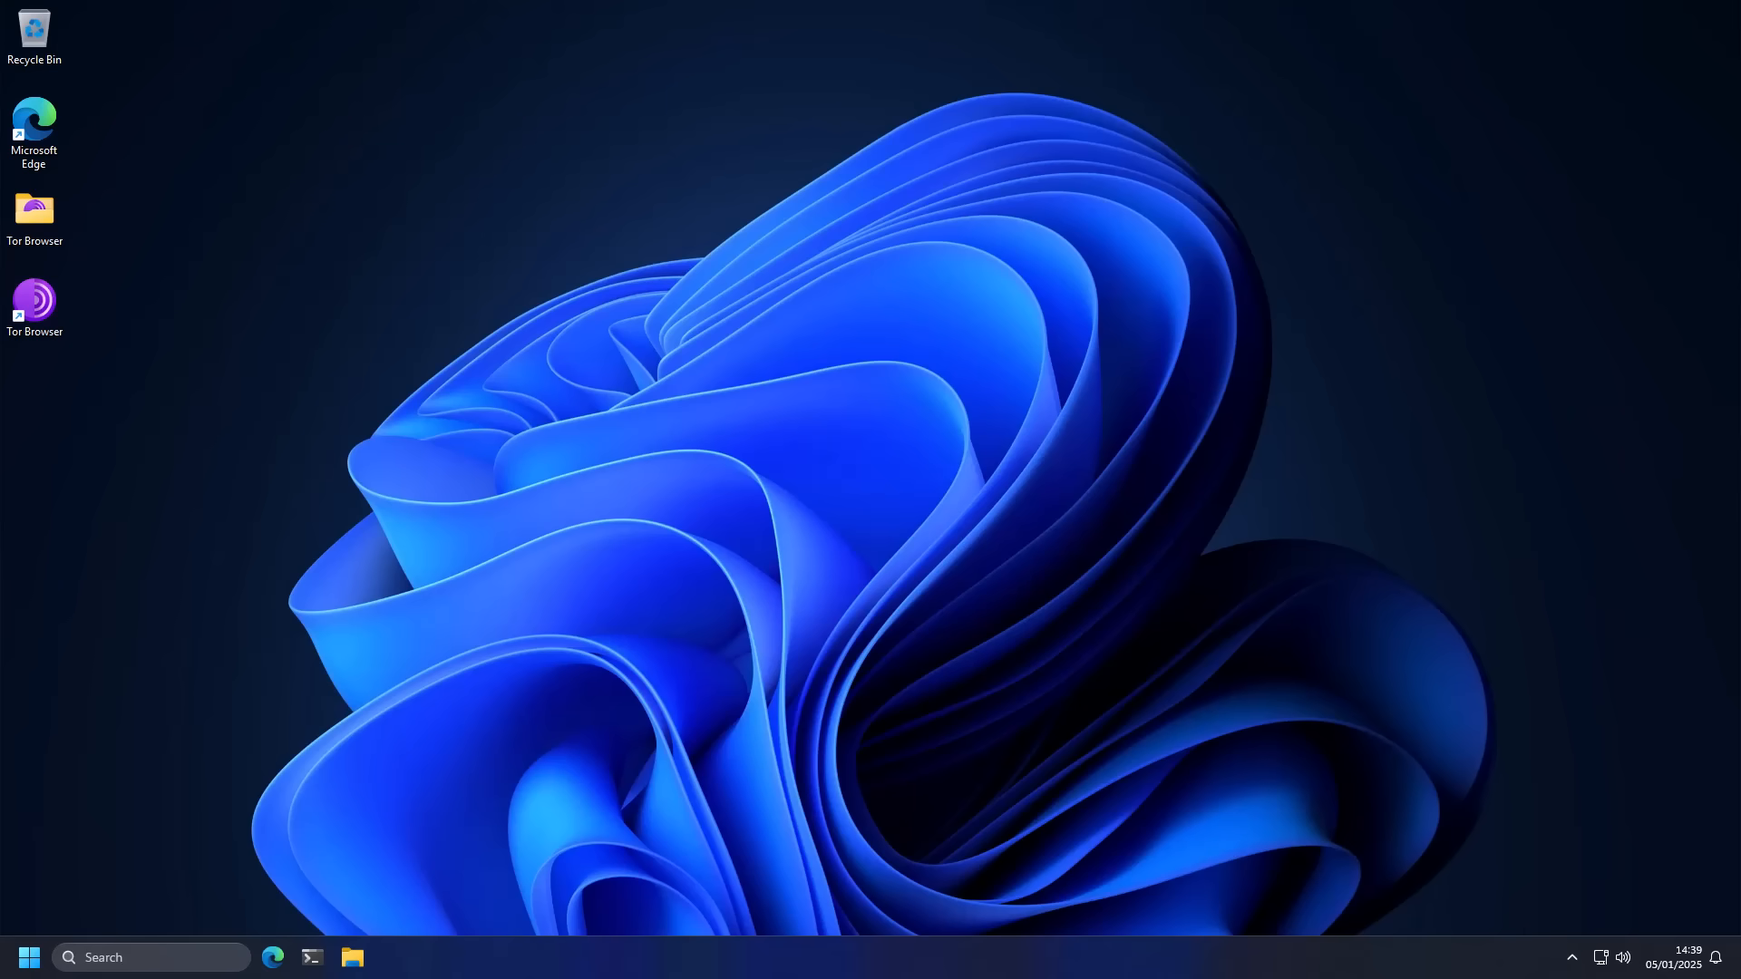
pyautogui.moveTo(1023, 898)
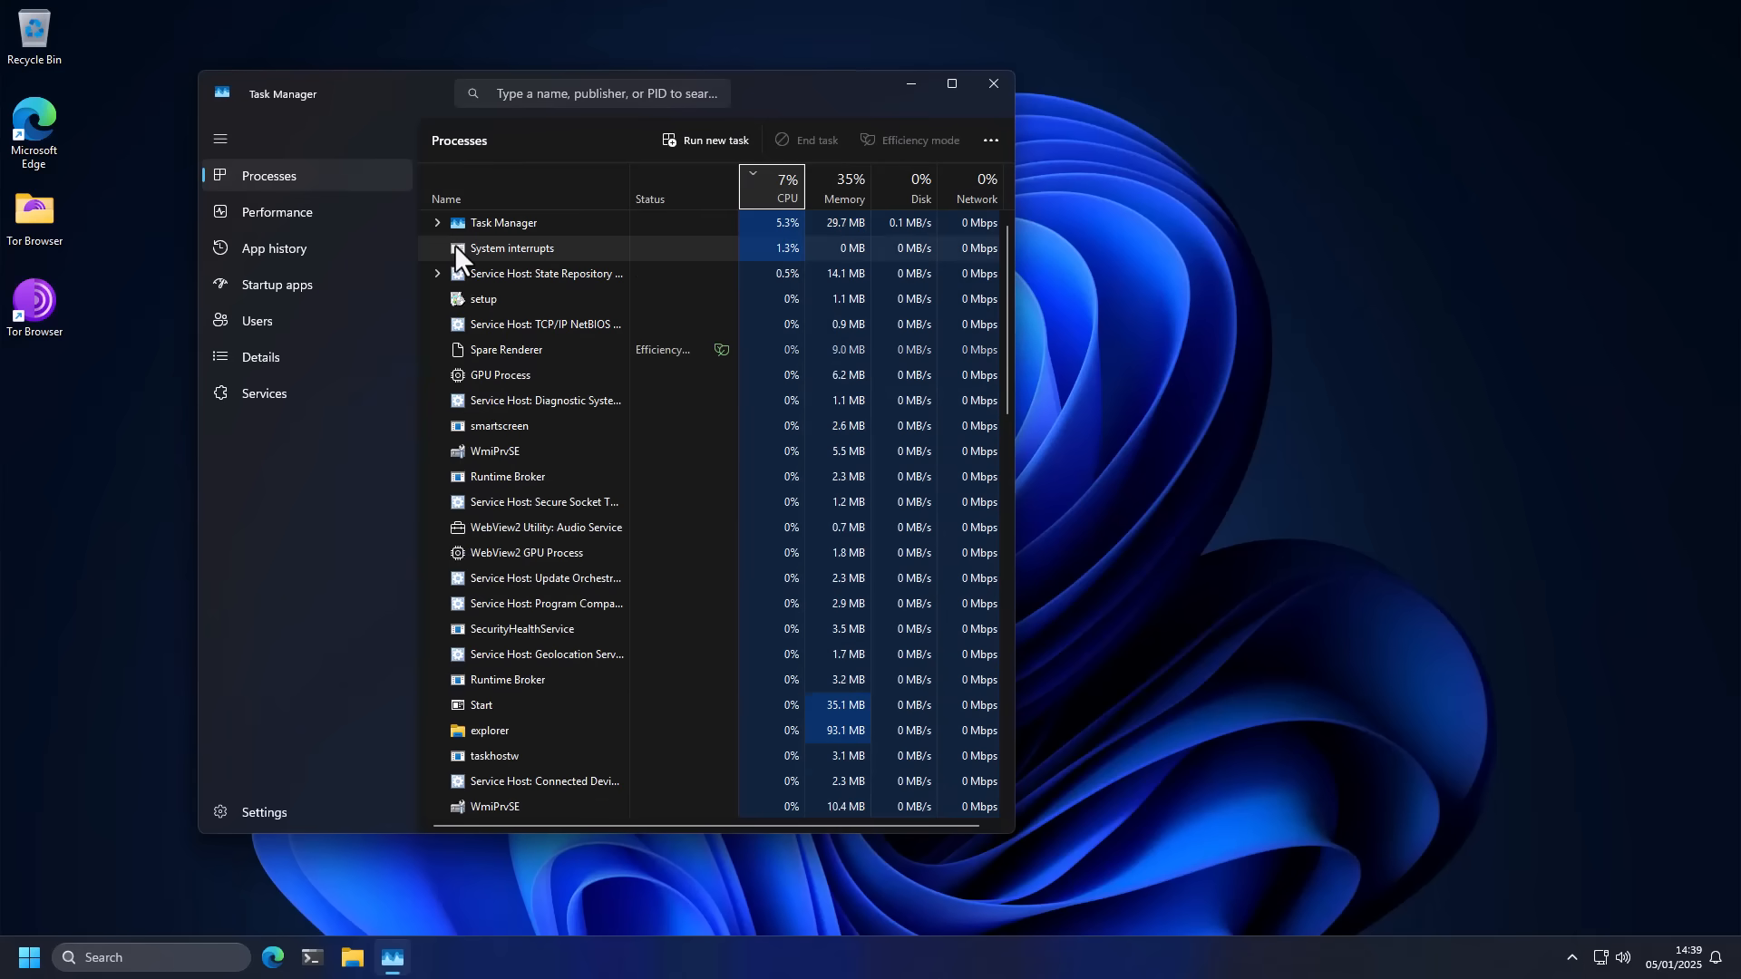
# Step: Sort processes by CPU then Name to locate the Antimalware services, then close Task Manager
pyautogui.click(785, 188)
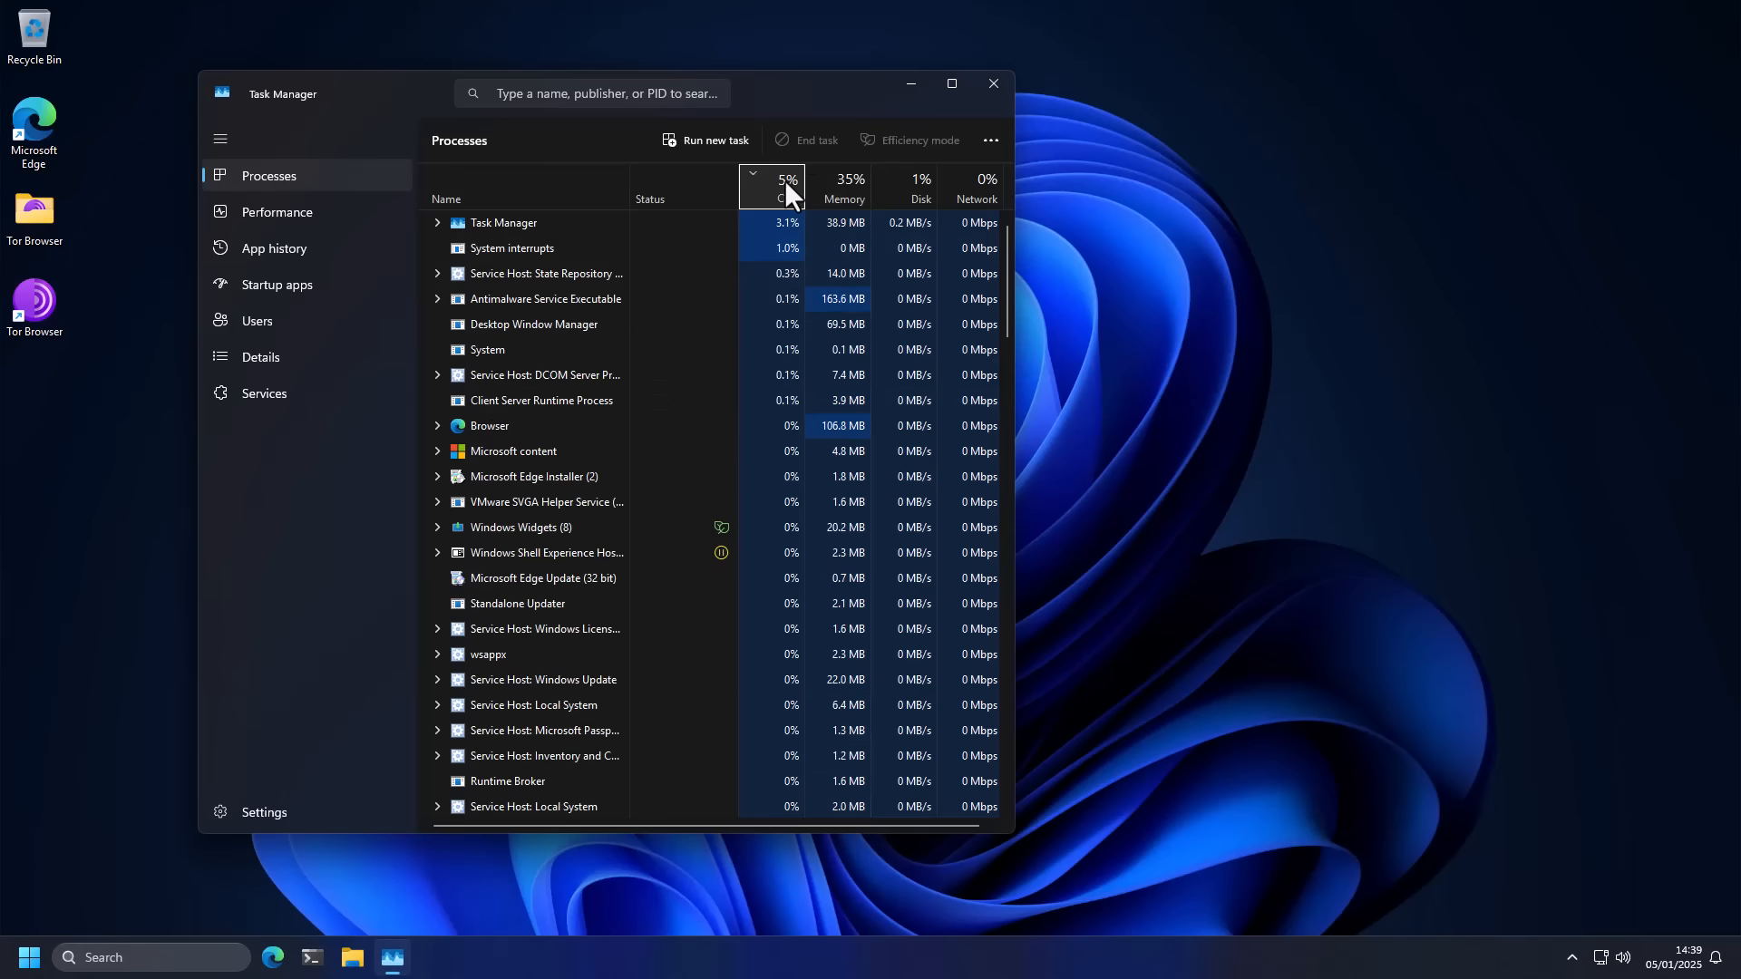
pyautogui.click(780, 189)
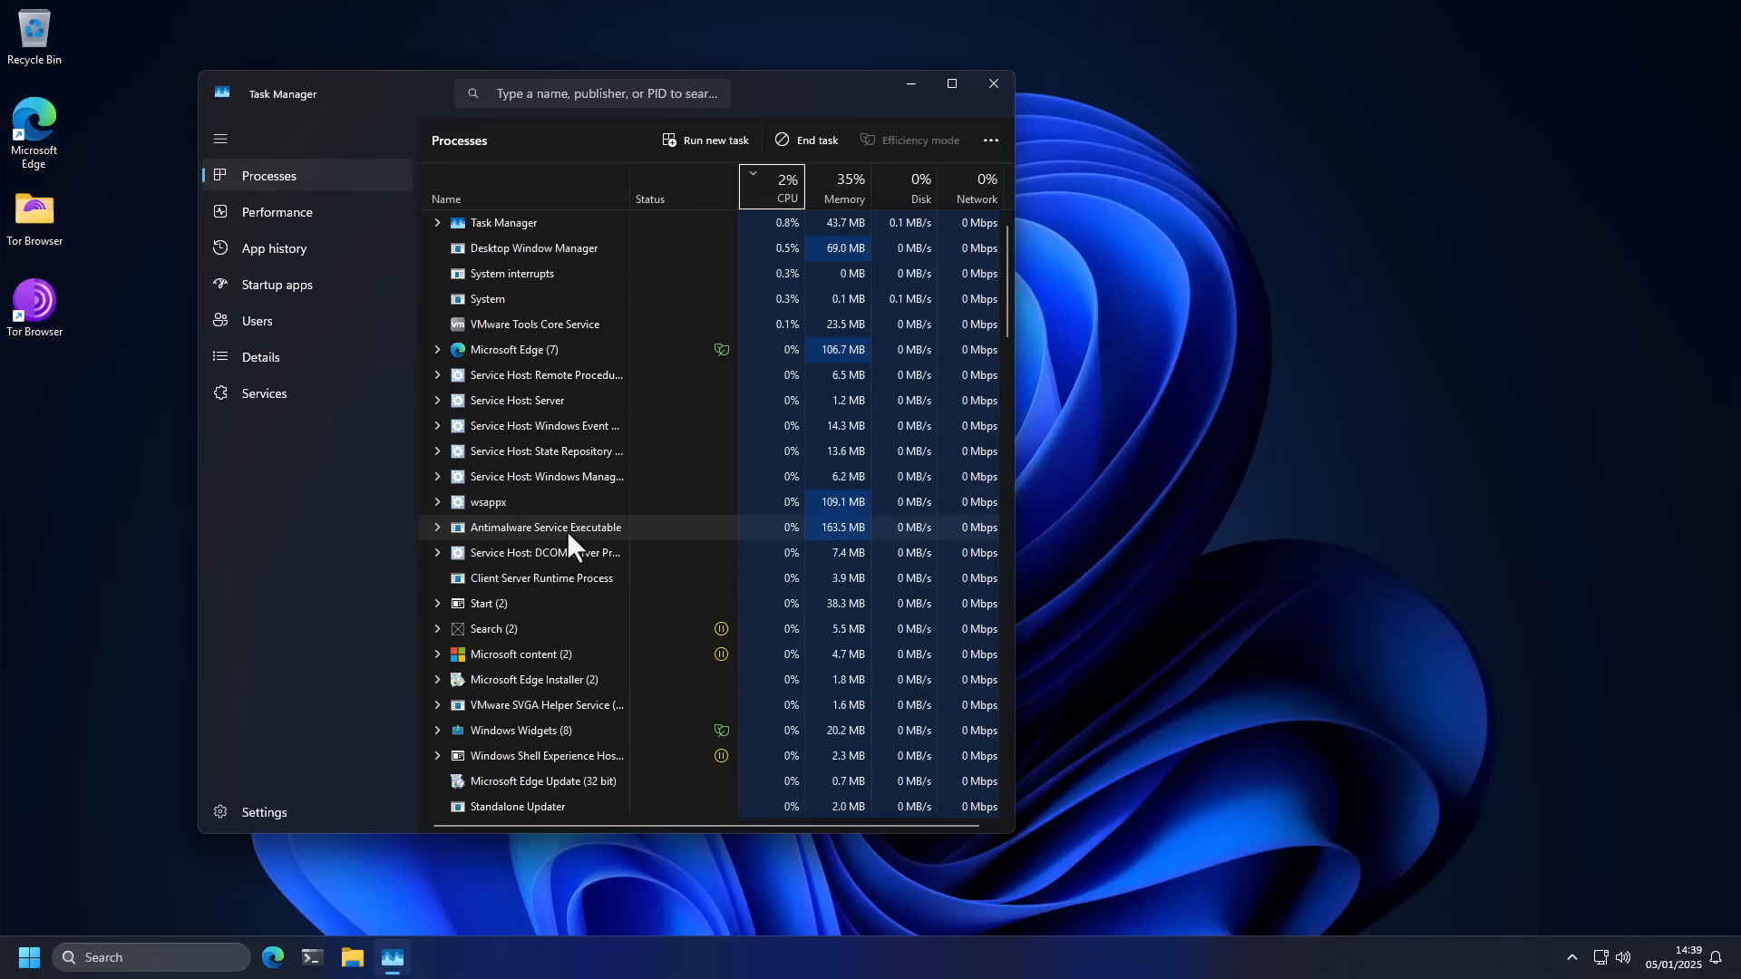
pyautogui.click(786, 188)
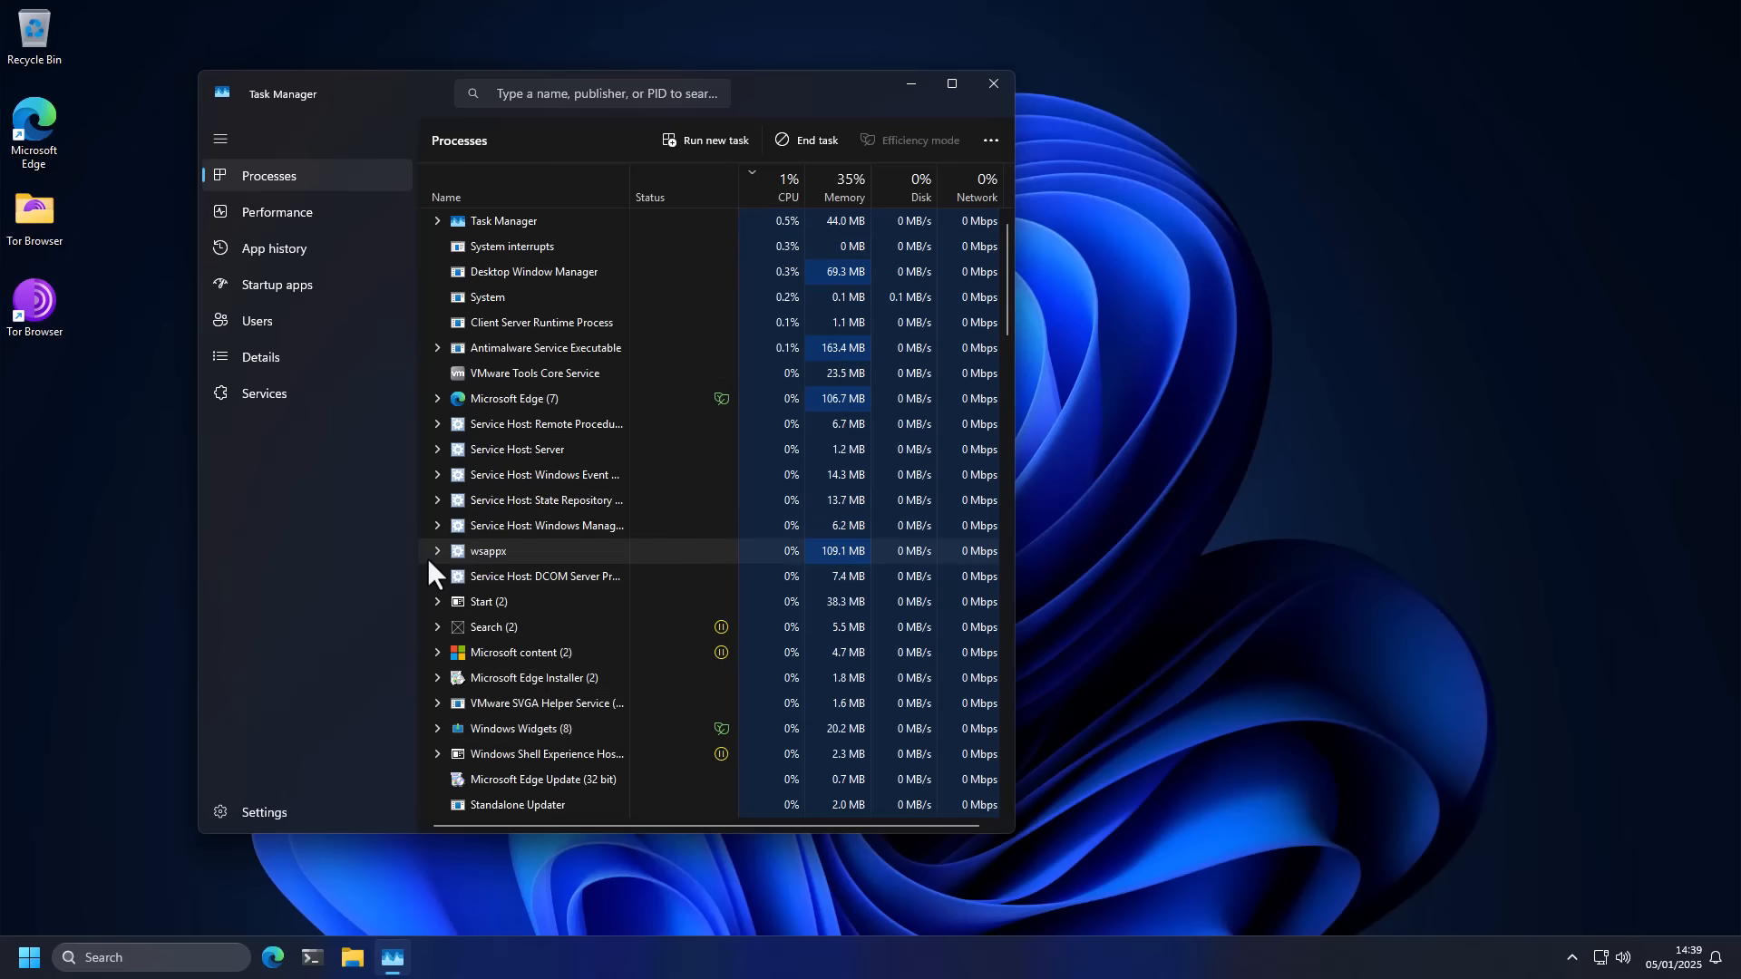
pyautogui.click(787, 189)
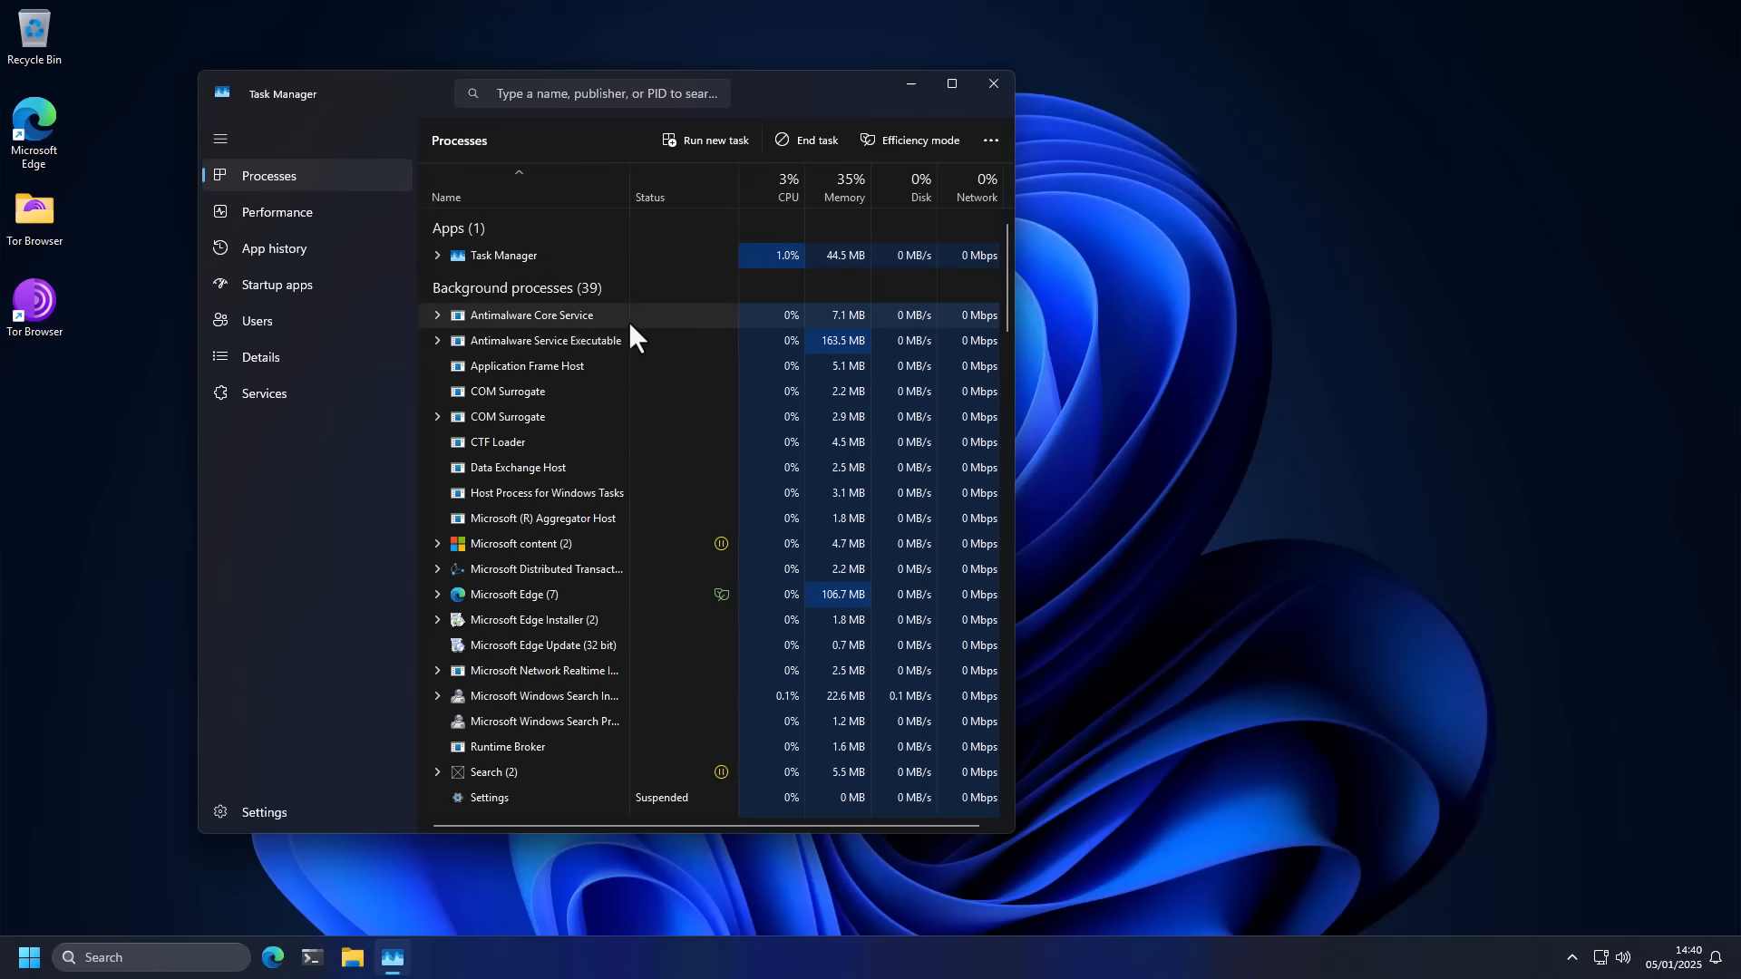
pyautogui.moveTo(772, 375)
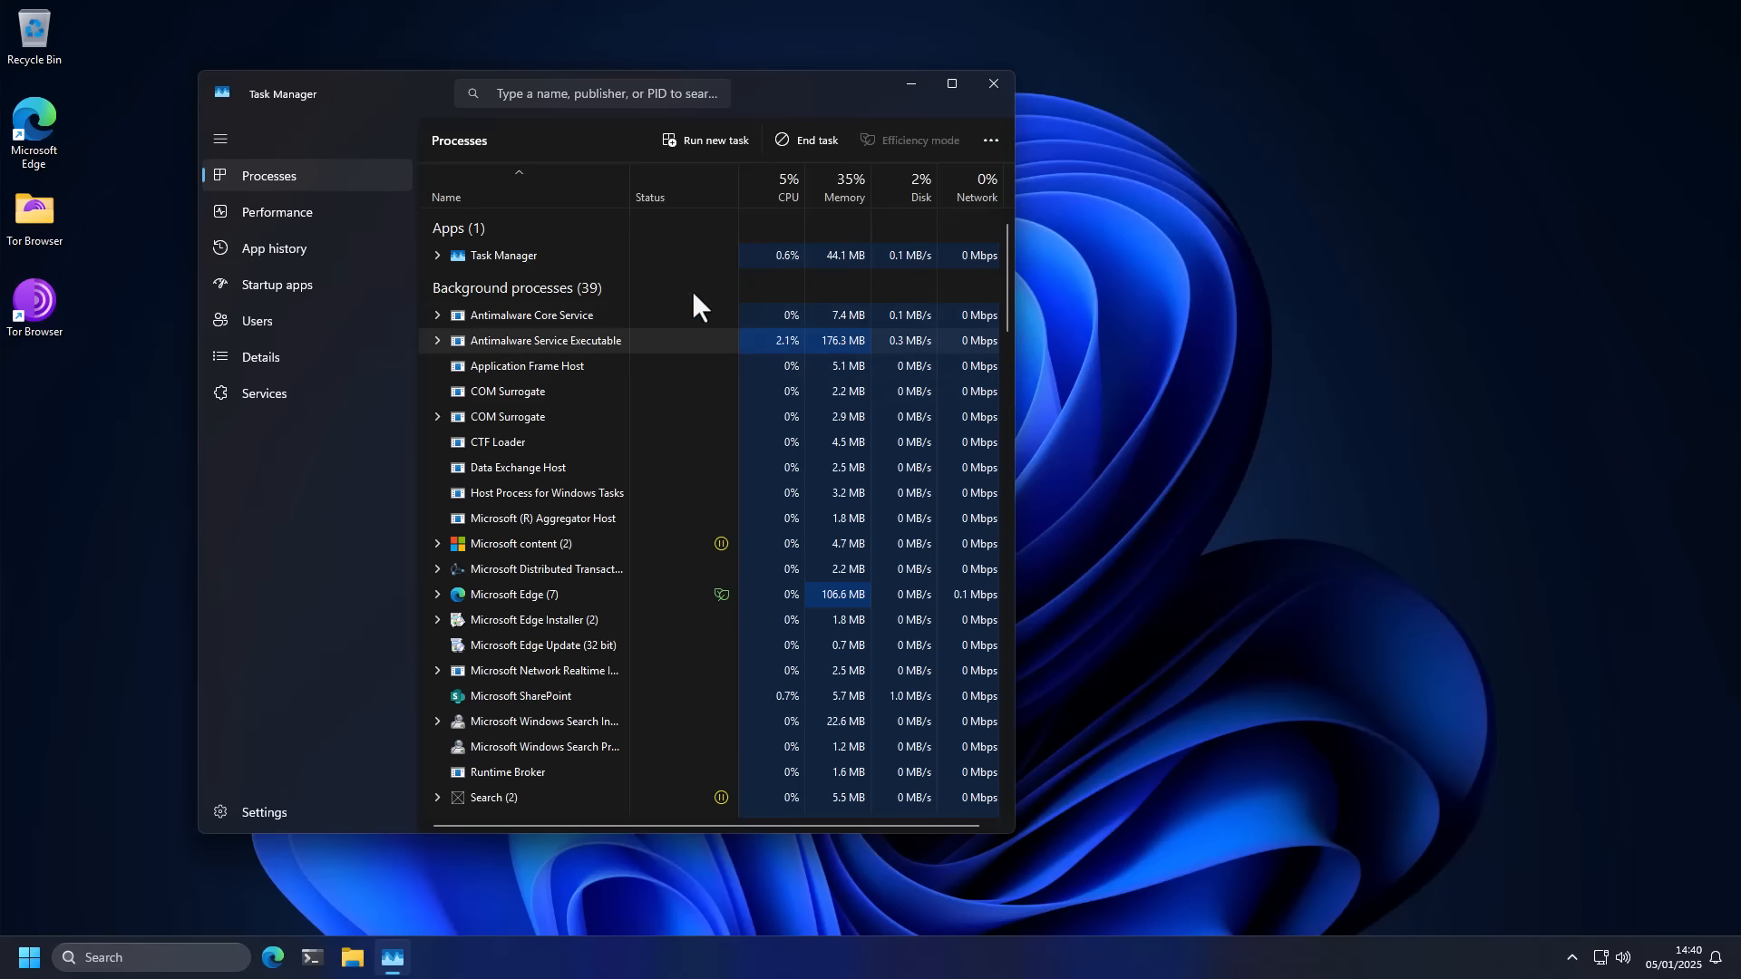
pyautogui.moveTo(783, 359)
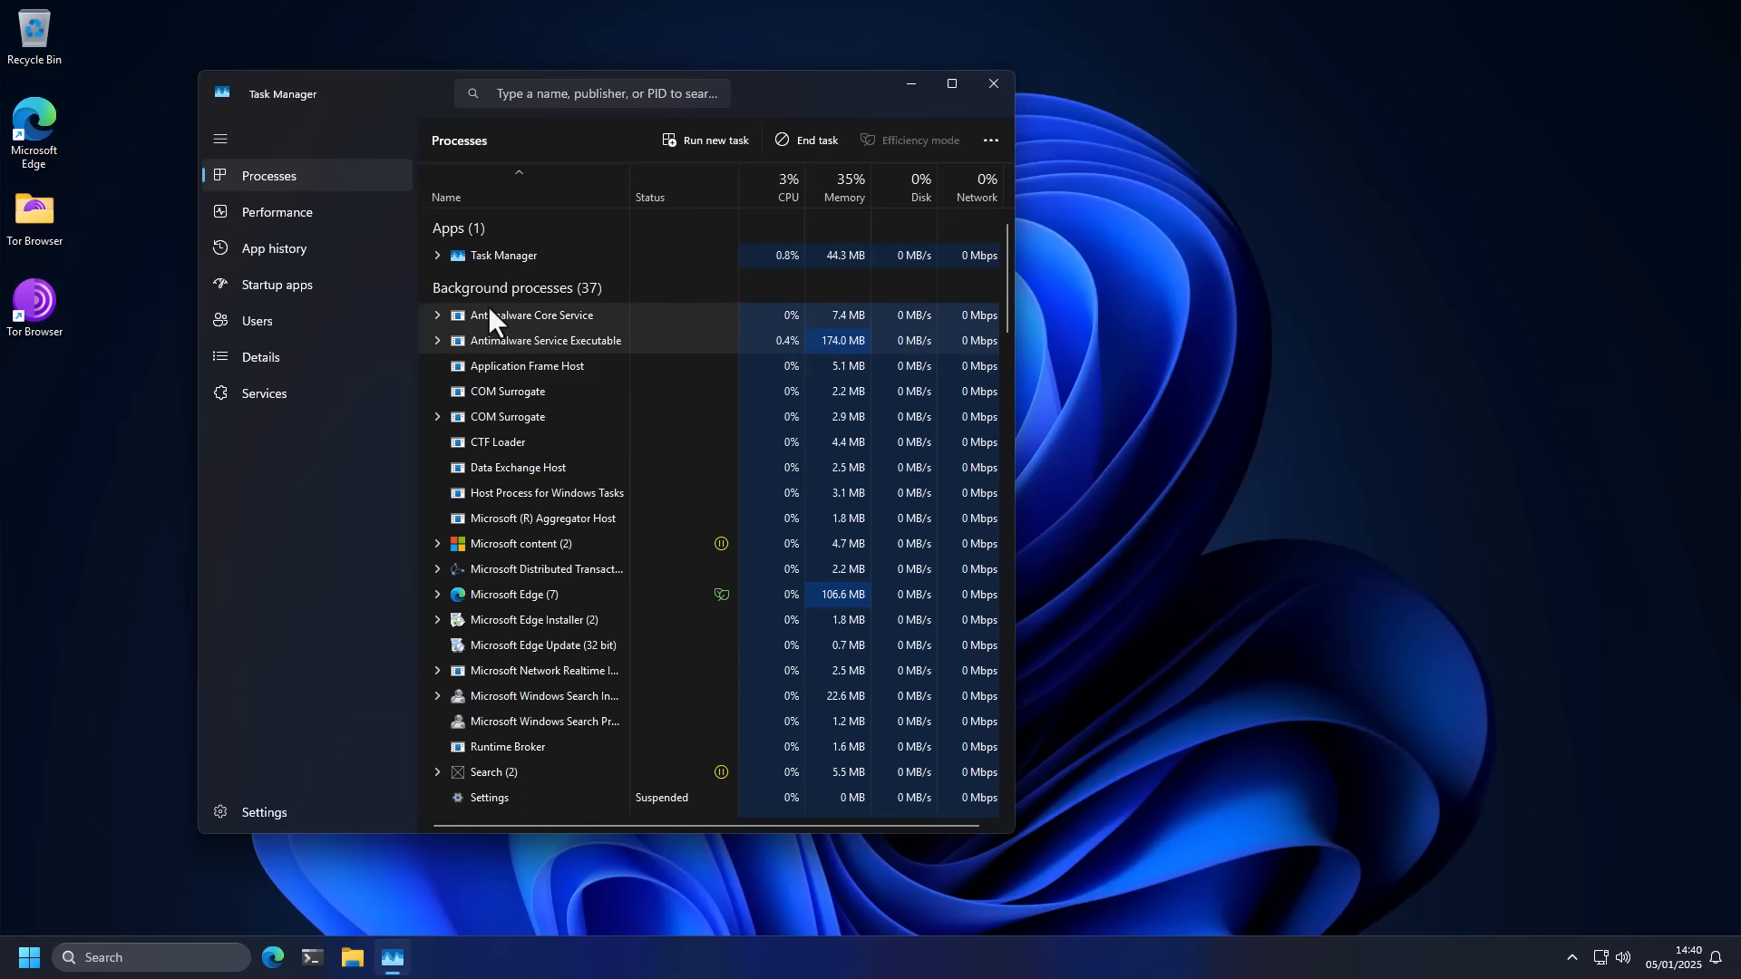
pyautogui.moveTo(553, 361)
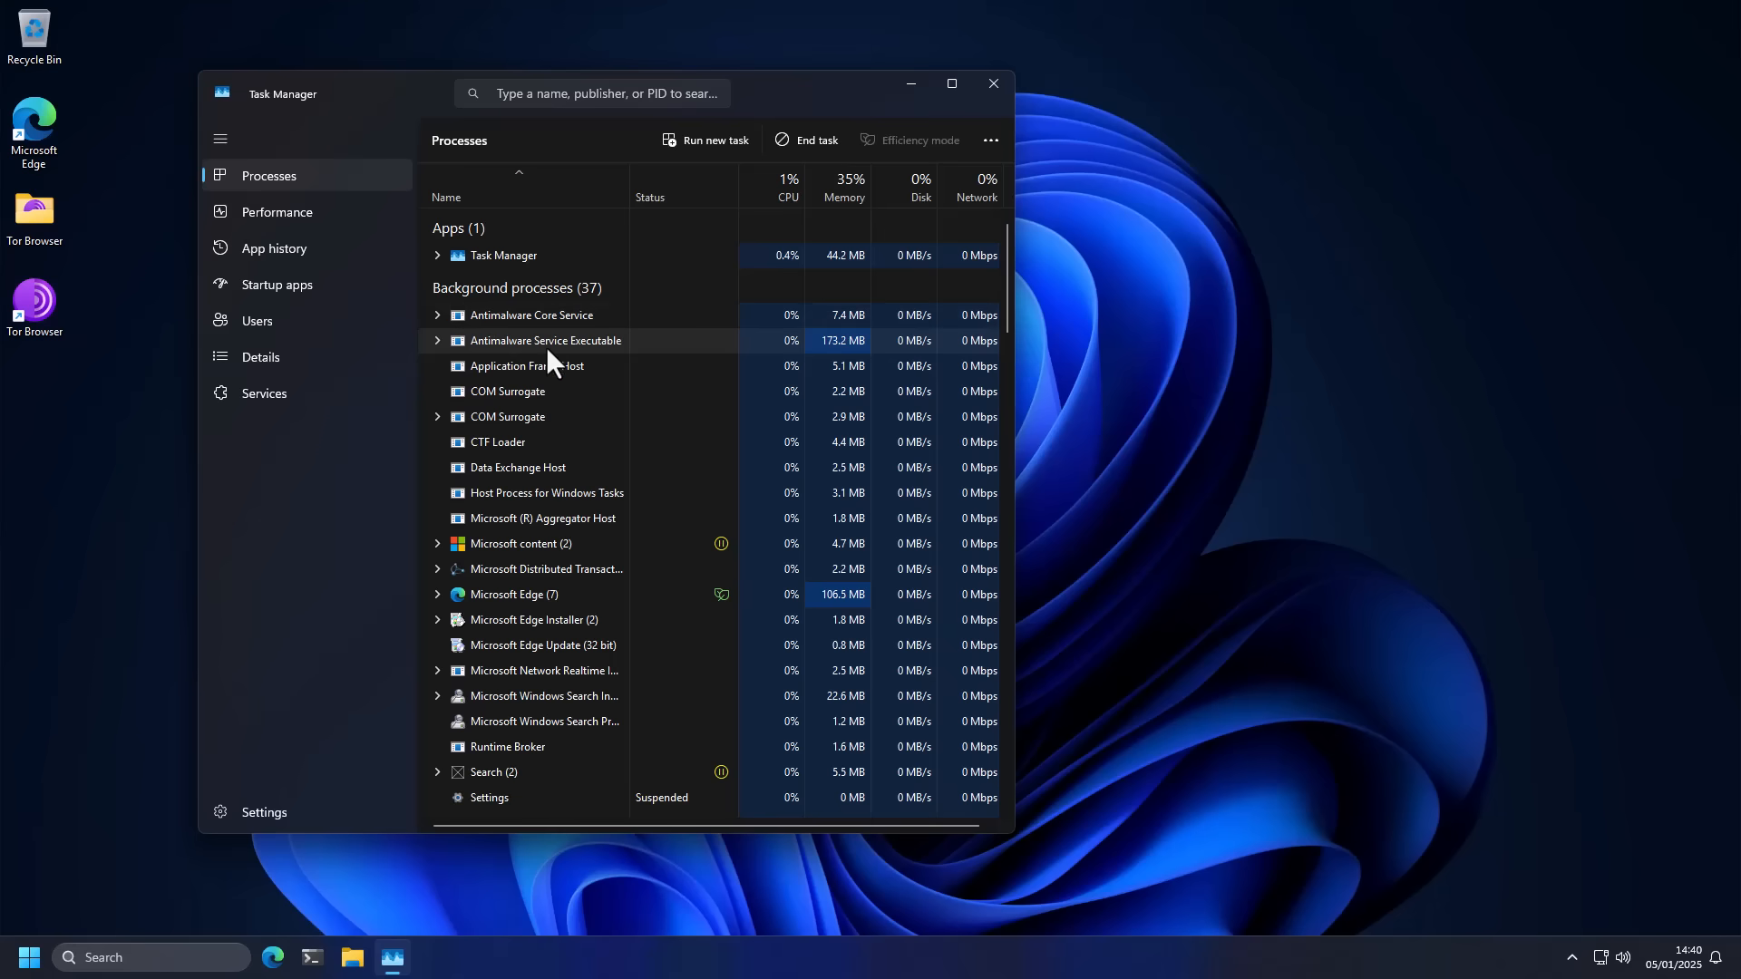
pyautogui.moveTo(554, 353)
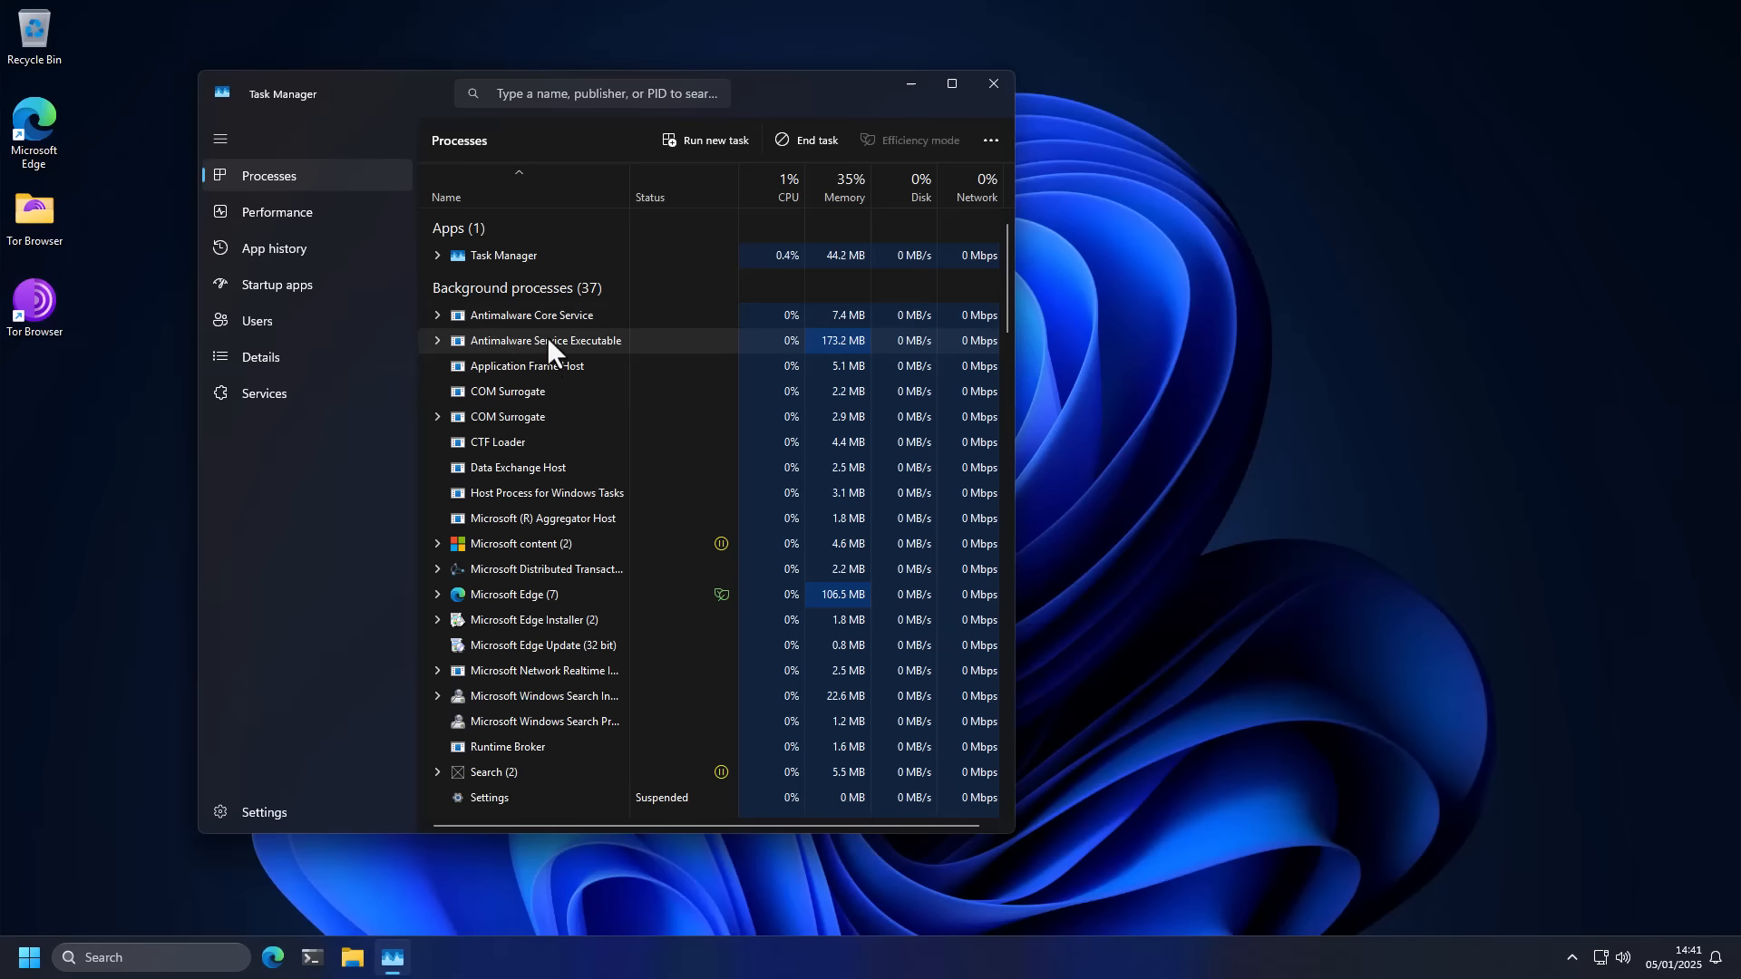
pyautogui.click(992, 83)
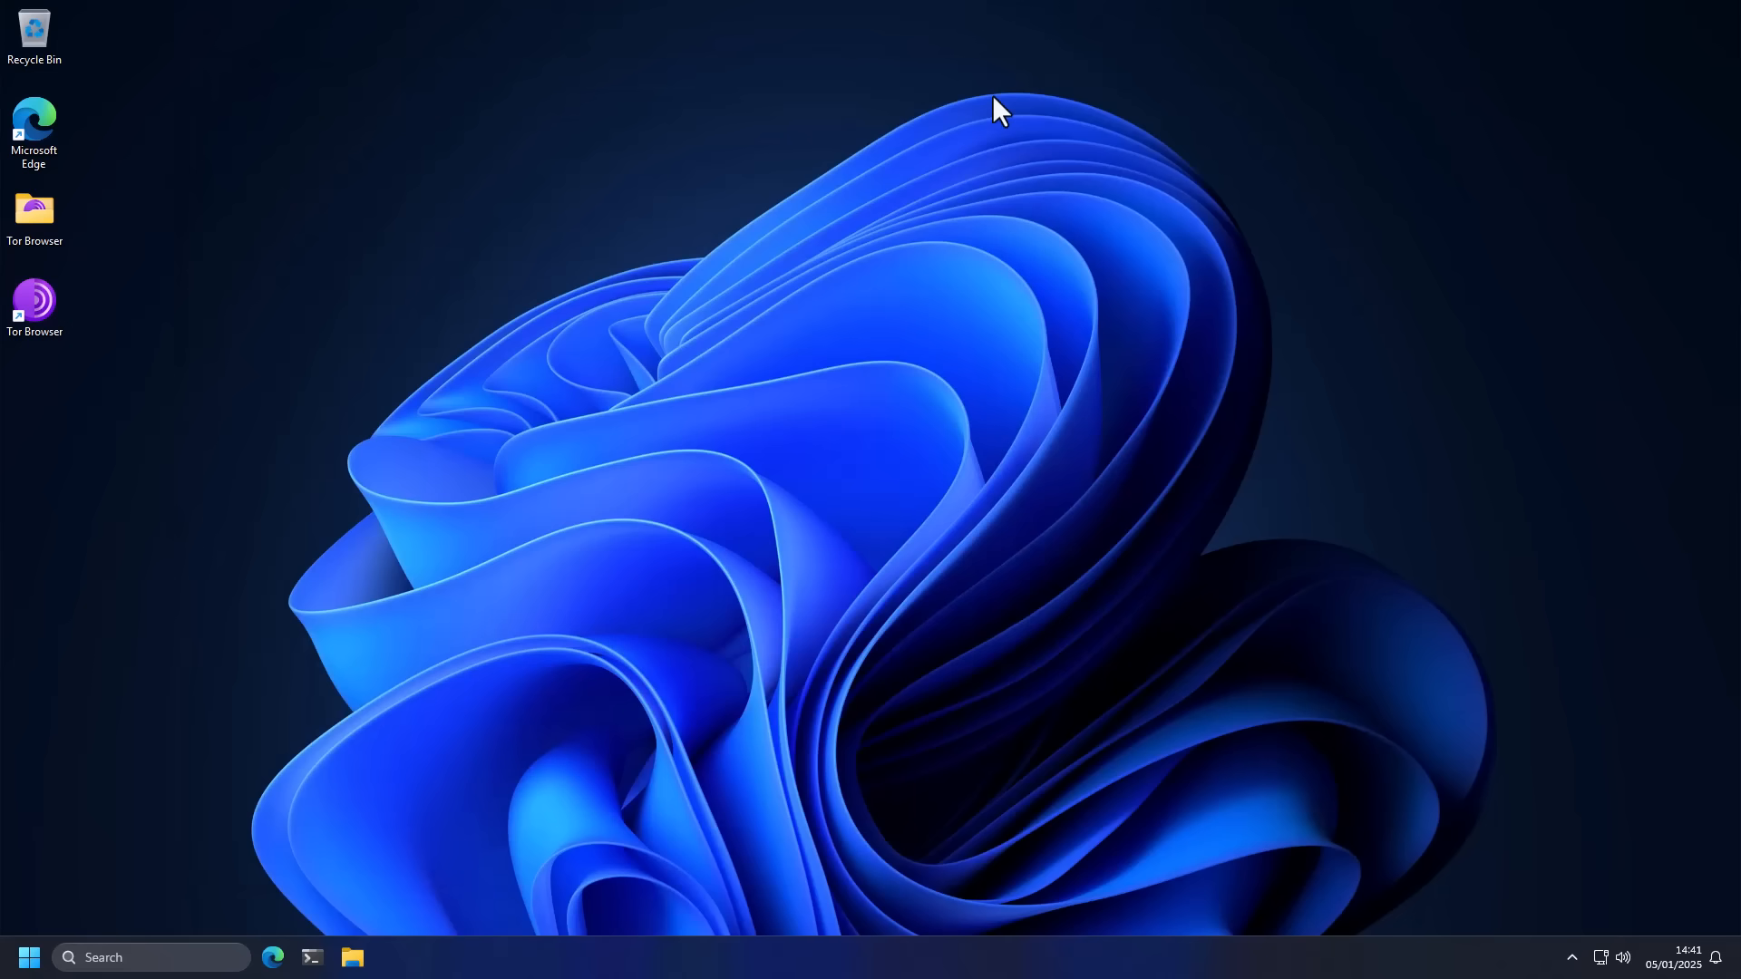